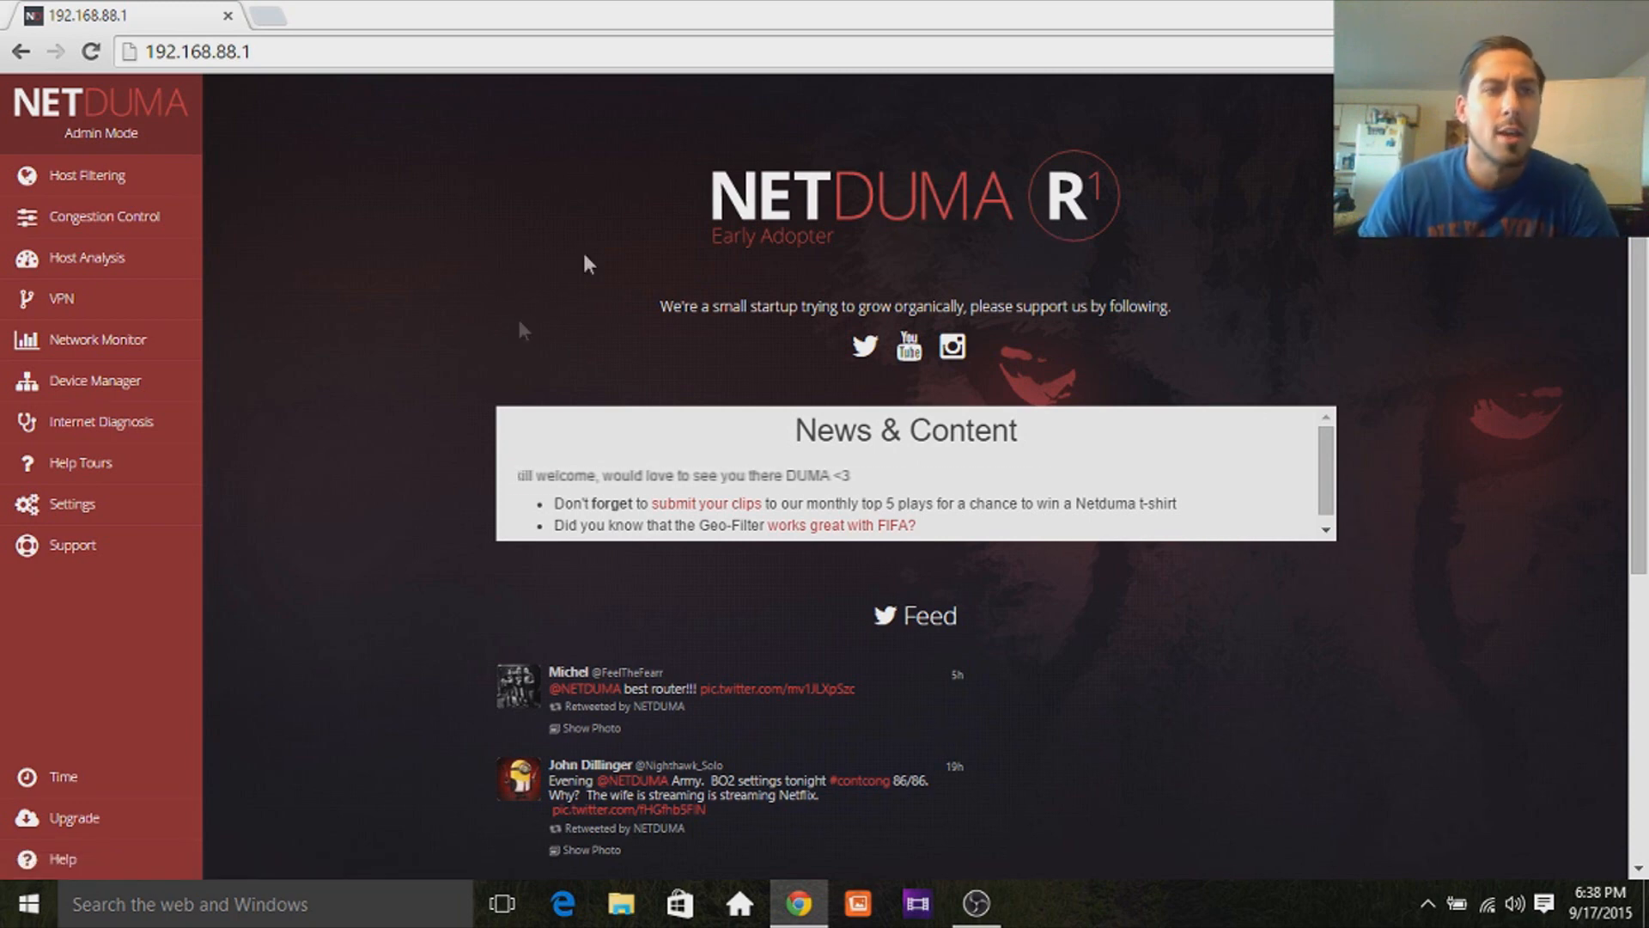
# Go to Host Filtering and scroll to the Geo-filter map showing home and its 773 km radius.
pyautogui.click(86, 175)
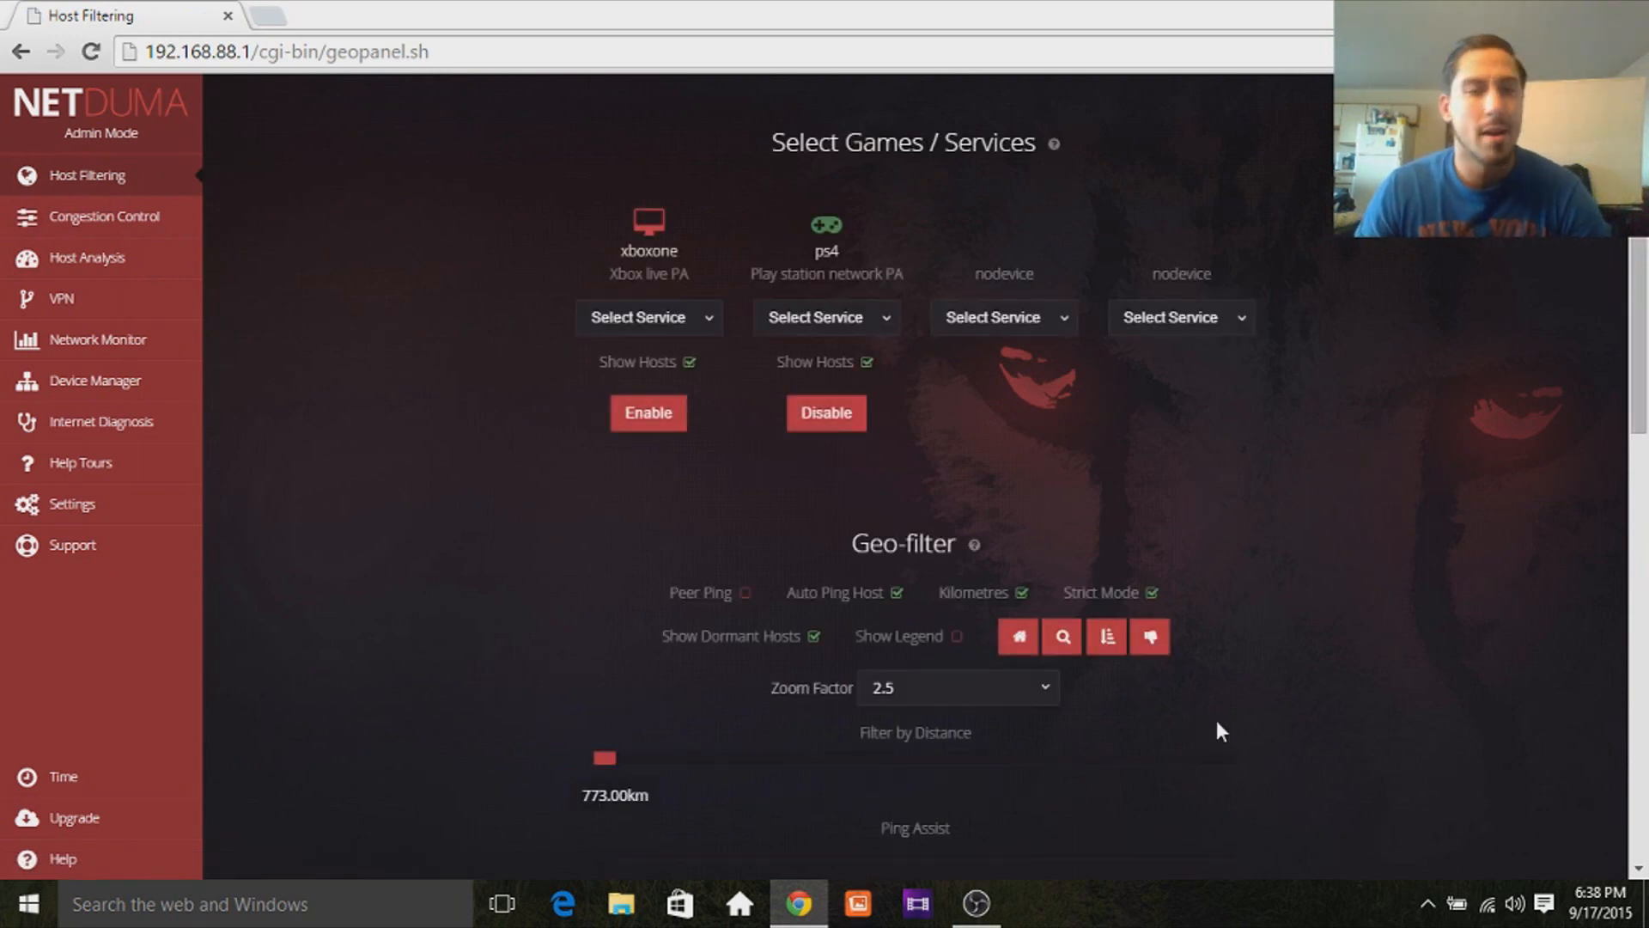
pyautogui.scroll(-3)
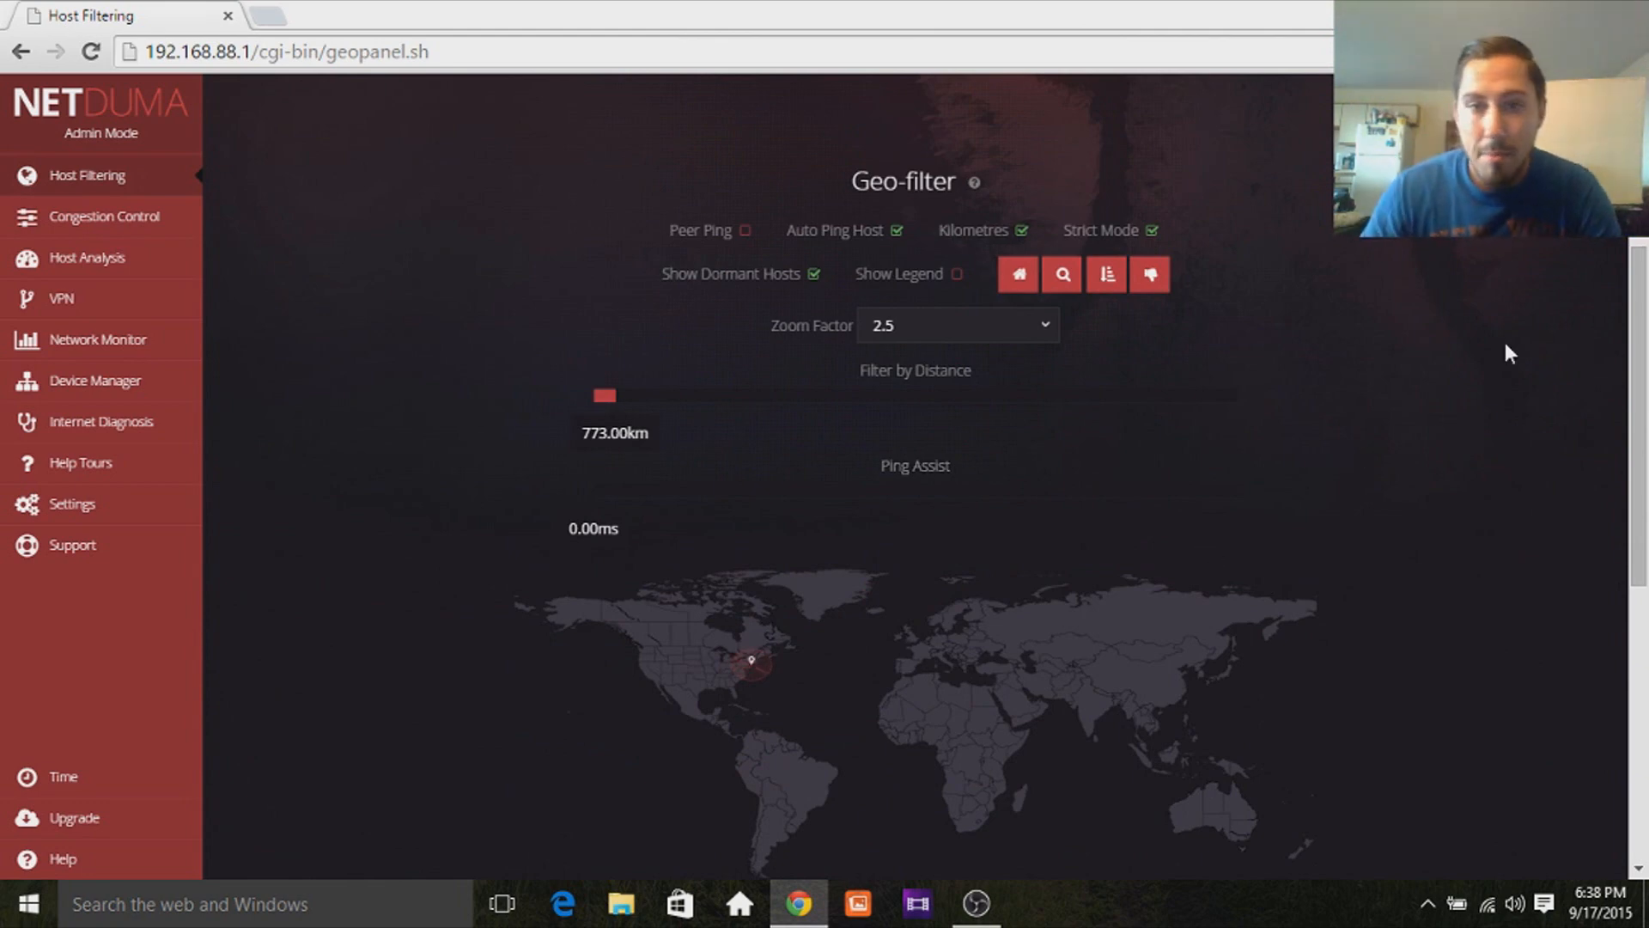
pyautogui.scroll(-3)
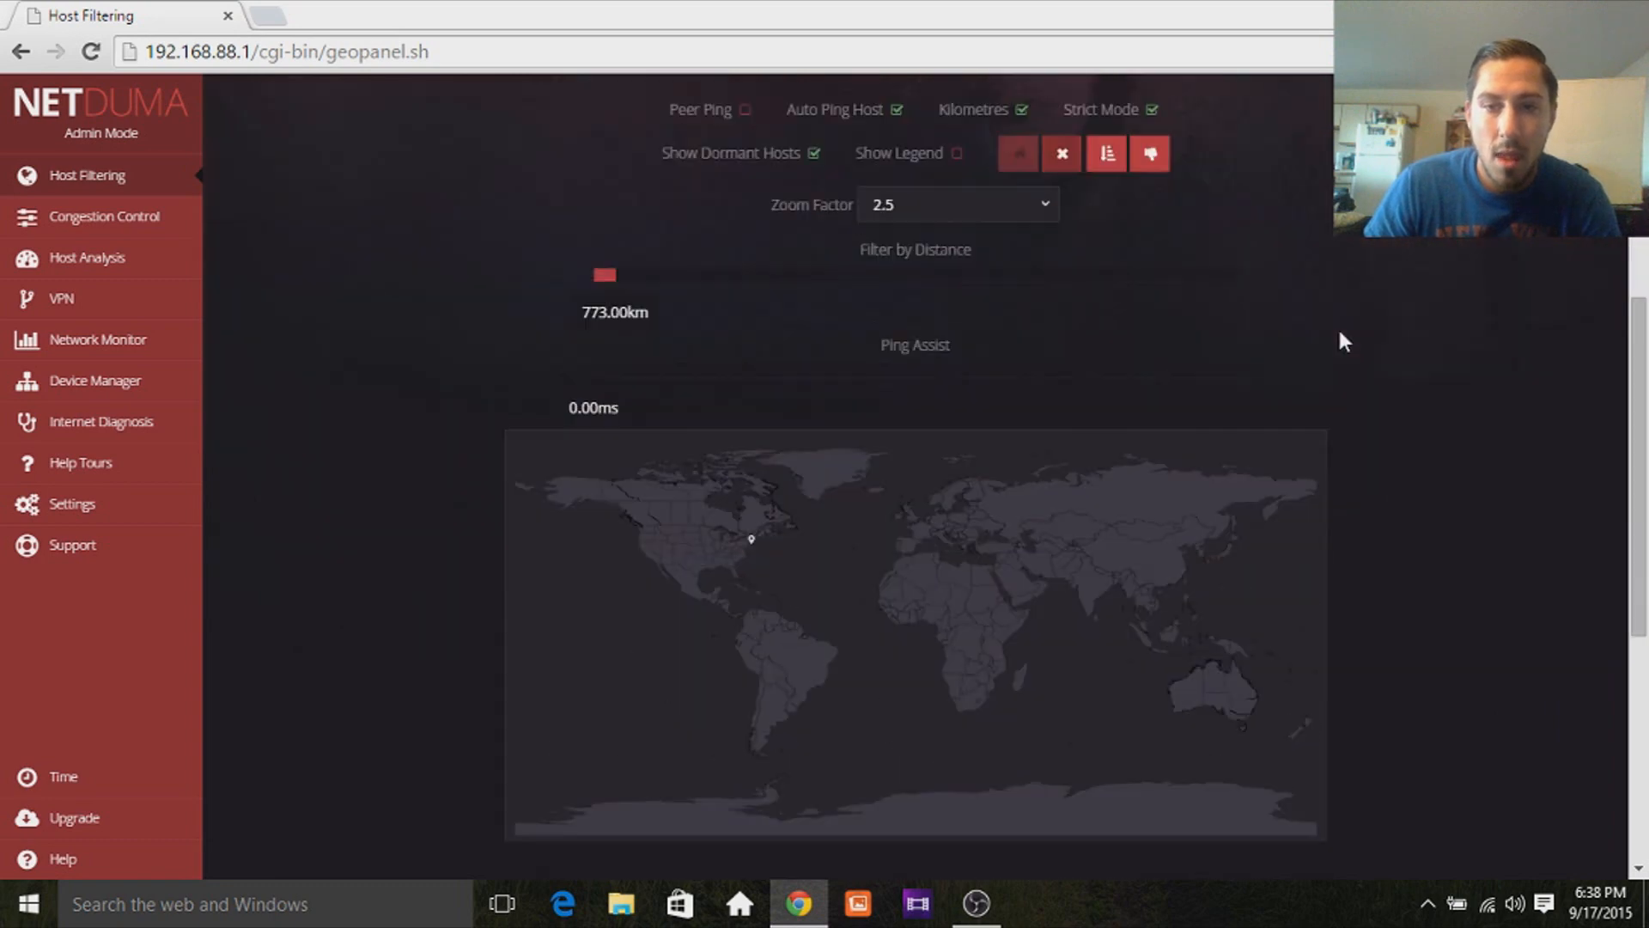
pyautogui.scroll(-3)
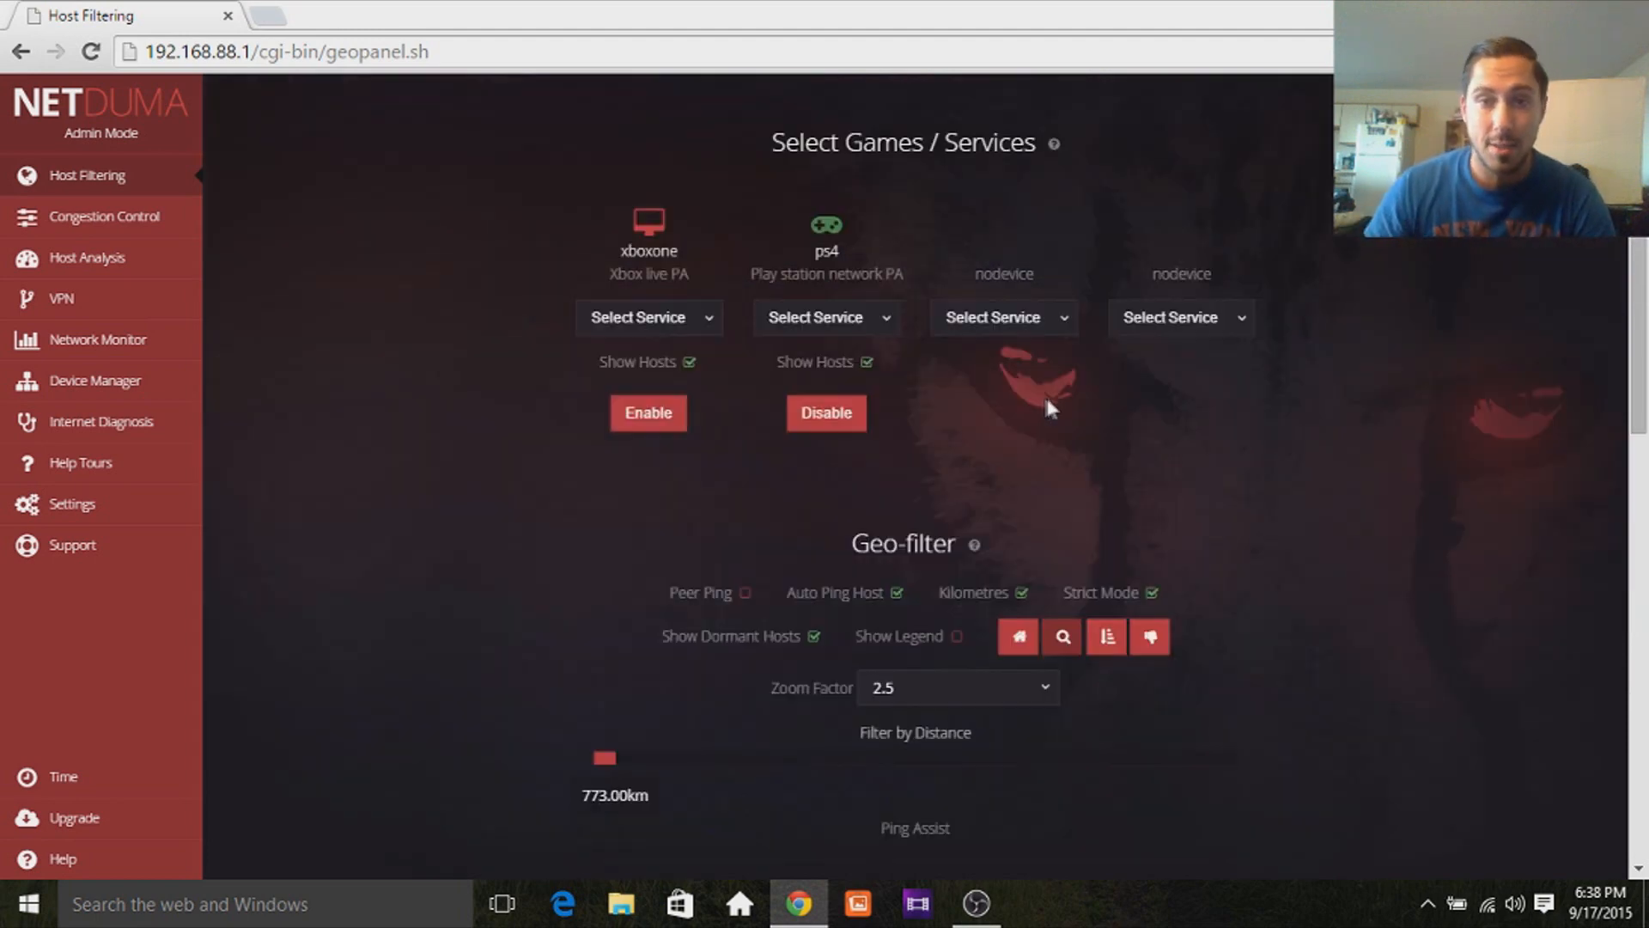
pyautogui.scroll(-3)
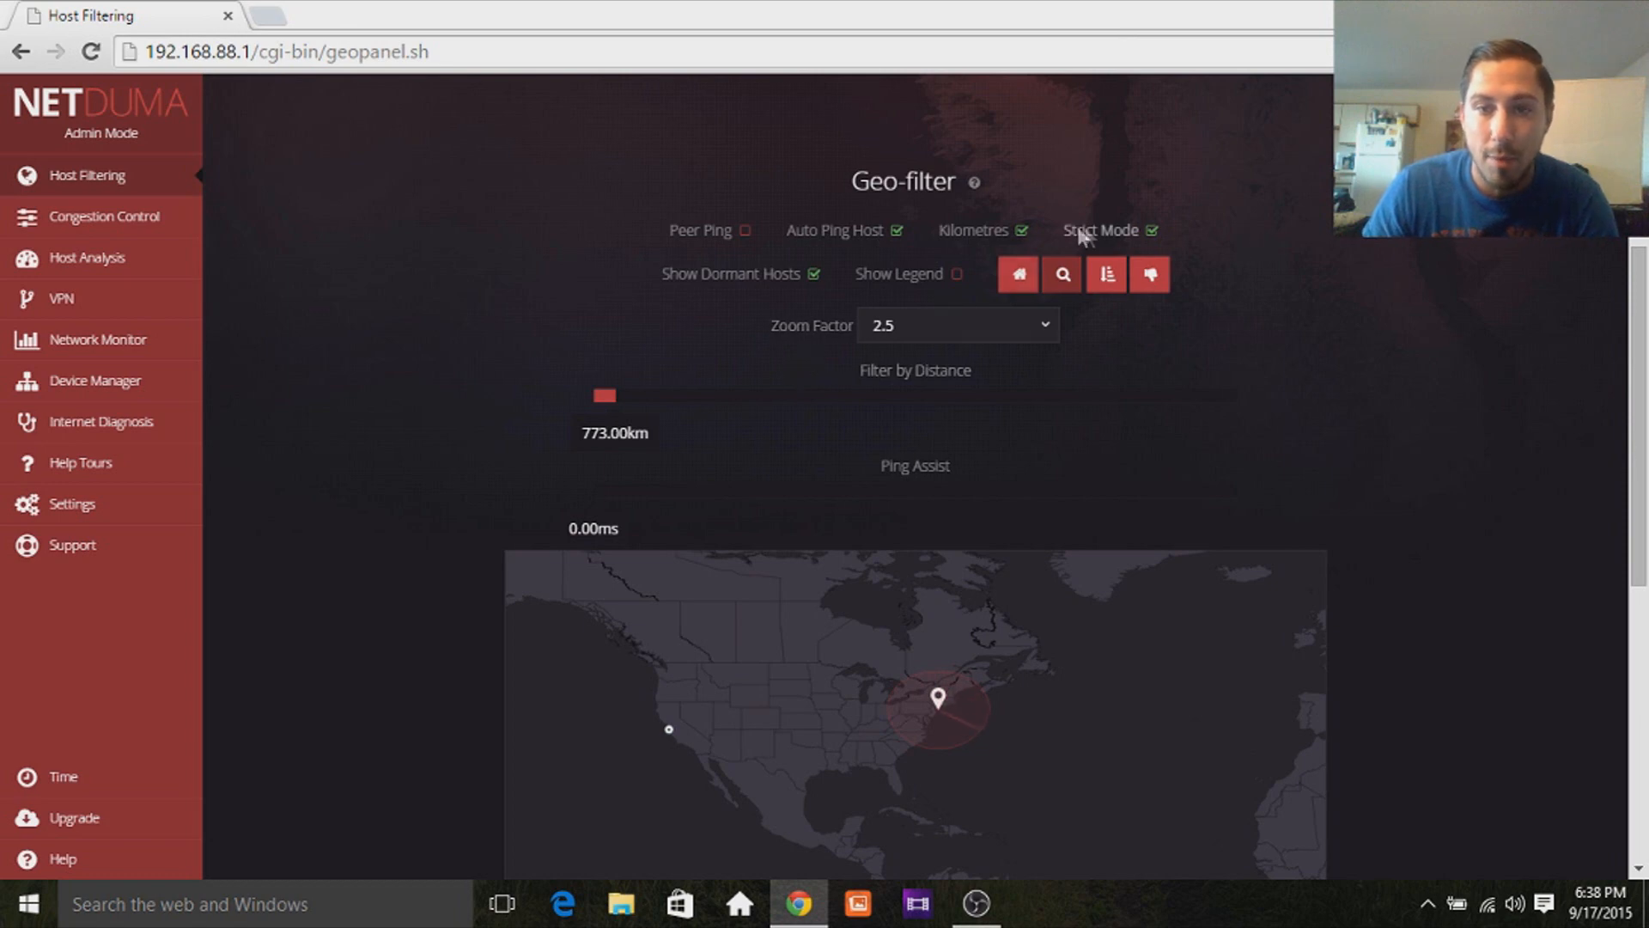
# Turn off Kilometres so the geo-filter distance reads 480.32 mi.
pyautogui.click(1019, 230)
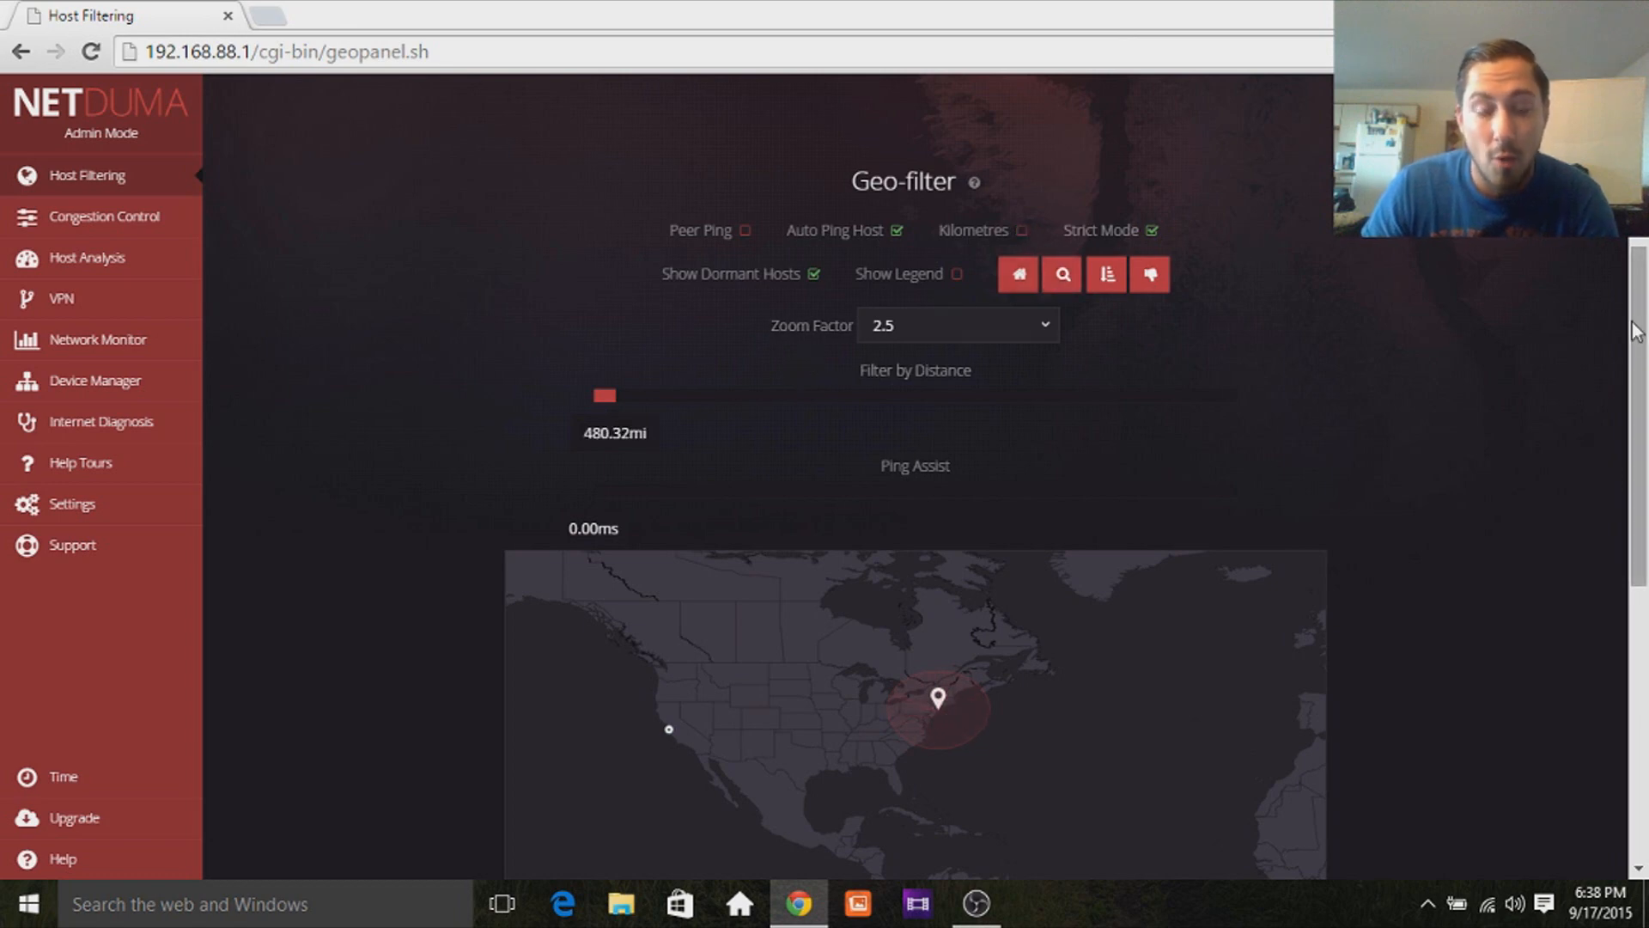
pyautogui.moveTo(987, 703)
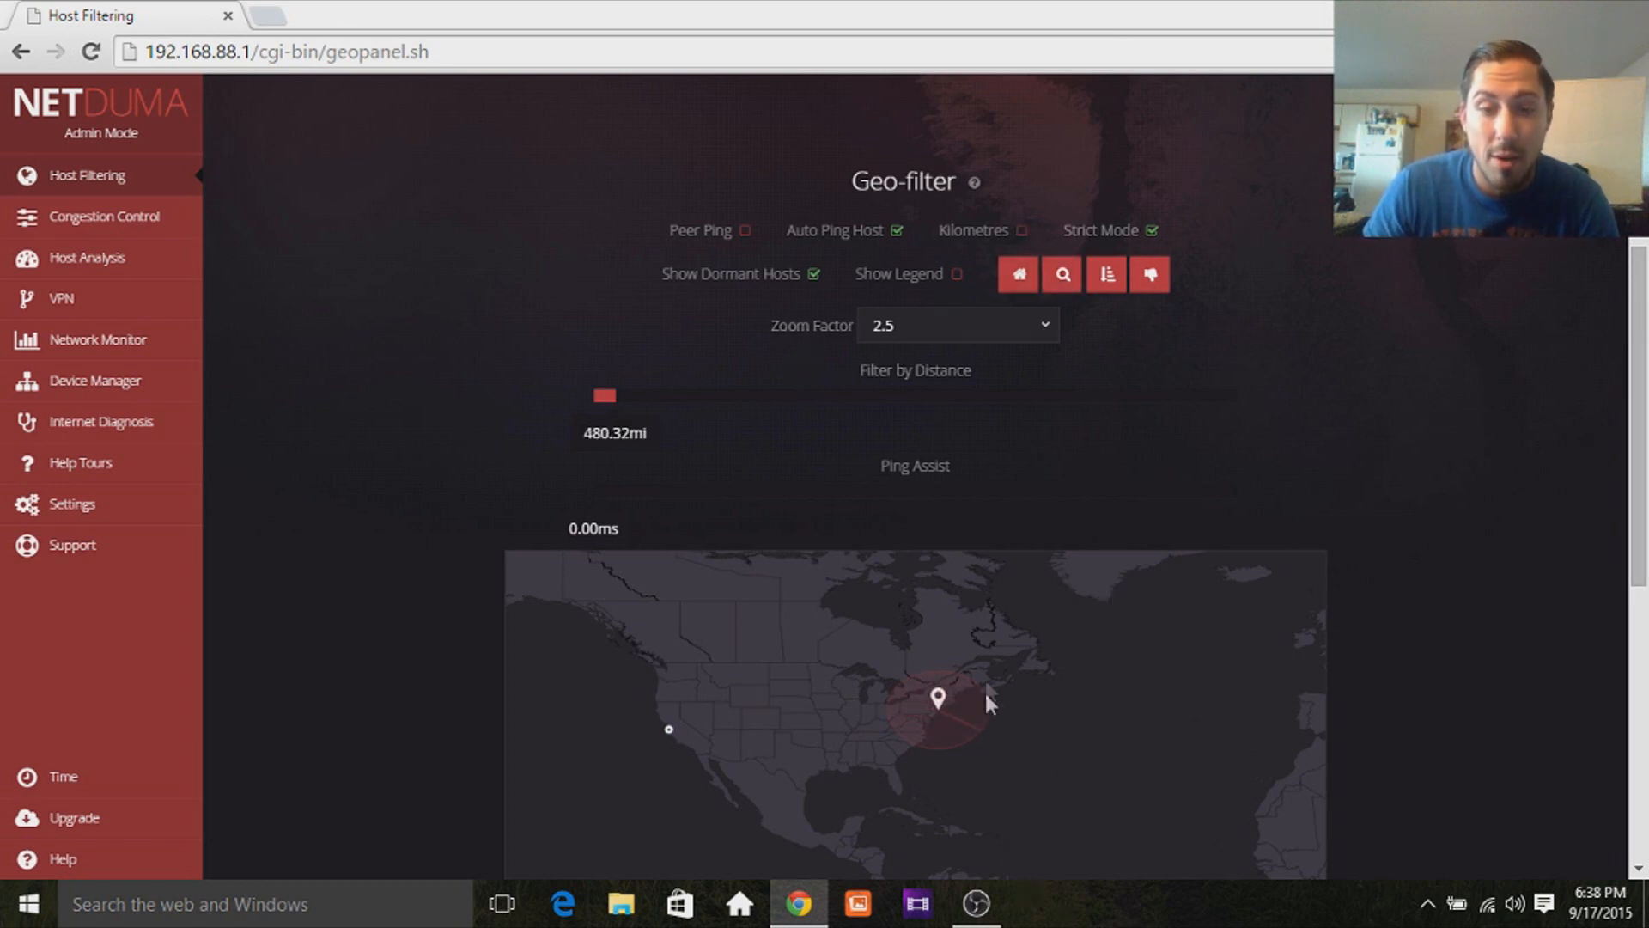
pyautogui.moveTo(999, 568)
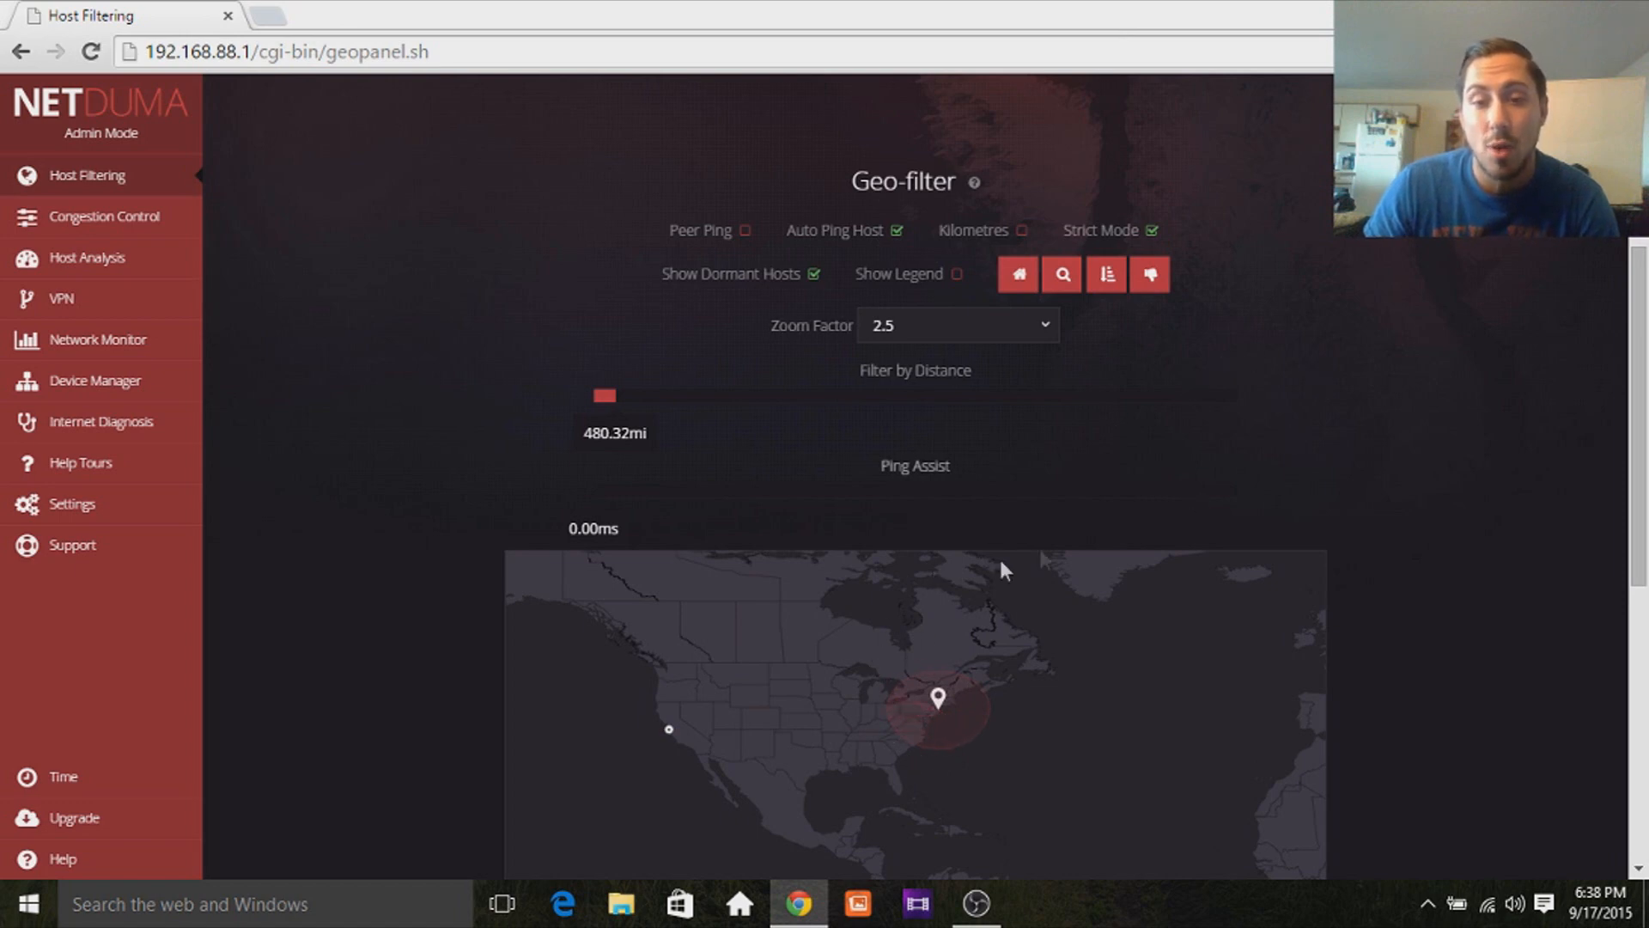
pyautogui.moveTo(1083, 584)
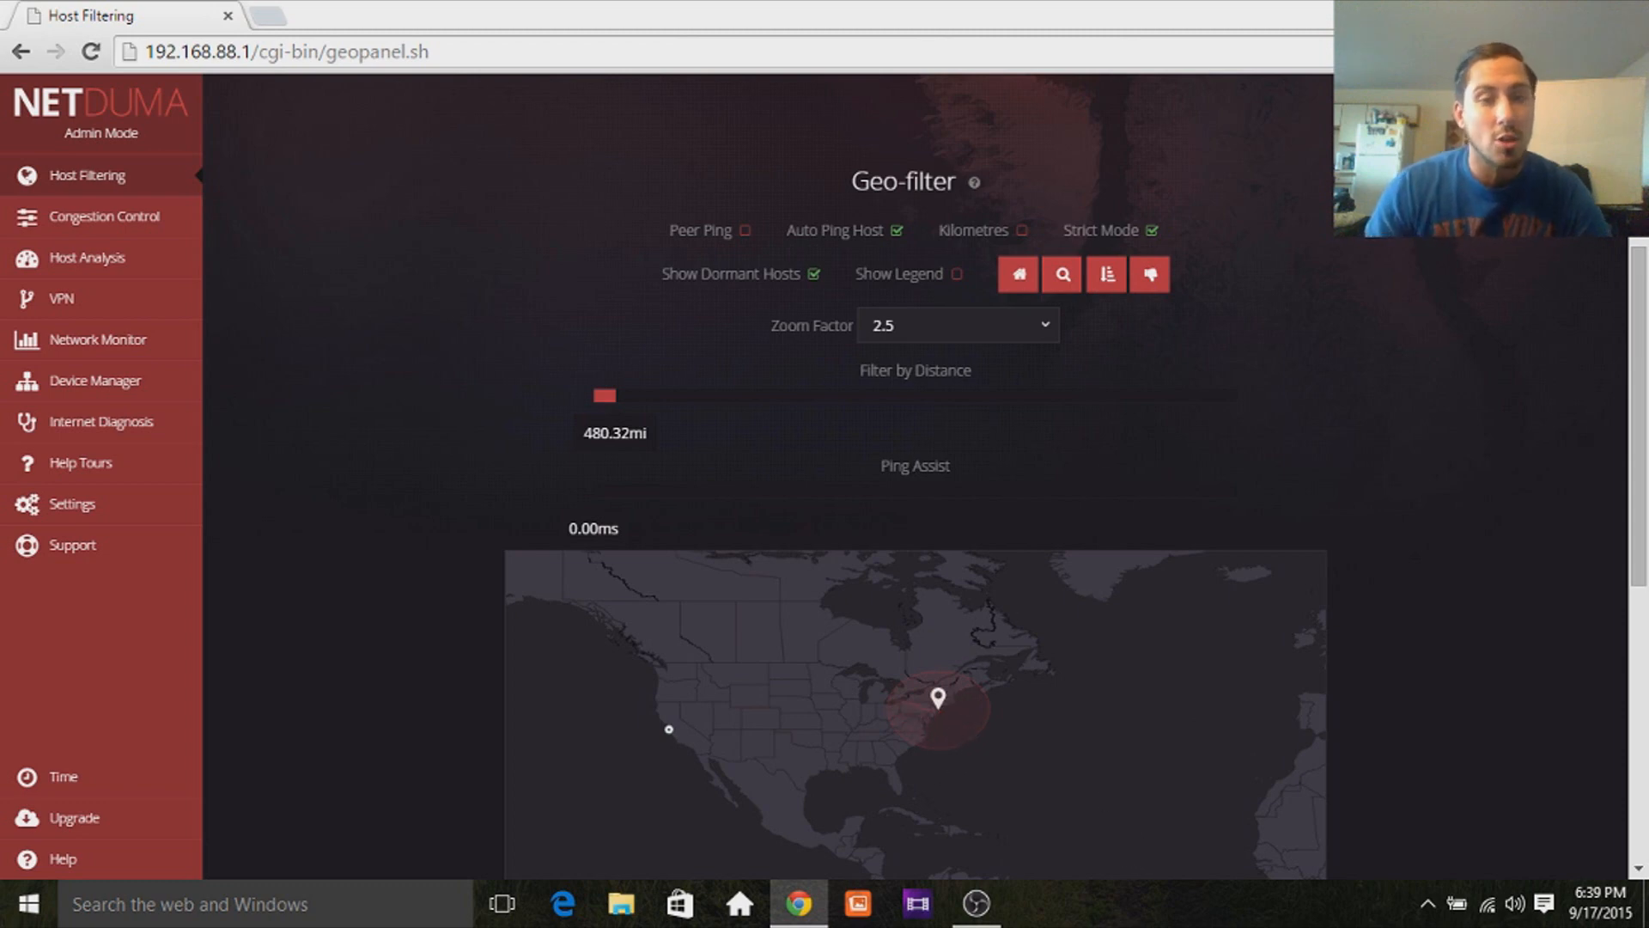
pyautogui.scroll(-3)
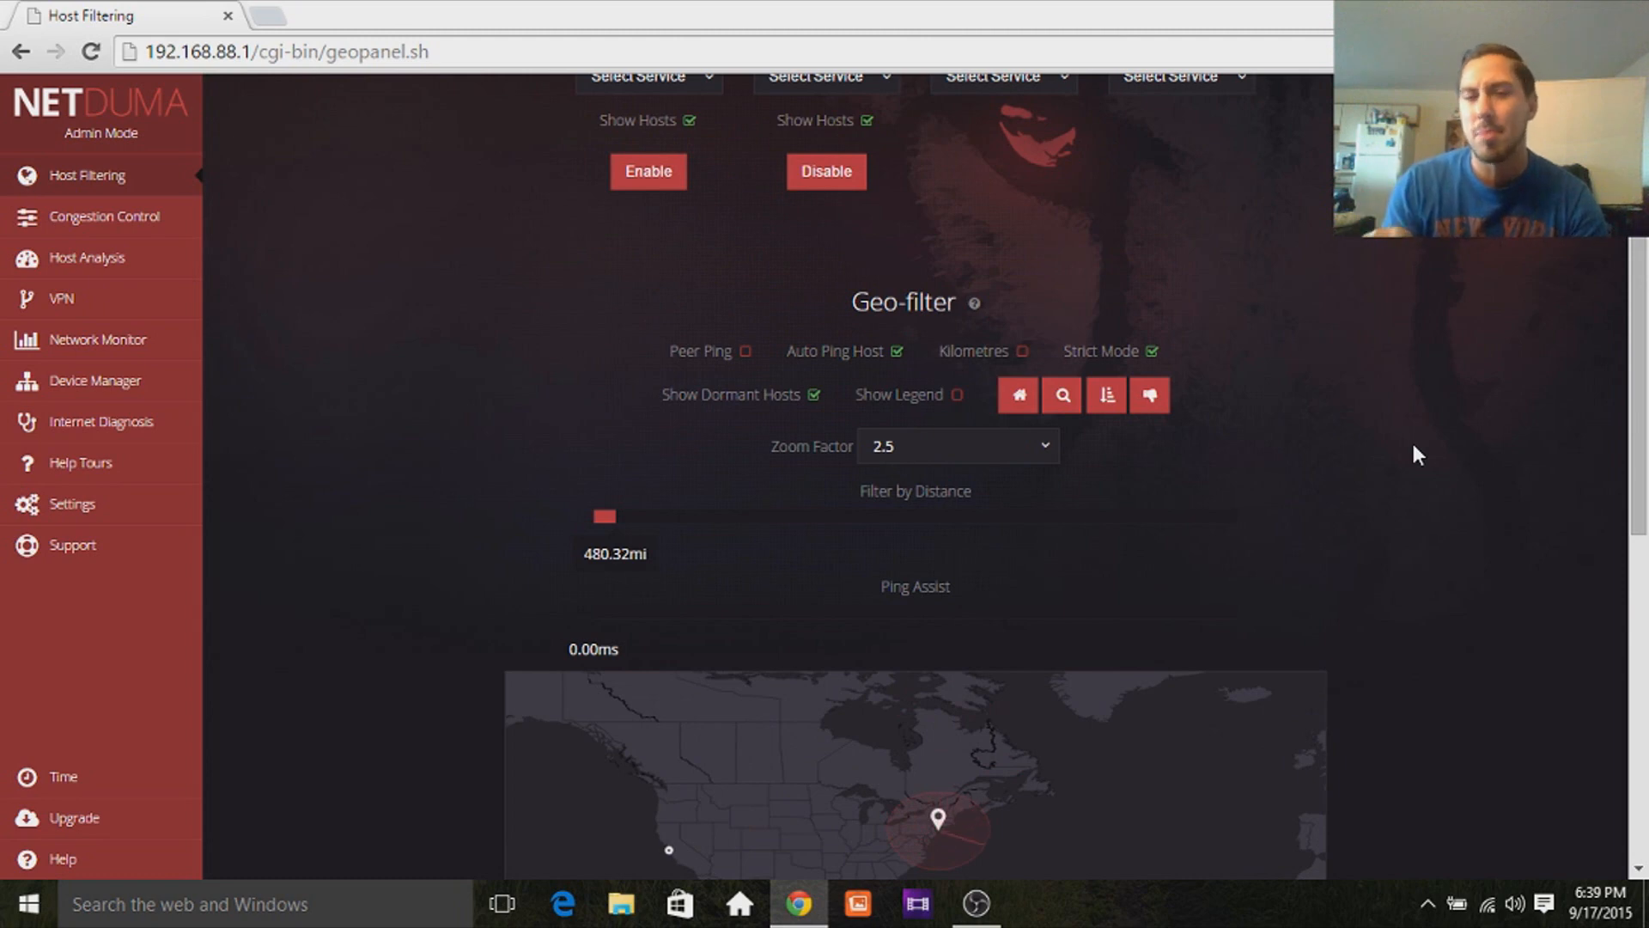
pyautogui.scroll(-3)
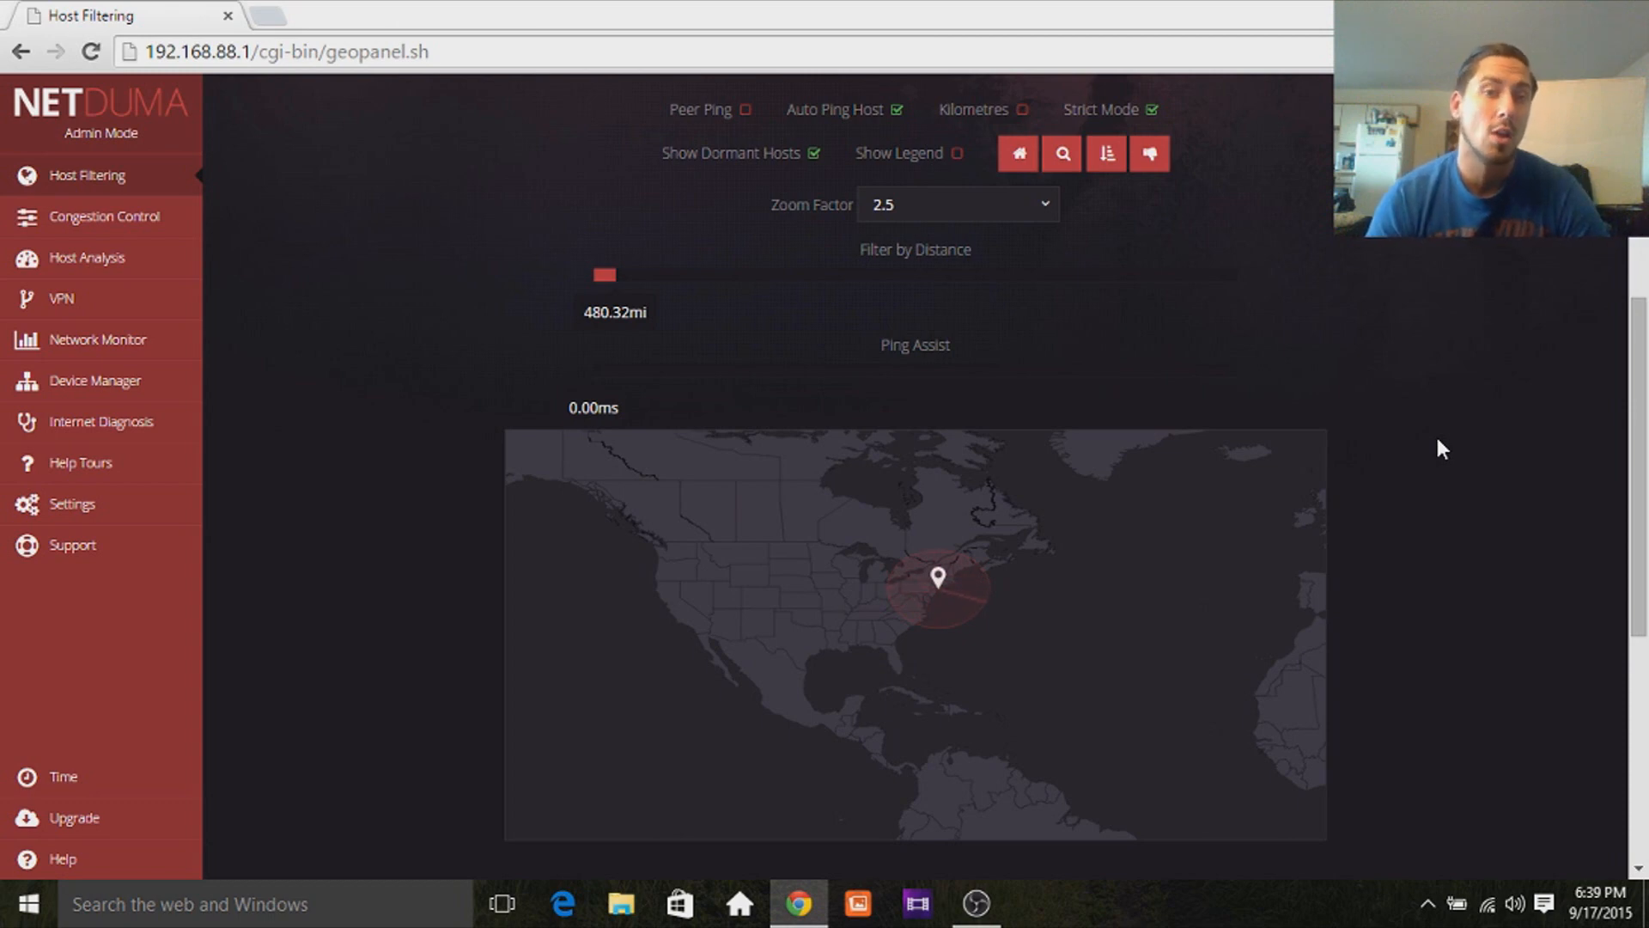
pyautogui.moveTo(1397, 477)
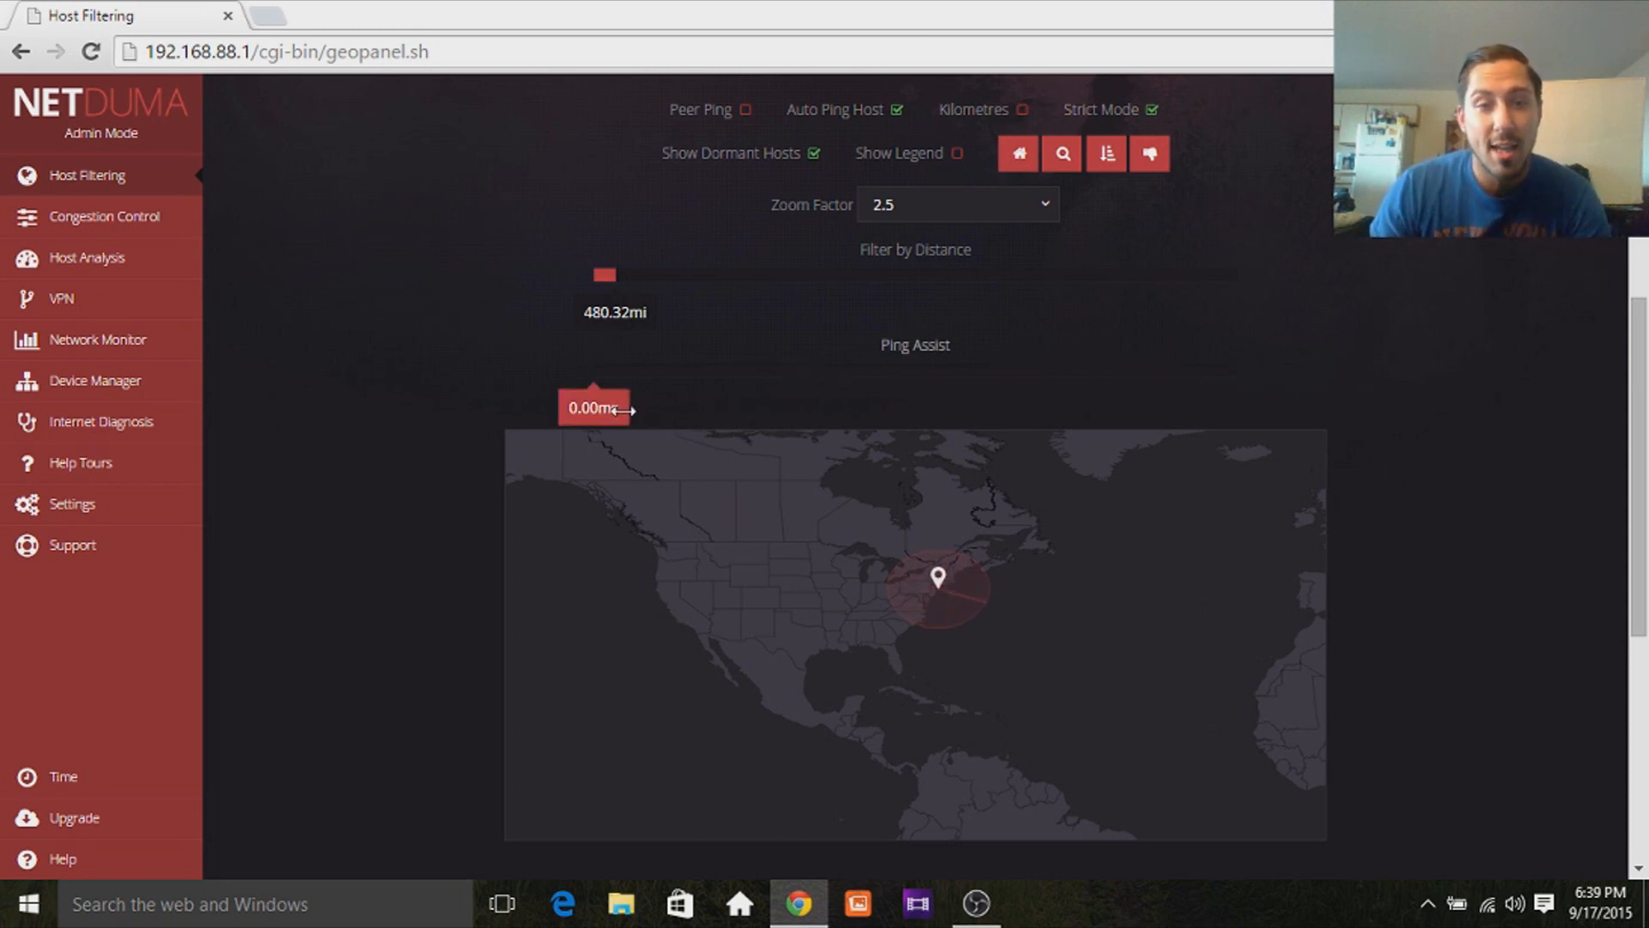
pyautogui.moveTo(595, 408); pyautogui.dragTo(619, 370)
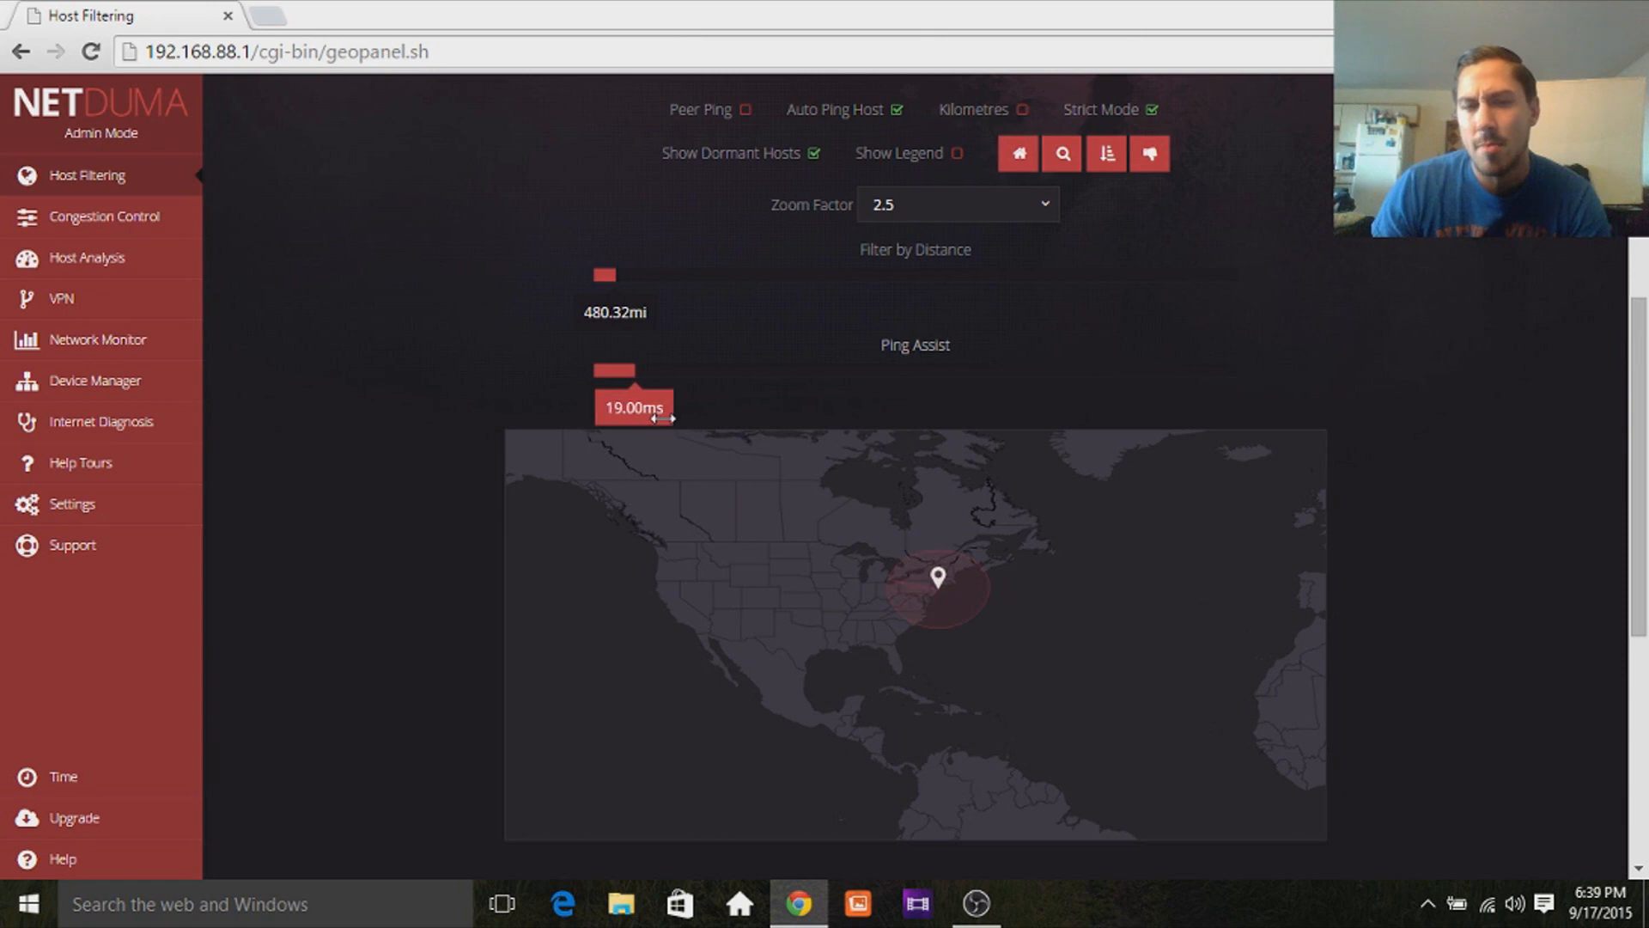
pyautogui.moveTo(627, 370); pyautogui.dragTo(621, 370)
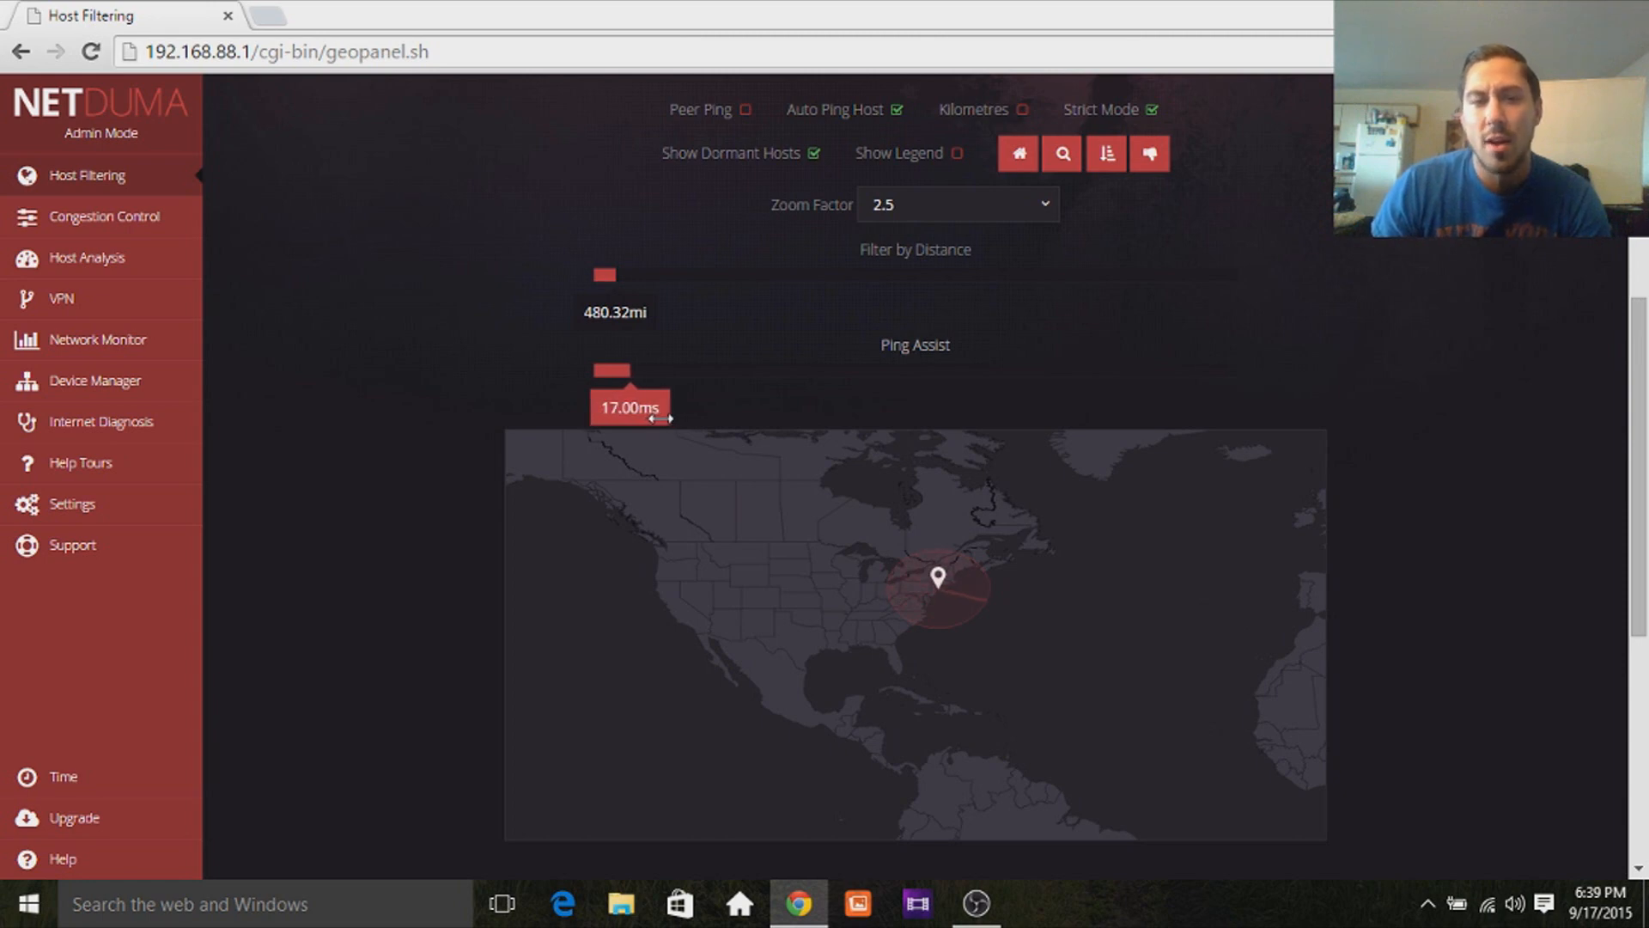
pyautogui.moveTo(613, 369); pyautogui.dragTo(620, 369)
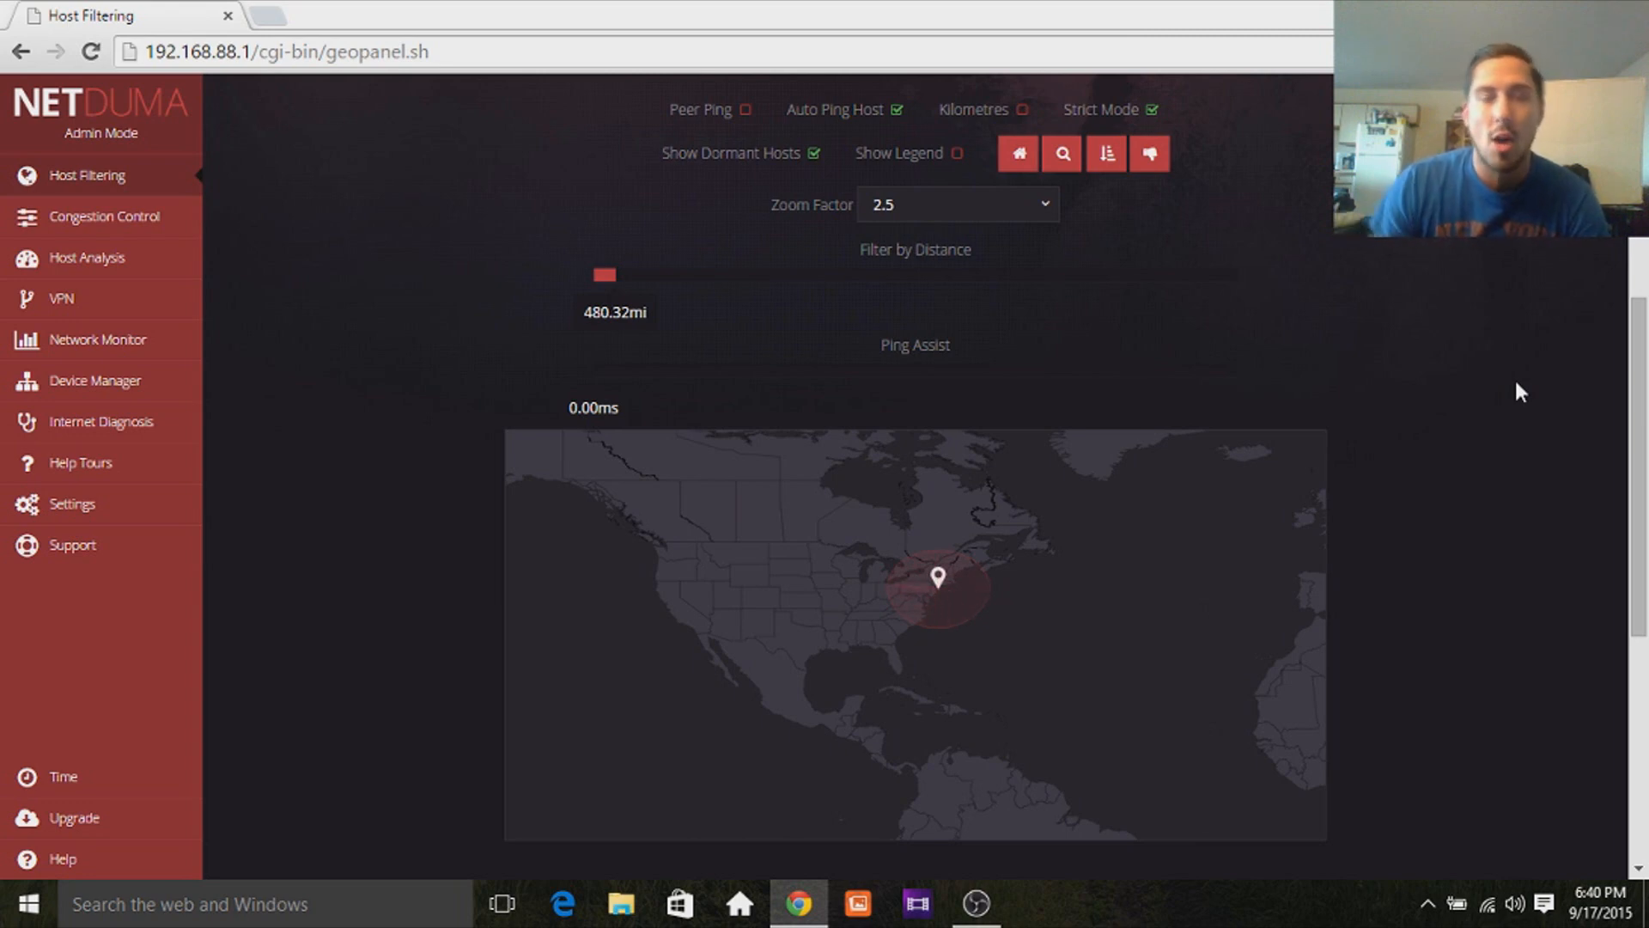
pyautogui.moveTo(1509, 393)
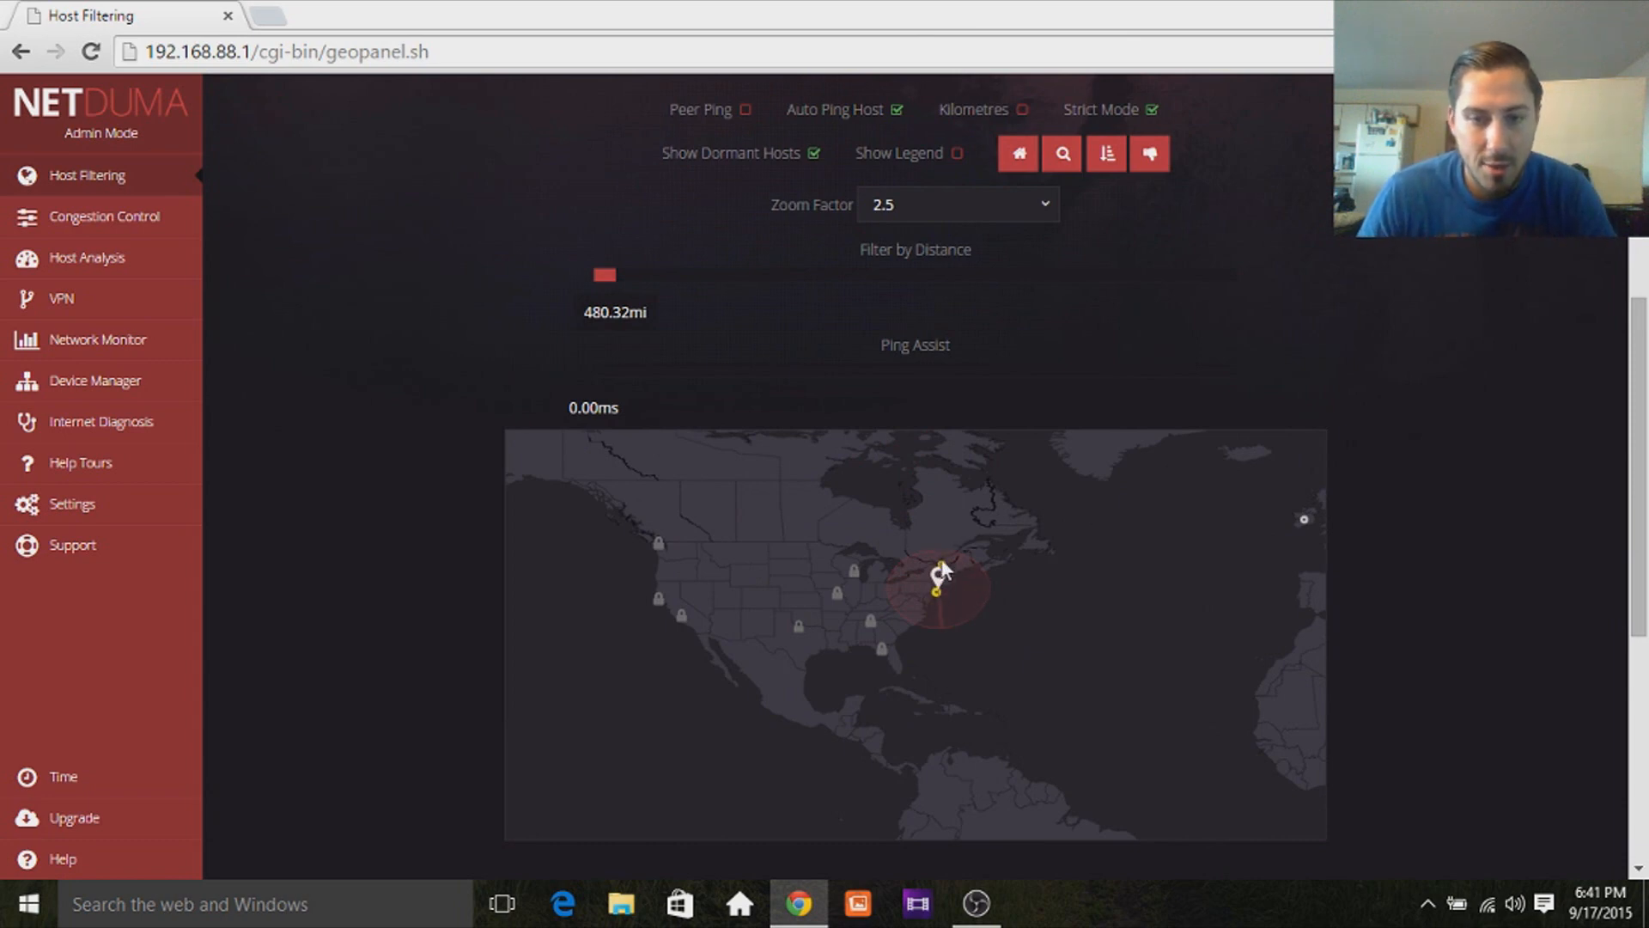
pyautogui.moveTo(661, 615)
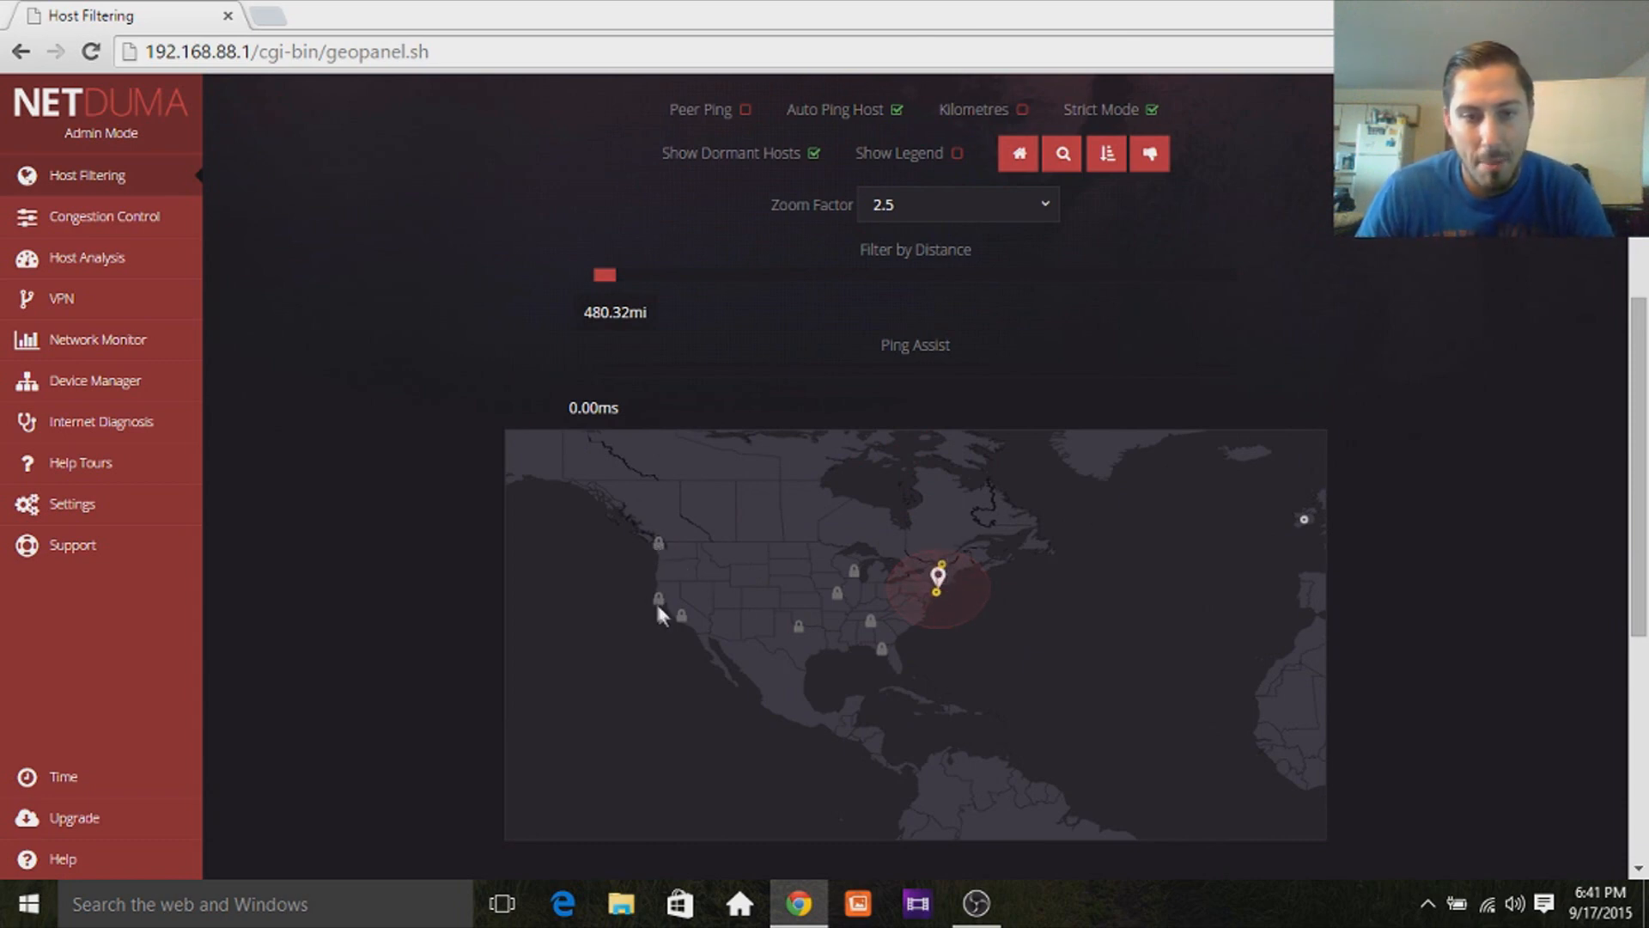
pyautogui.moveTo(880, 628)
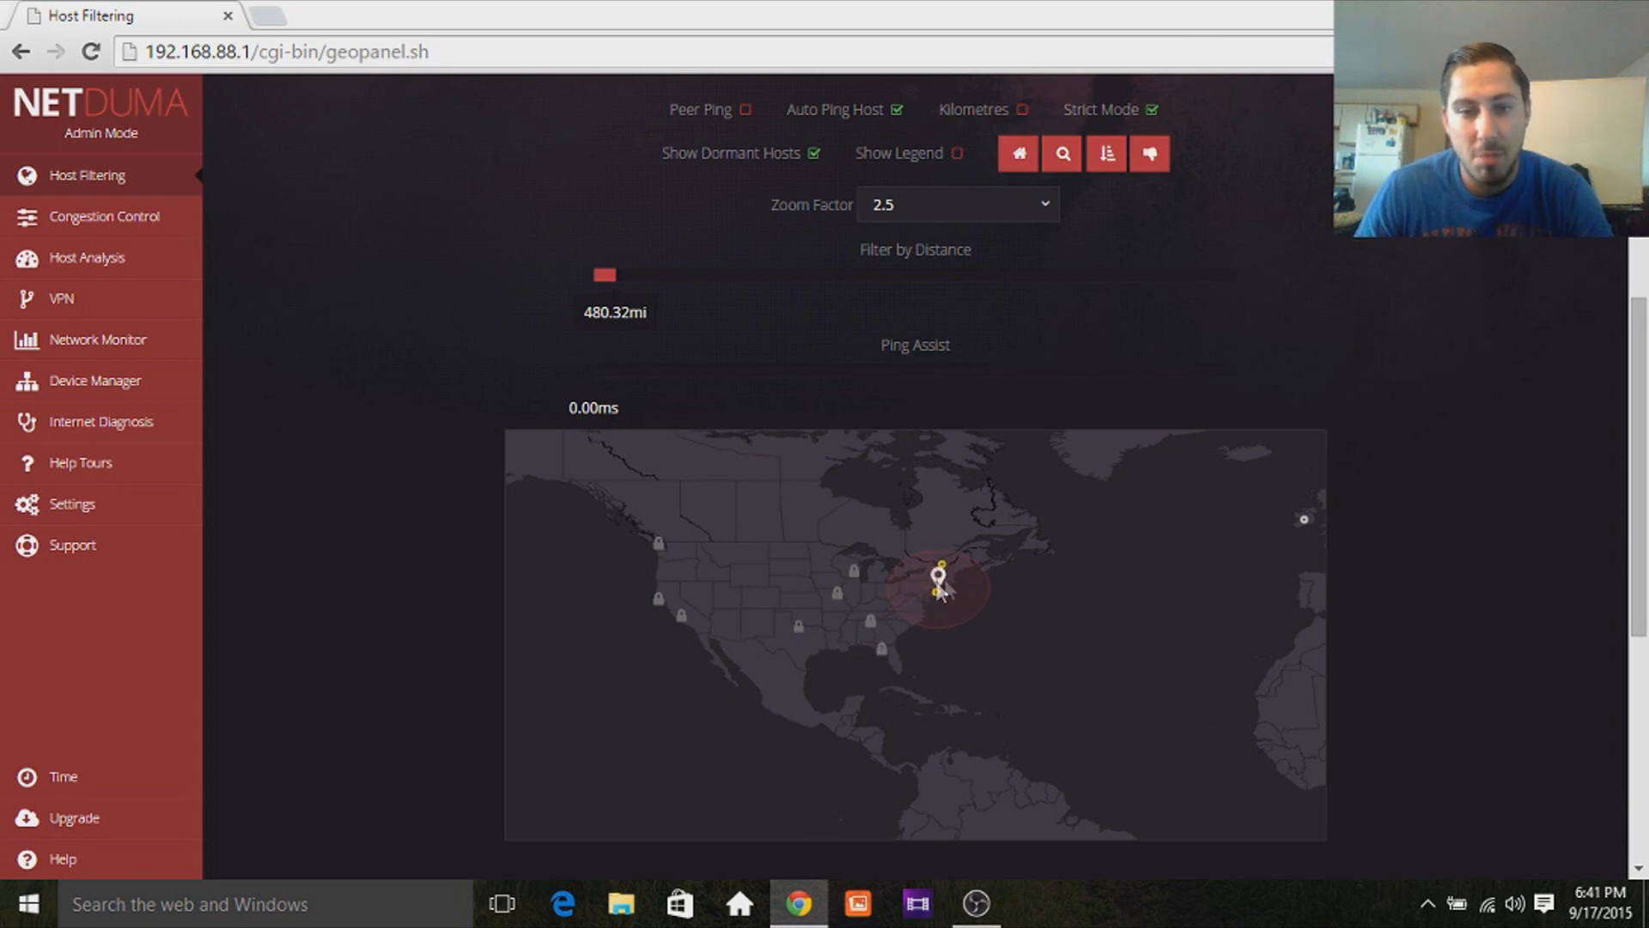
pyautogui.moveTo(674, 620)
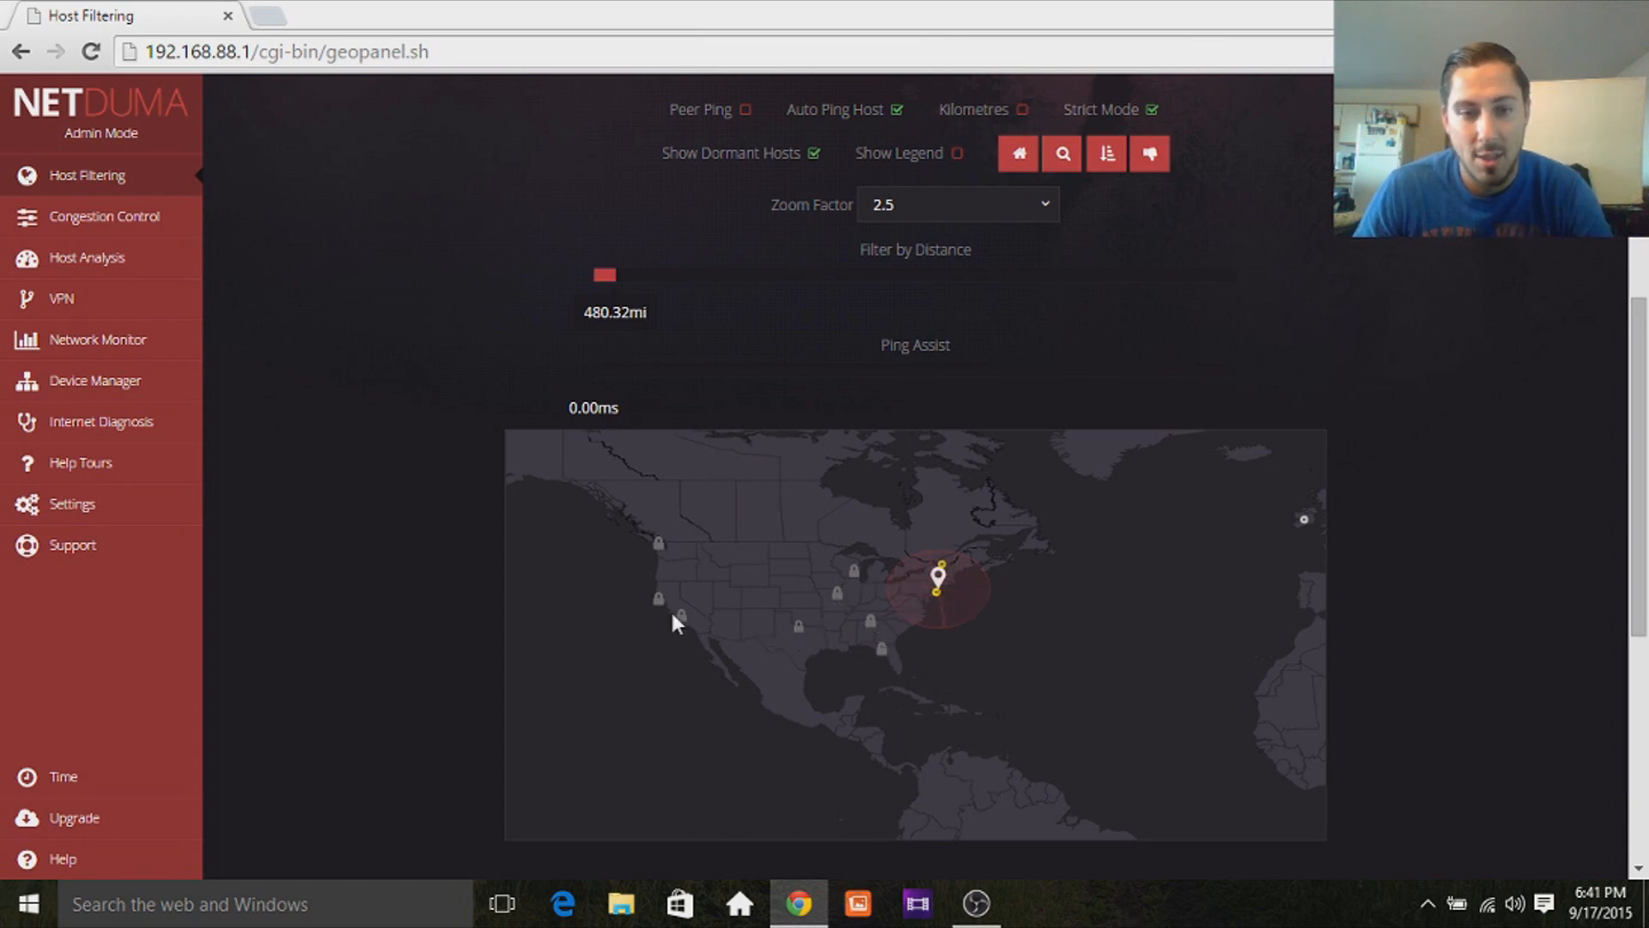
pyautogui.moveTo(1039, 207)
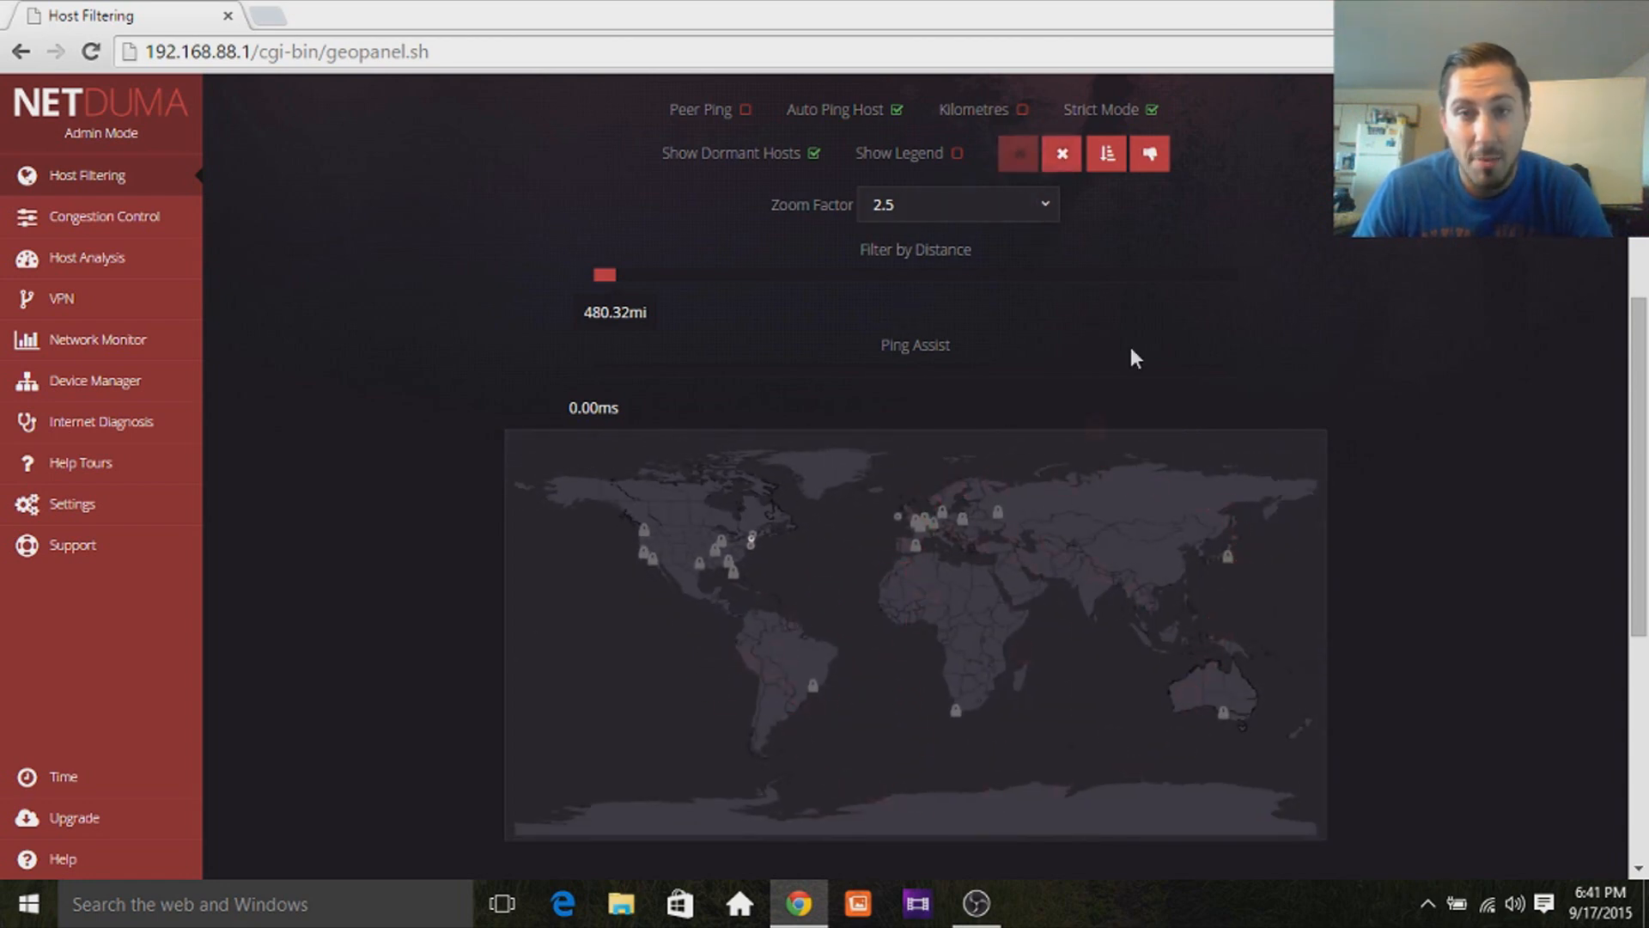
pyautogui.click(1062, 154)
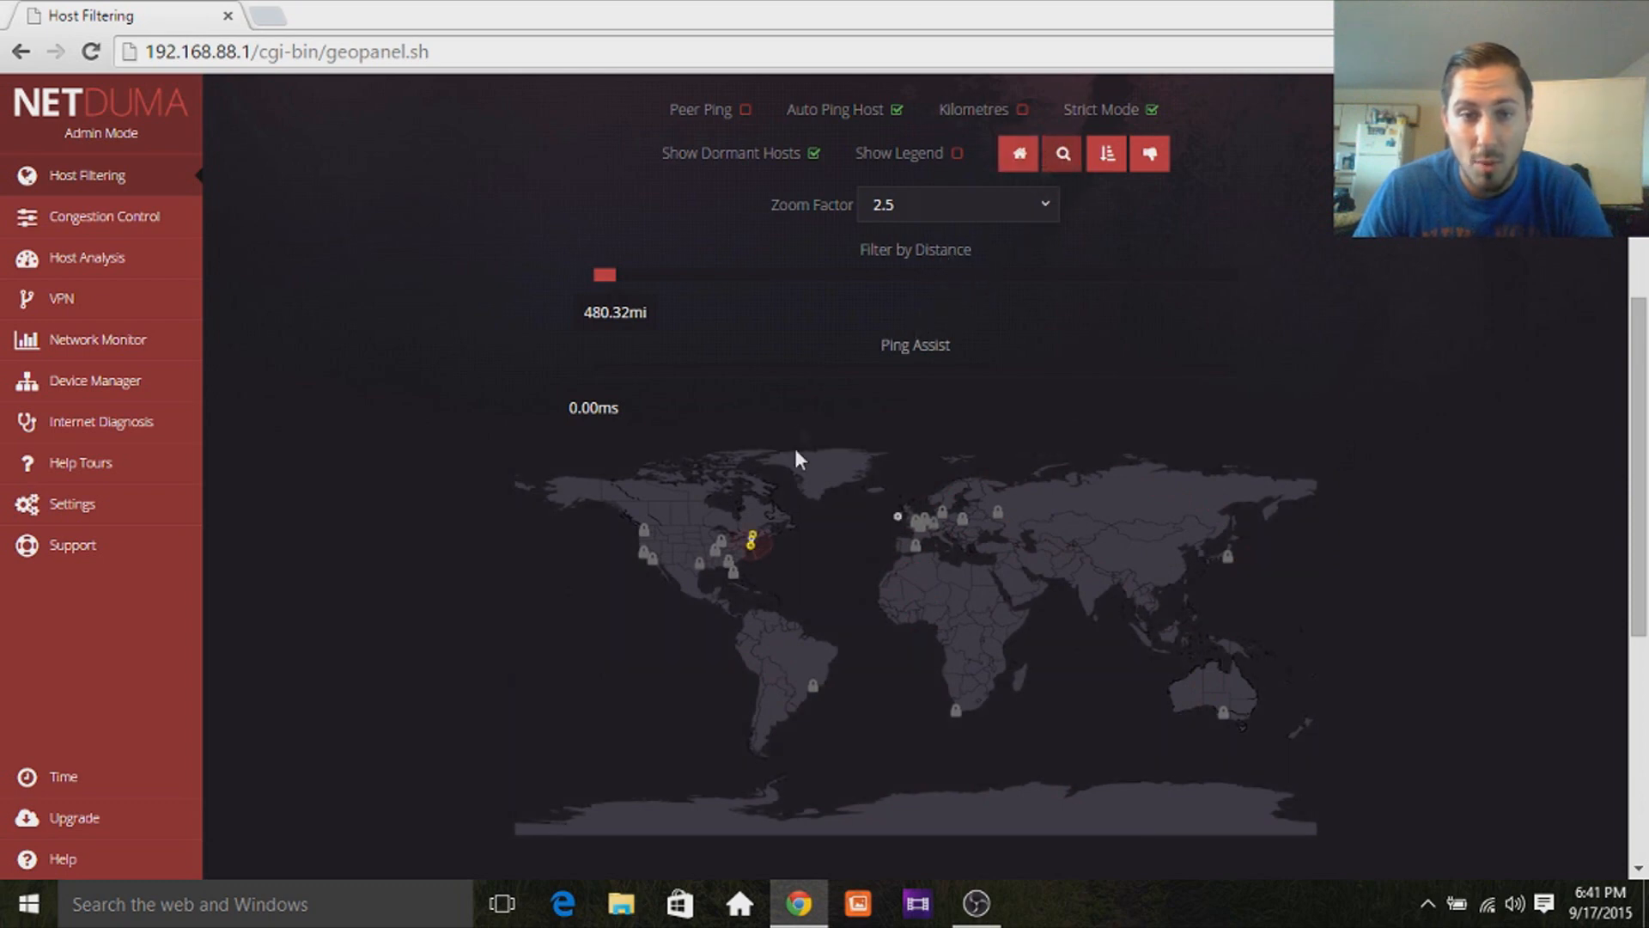
pyautogui.click(1062, 154)
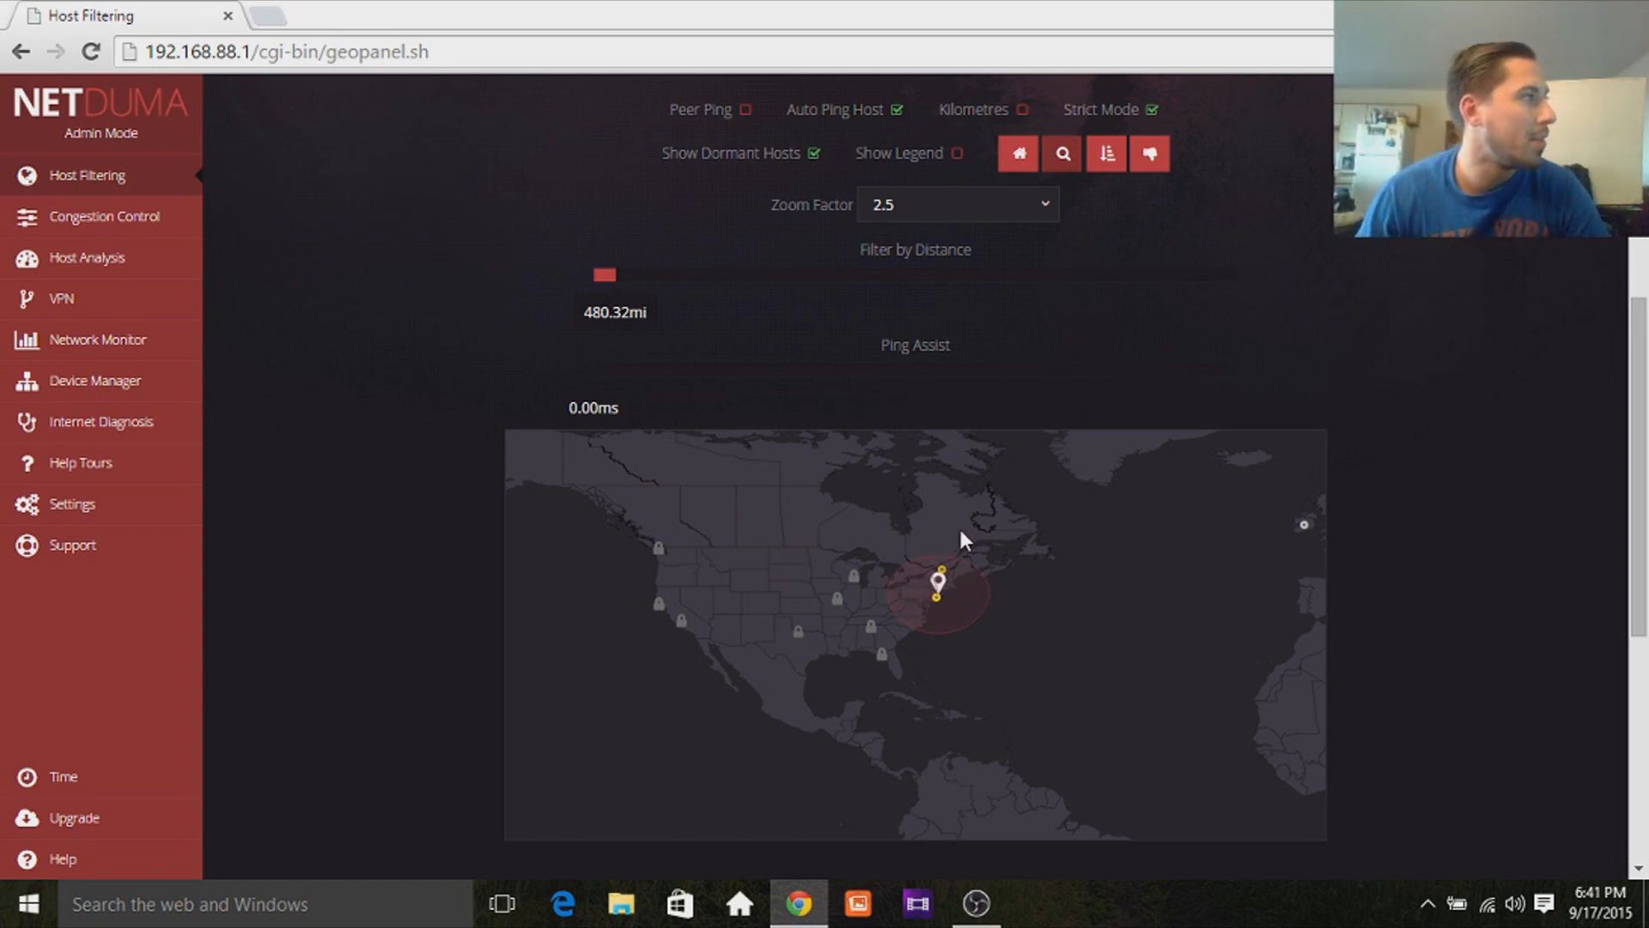
# Enable Peer Ping in the geo-filter's Deny & Allow section.
pyautogui.scroll(-3)
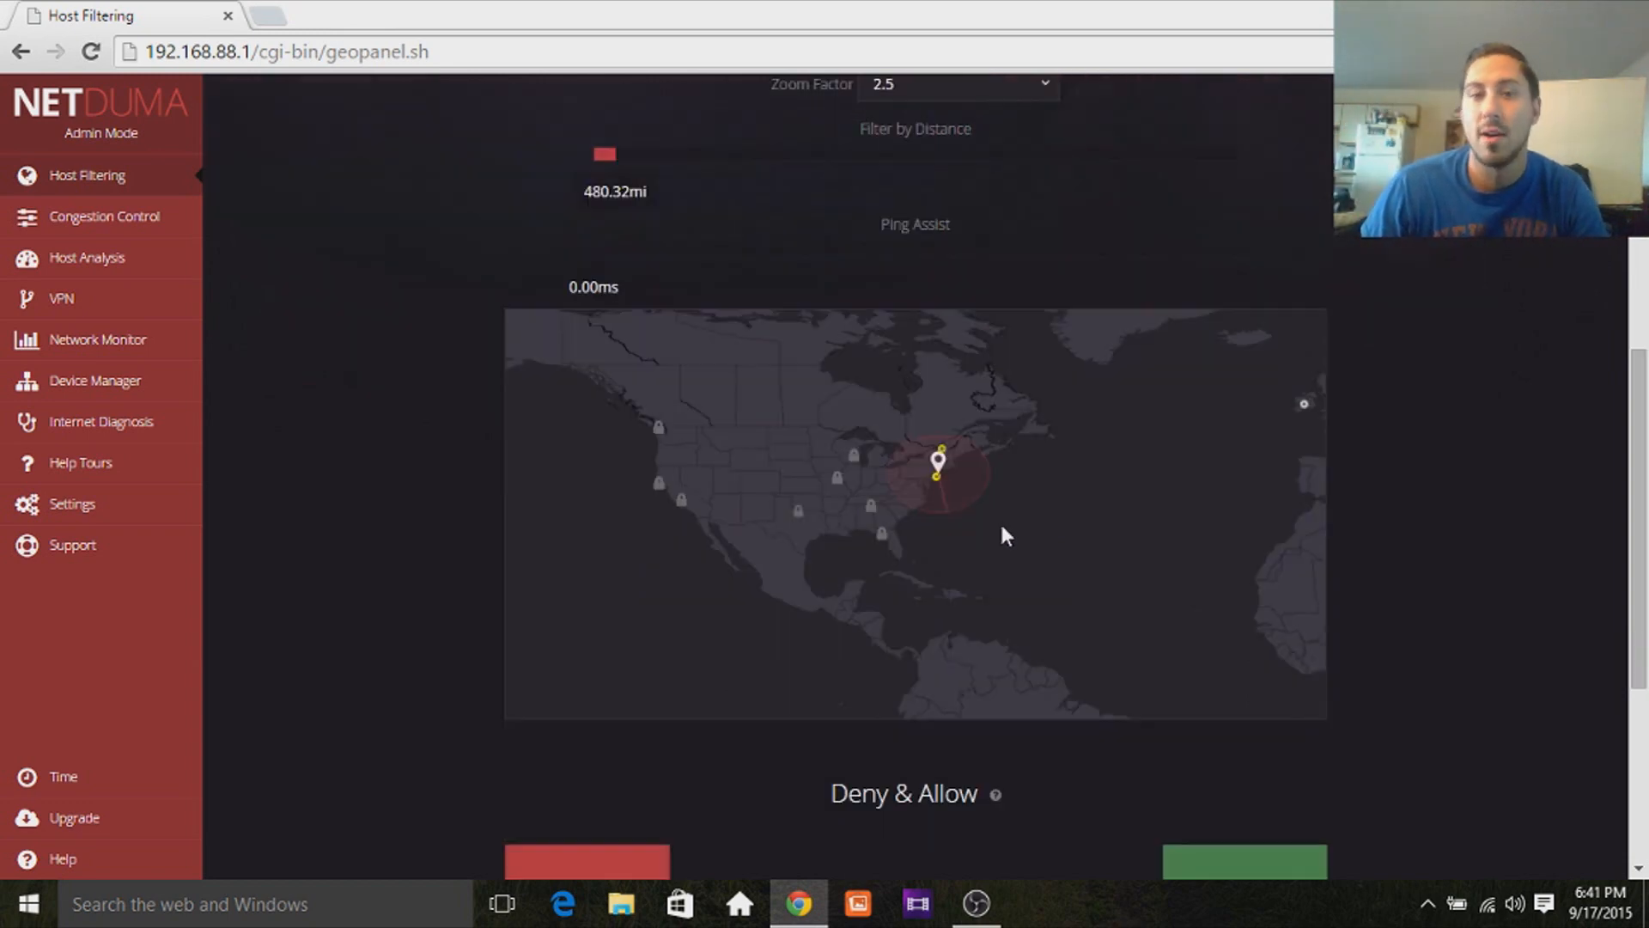
pyautogui.moveTo(894, 542)
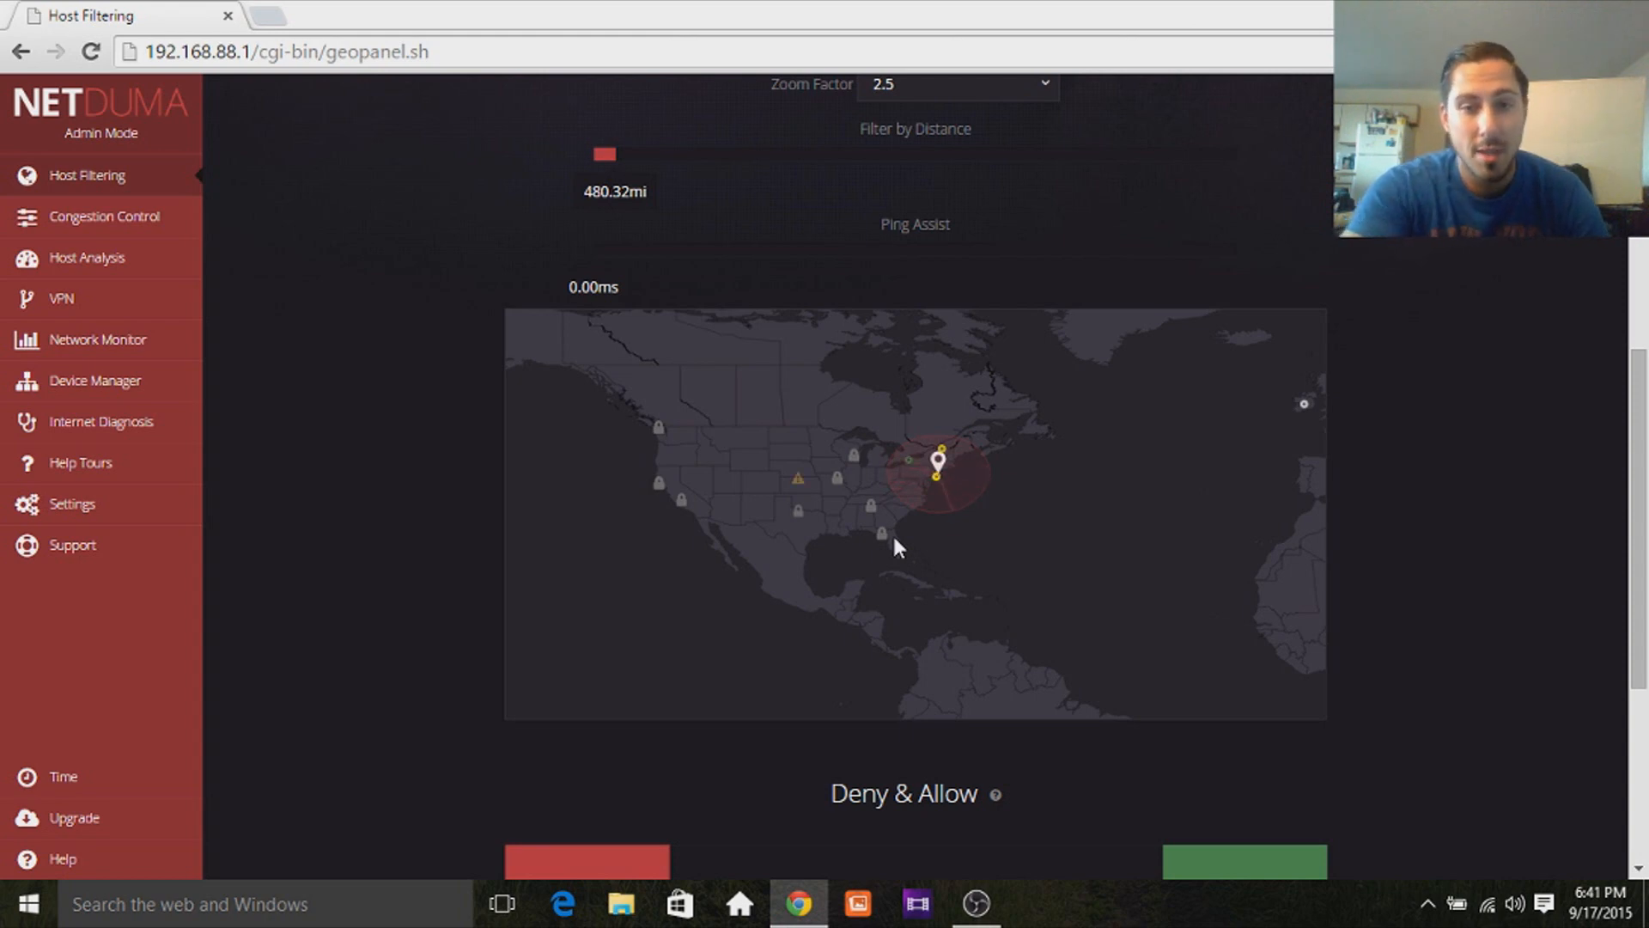
pyautogui.moveTo(800, 495)
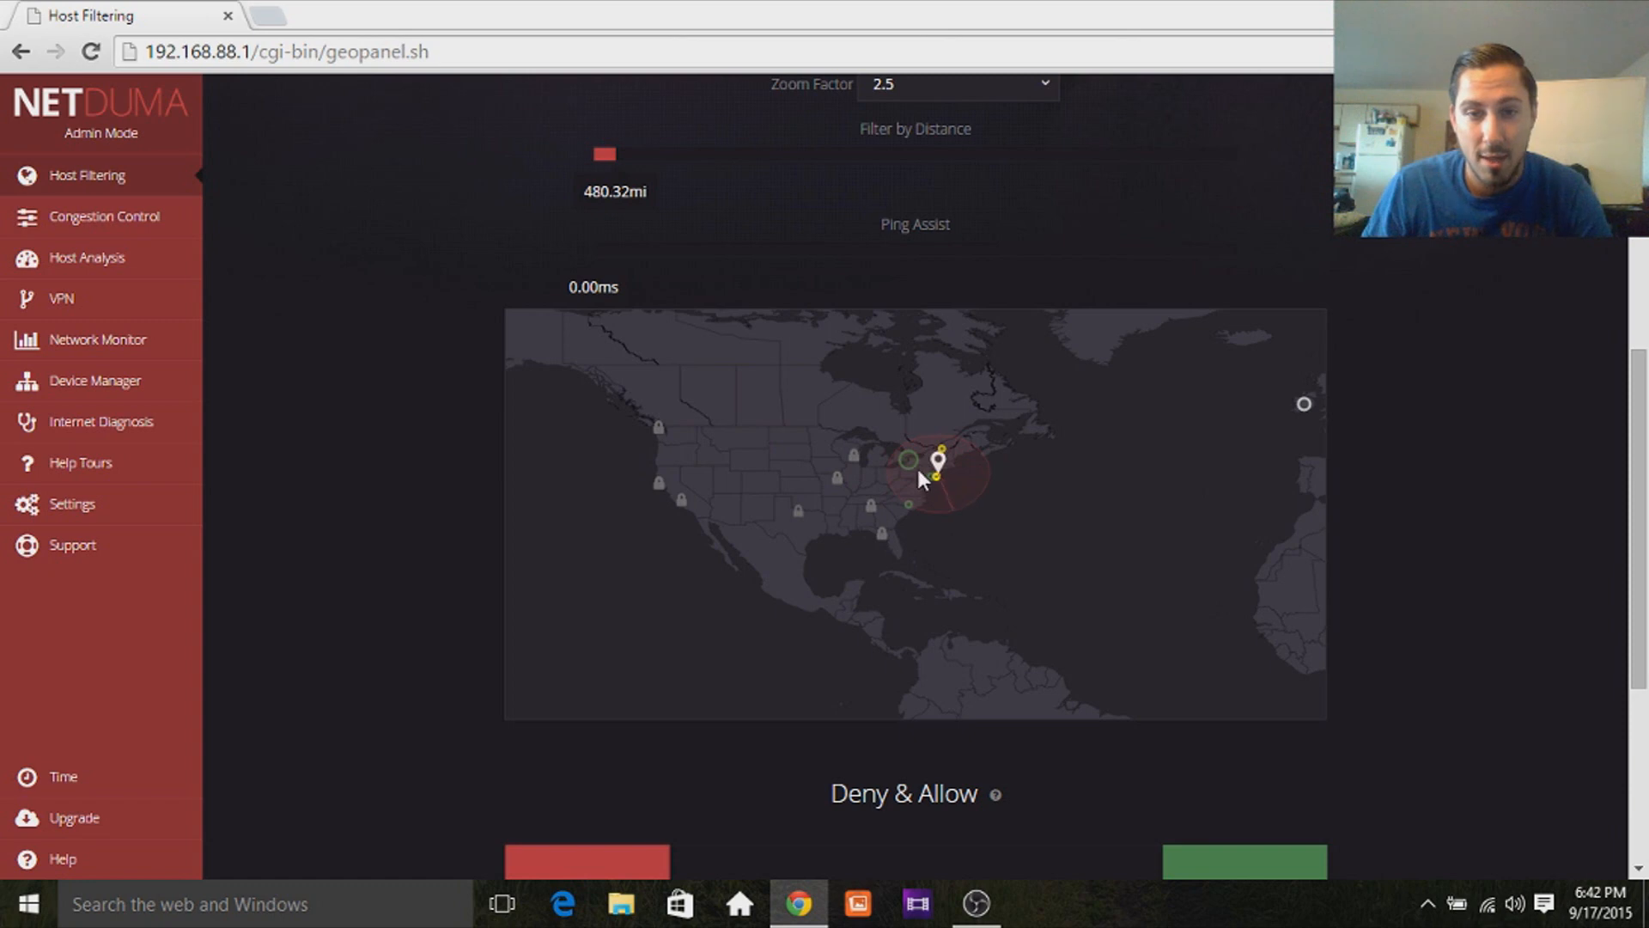
pyautogui.click(937, 460)
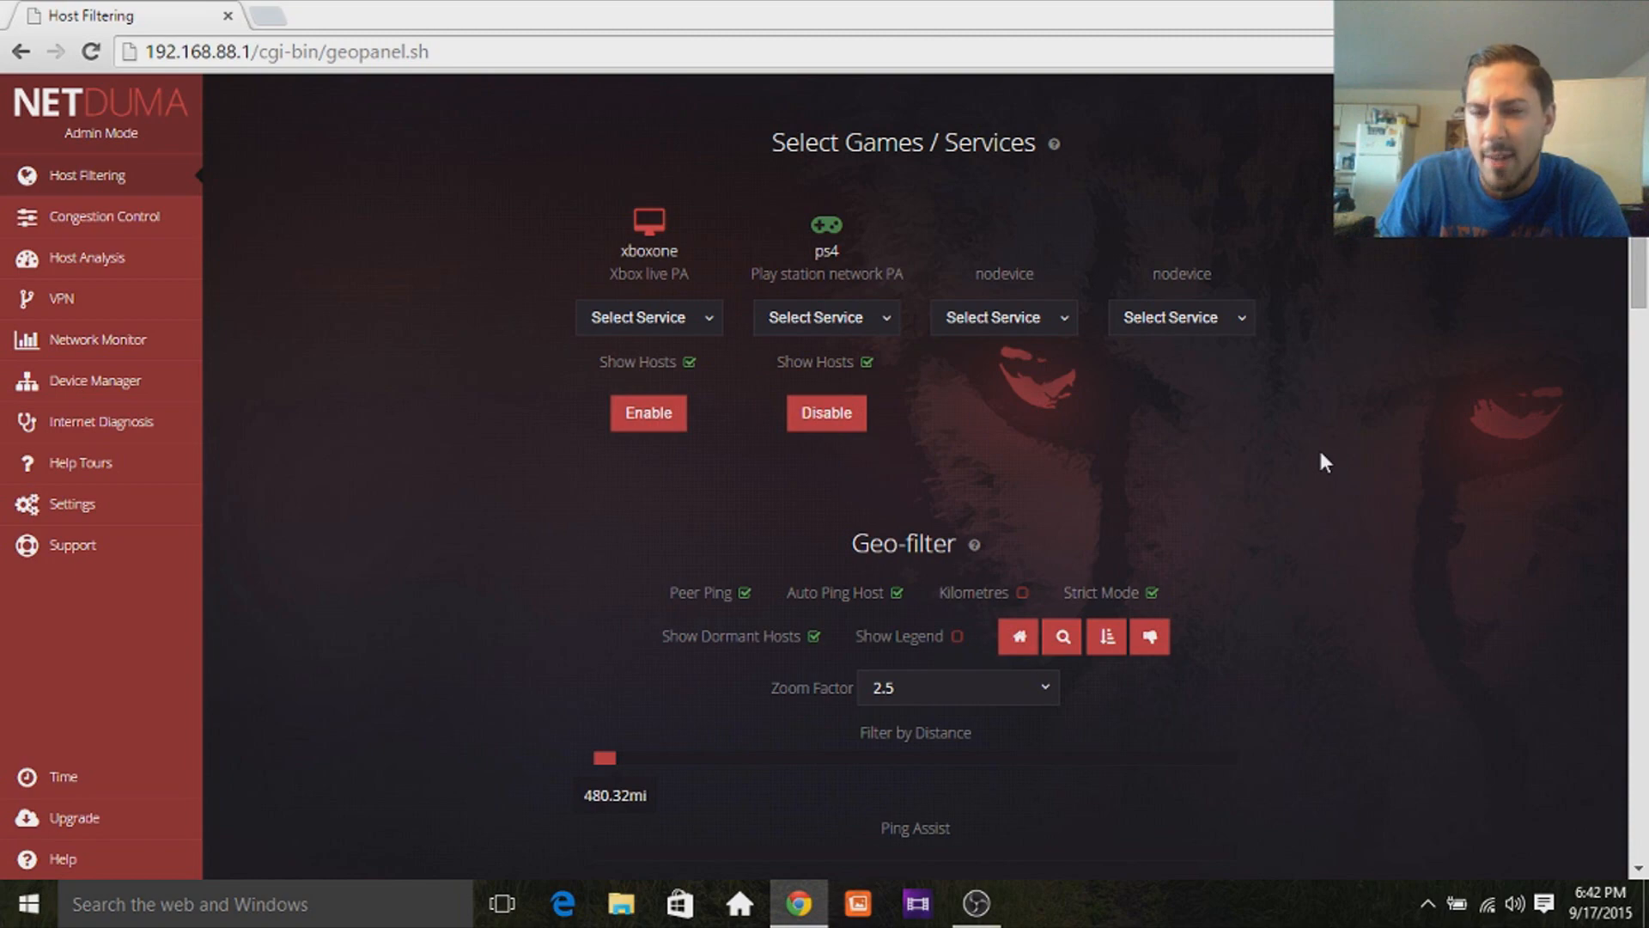
# Scroll to the geo-filter map and select the host marker near home.
pyautogui.scroll(-3)
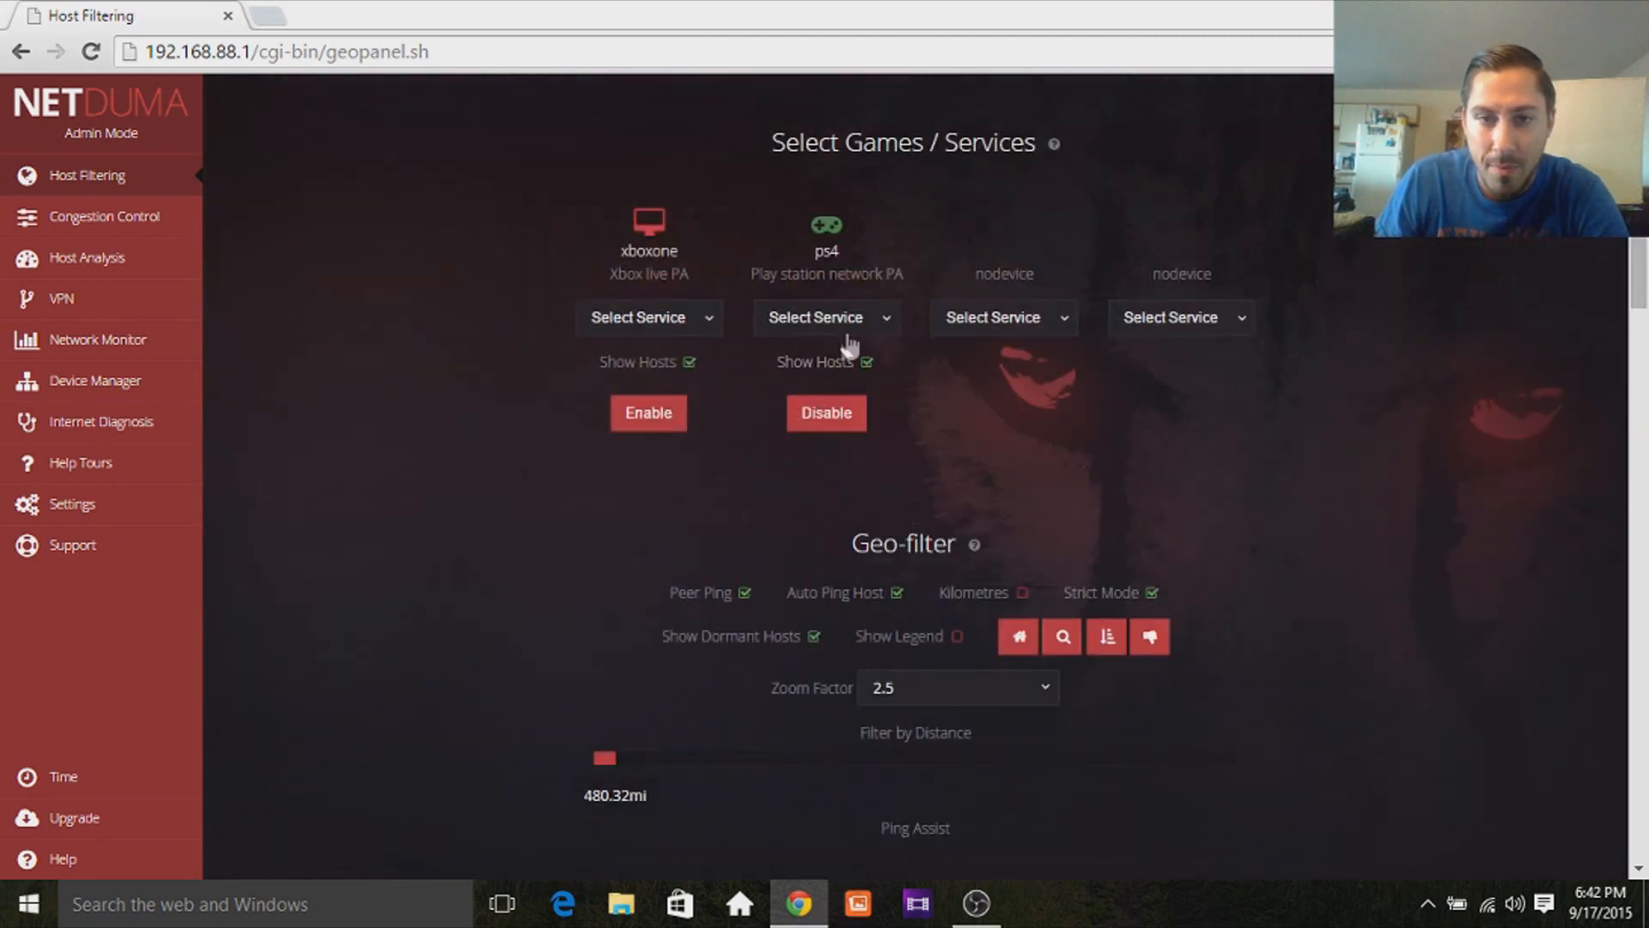
pyautogui.scroll(-3)
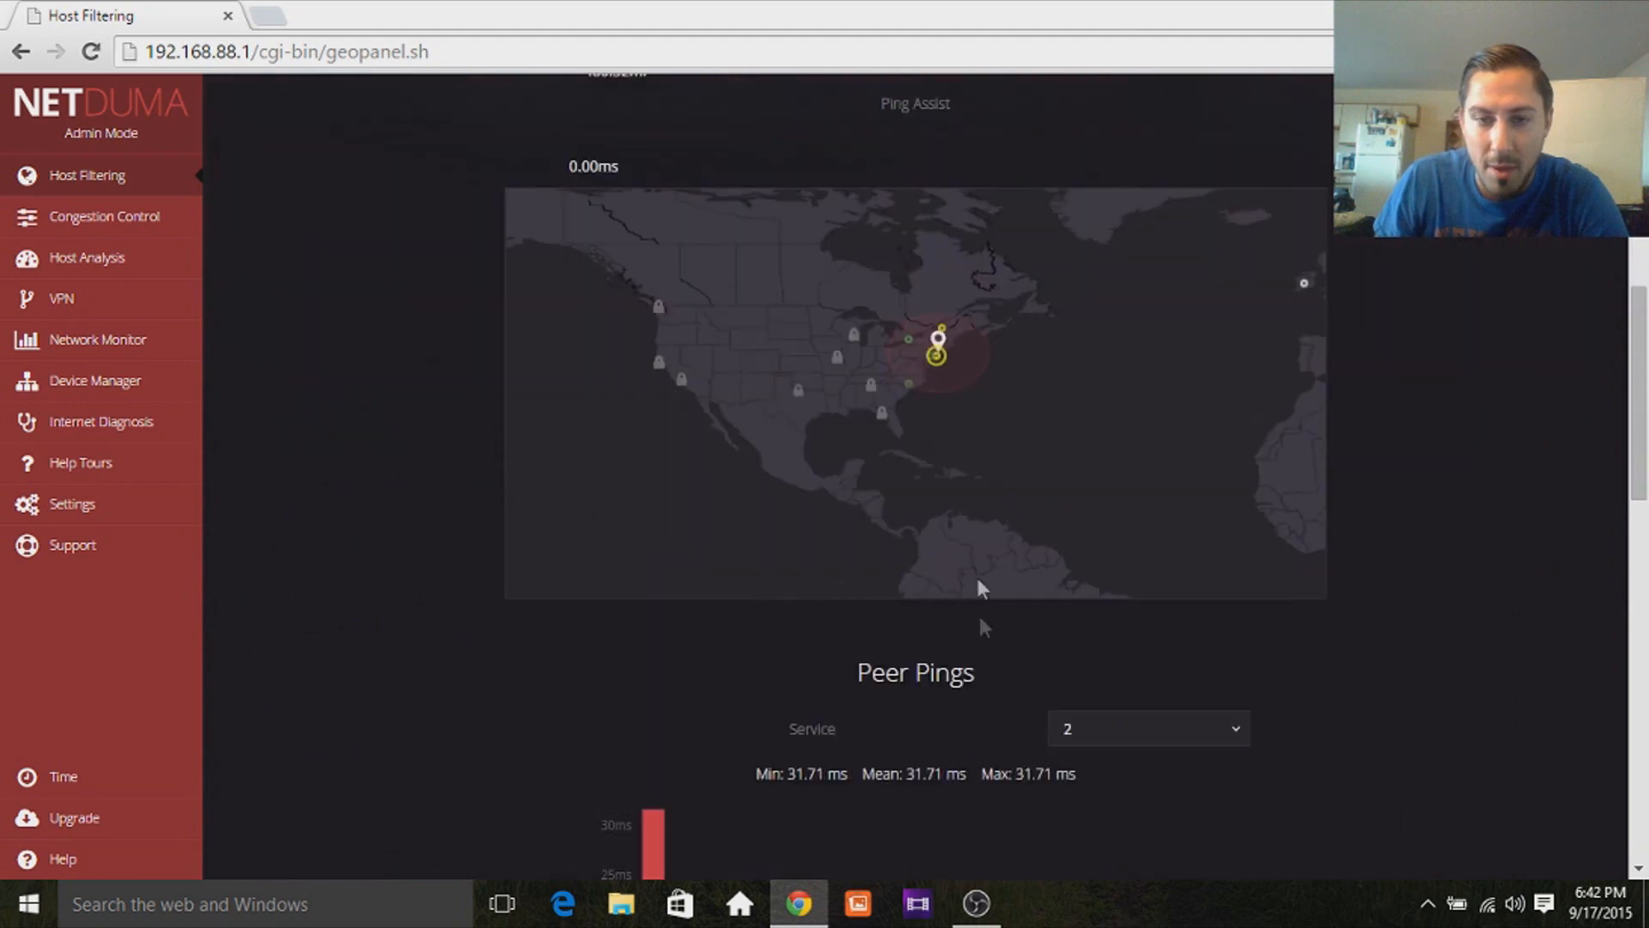
pyautogui.scroll(-3)
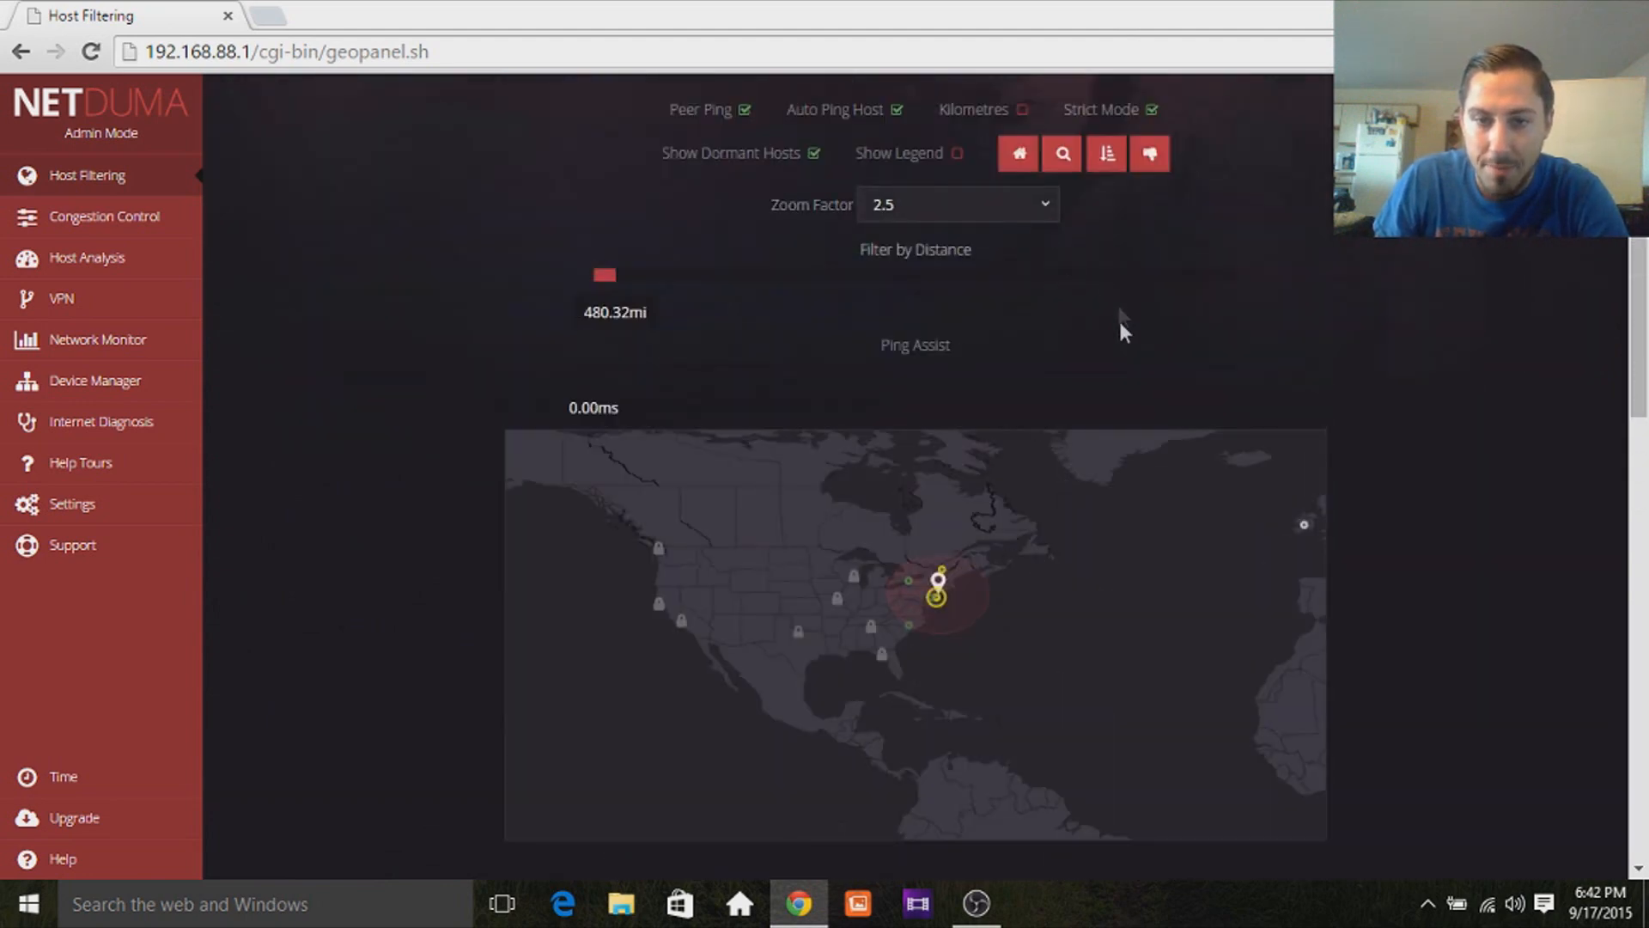
pyautogui.click(936, 589)
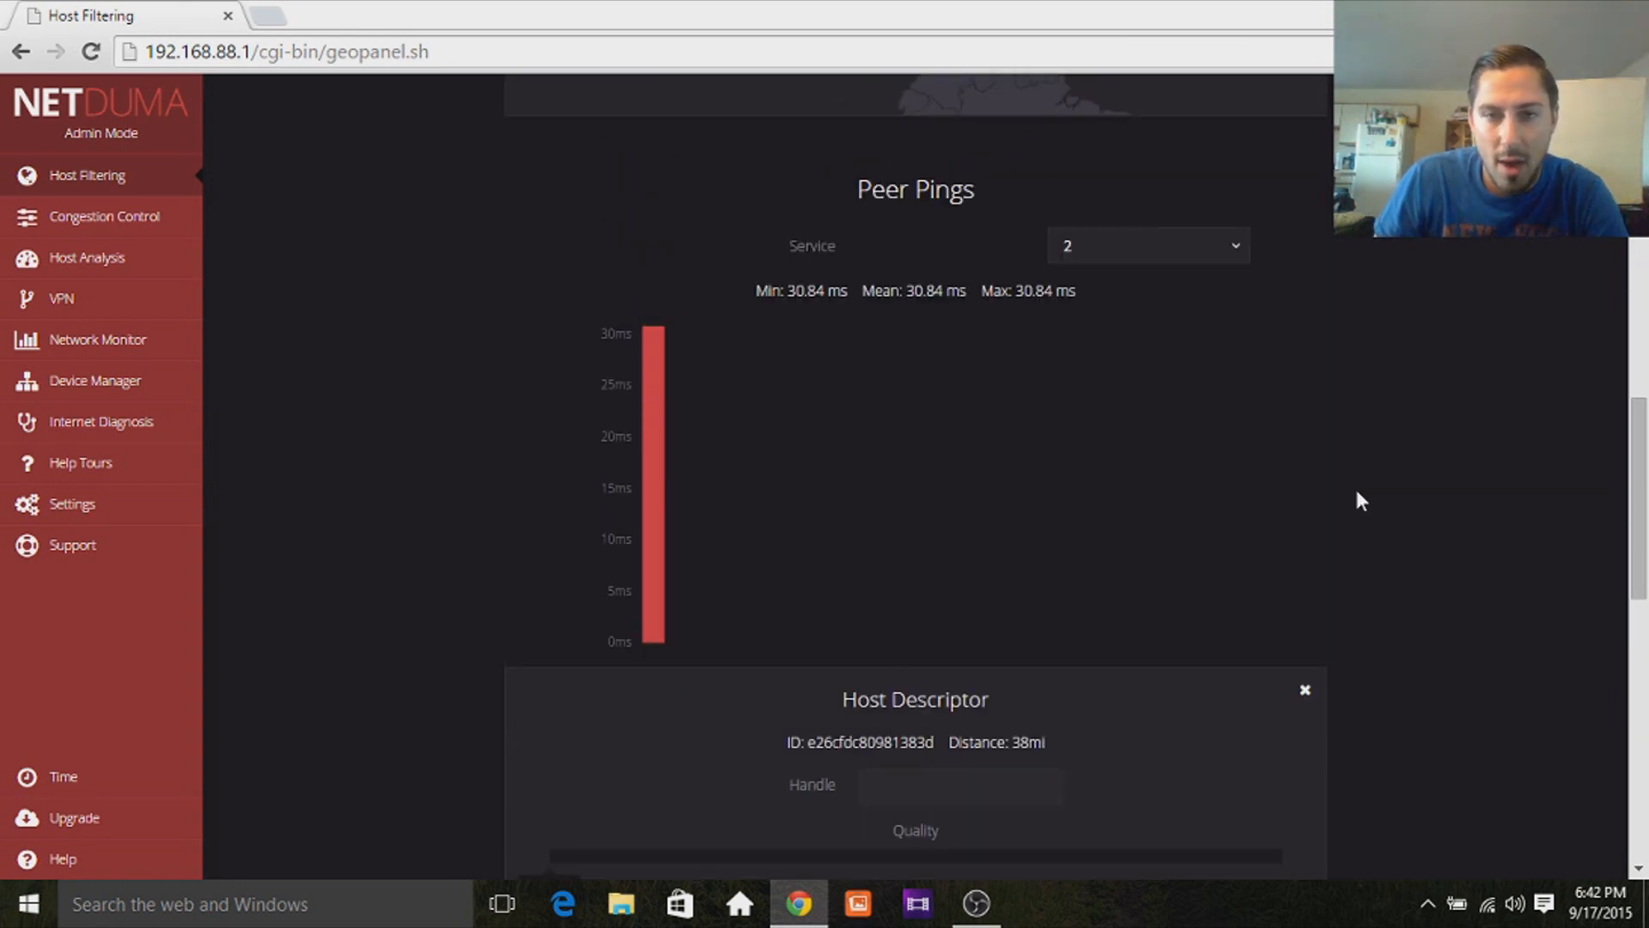
pyautogui.scroll(3)
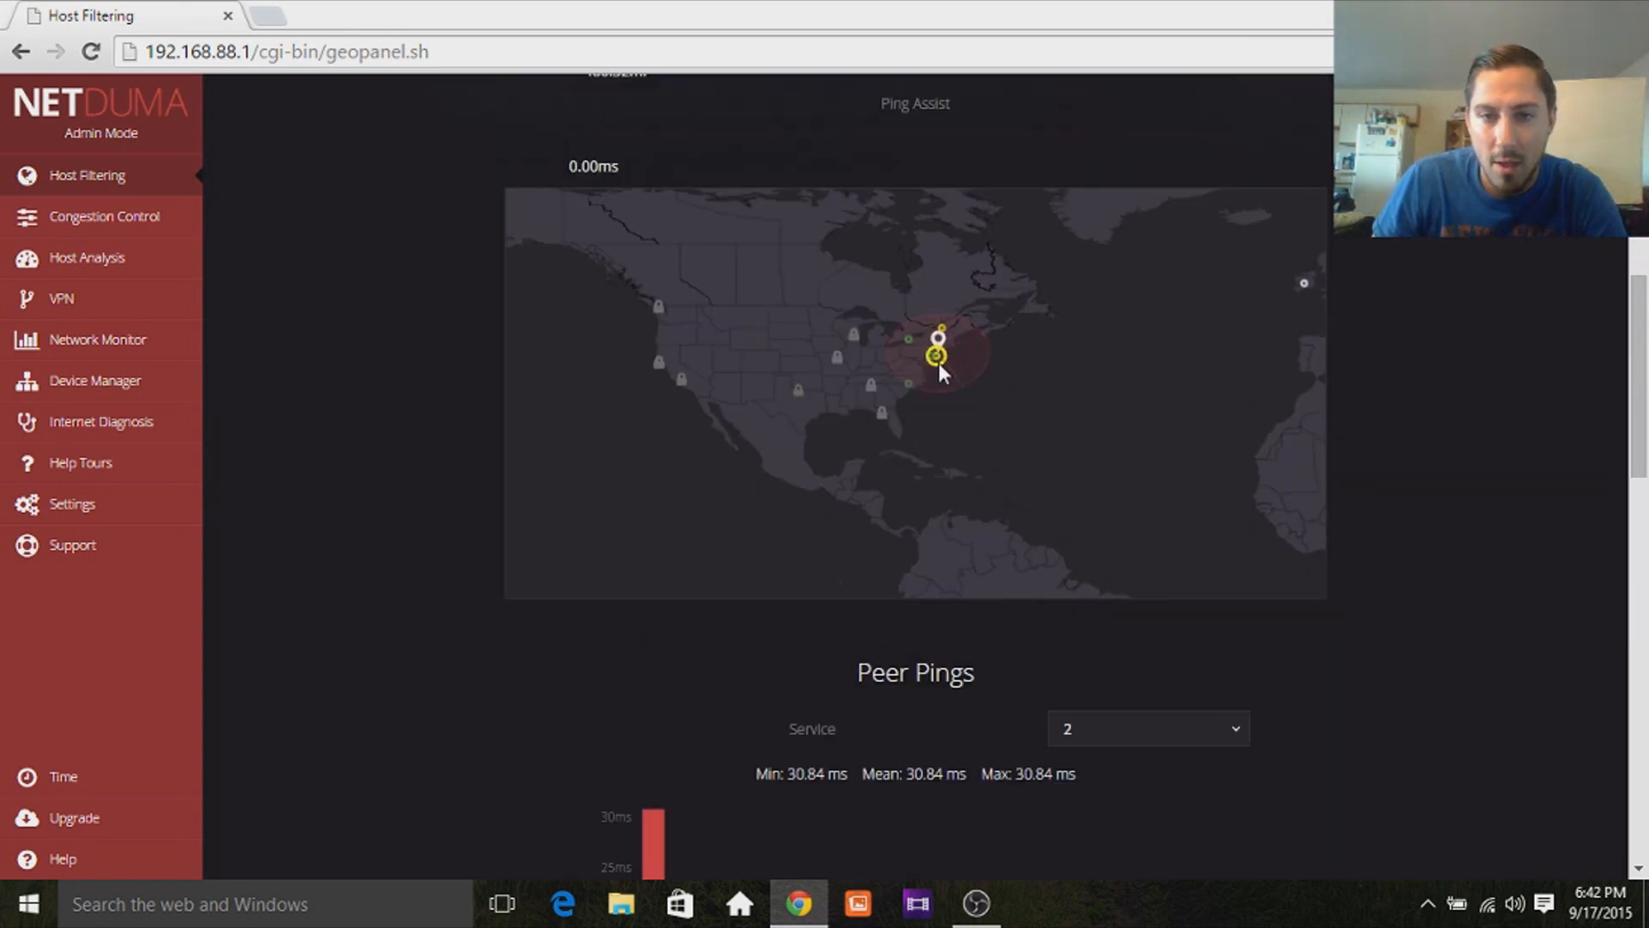
# Show the 38 mi host's details in Host Descriptor and start pinging it.
pyautogui.click(935, 355)
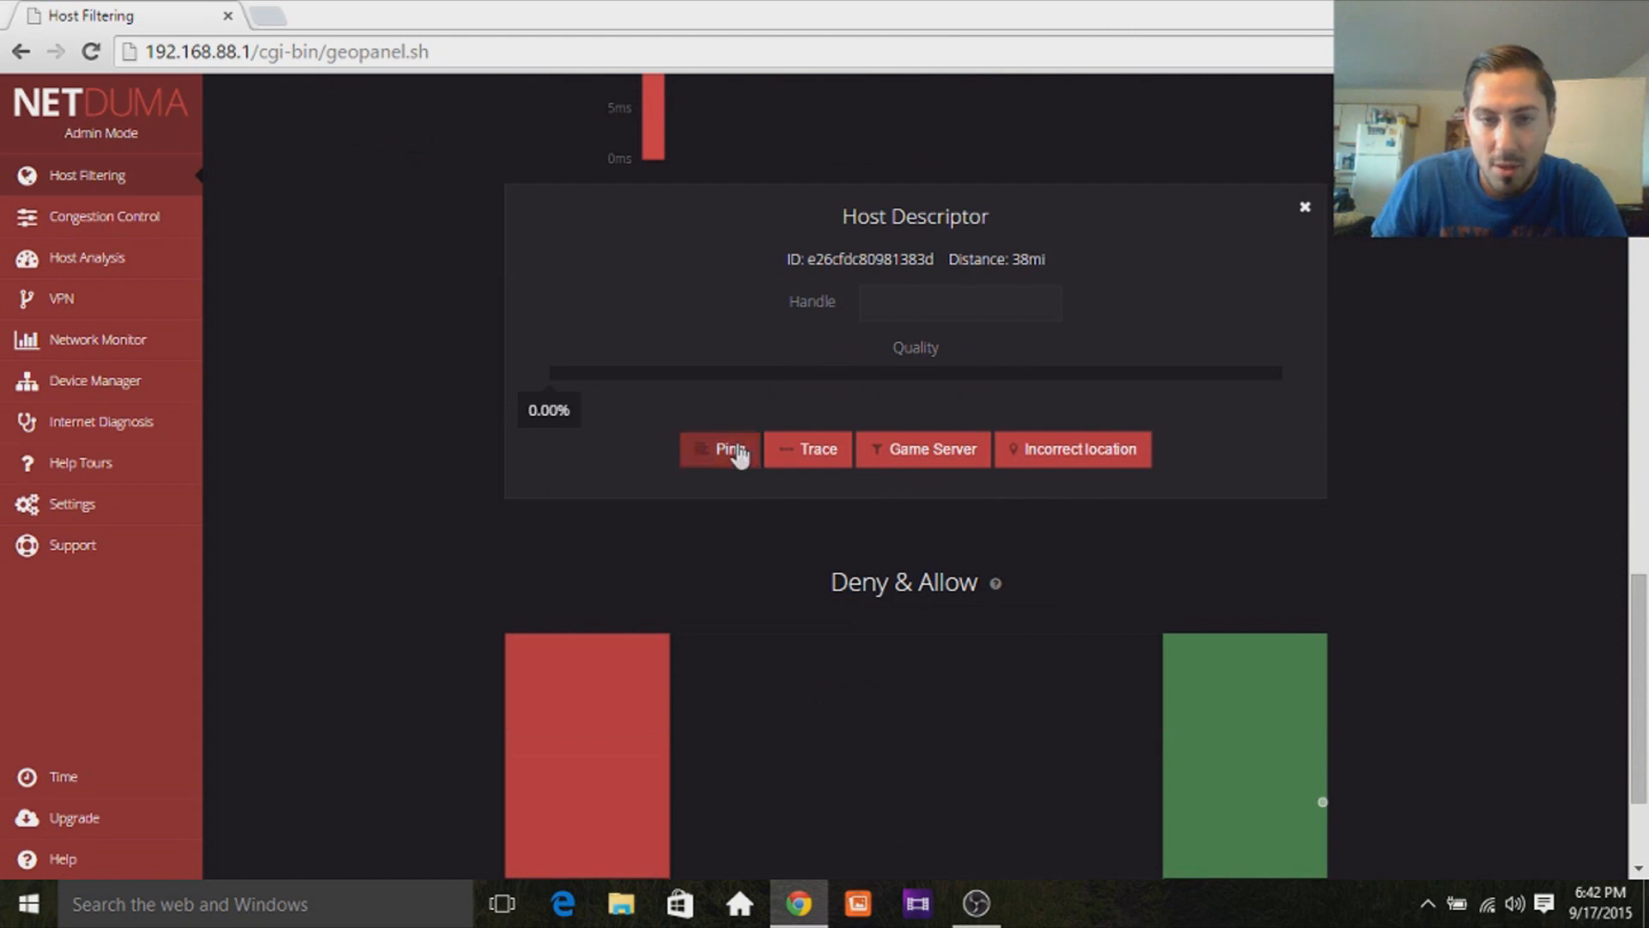
pyautogui.click(718, 448)
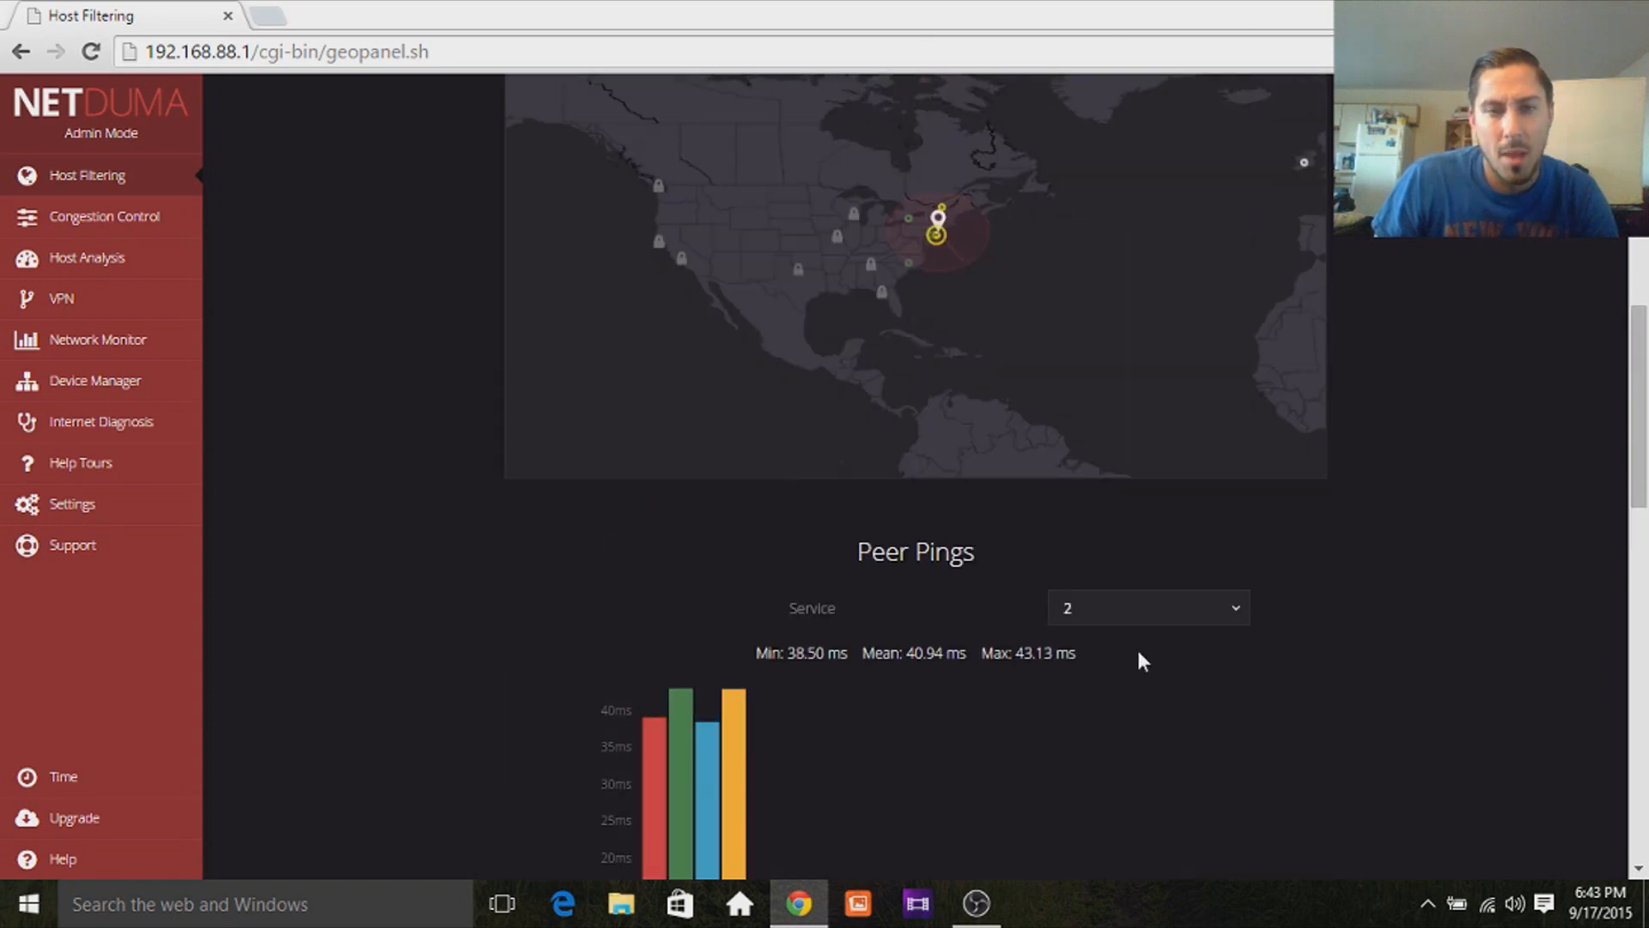
# View the Ping Graph for the 38 mi host, showing mostly 10–20 ms latency.
pyautogui.click(936, 229)
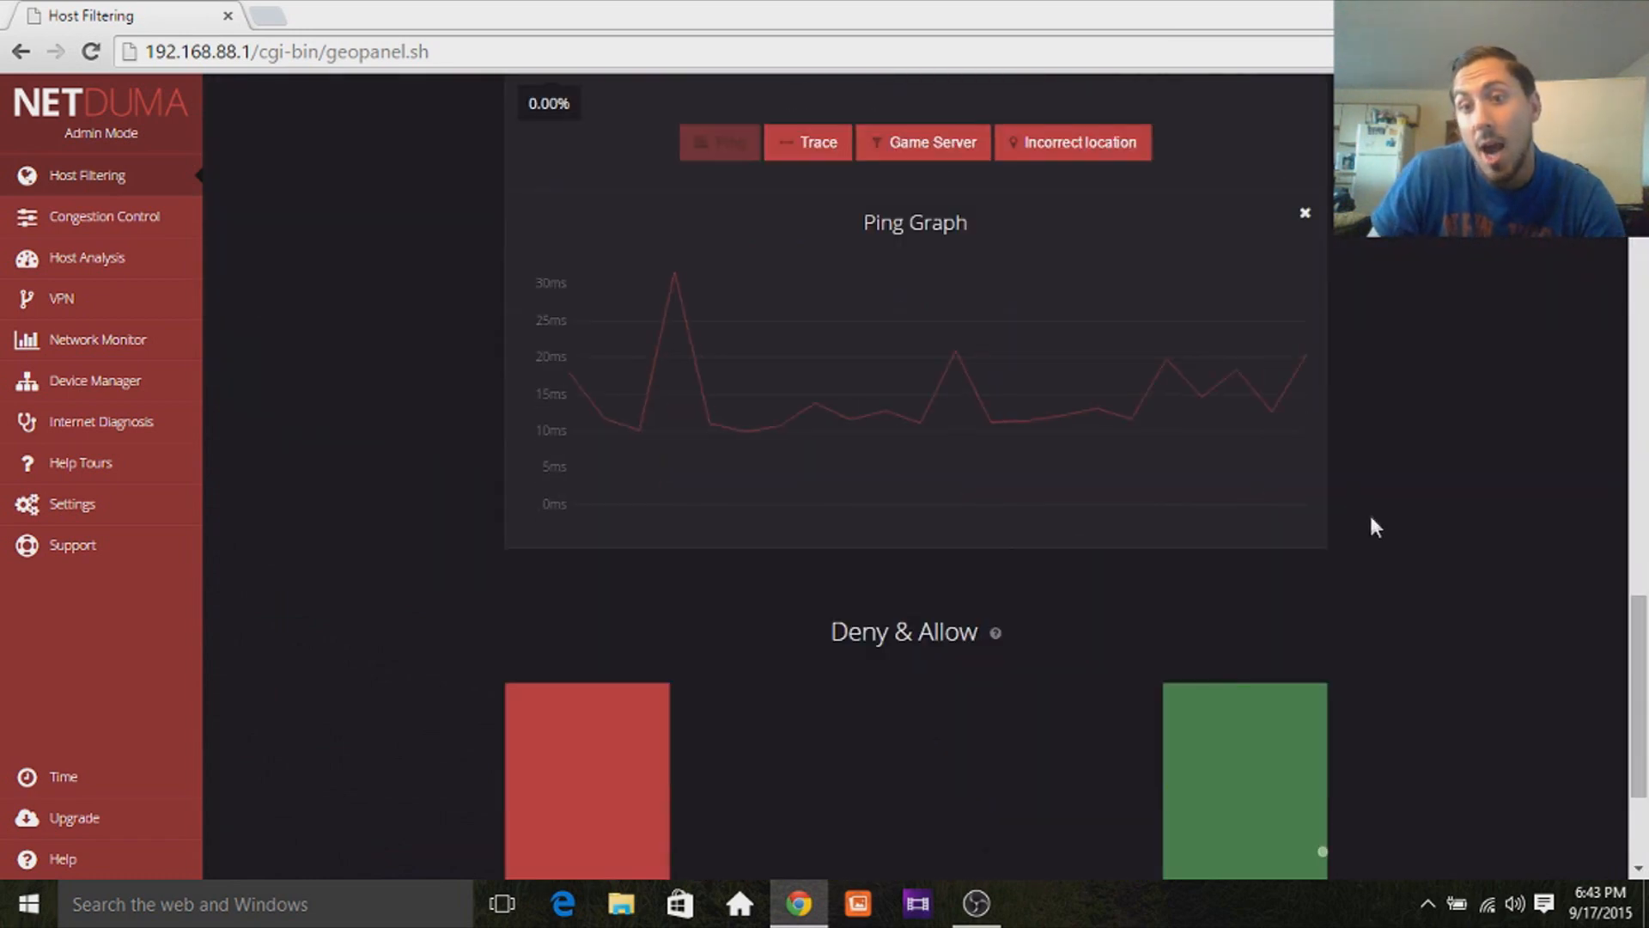
pyautogui.click(1306, 214)
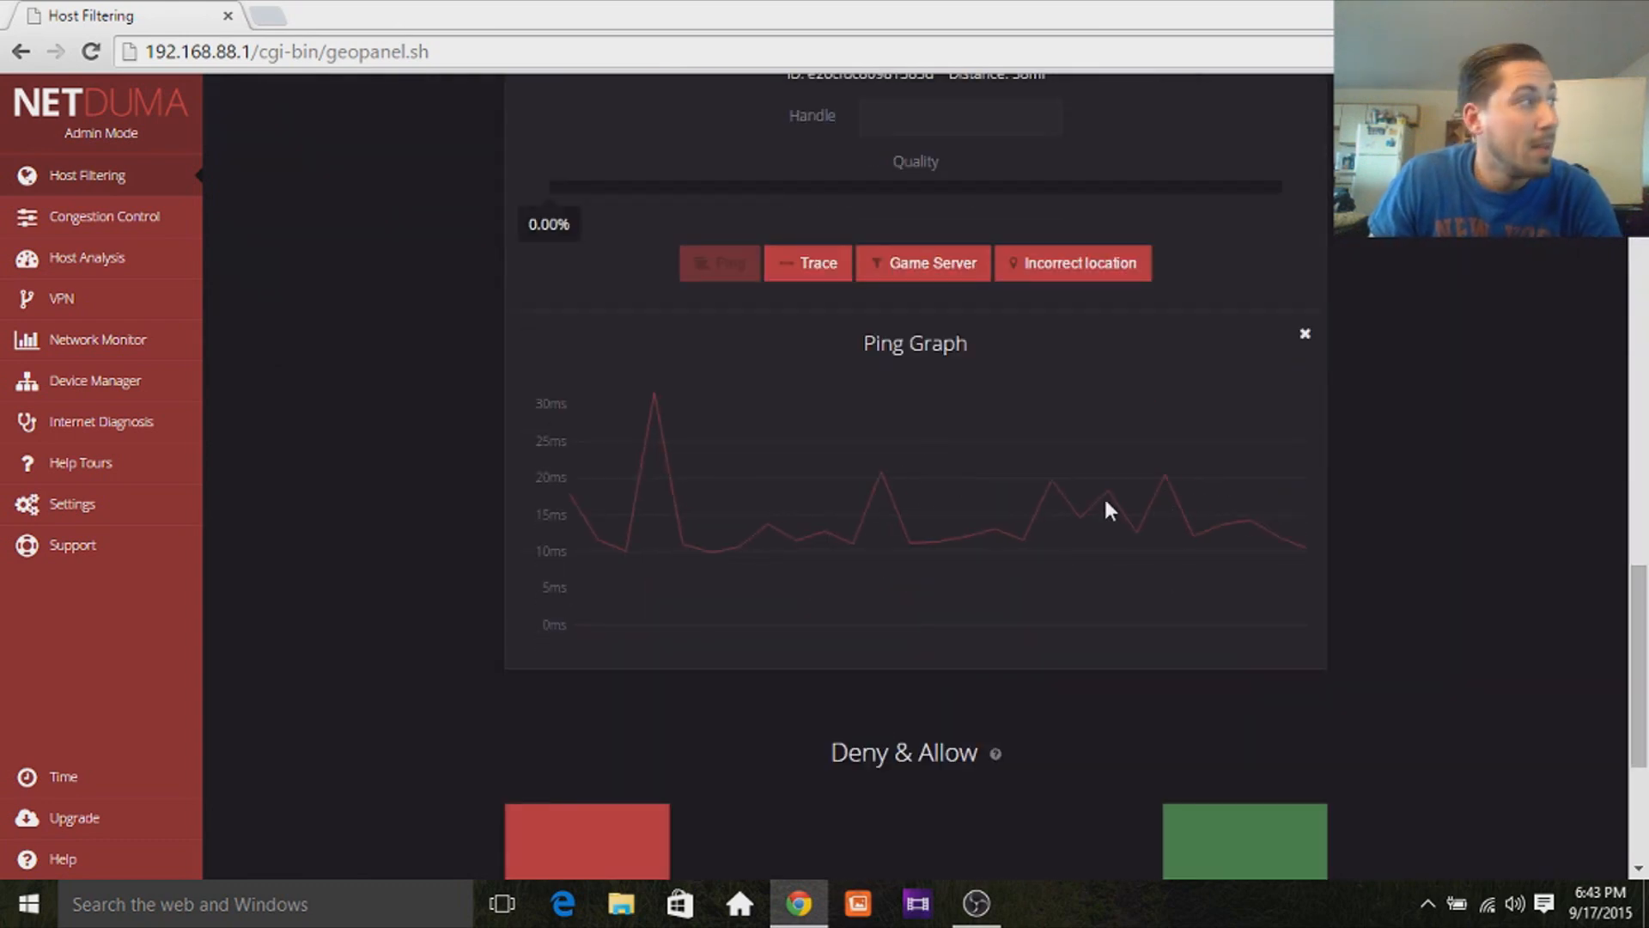
pyautogui.click(1304, 333)
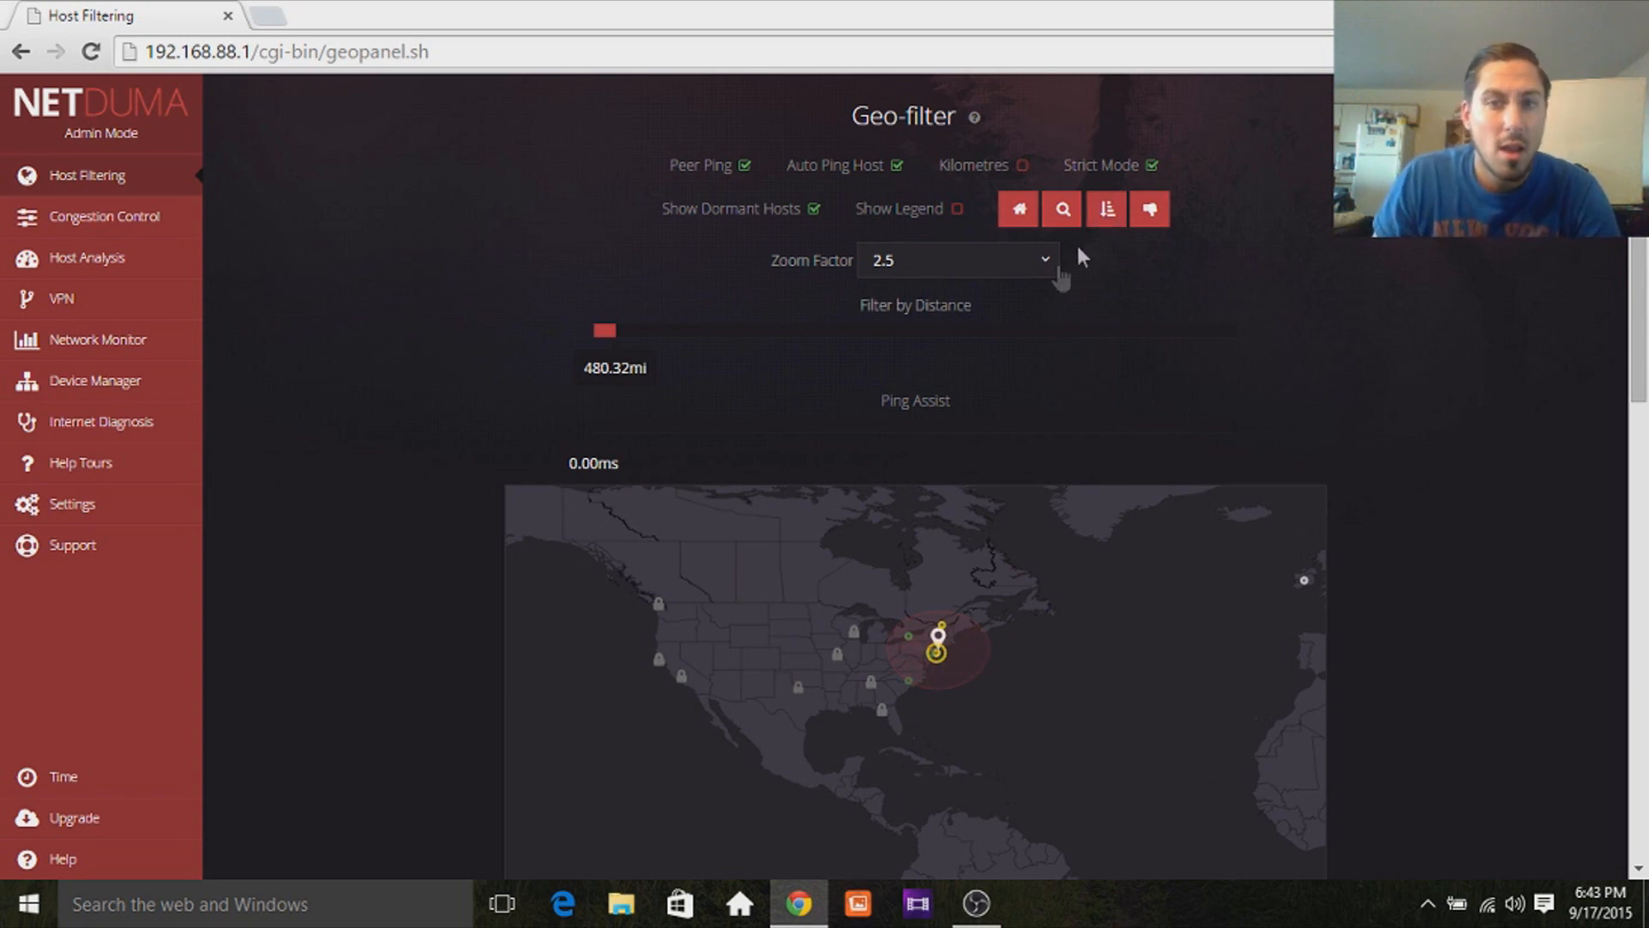
# Set the 38 mi host's Quality rating to about 9% in Host Descriptor.
pyautogui.scroll(-3)
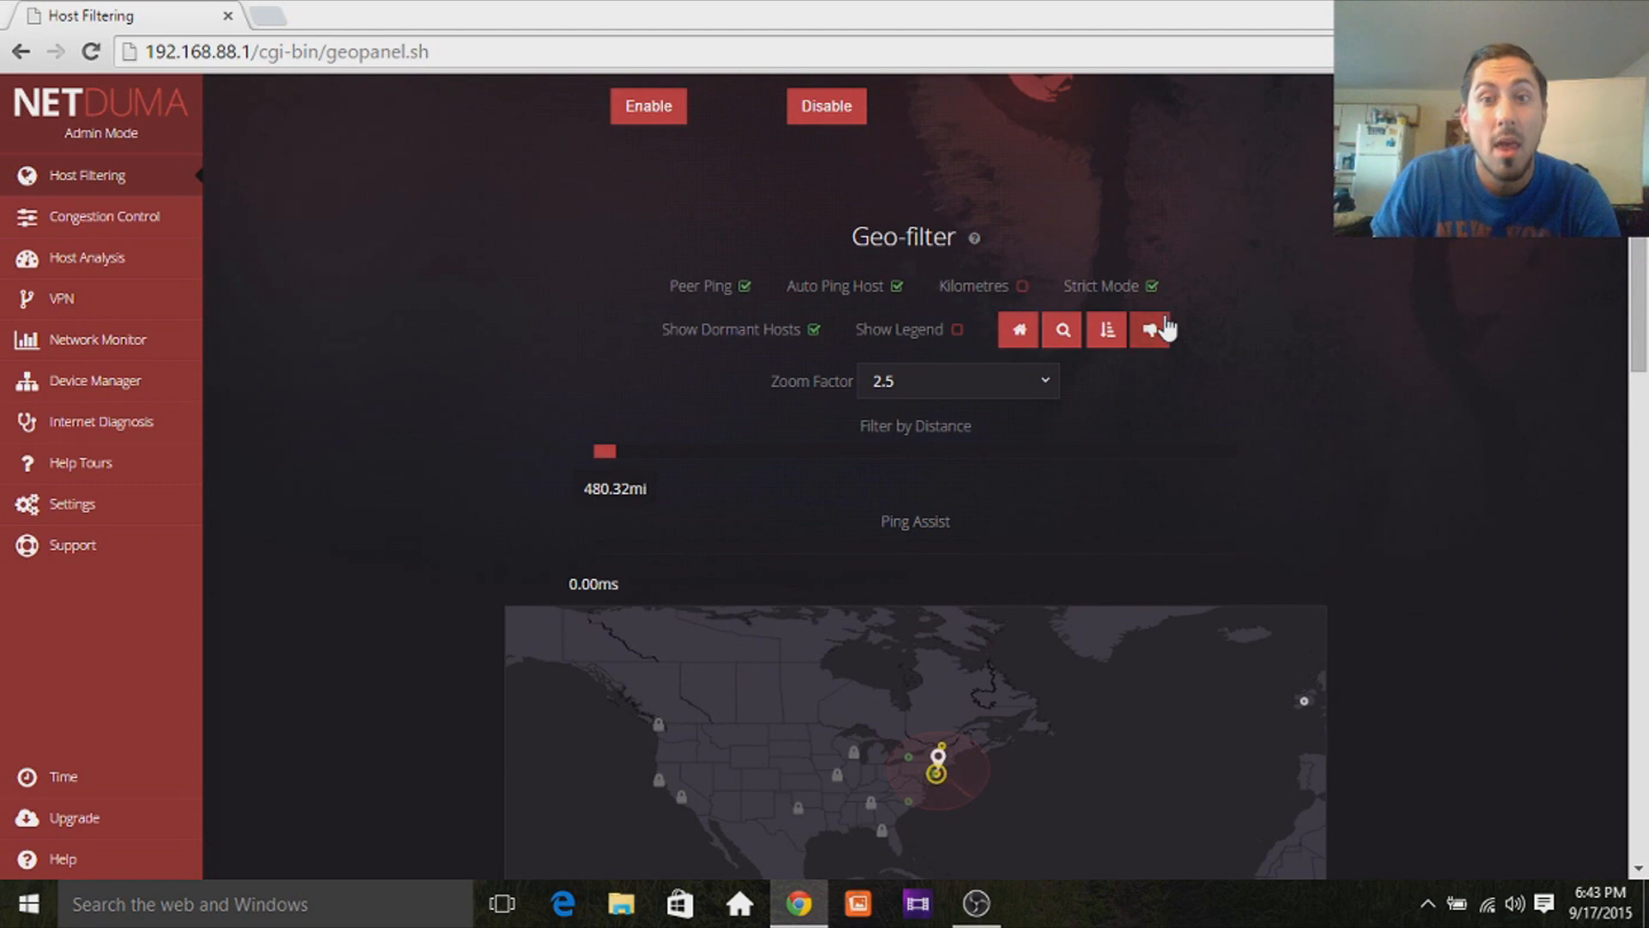
pyautogui.click(936, 765)
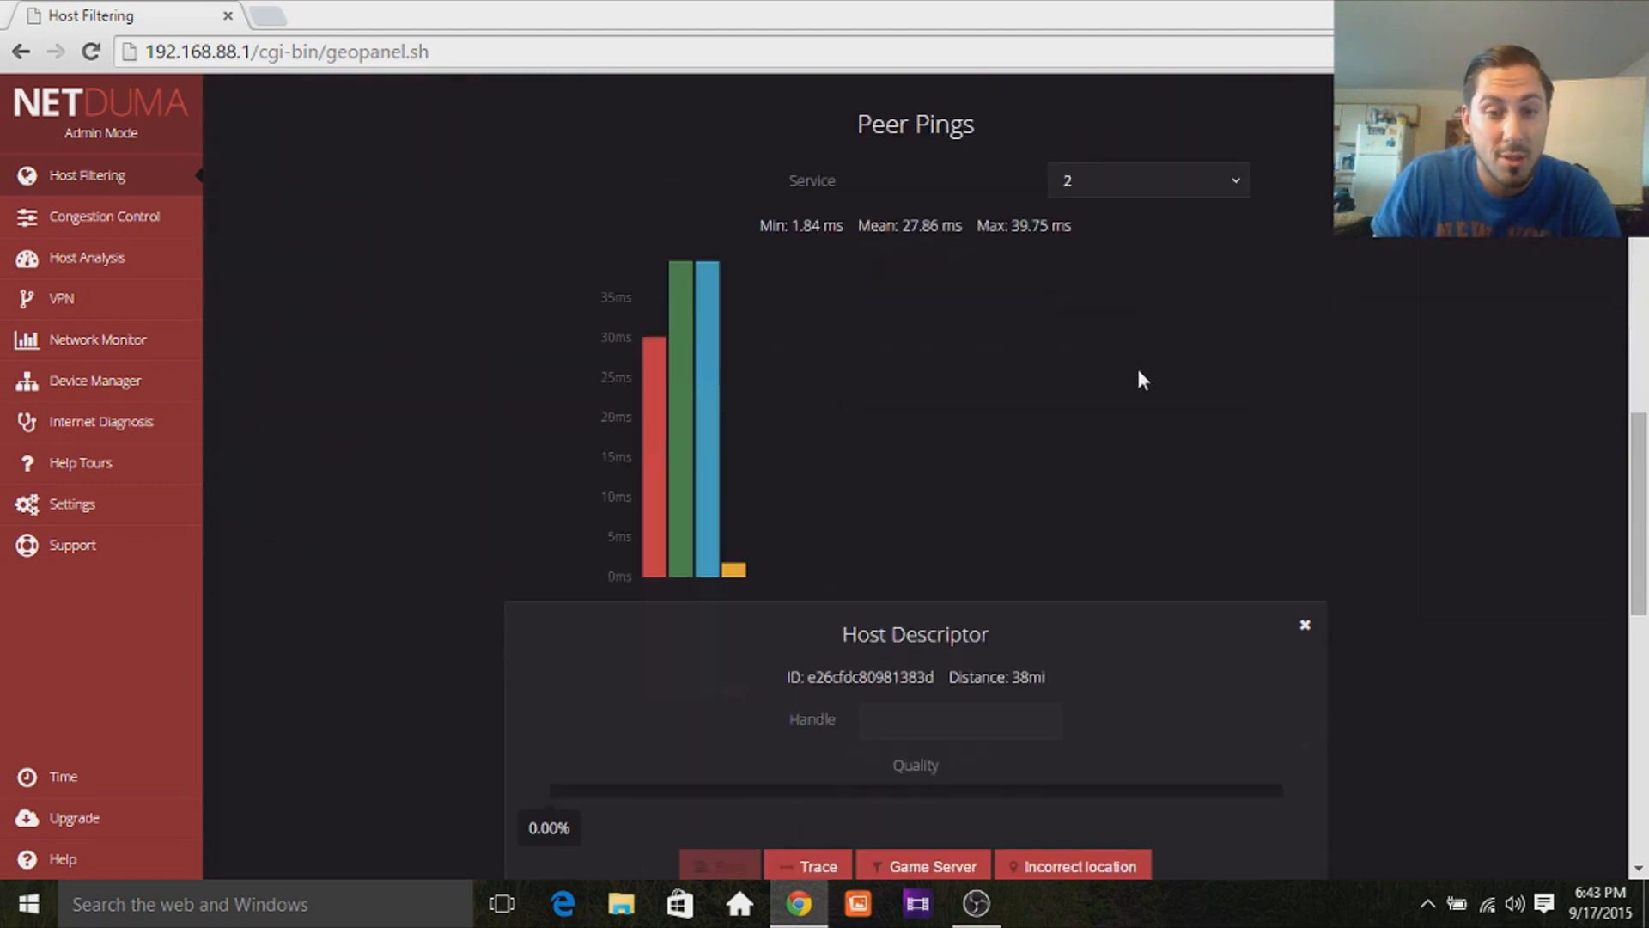
pyautogui.scroll(-3)
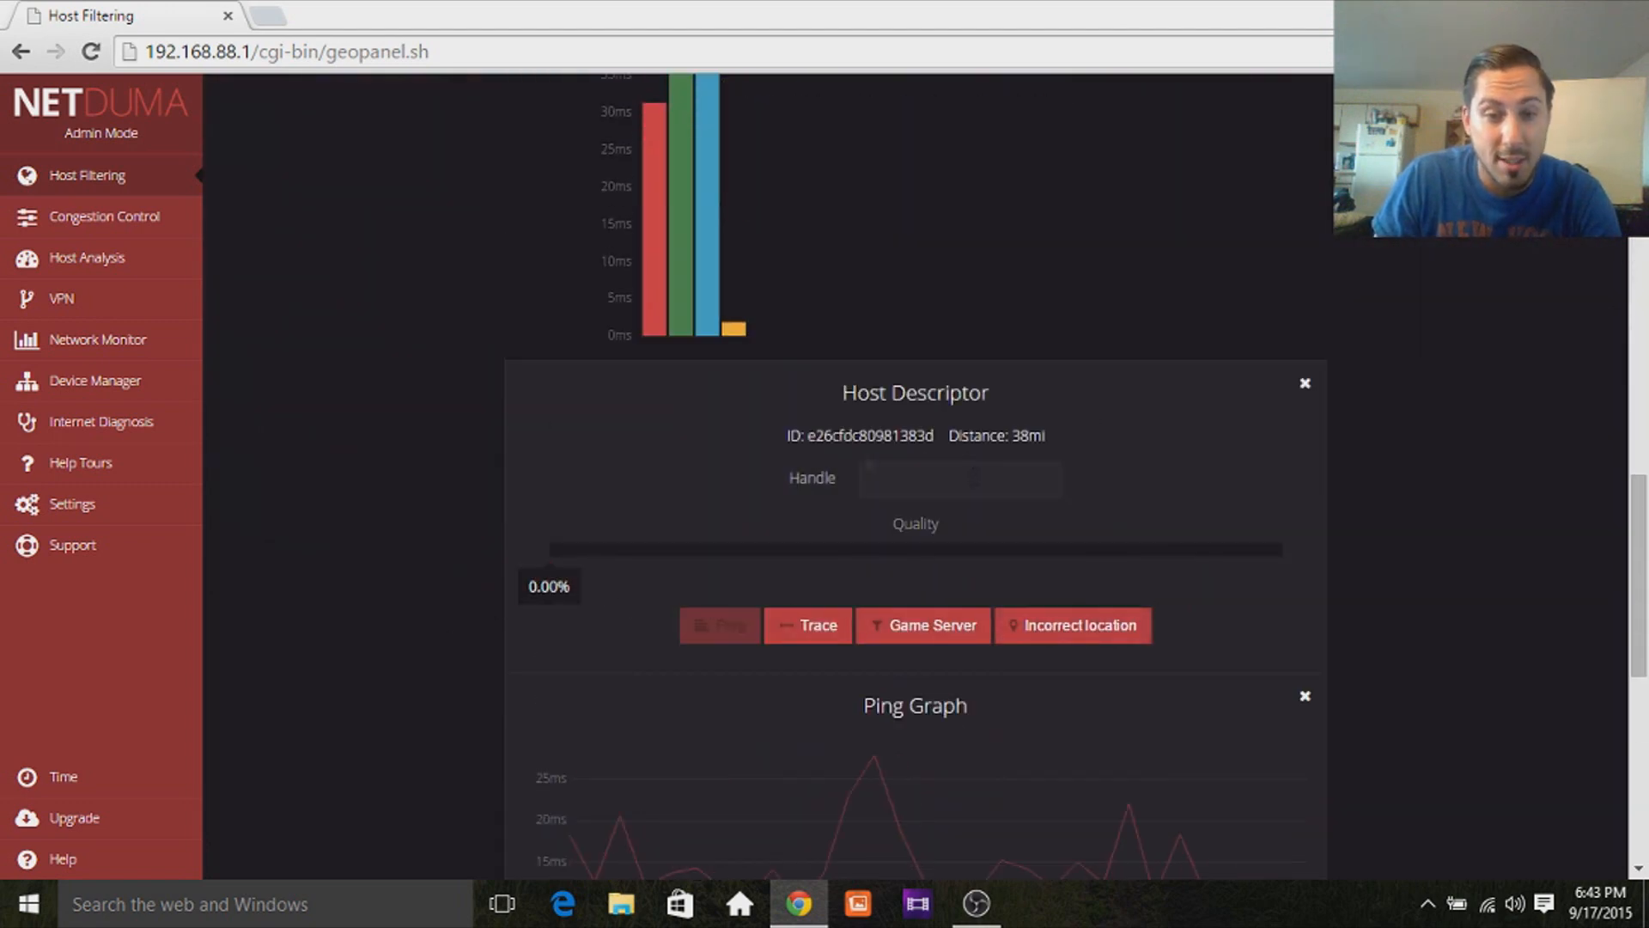
pyautogui.moveTo(549, 548); pyautogui.dragTo(900, 548)
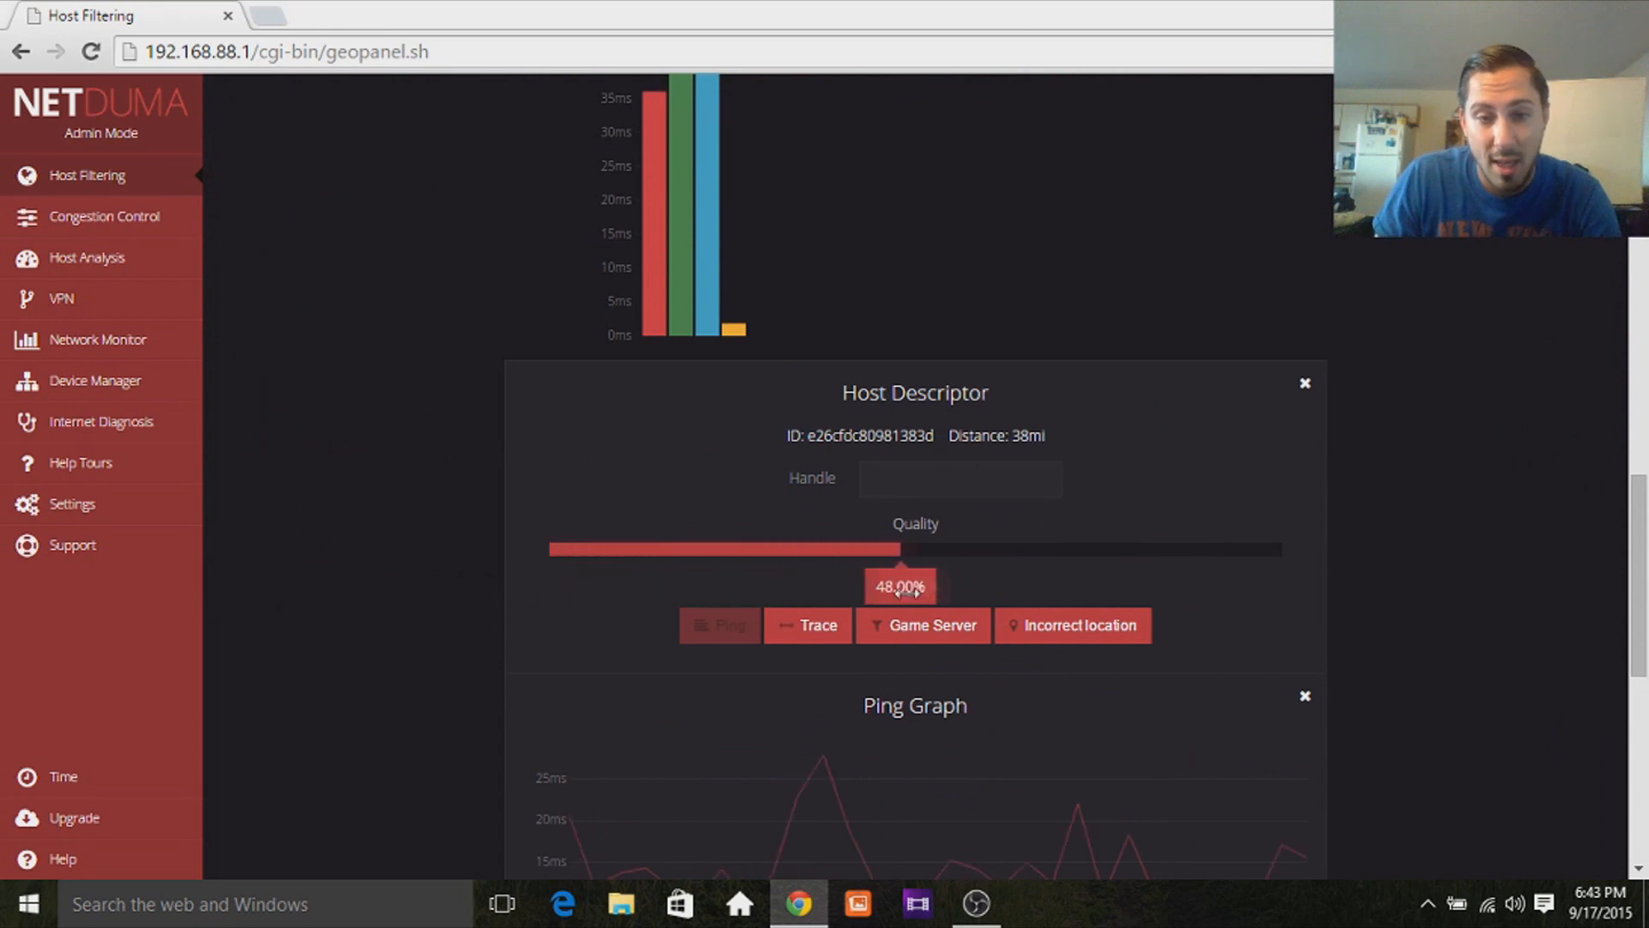
# Scroll through the Deny & Allow section and back toward the map.
pyautogui.scroll(-3)
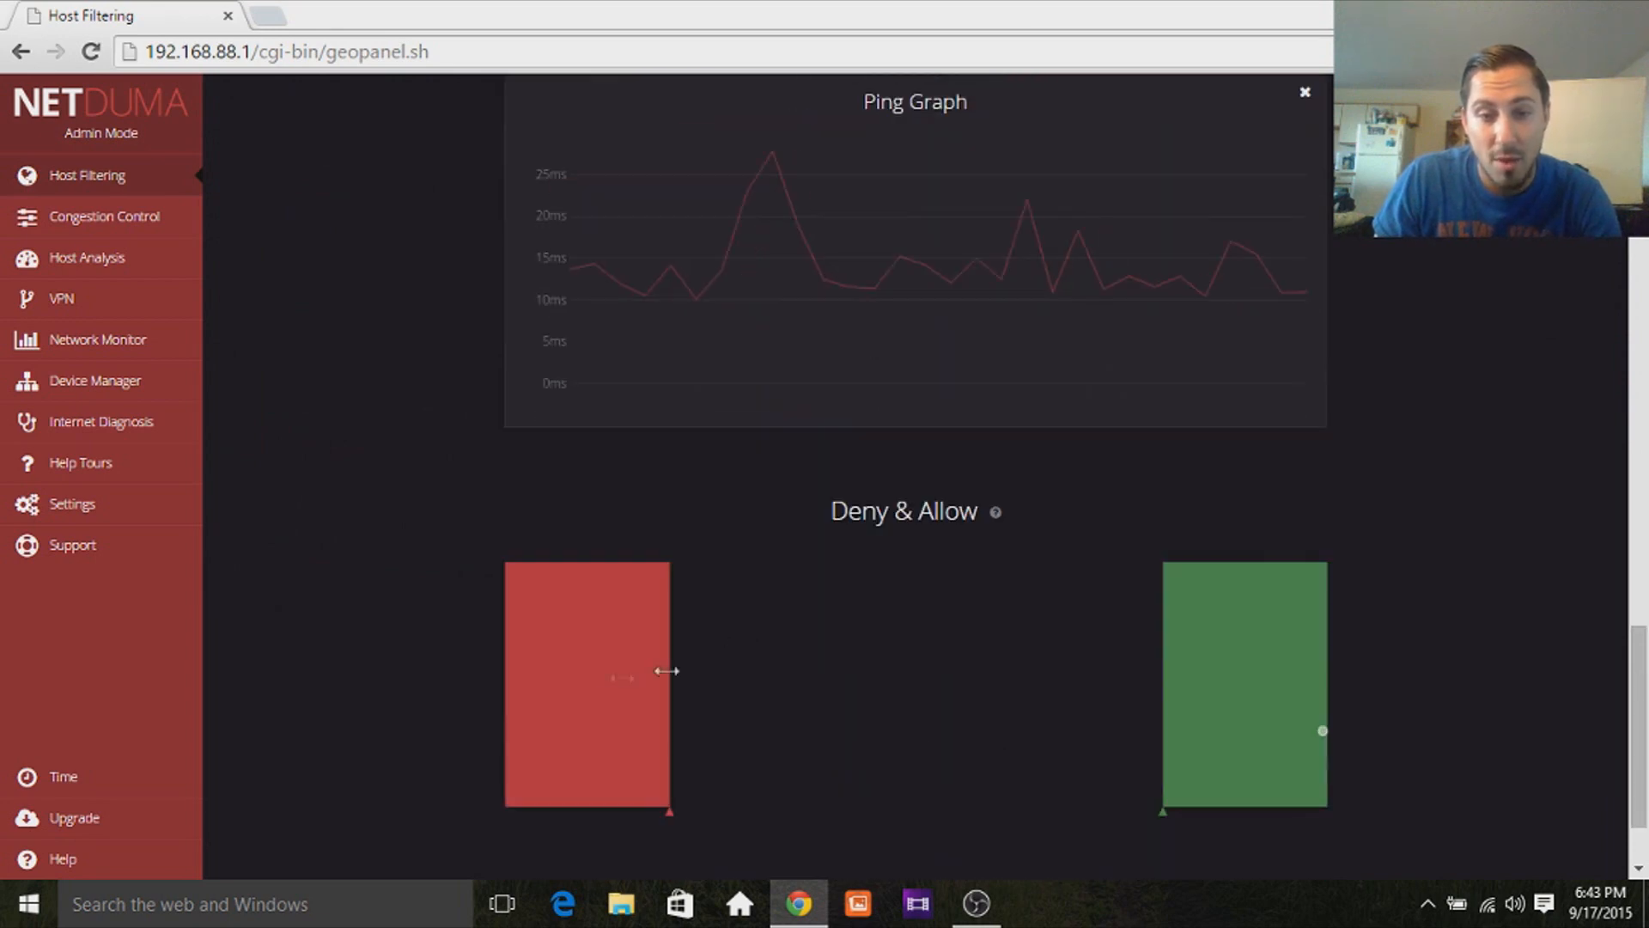
pyautogui.scroll(-3)
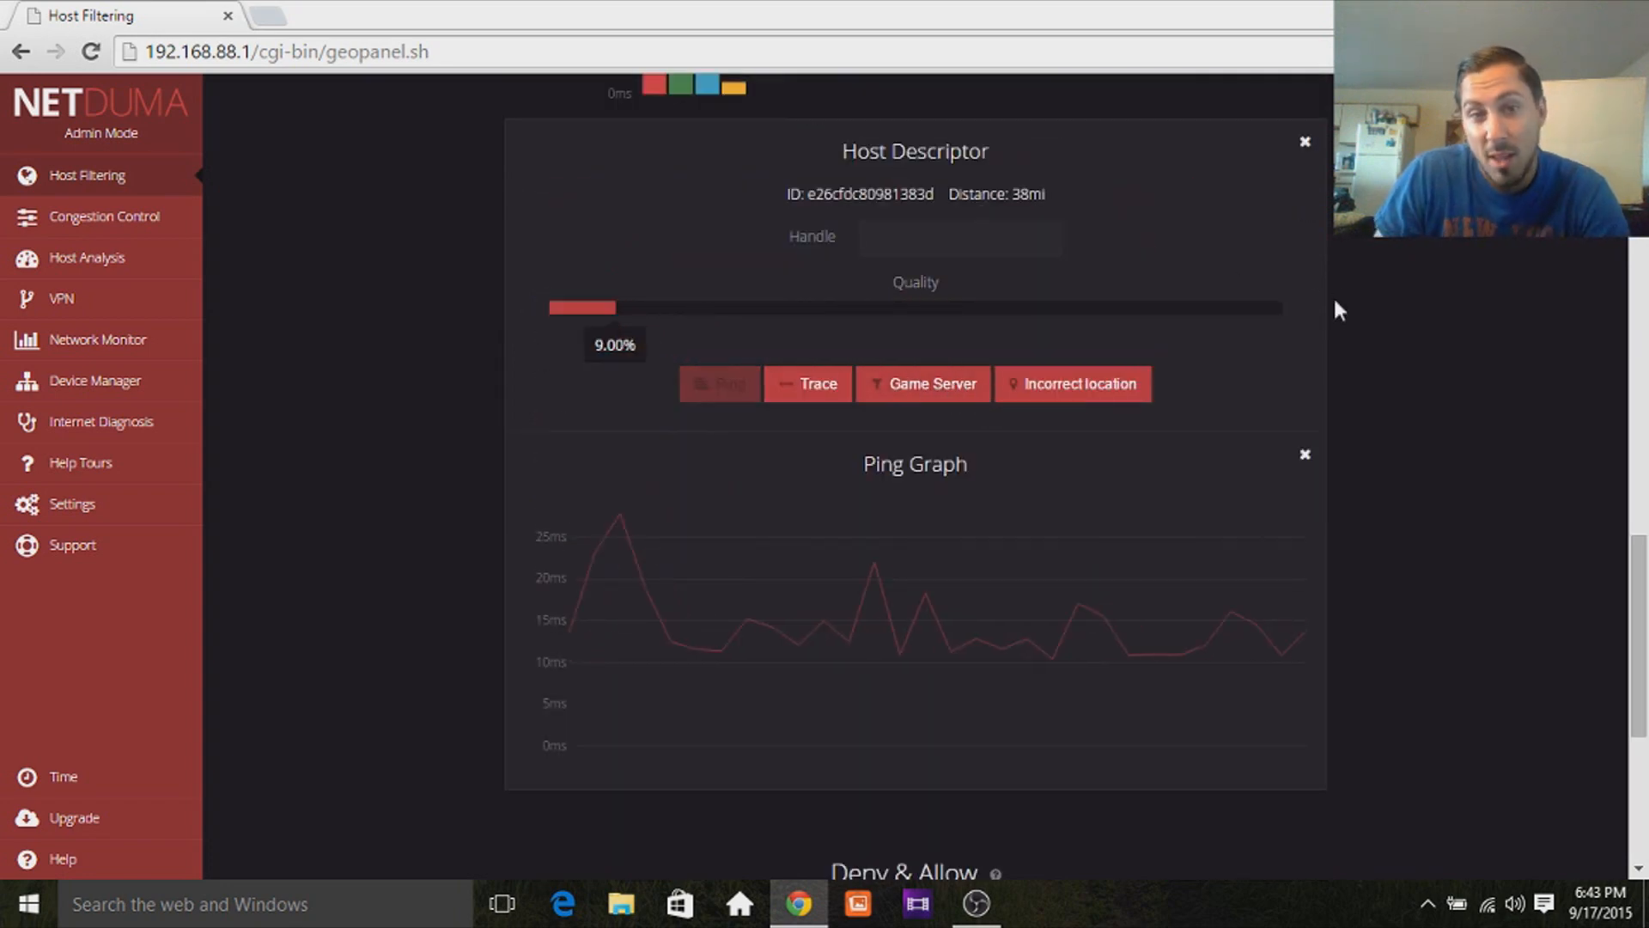
pyautogui.scroll(-3)
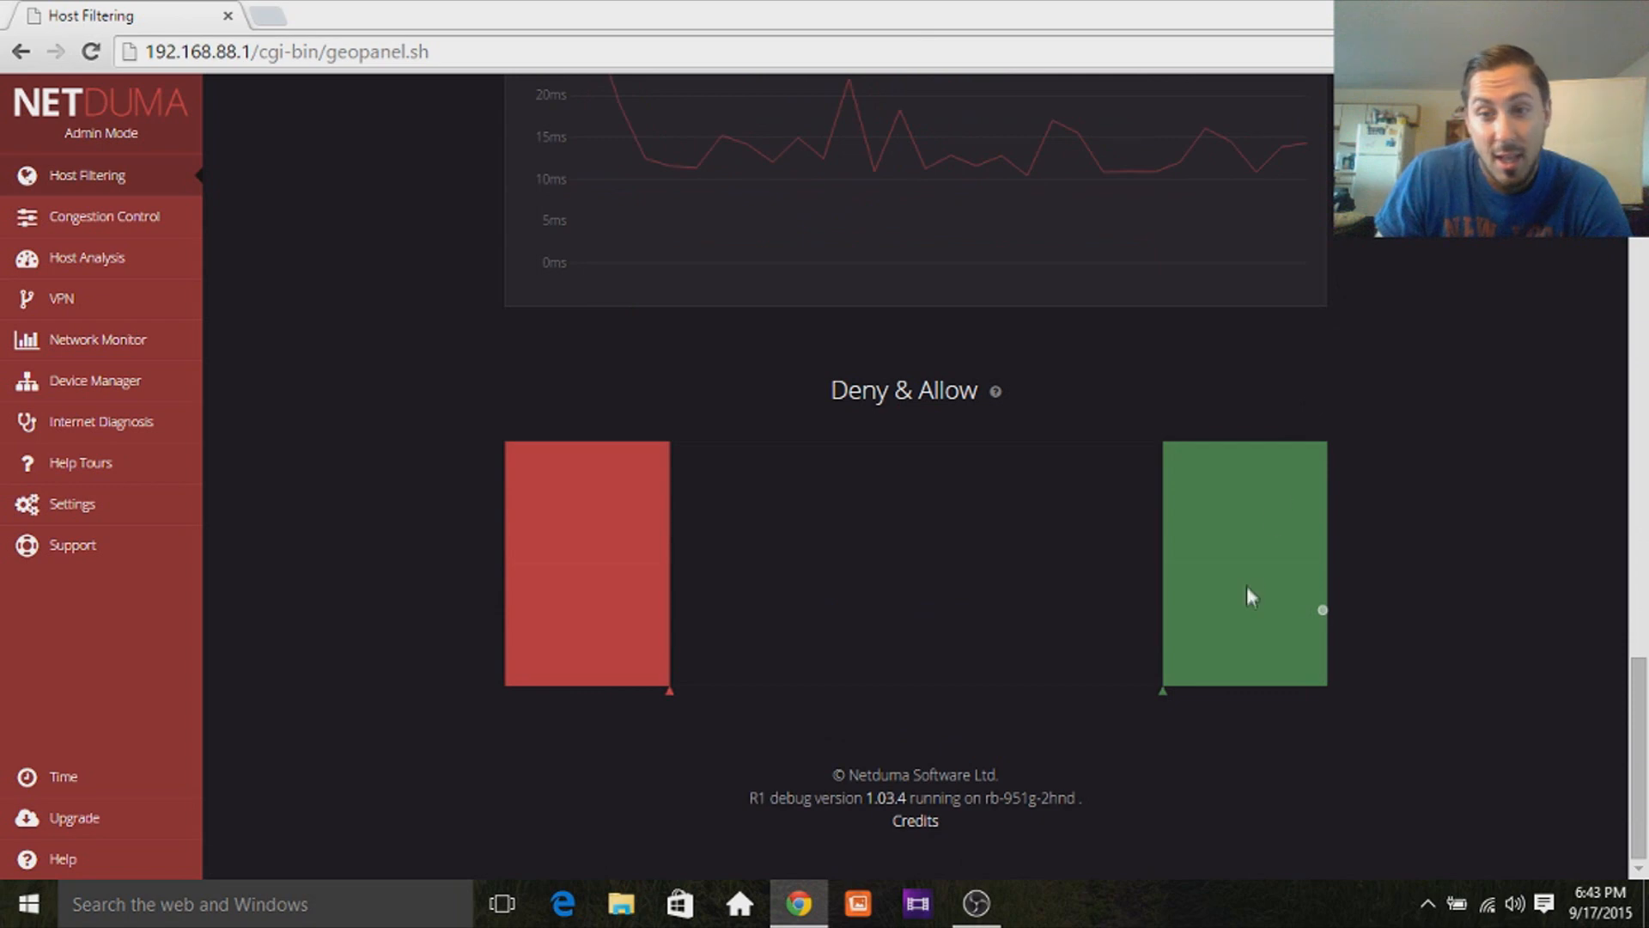
pyautogui.scroll(3)
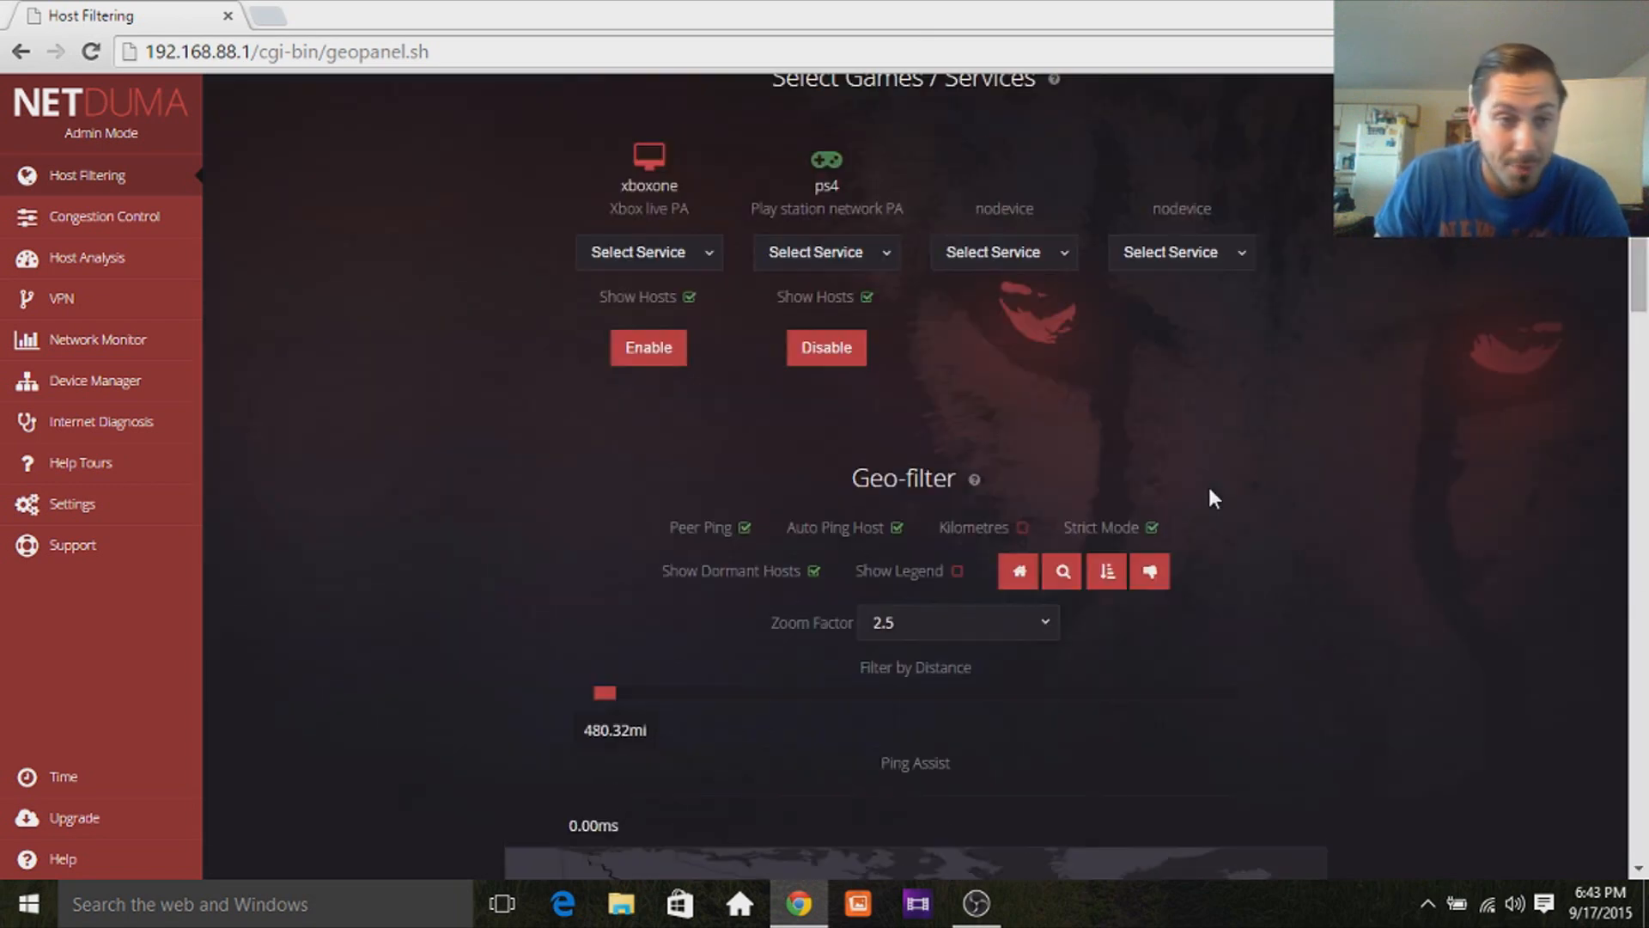
pyautogui.scroll(-3)
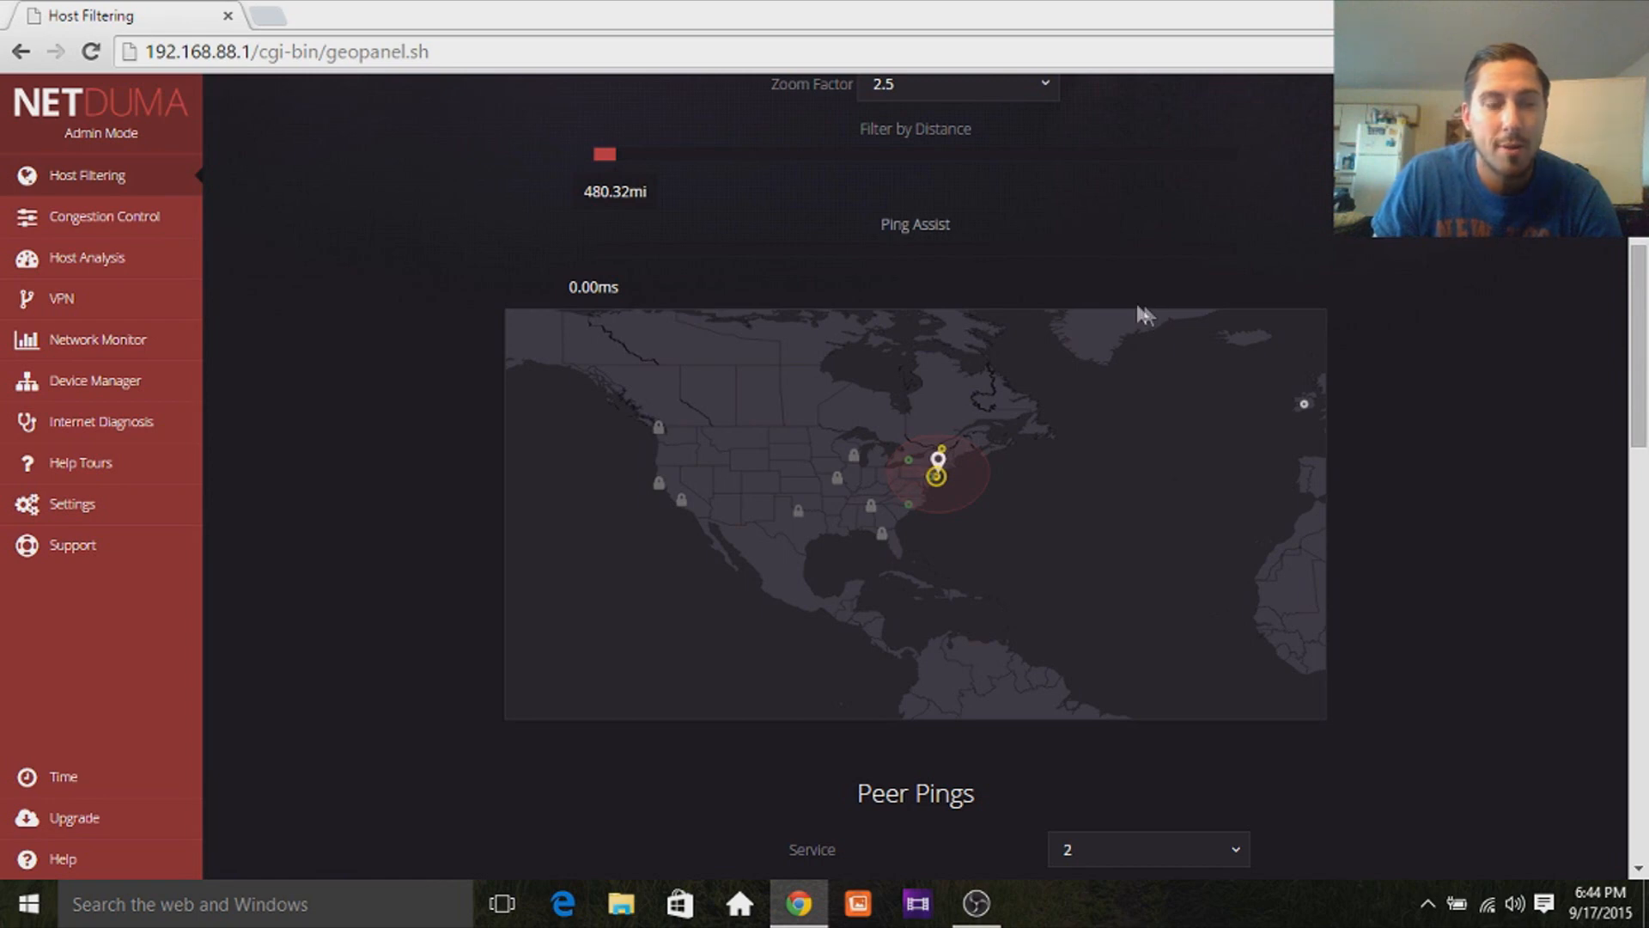
pyautogui.moveTo(300, 268)
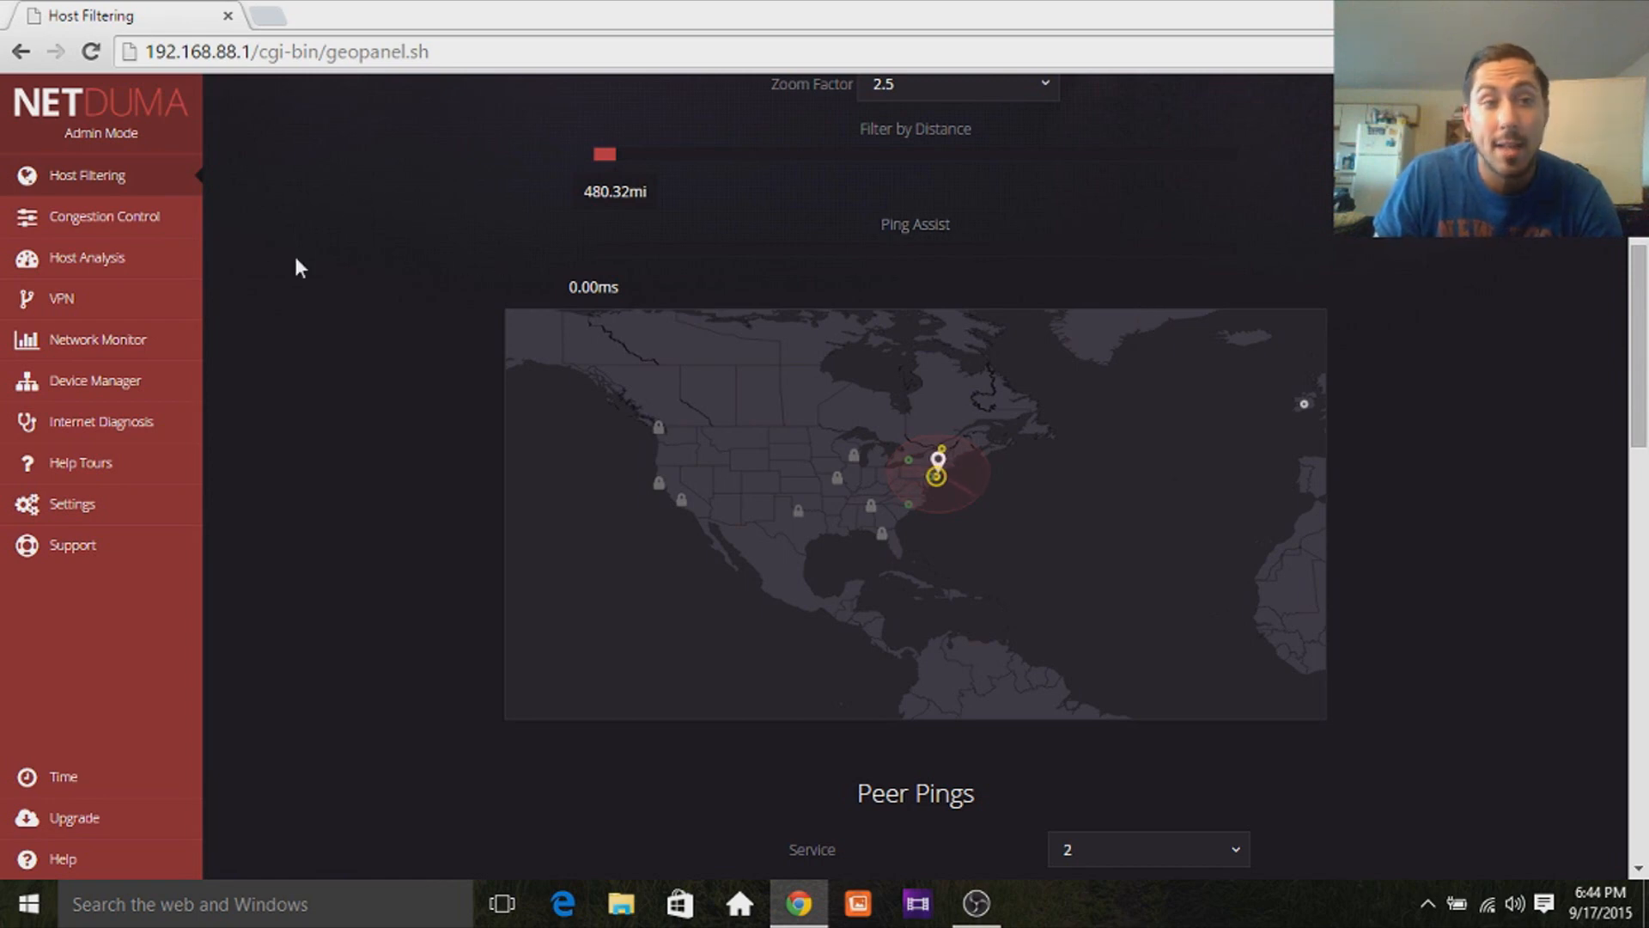
pyautogui.moveTo(103, 216)
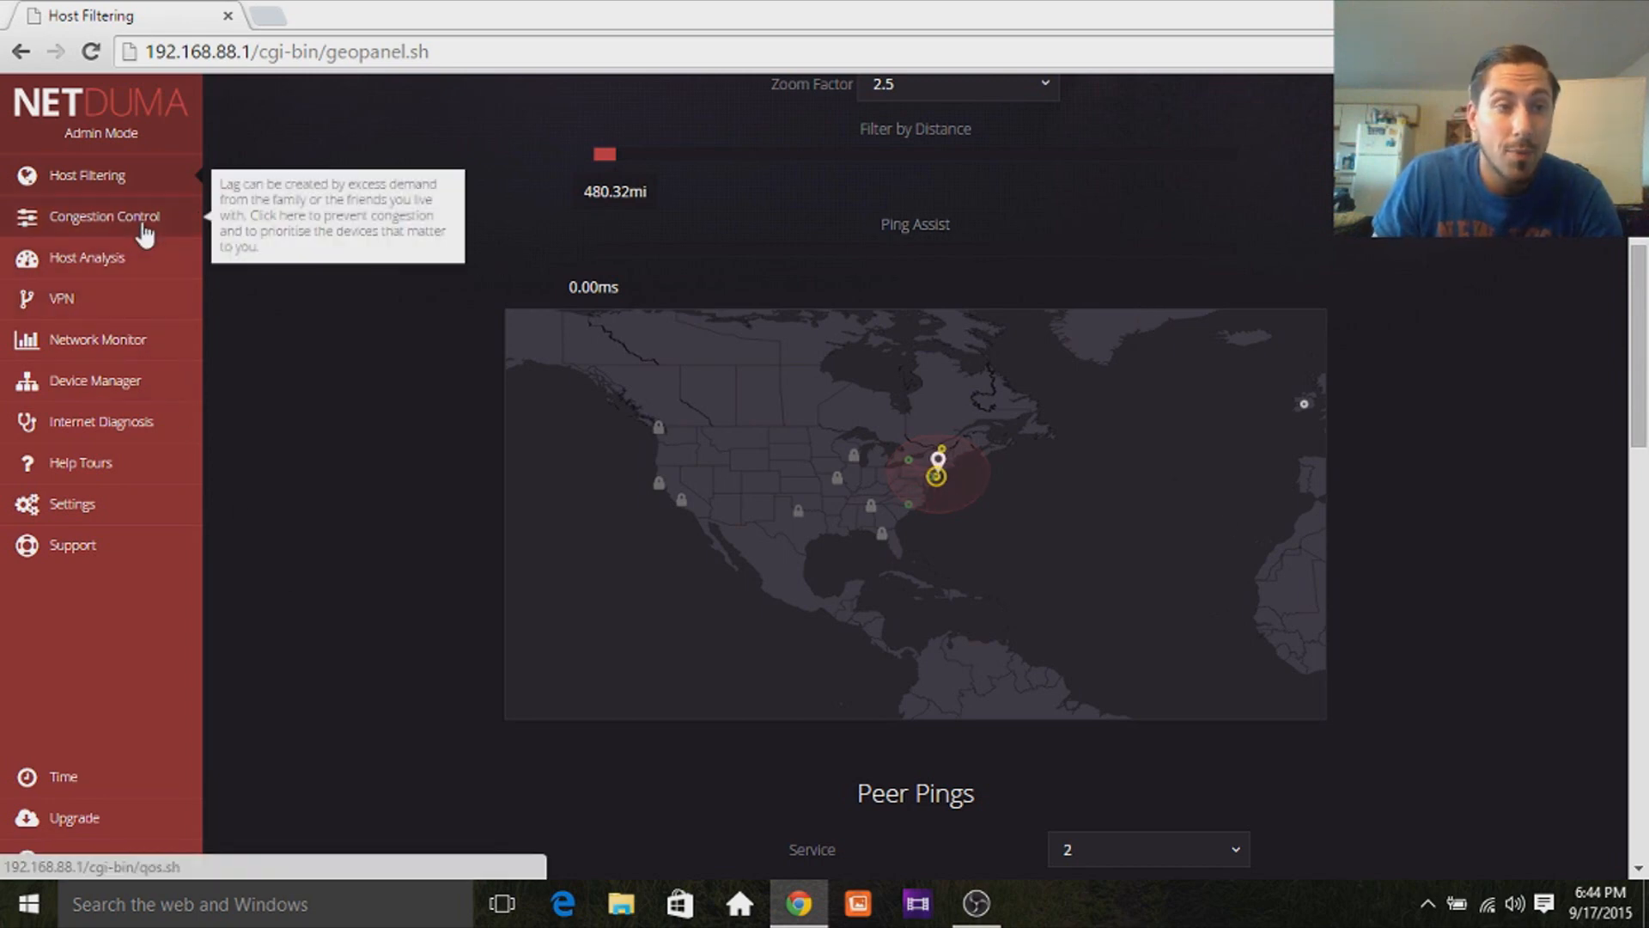
pyautogui.click(103, 216)
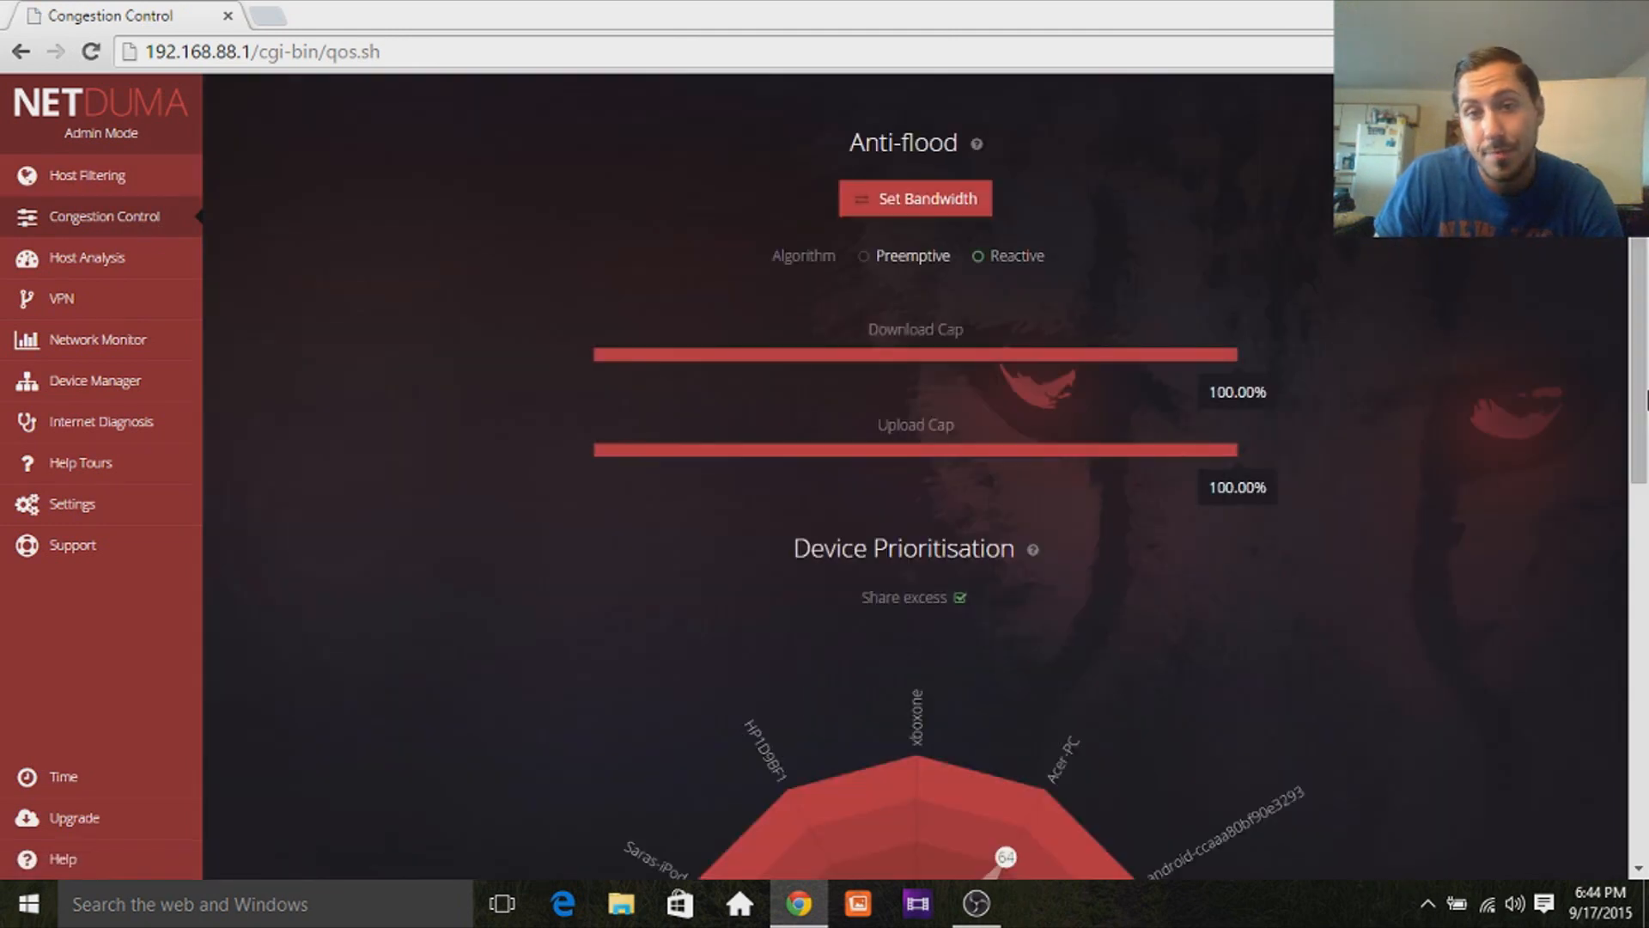
pyautogui.scroll(-3)
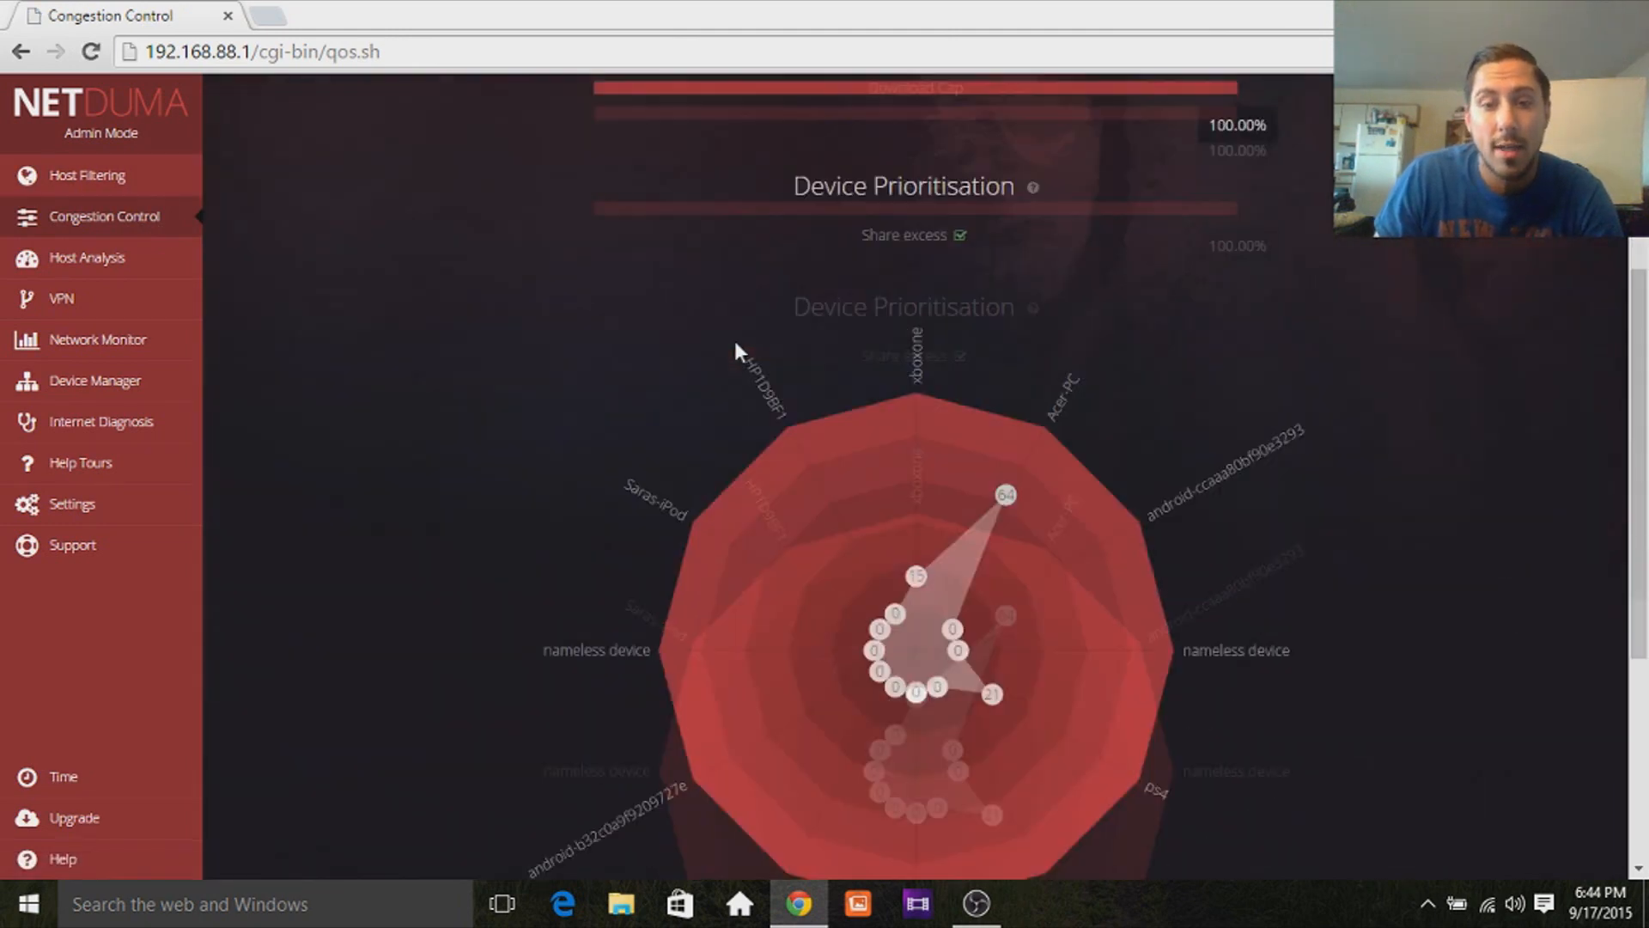
pyautogui.scroll(-3)
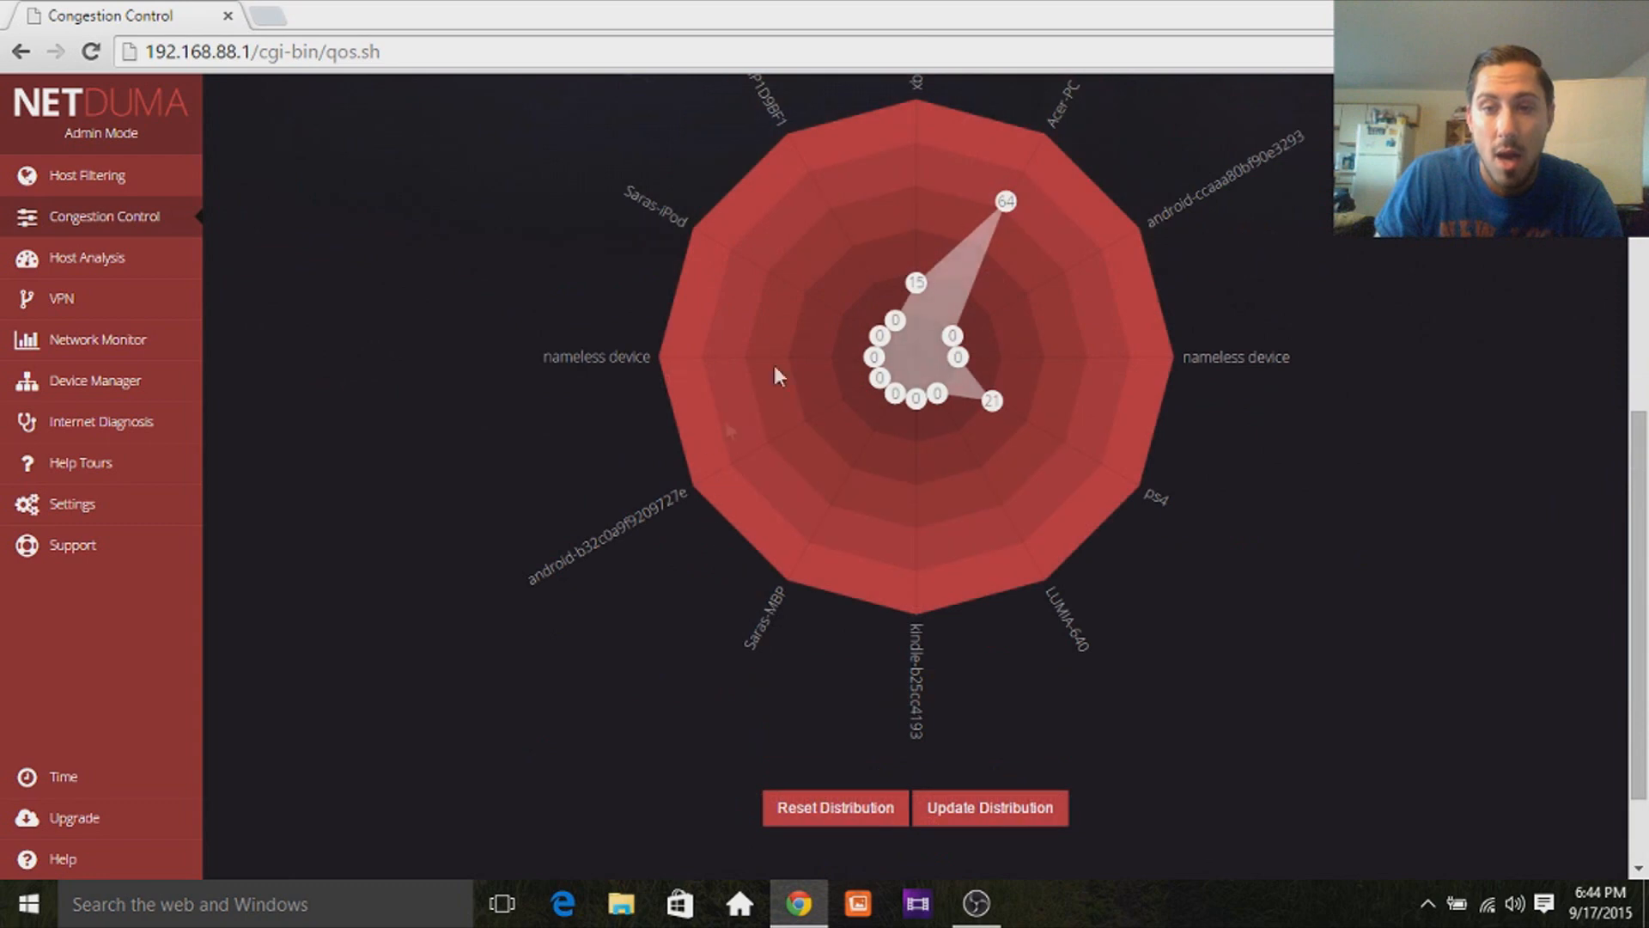
pyautogui.moveTo(997, 296)
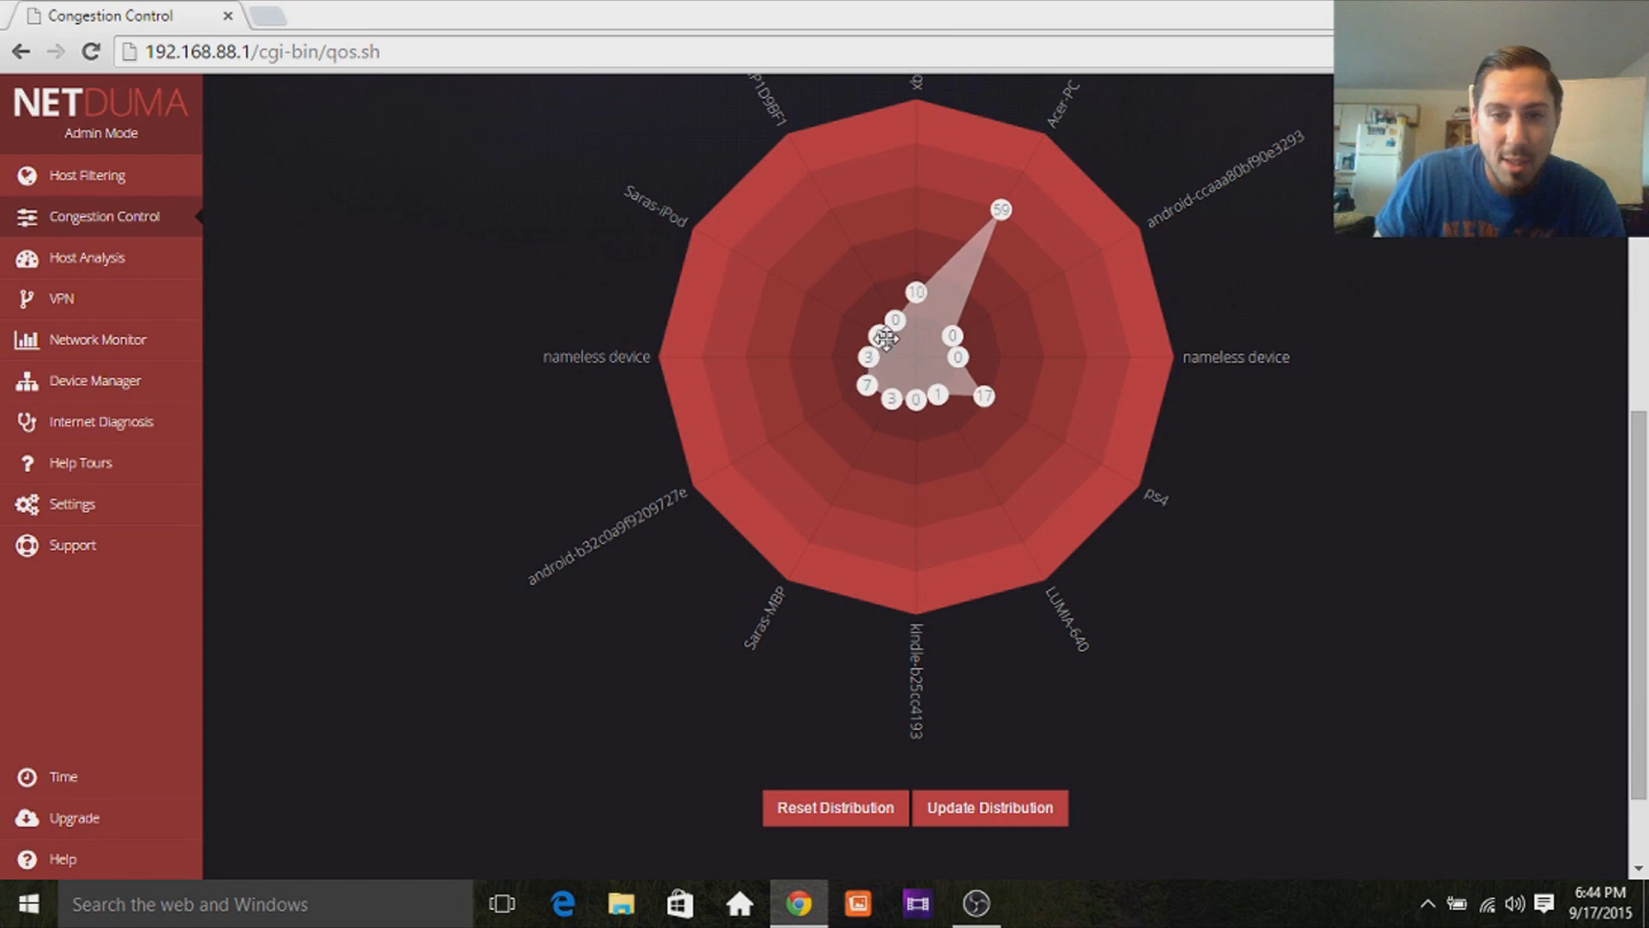
pyautogui.scroll(-3)
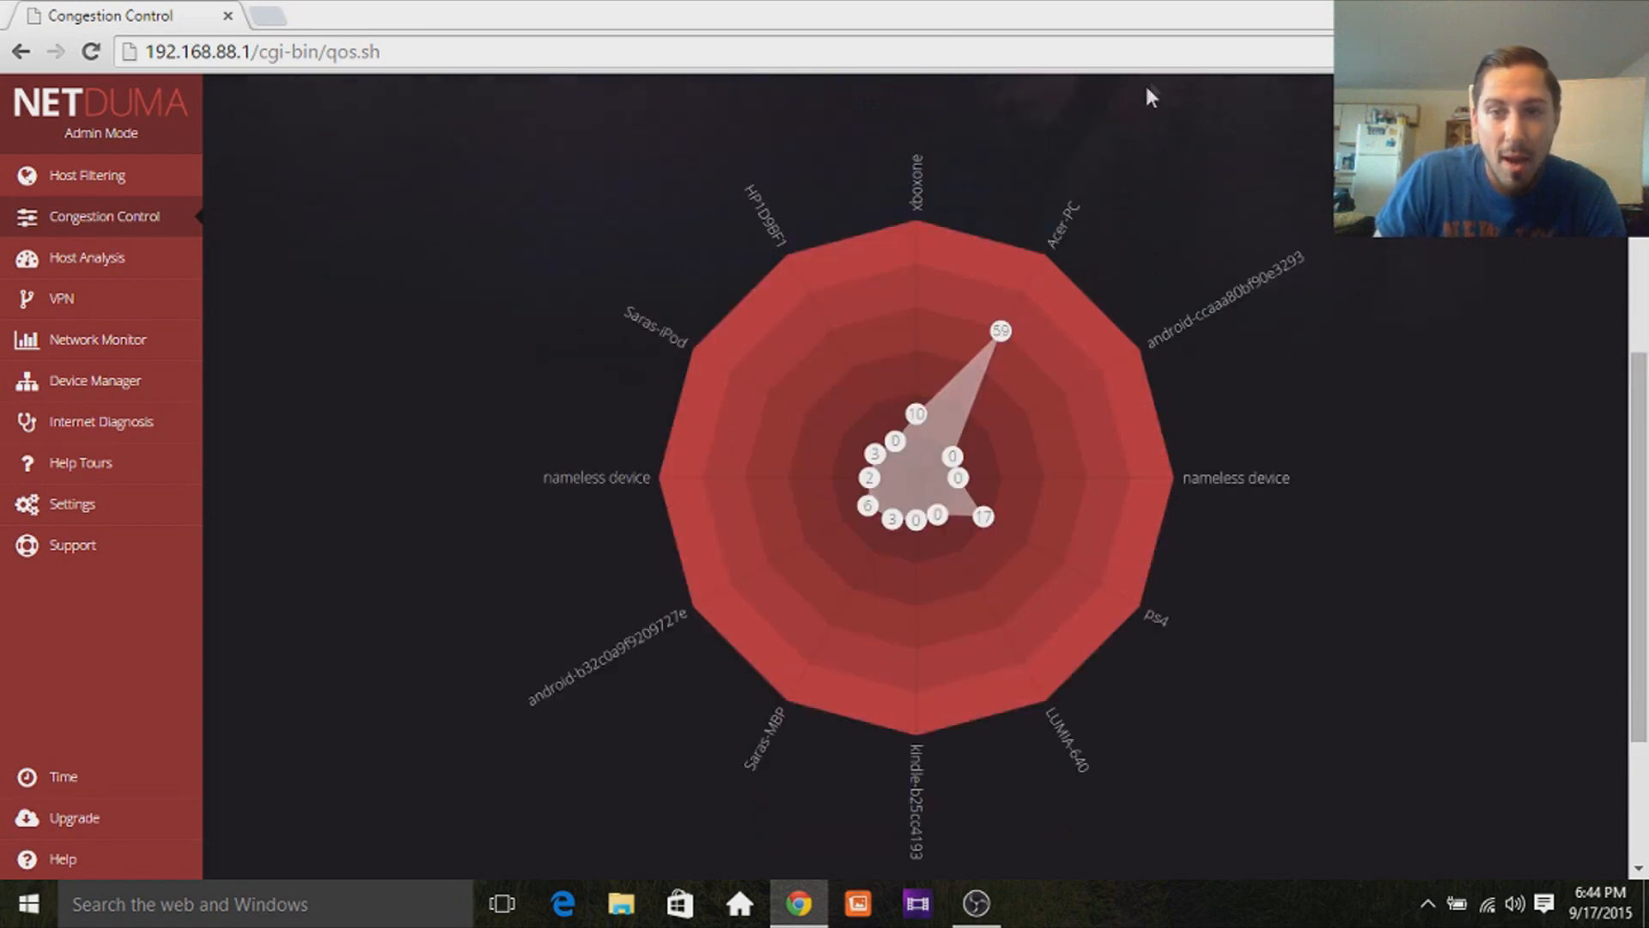
pyautogui.moveTo(987, 545)
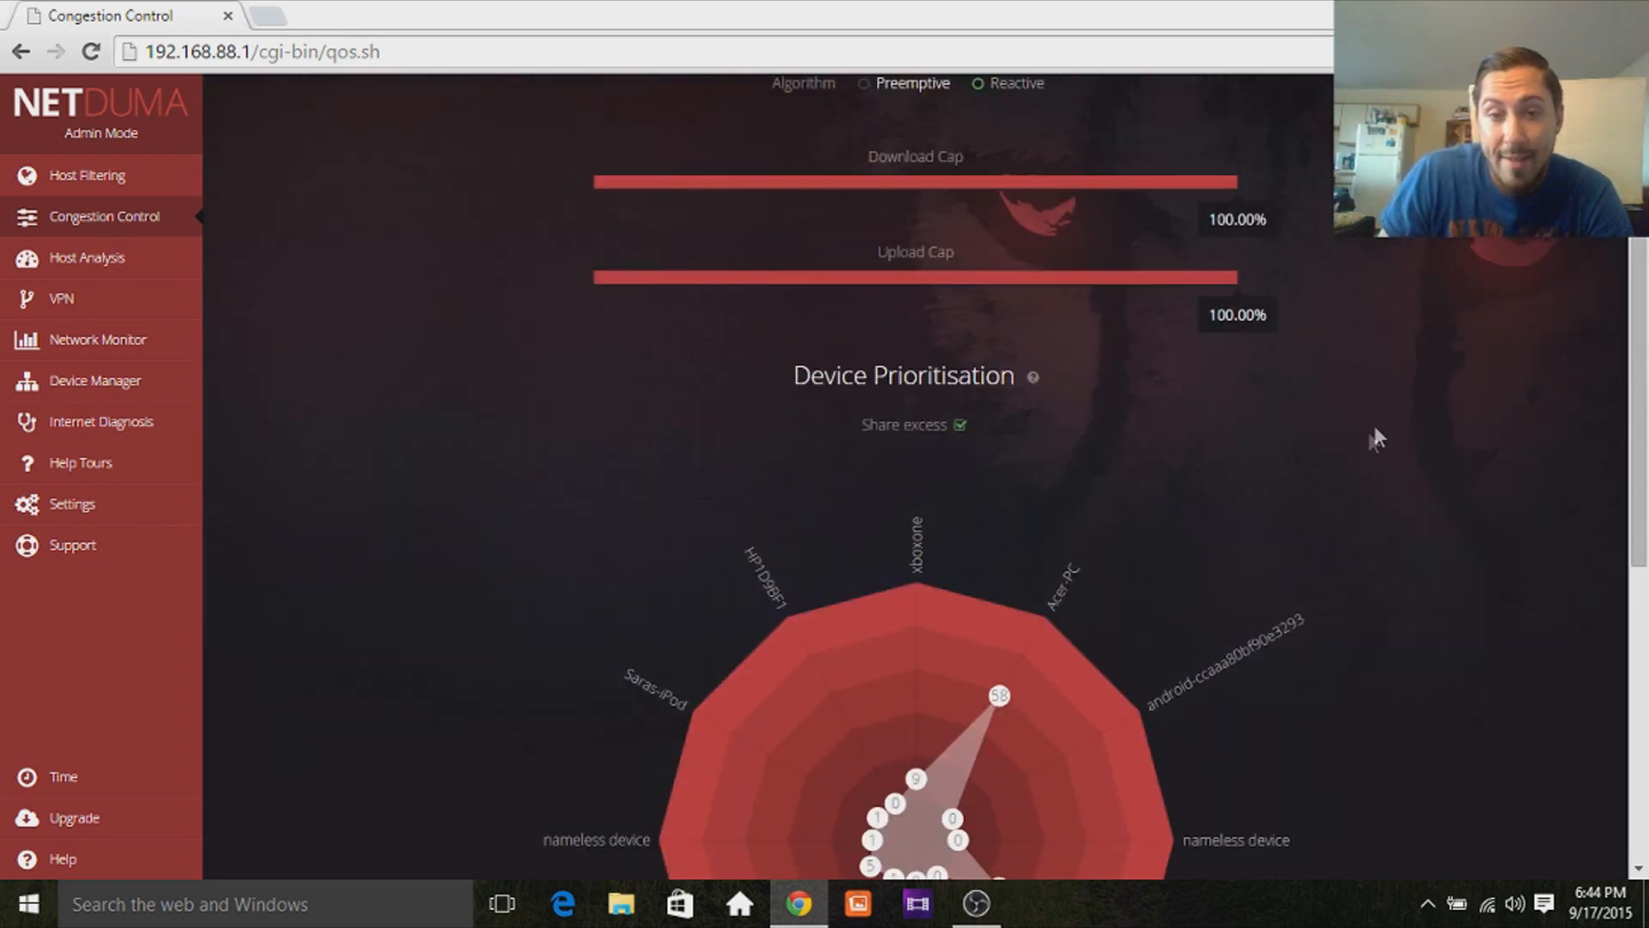
pyautogui.scroll(-3)
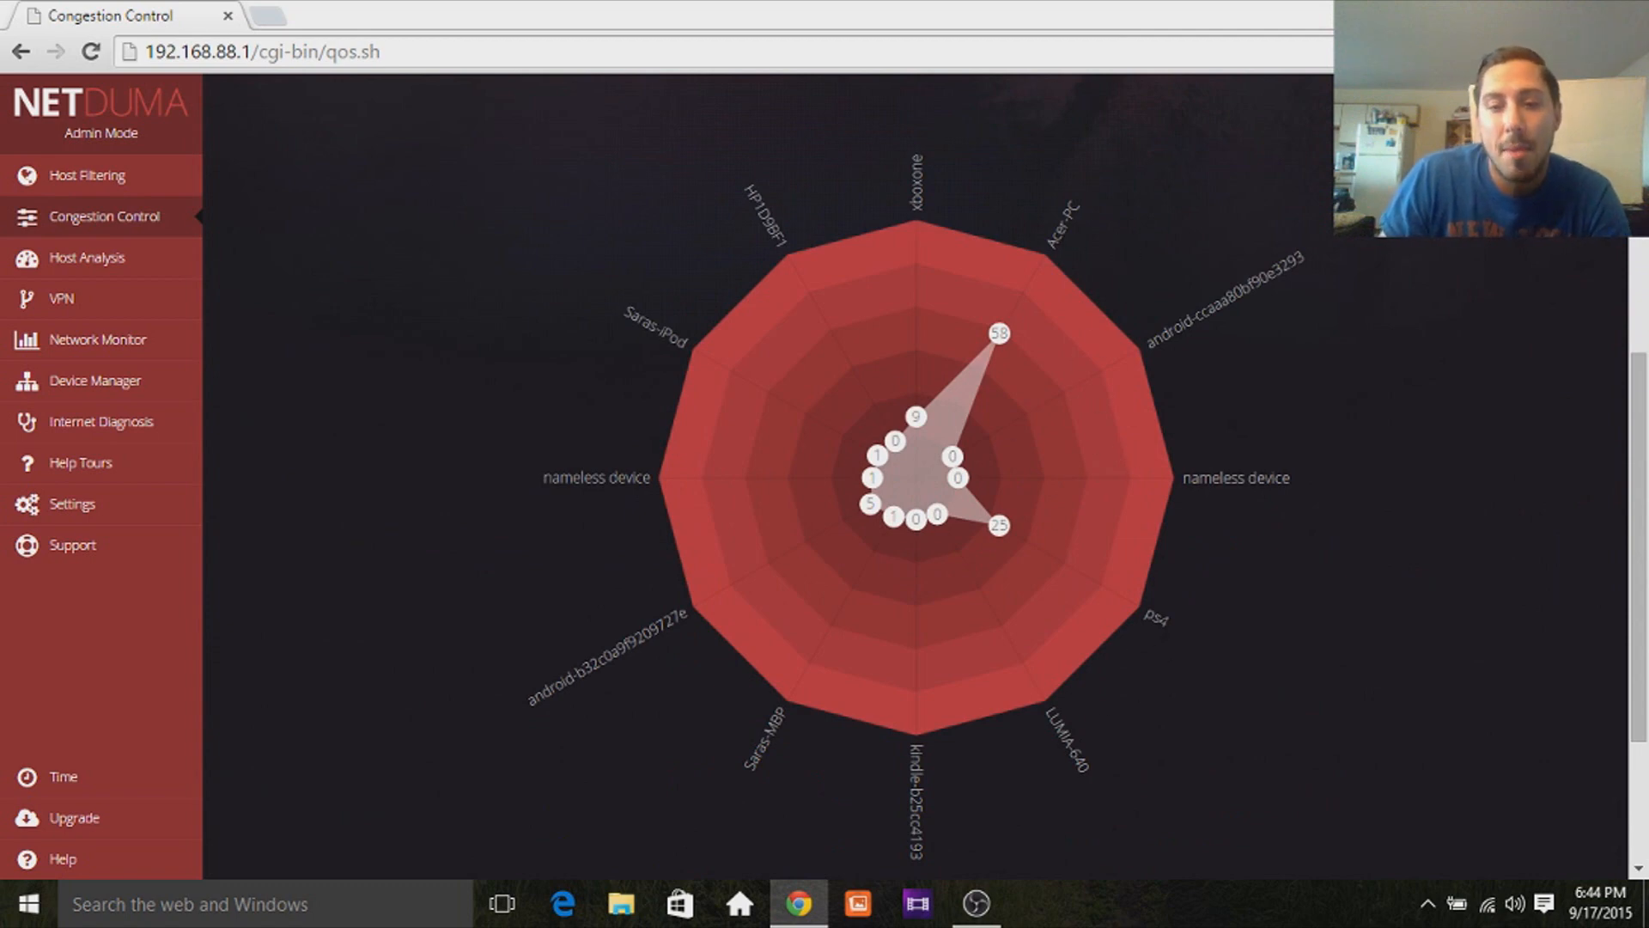
pyautogui.moveTo(1035, 520)
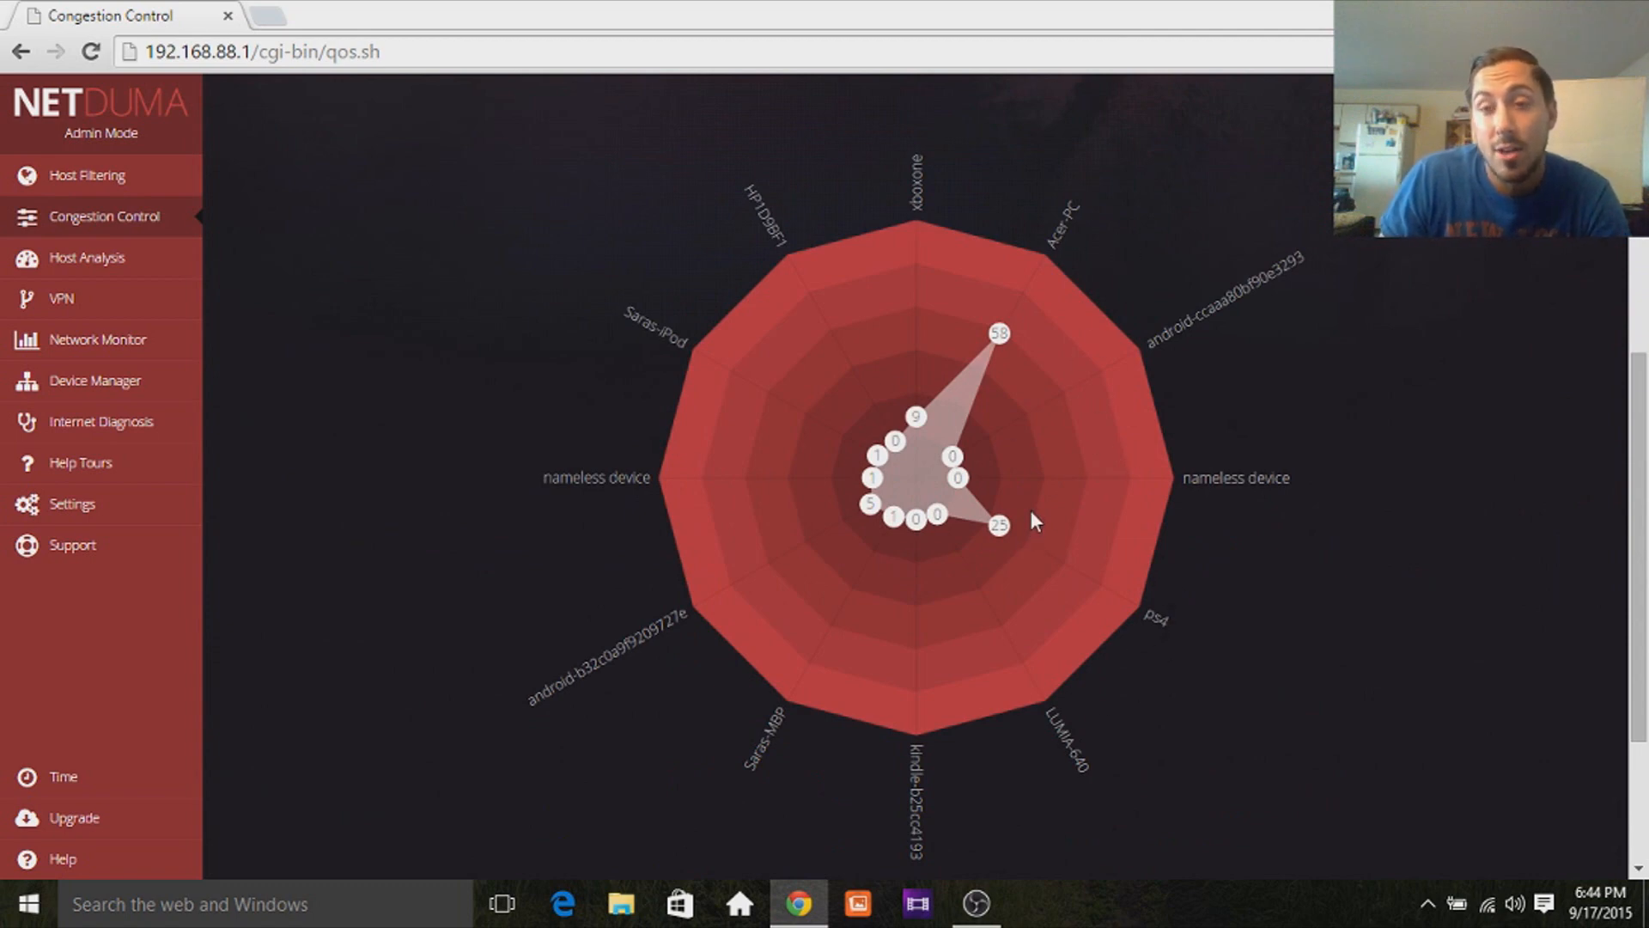
pyautogui.moveTo(973, 447)
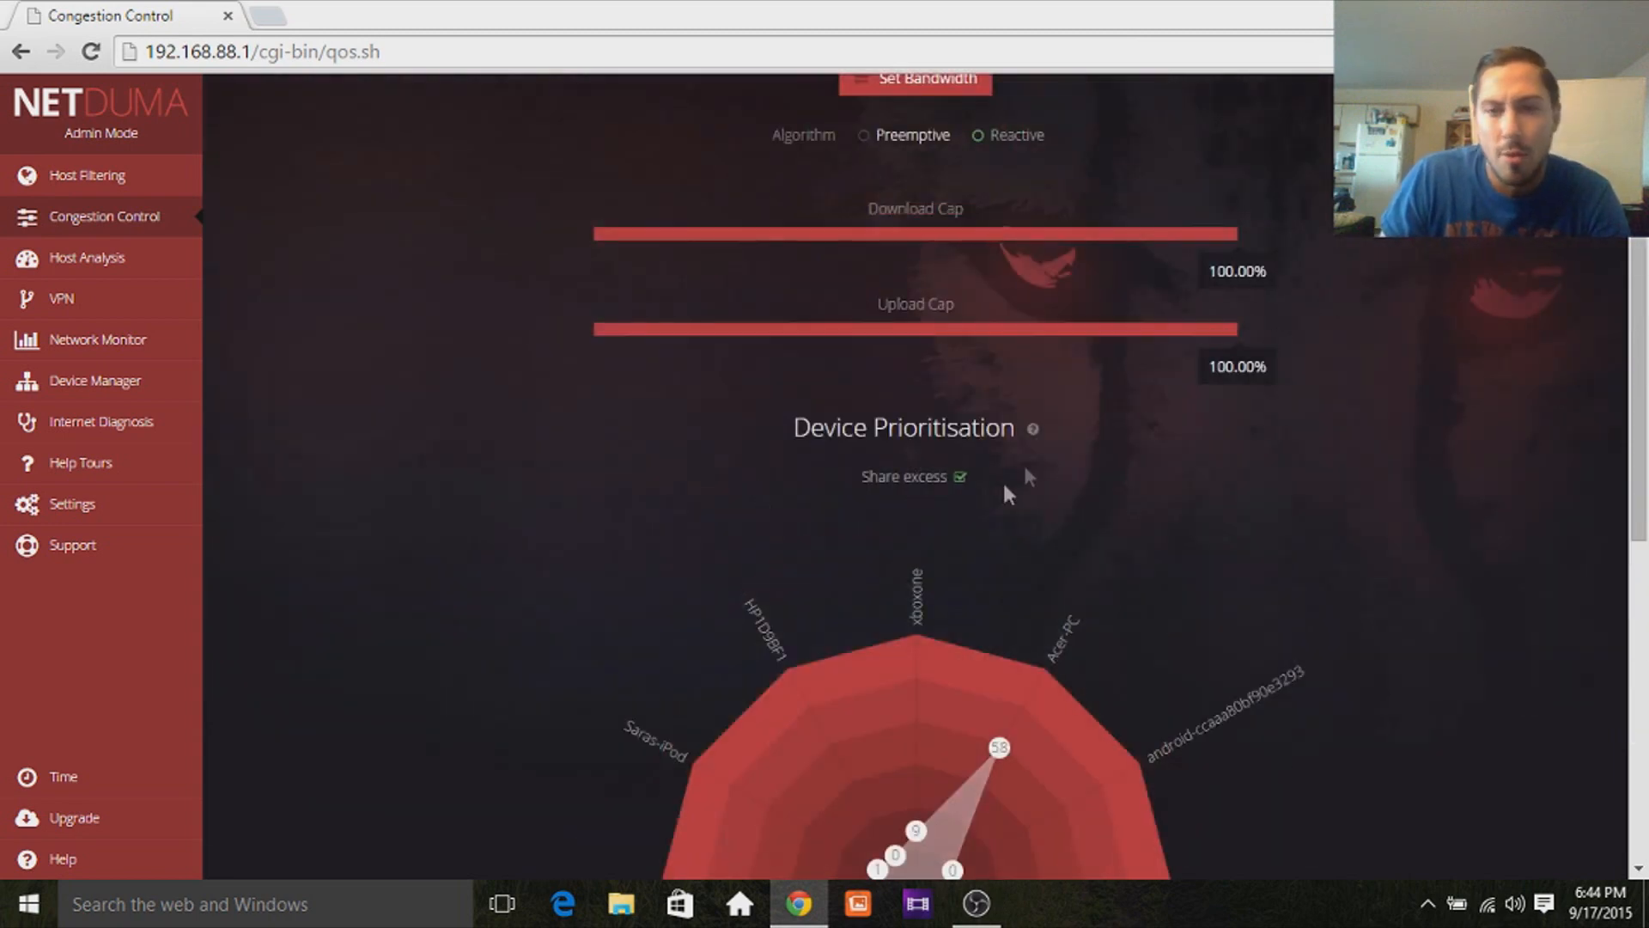
pyautogui.scroll(-3)
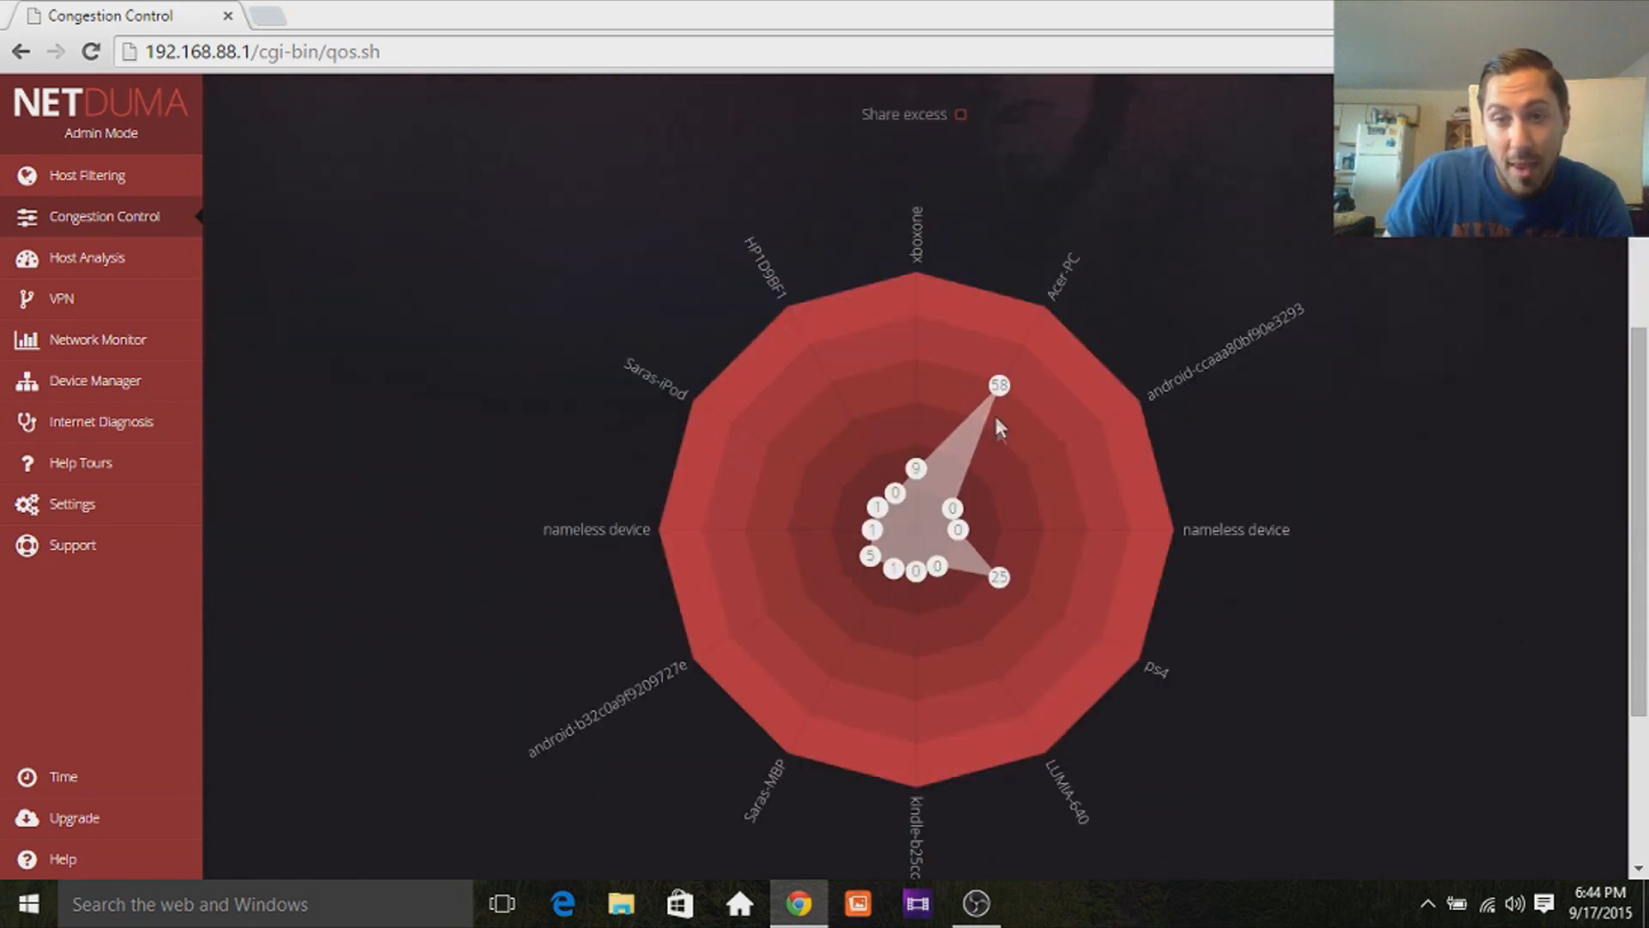
pyautogui.moveTo(989, 573)
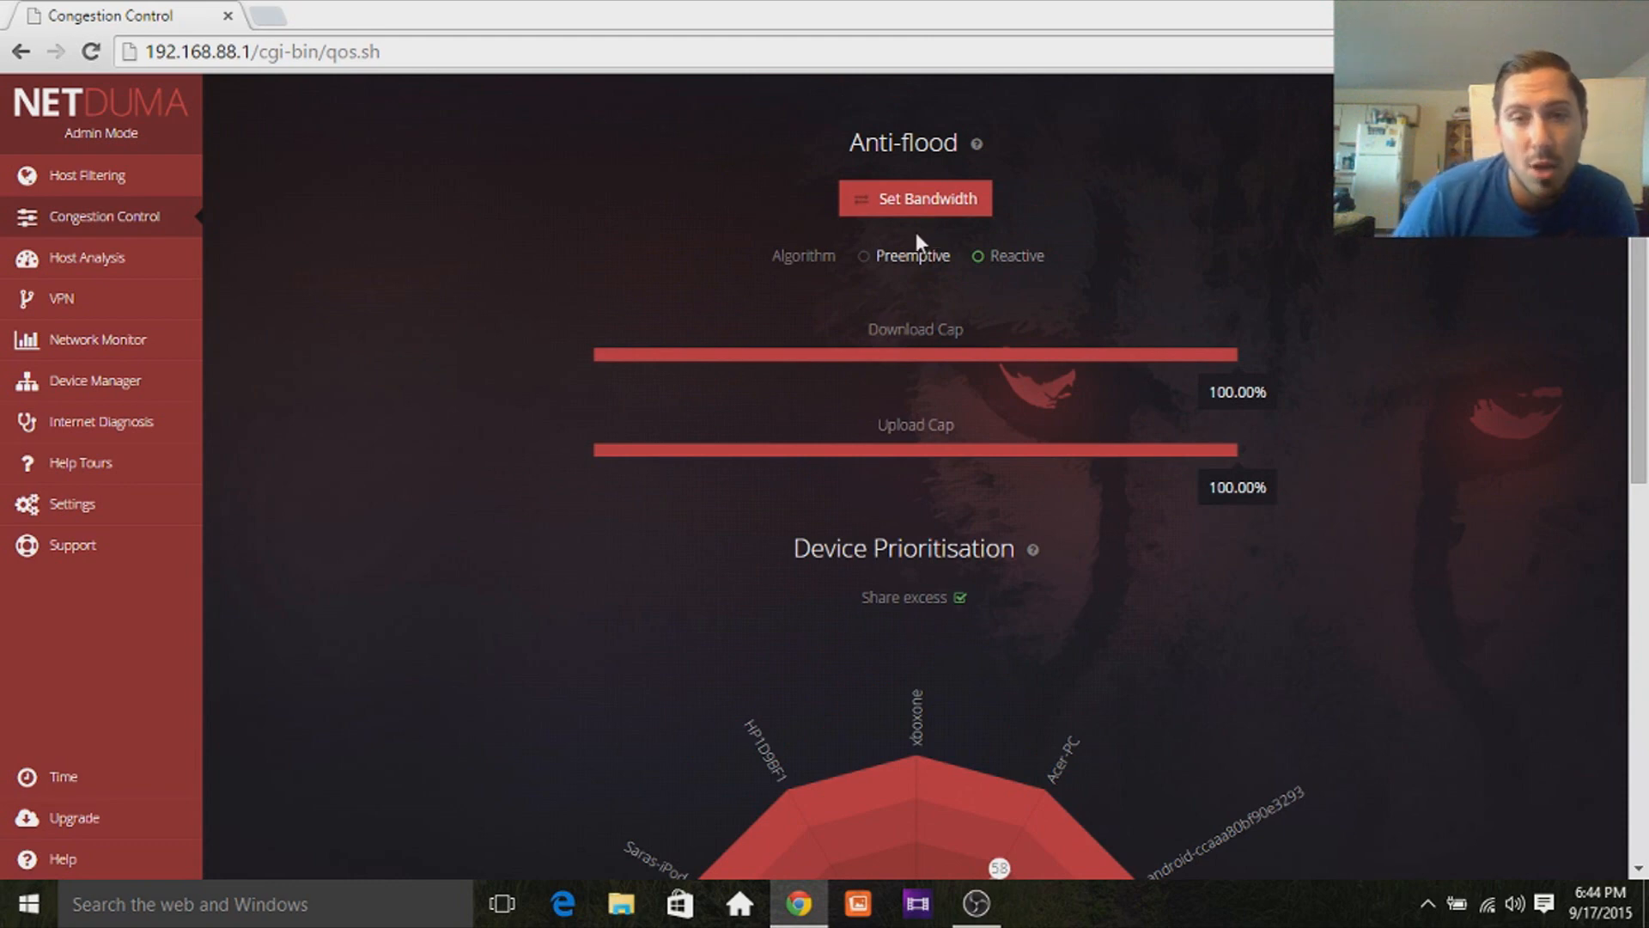
# Select the Preemptive anti-flood algorithm and lower the download and upload caps.
pyautogui.click(862, 256)
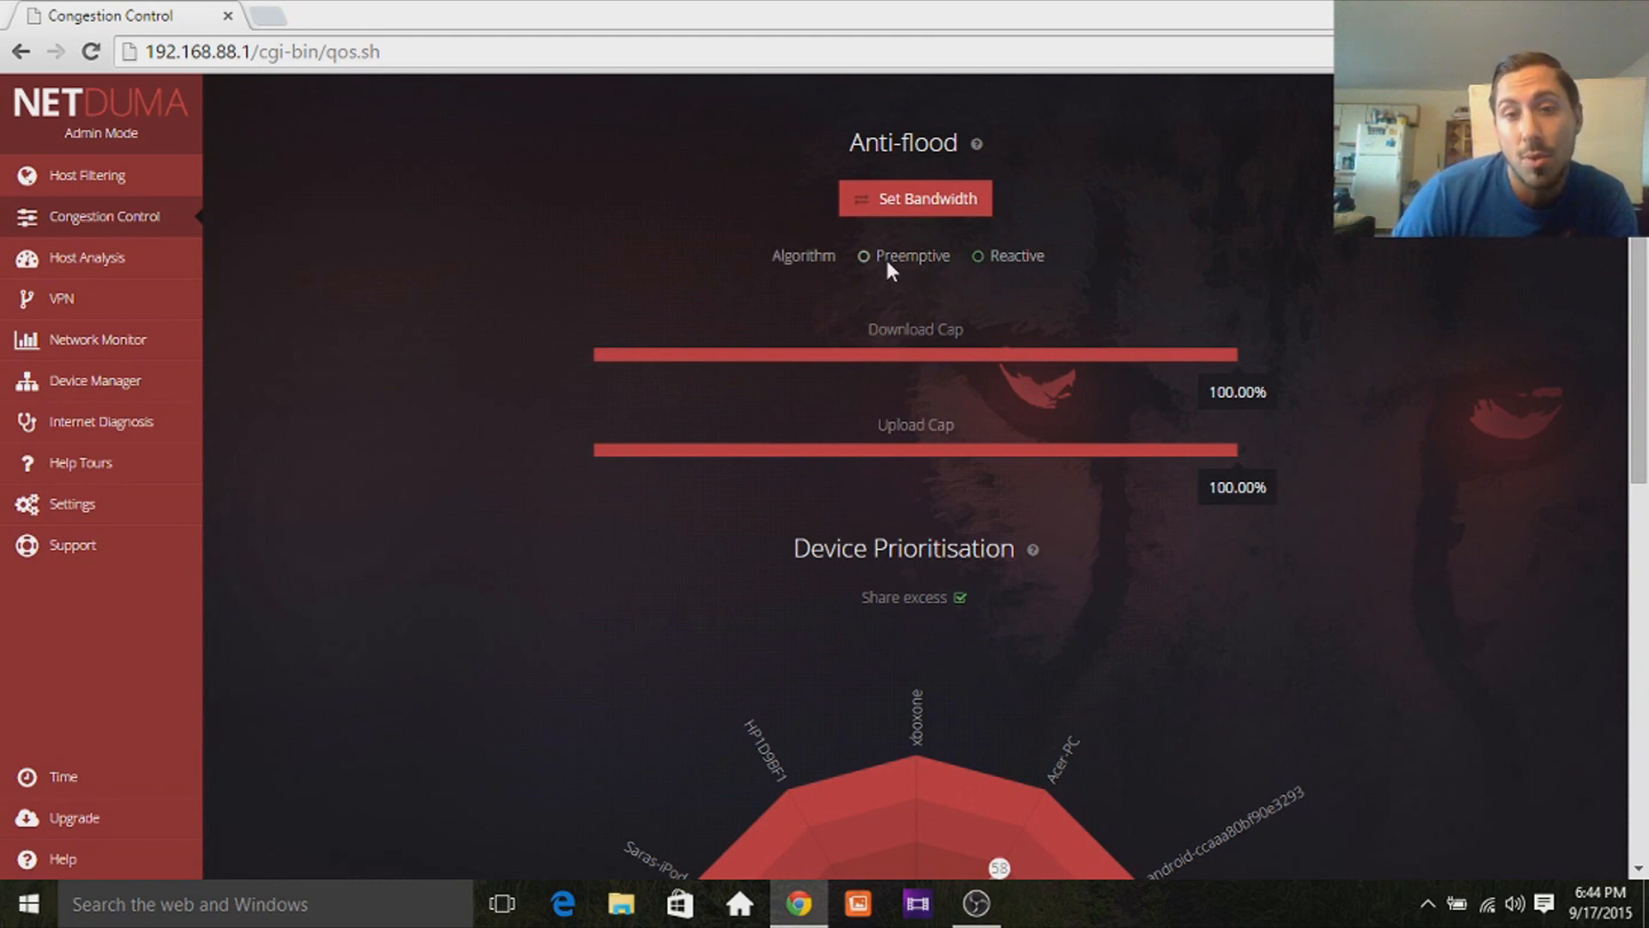
pyautogui.moveTo(1124, 910)
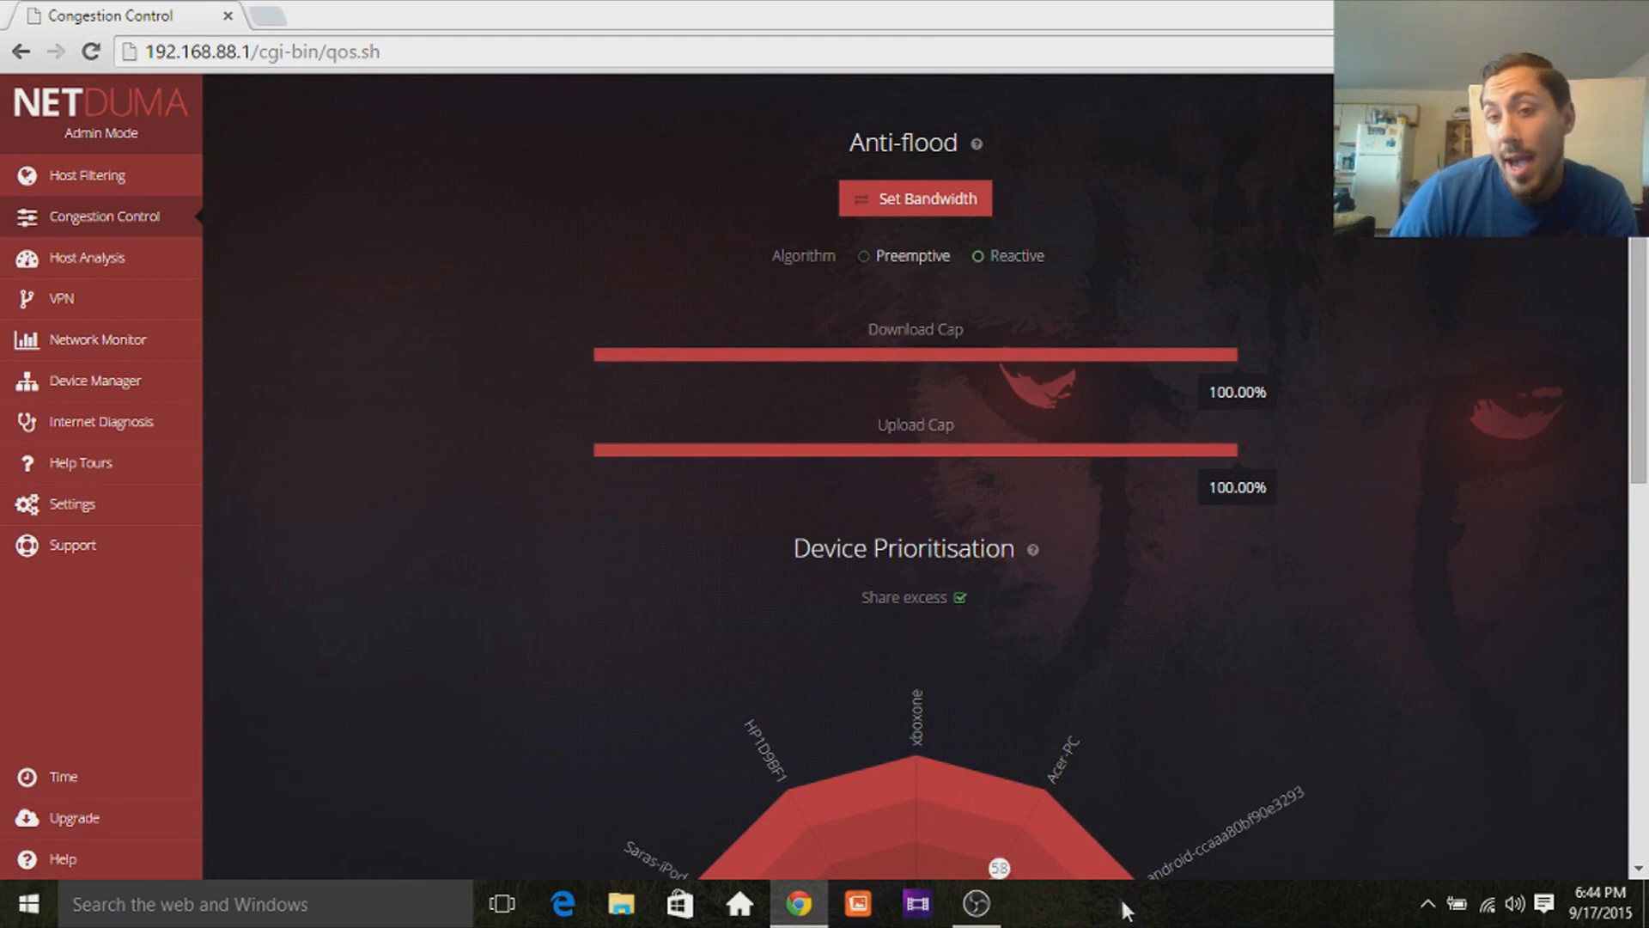
pyautogui.moveTo(1108, 411)
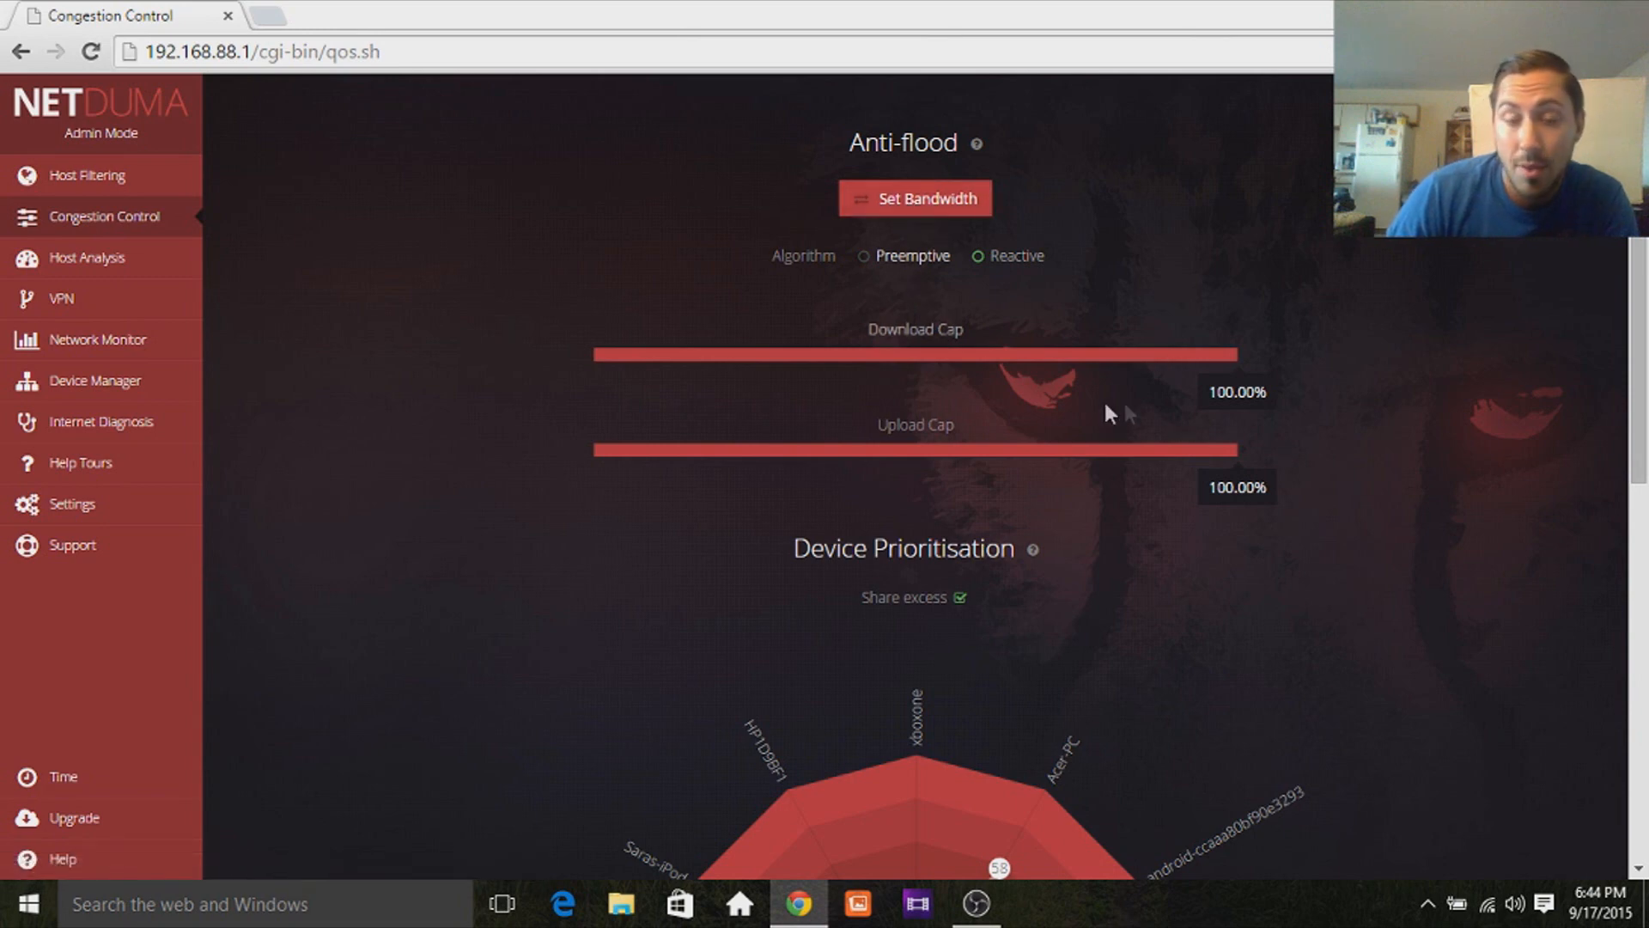
pyautogui.moveTo(1231, 355); pyautogui.dragTo(1078, 392)
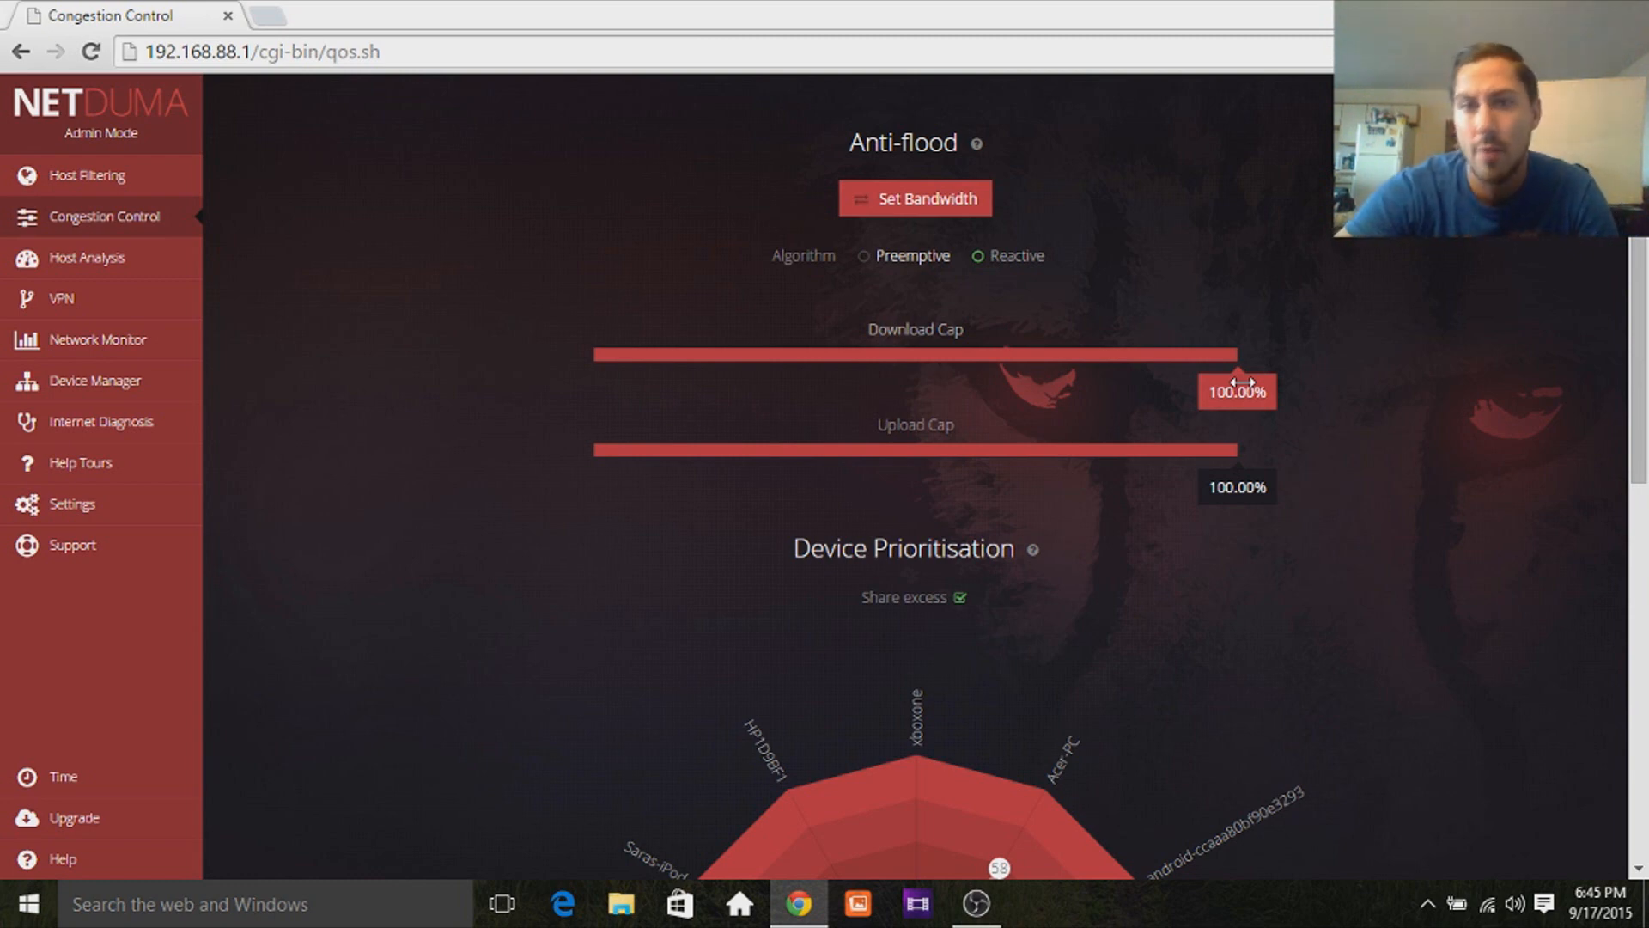
pyautogui.moveTo(1238, 390); pyautogui.dragTo(1229, 390)
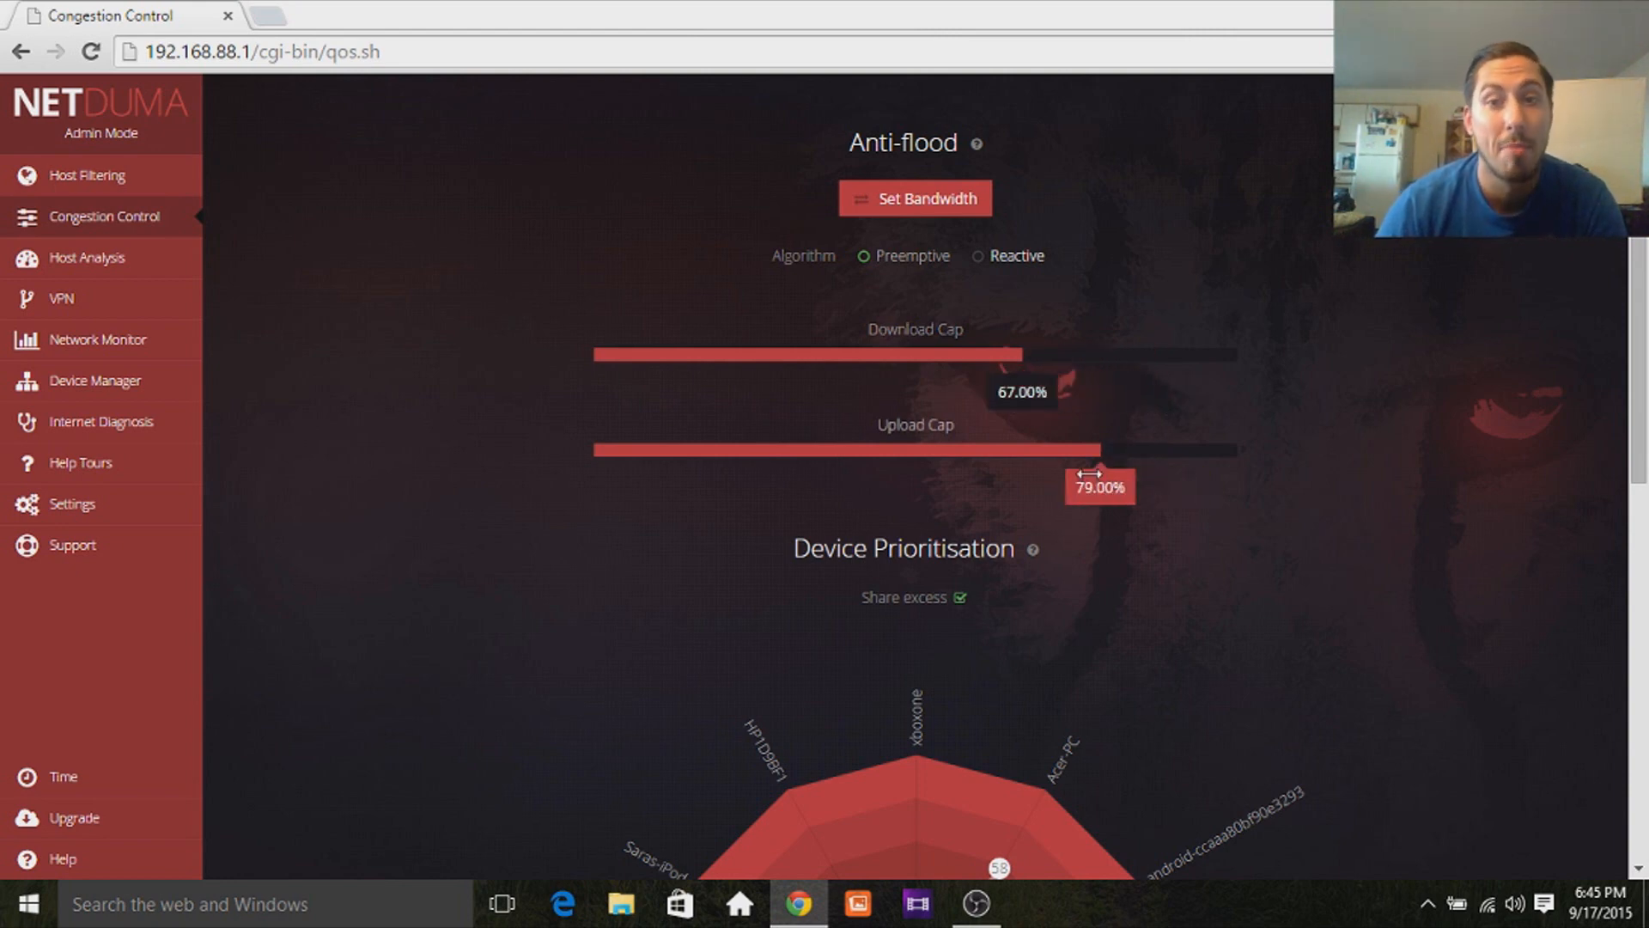
# Adjust the caps again, ending with Download and Upload both back at 100%.
pyautogui.moveTo(1020, 355); pyautogui.dragTo(1115, 355)
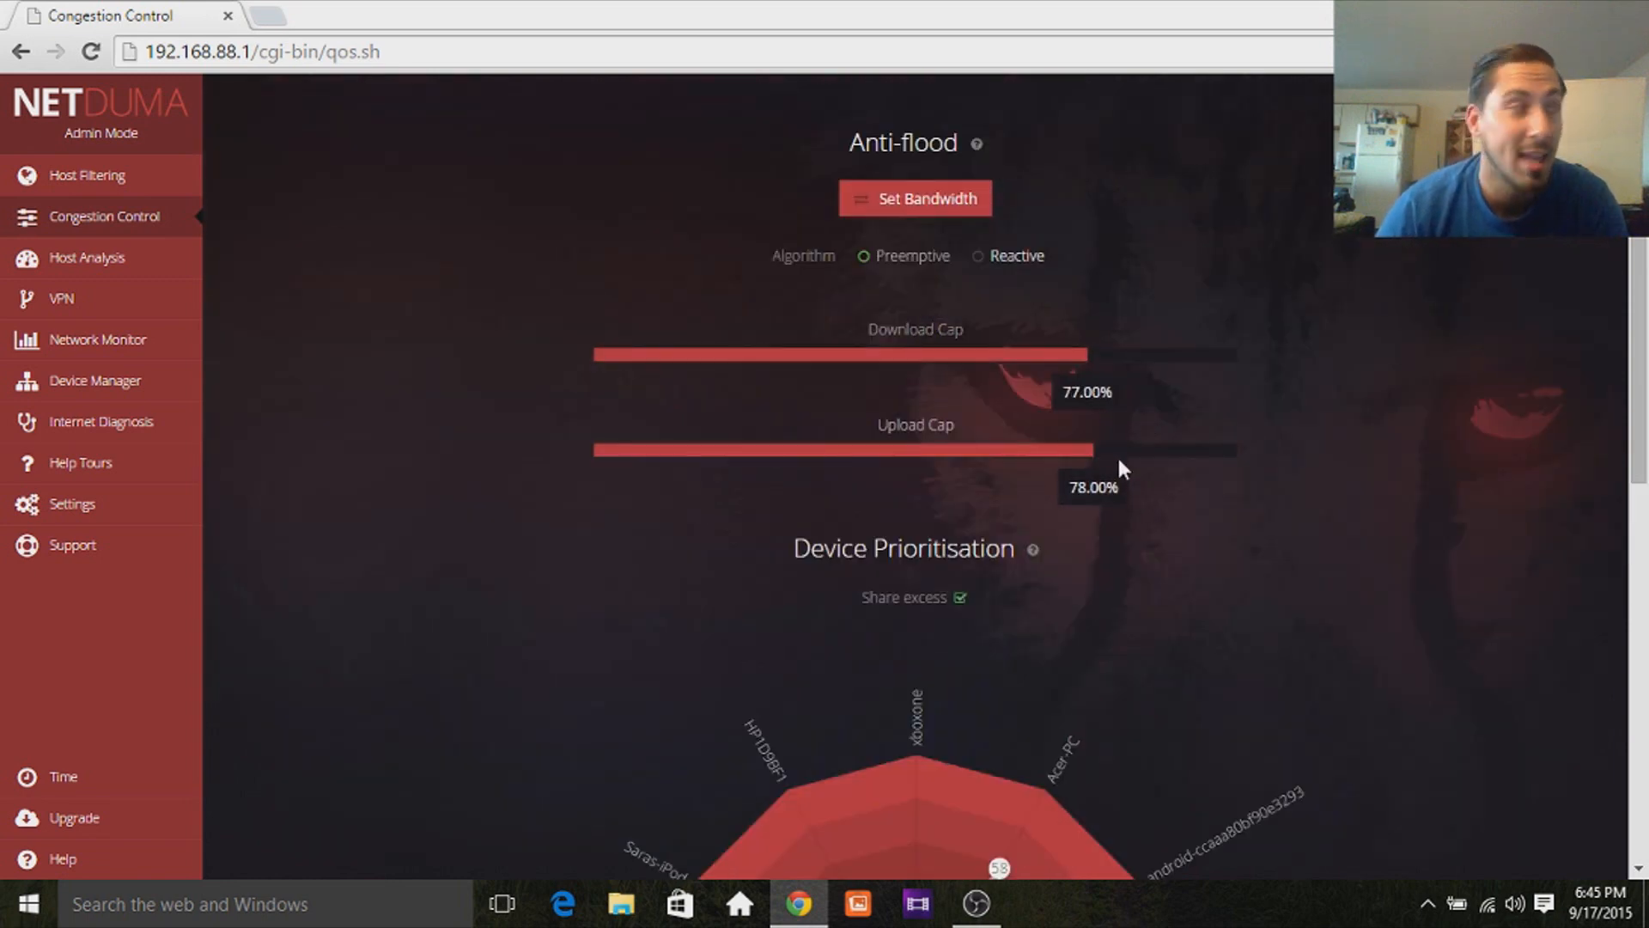
pyautogui.moveTo(1239, 472)
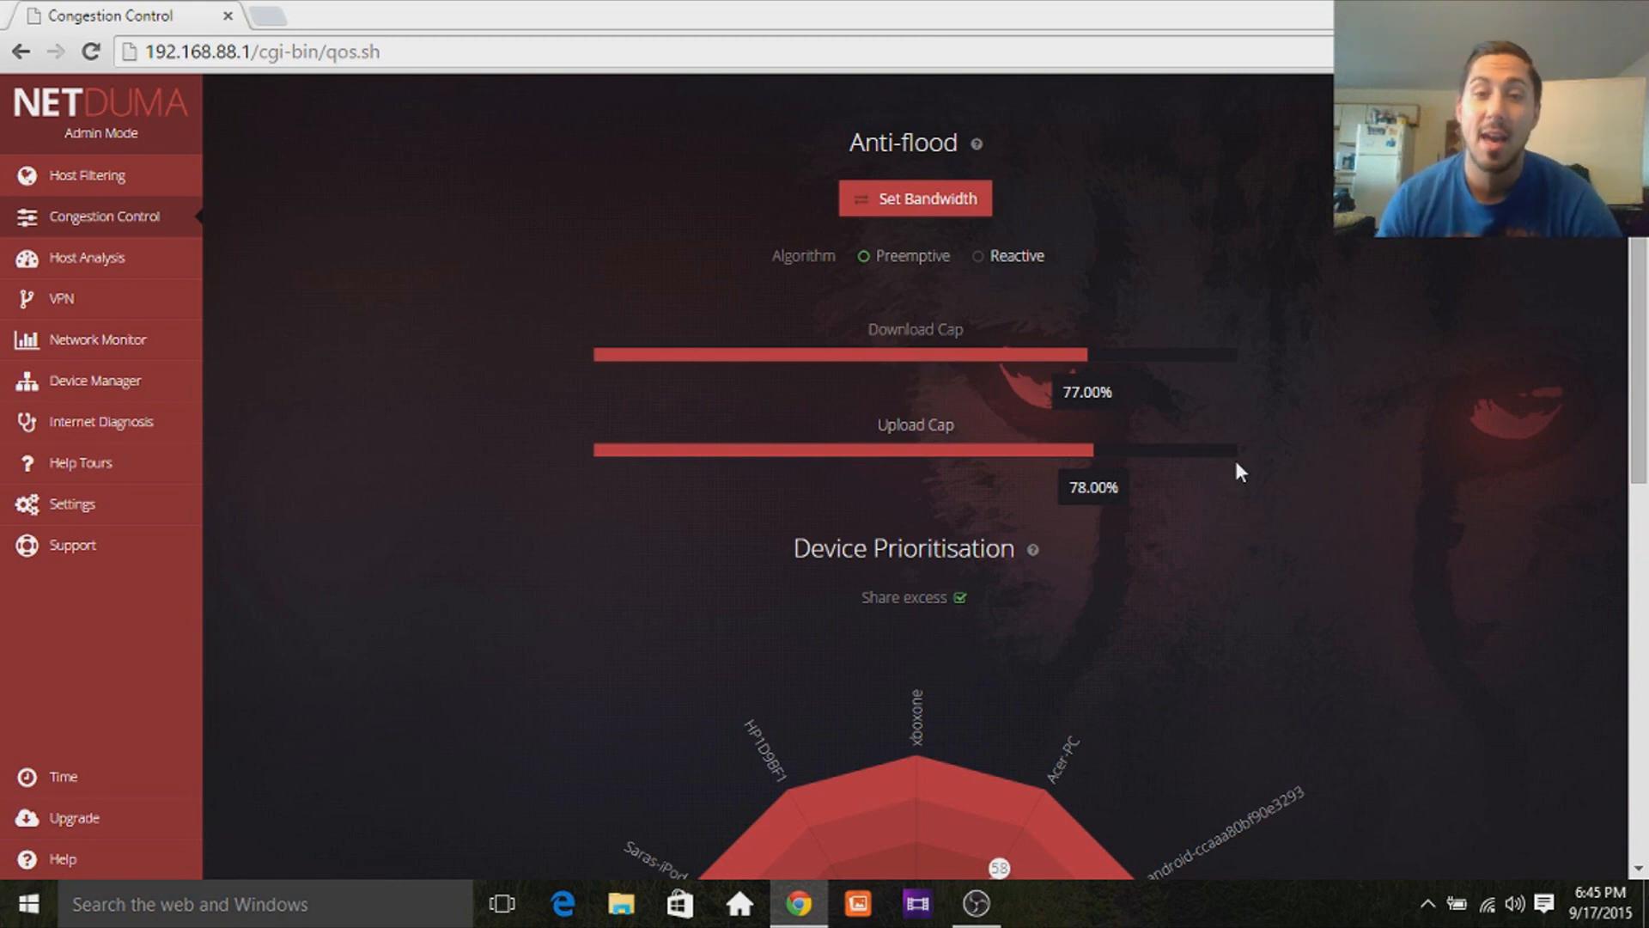
pyautogui.moveTo(1173, 670)
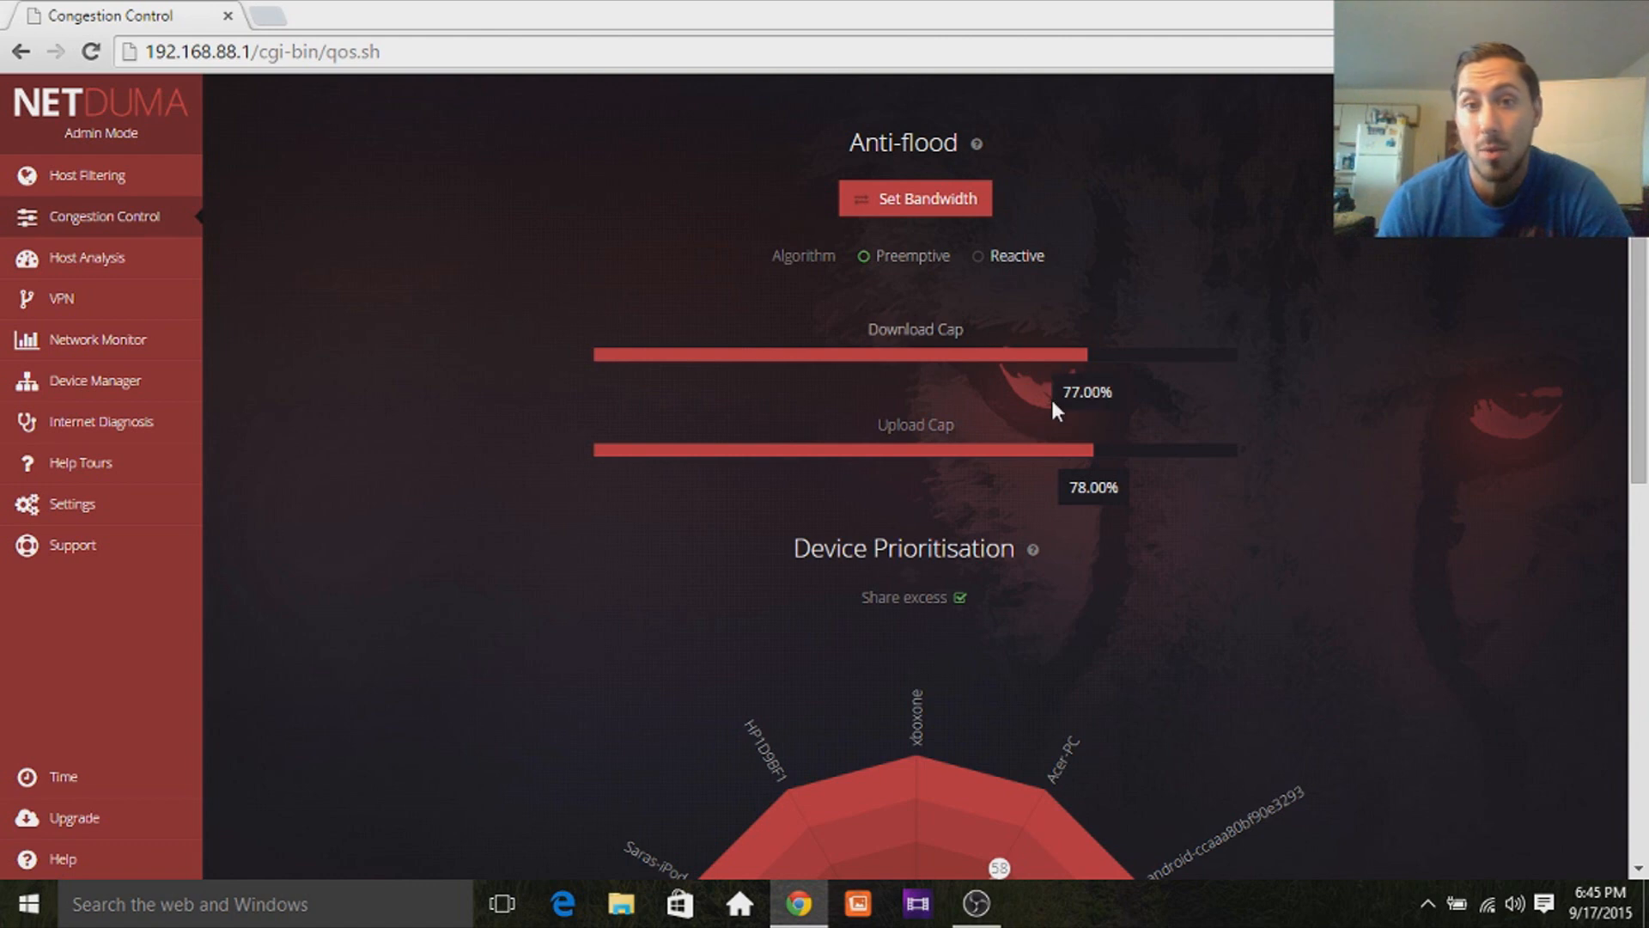
pyautogui.moveTo(1330, 368)
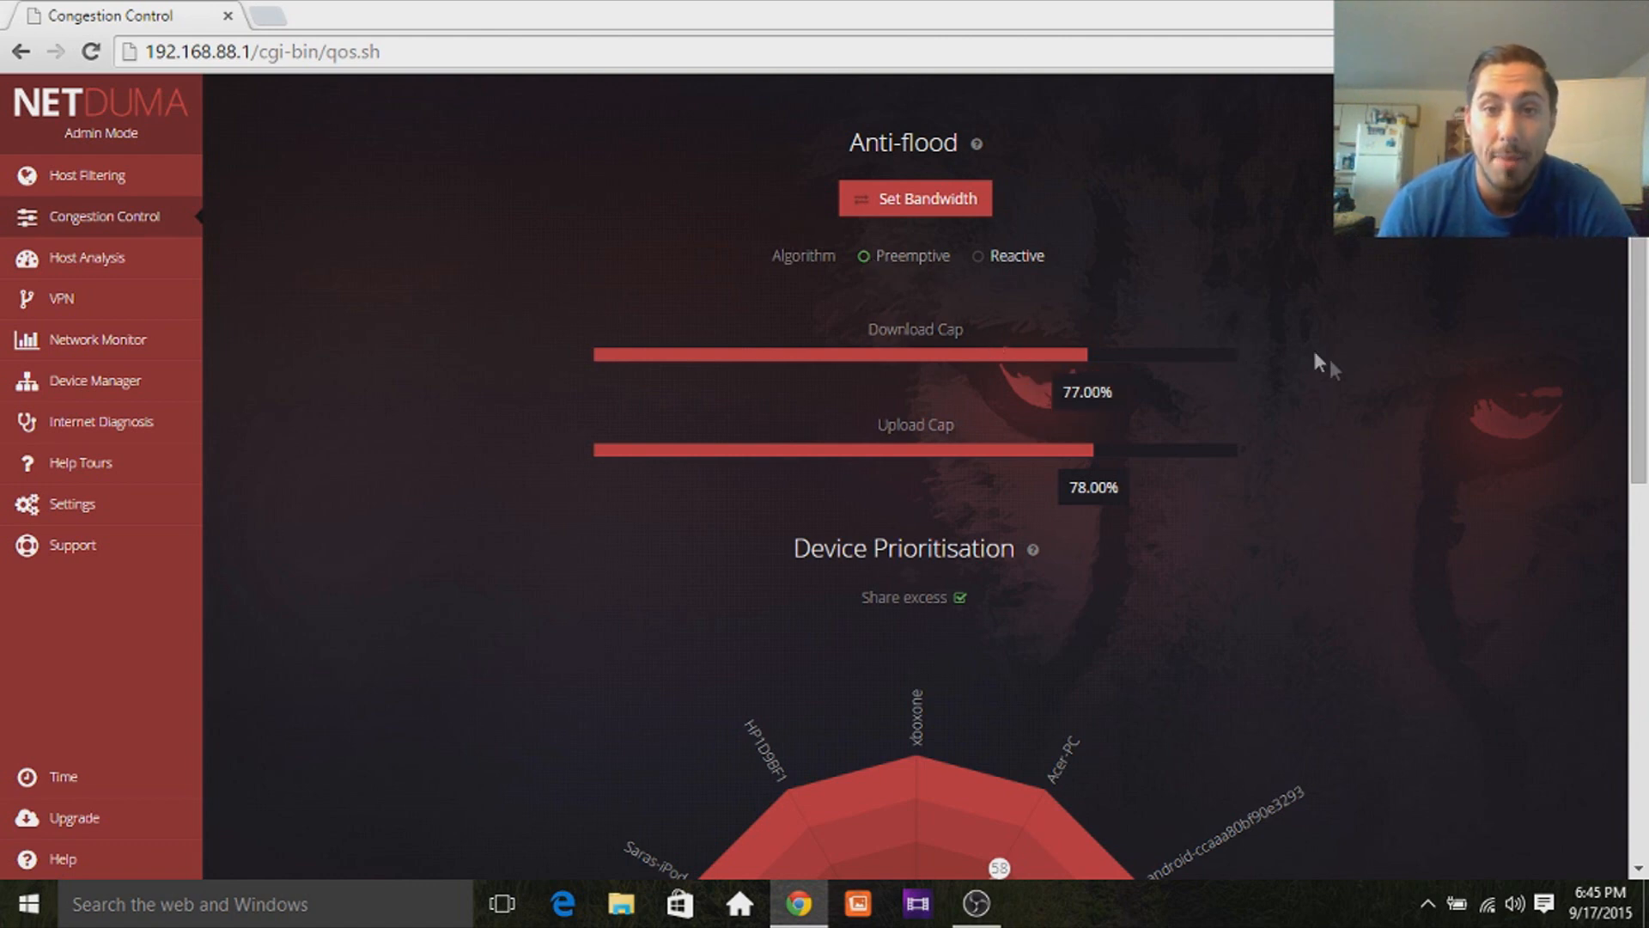
pyautogui.moveTo(1352, 369)
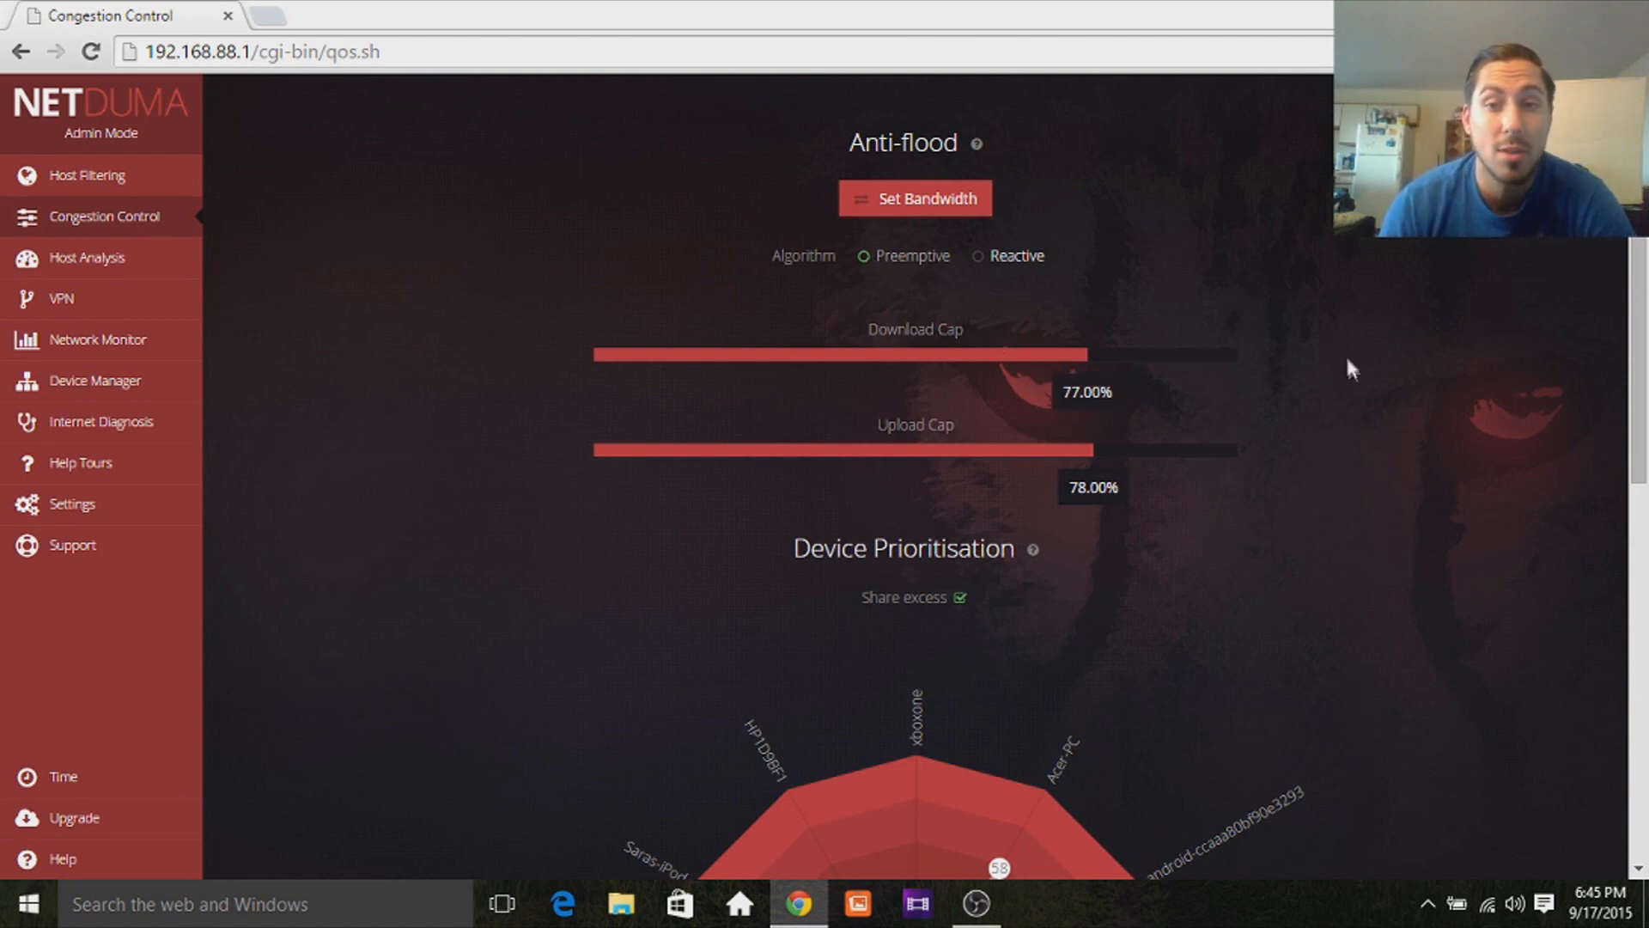
pyautogui.moveTo(1123, 310)
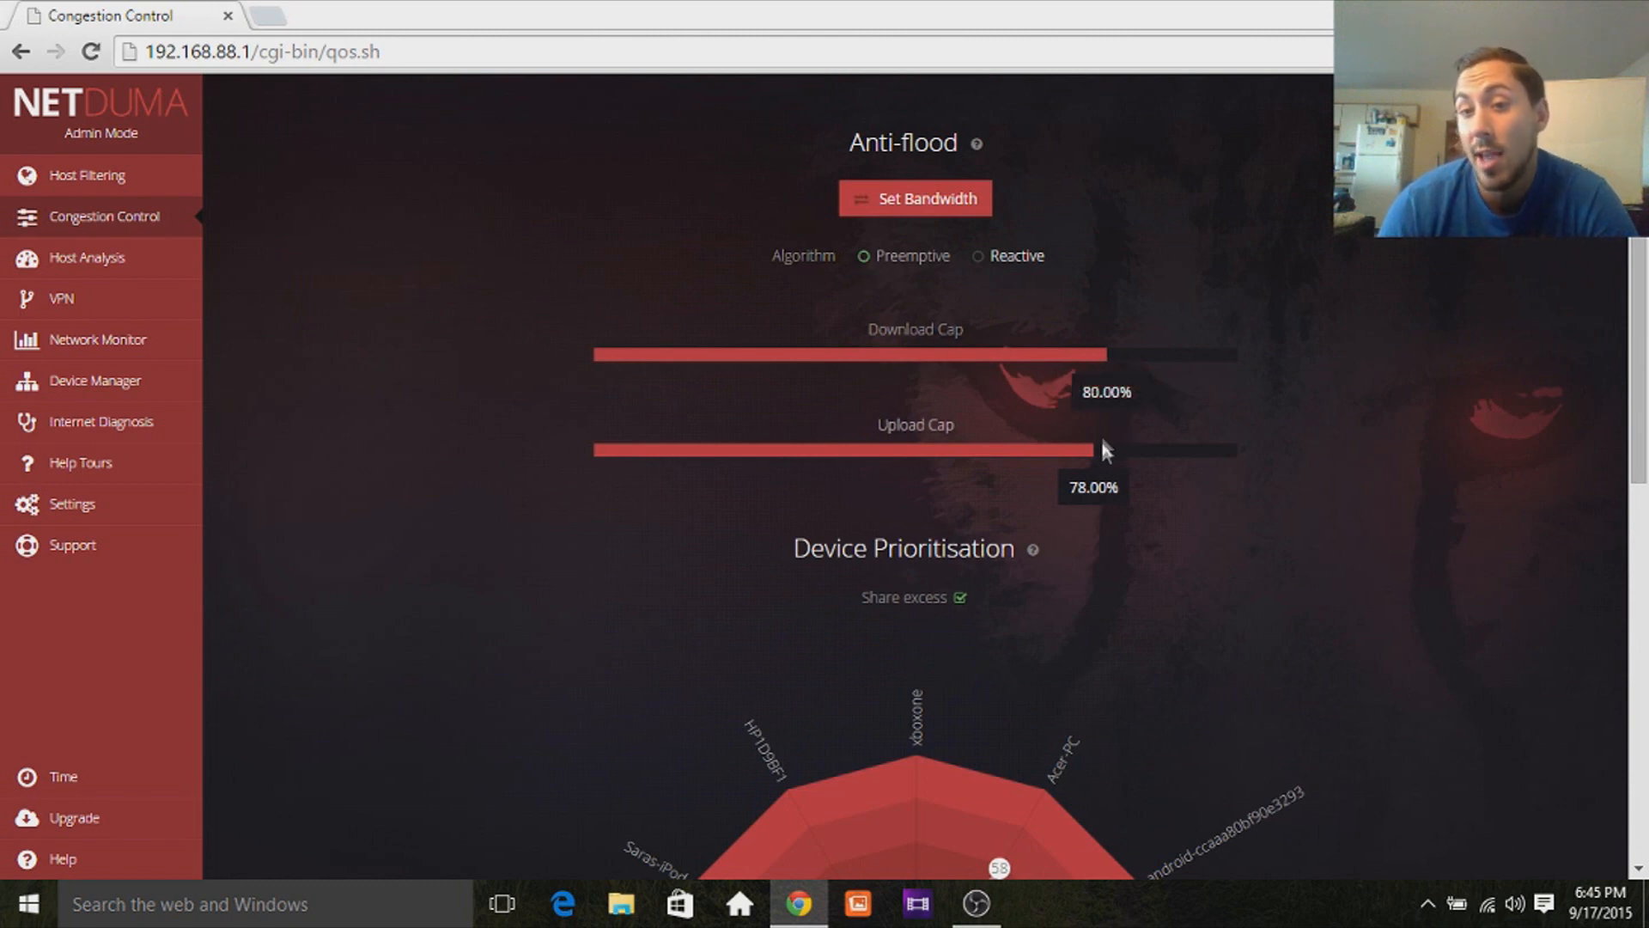
pyautogui.moveTo(1105, 450); pyautogui.dragTo(931, 450)
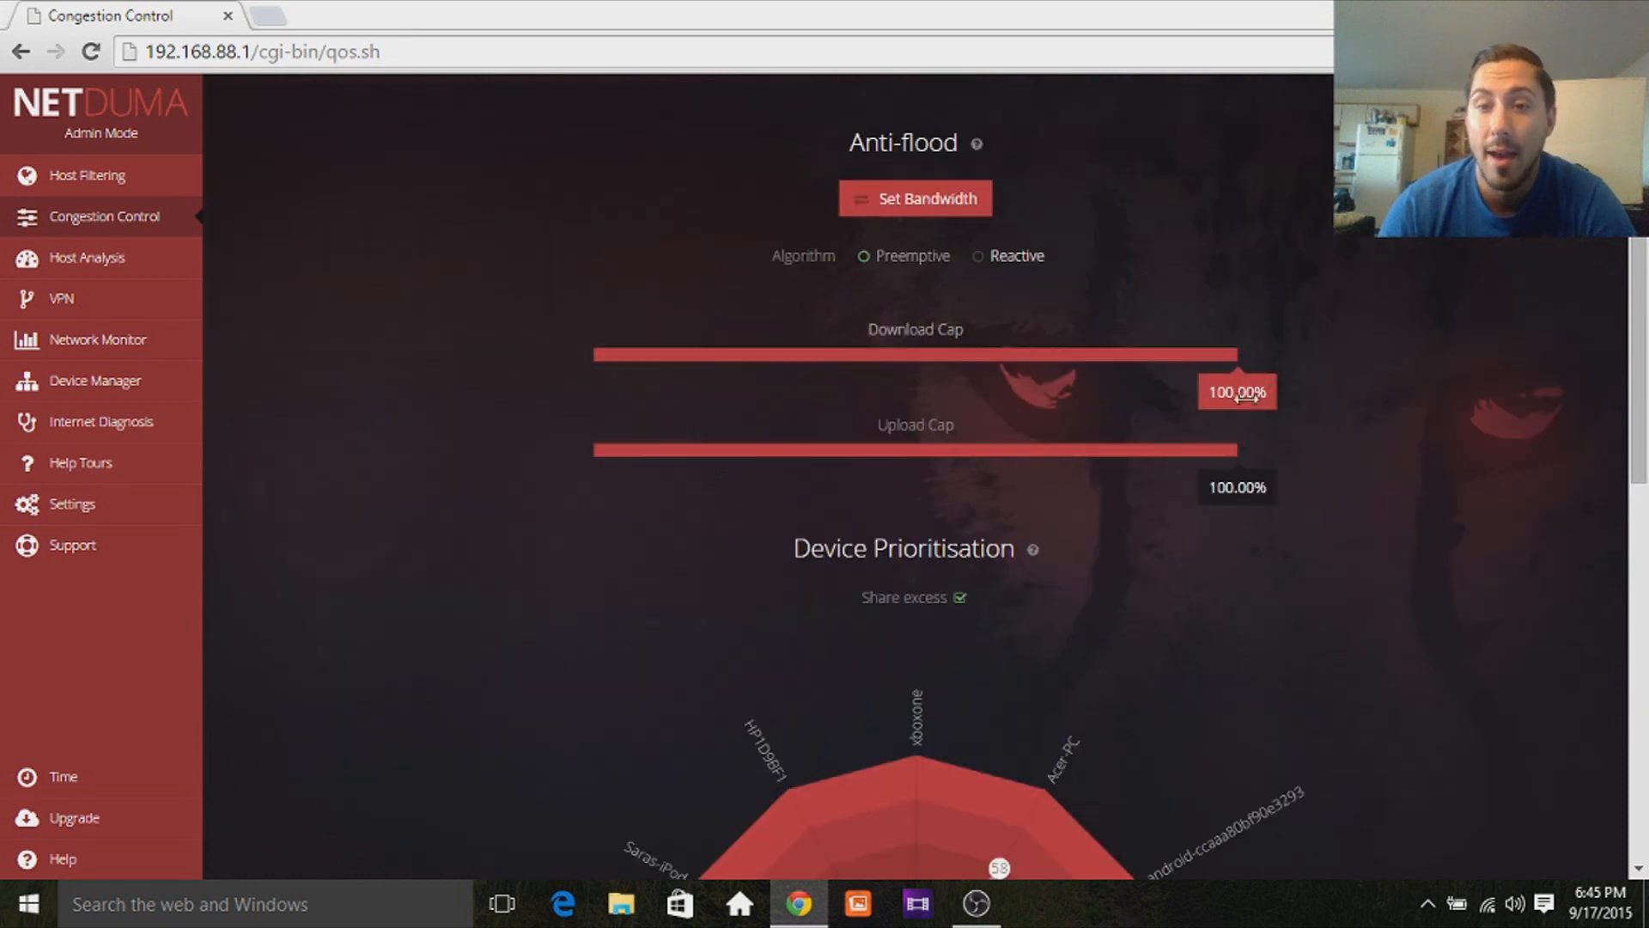
pyautogui.moveTo(929, 386)
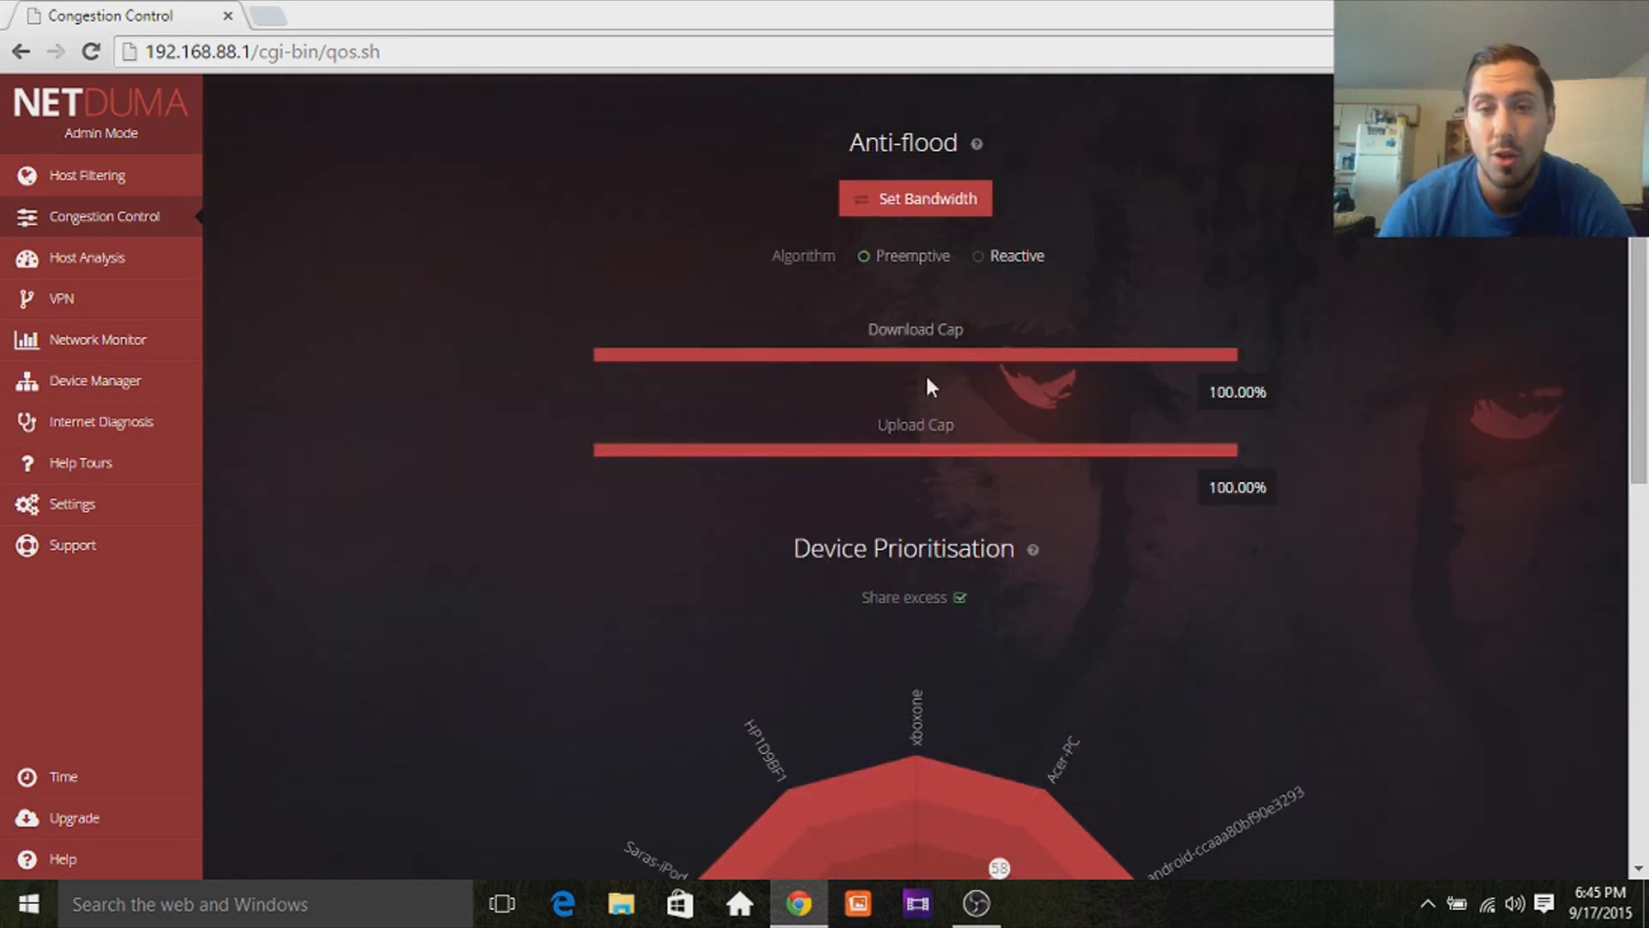
pyautogui.click(95, 380)
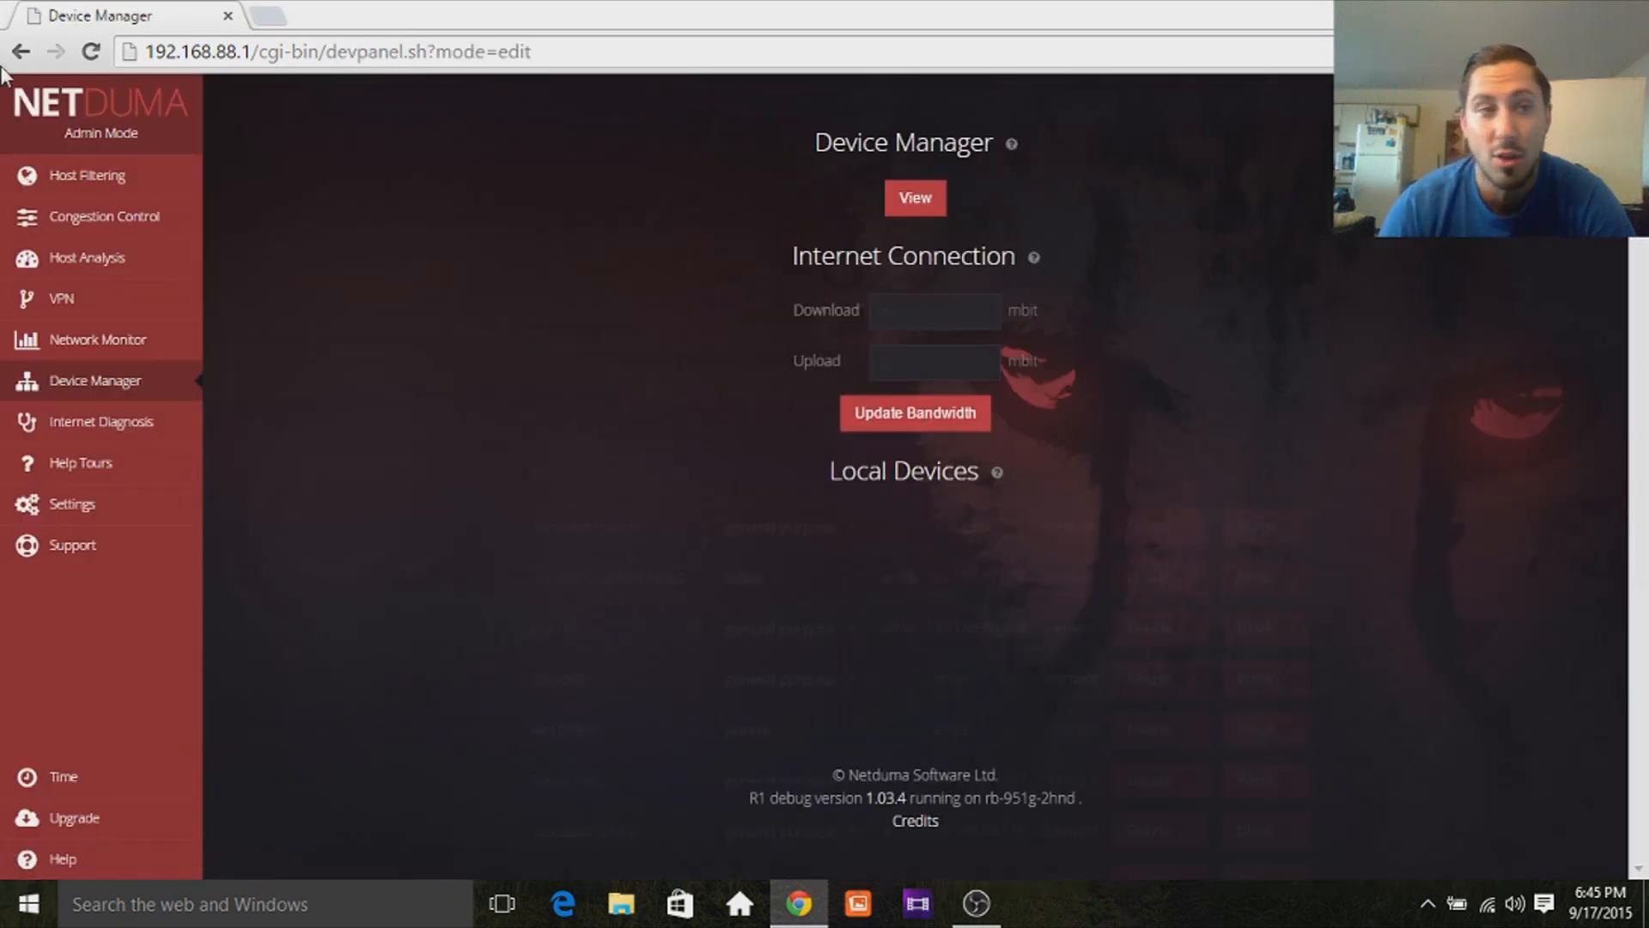
pyautogui.click(104, 216)
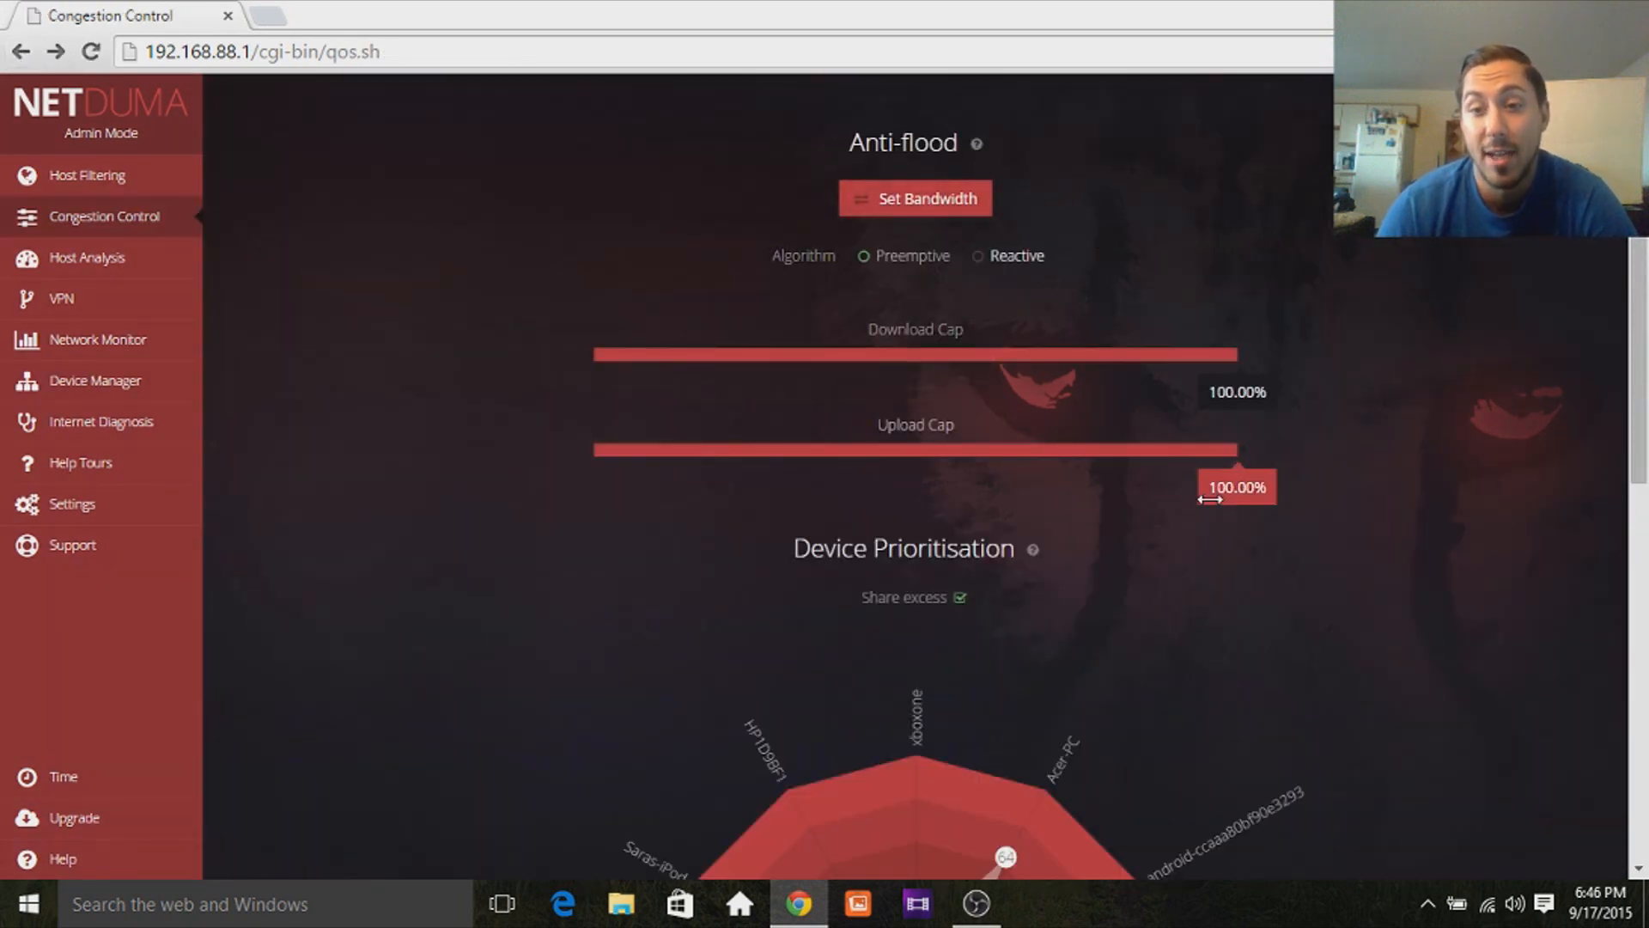
pyautogui.moveTo(1238, 355); pyautogui.dragTo(660, 355)
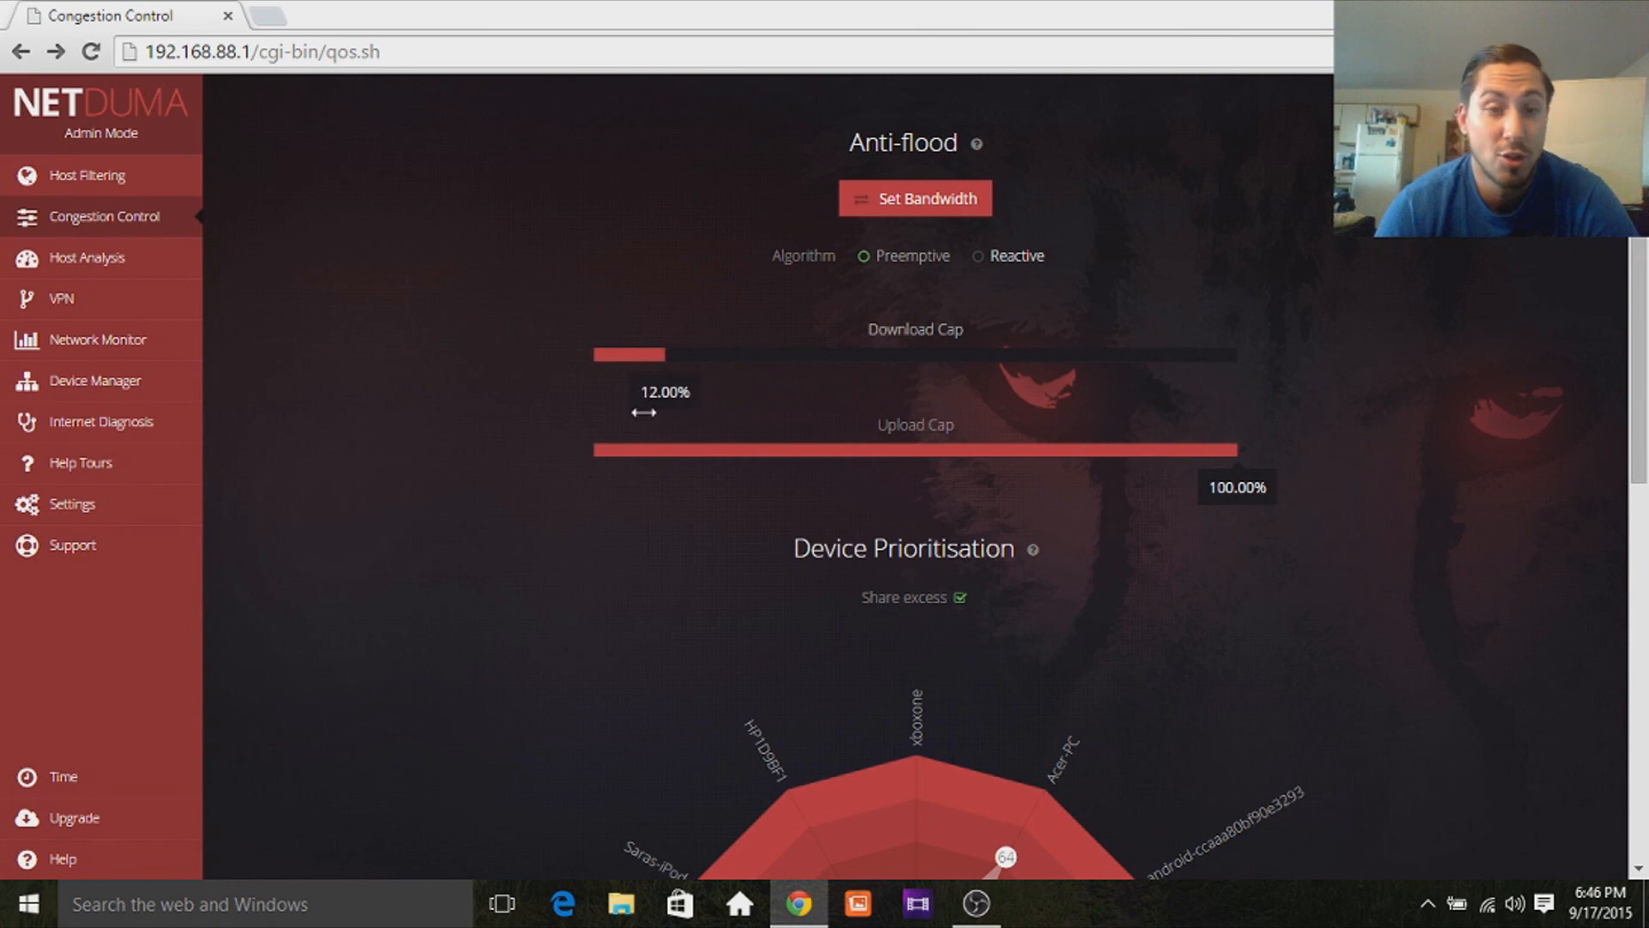
pyautogui.moveTo(644, 353); pyautogui.dragTo(1236, 353)
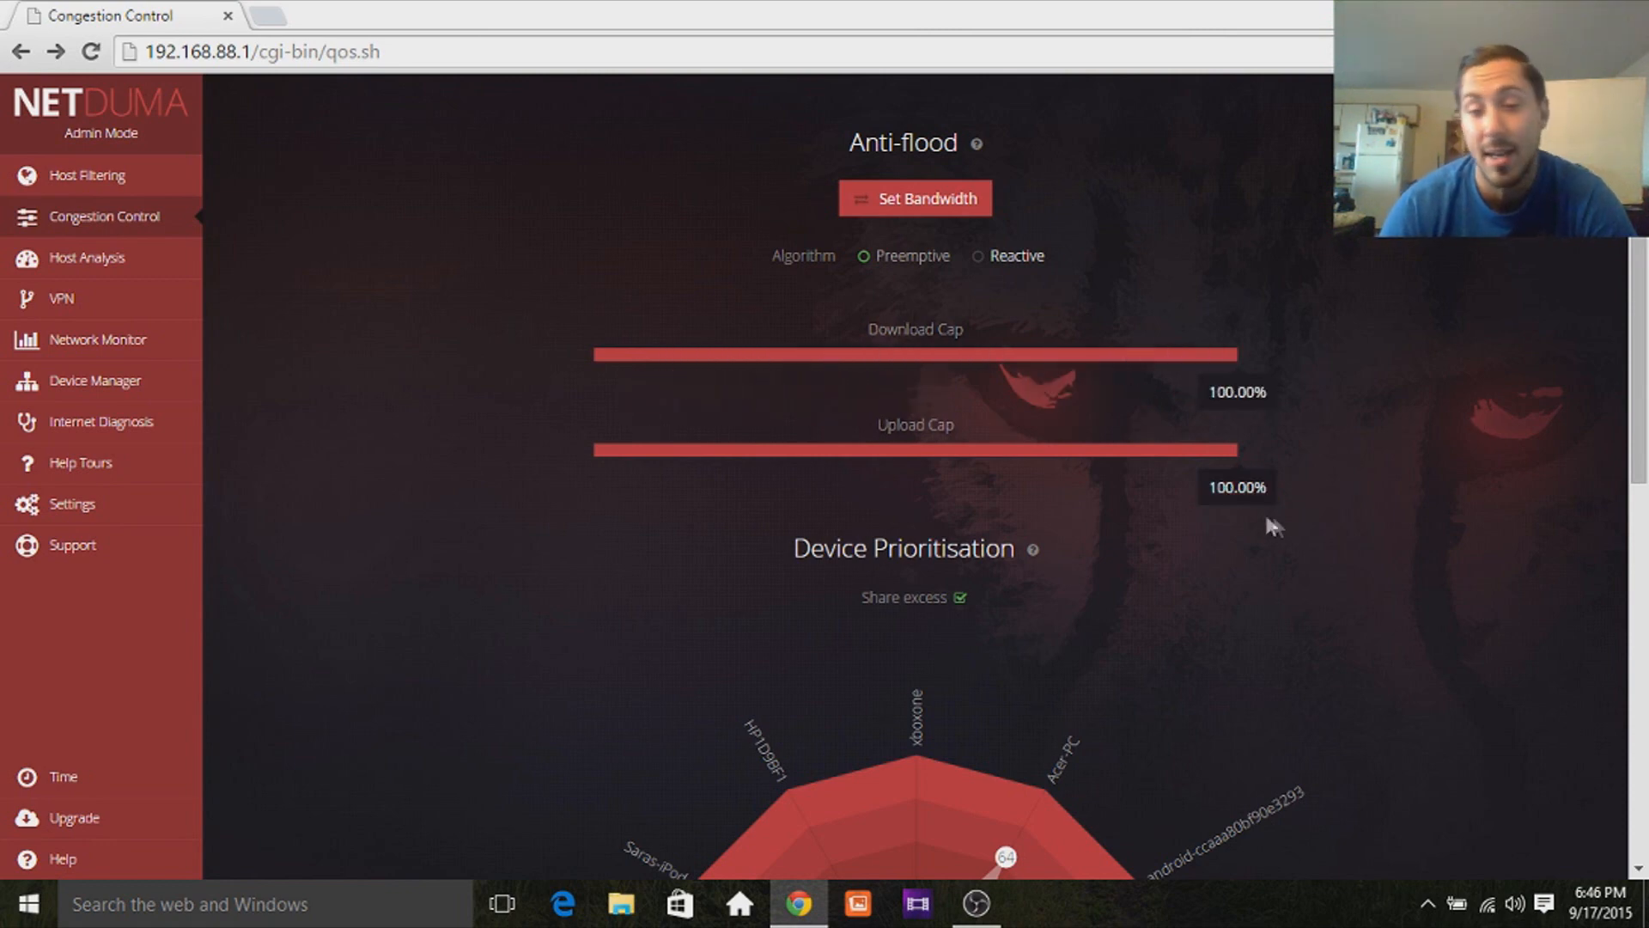
pyautogui.moveTo(253, 311)
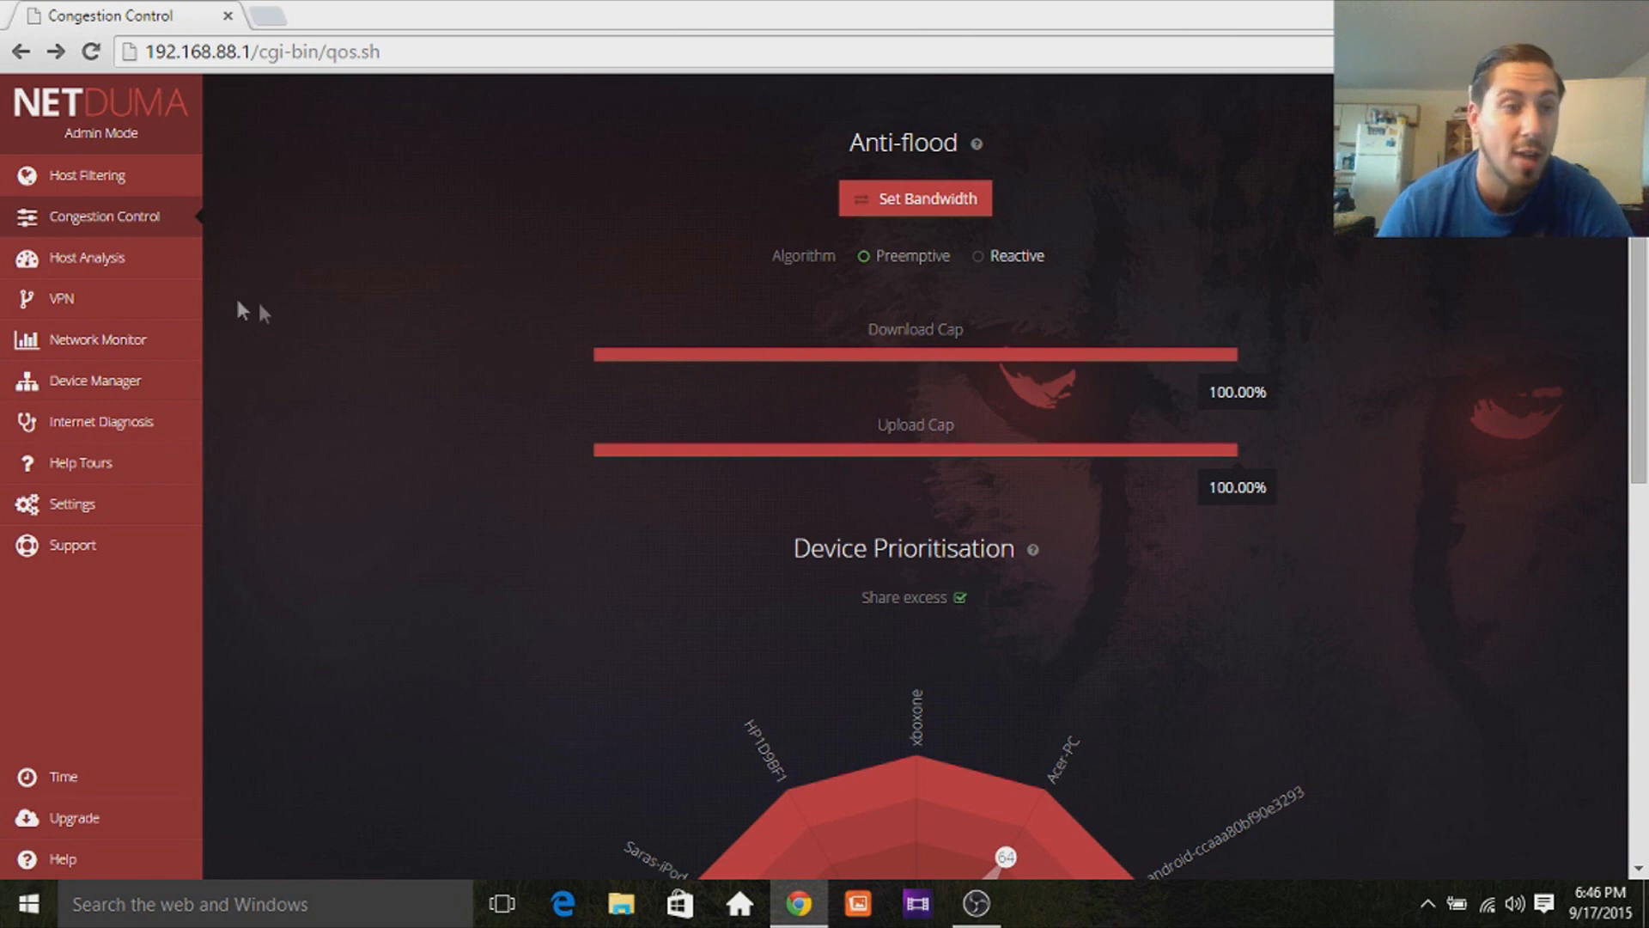
pyautogui.moveTo(1029, 153)
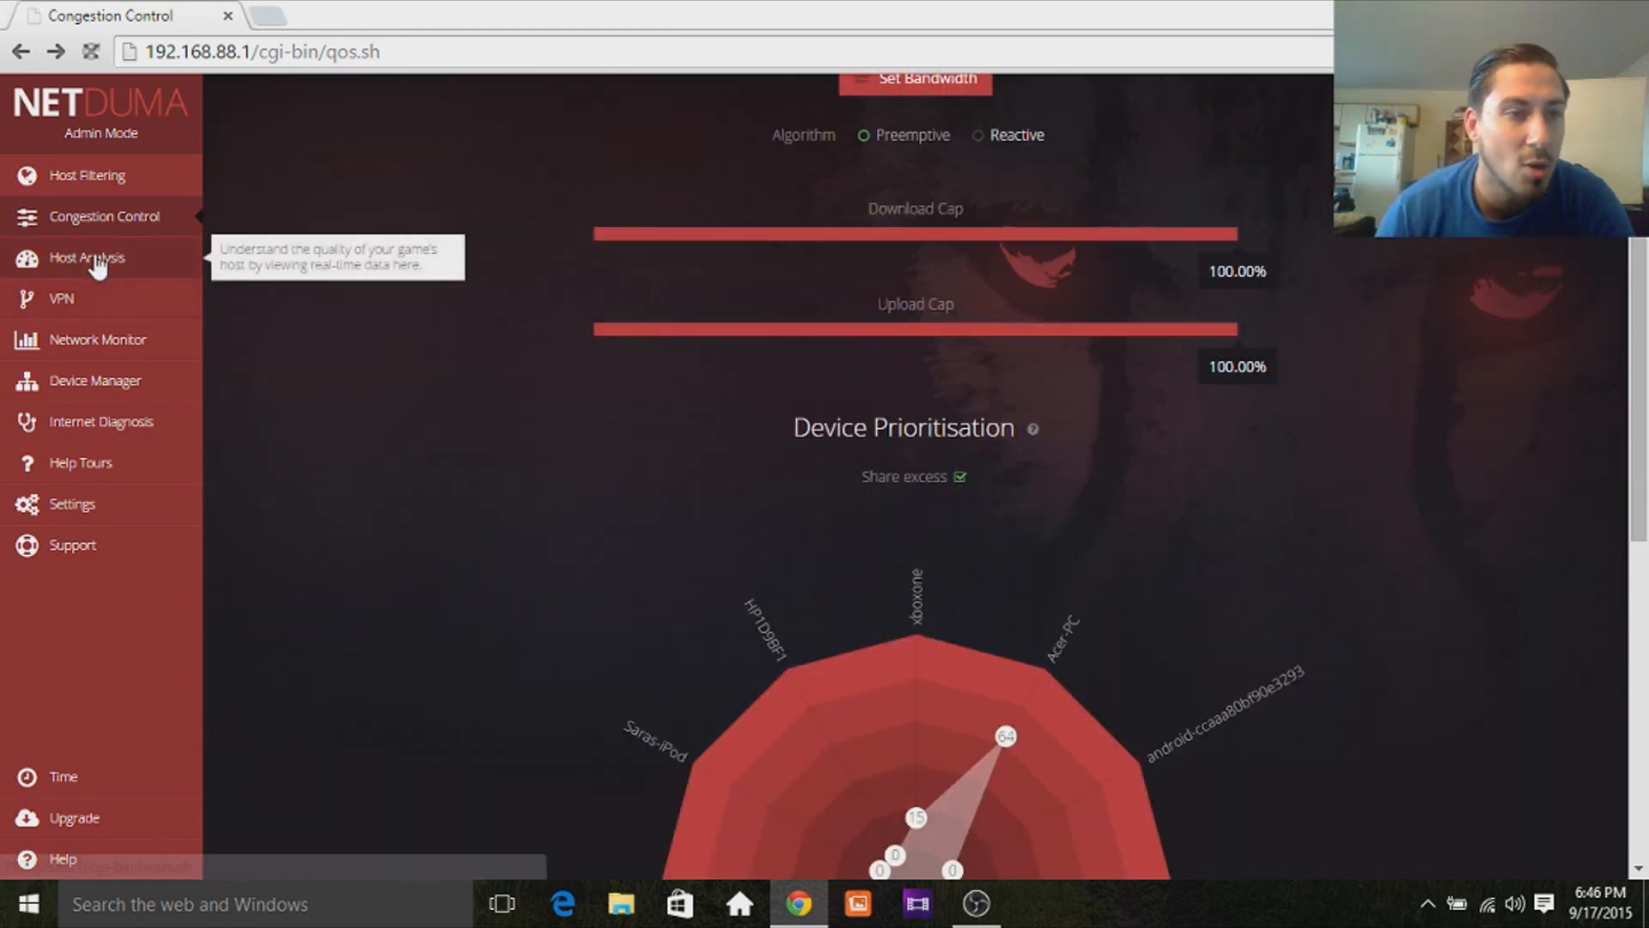
# Visit Host Analysis, then the VPN page, dismissing the old VPN setting notice.
pyautogui.click(88, 257)
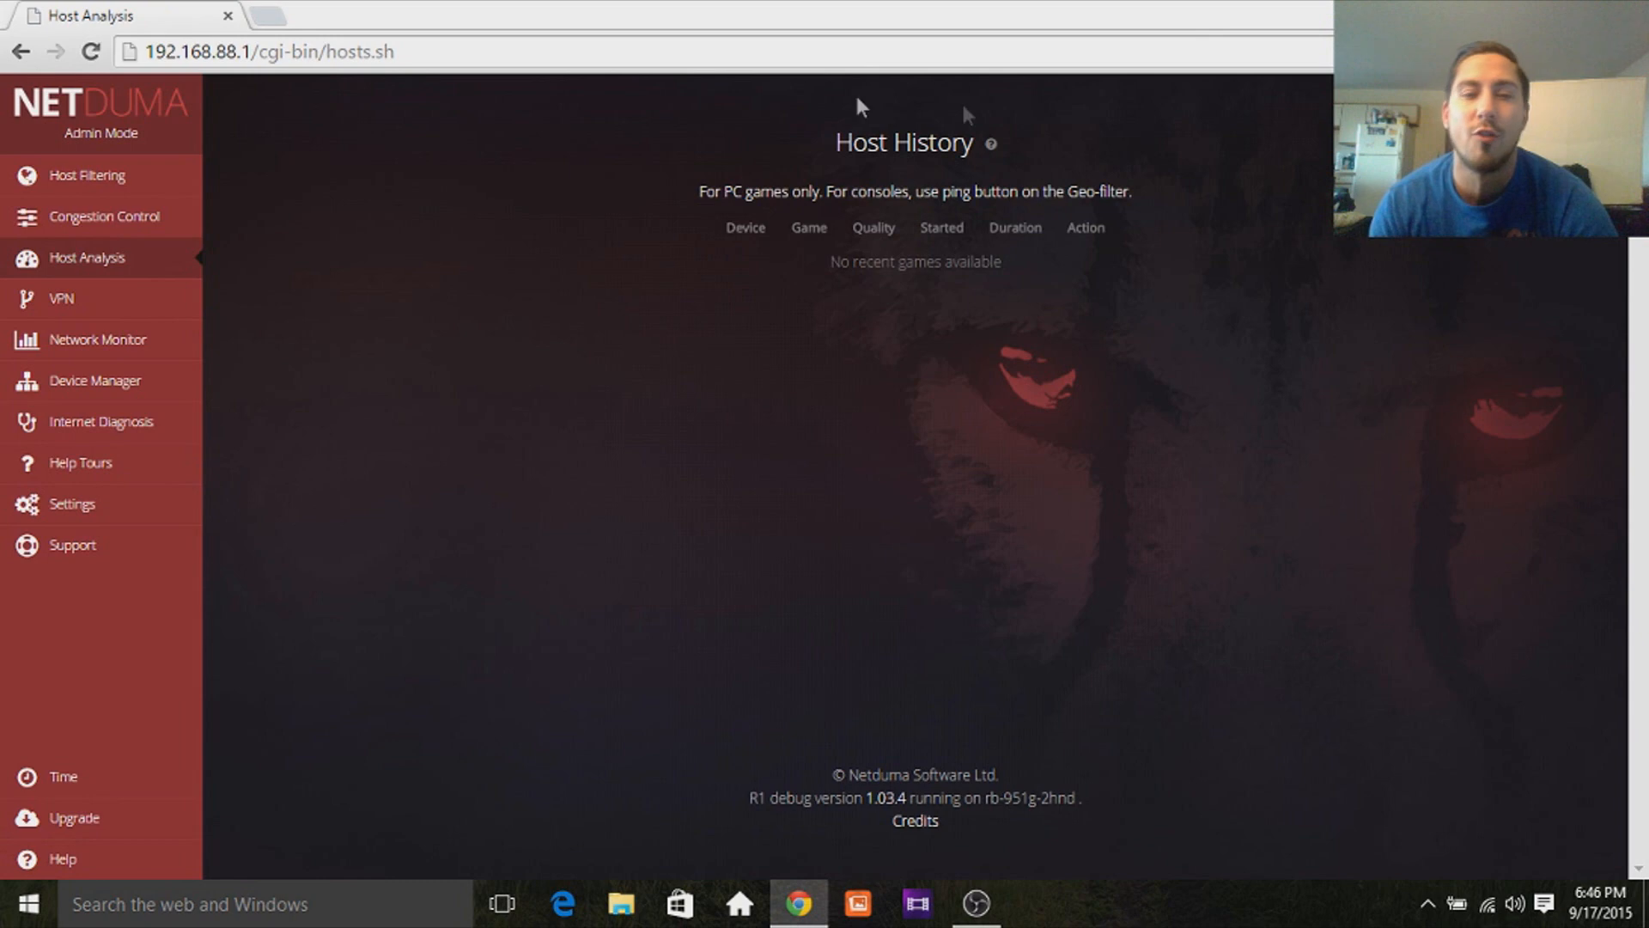
pyautogui.moveTo(720, 311)
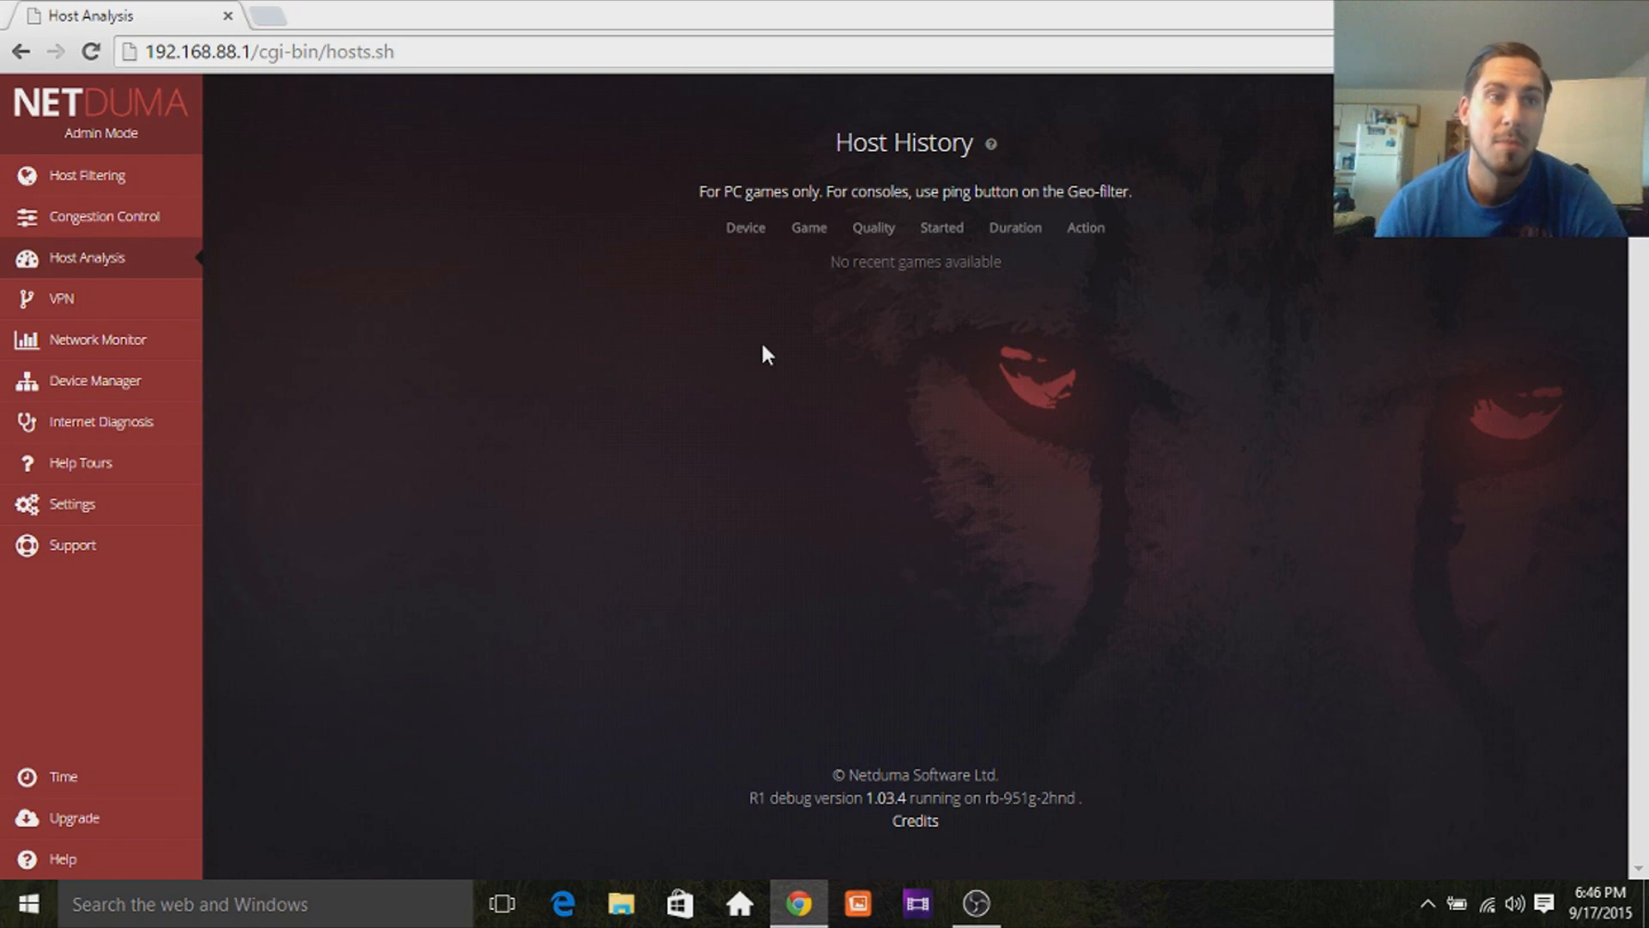
pyautogui.moveTo(1142, 239)
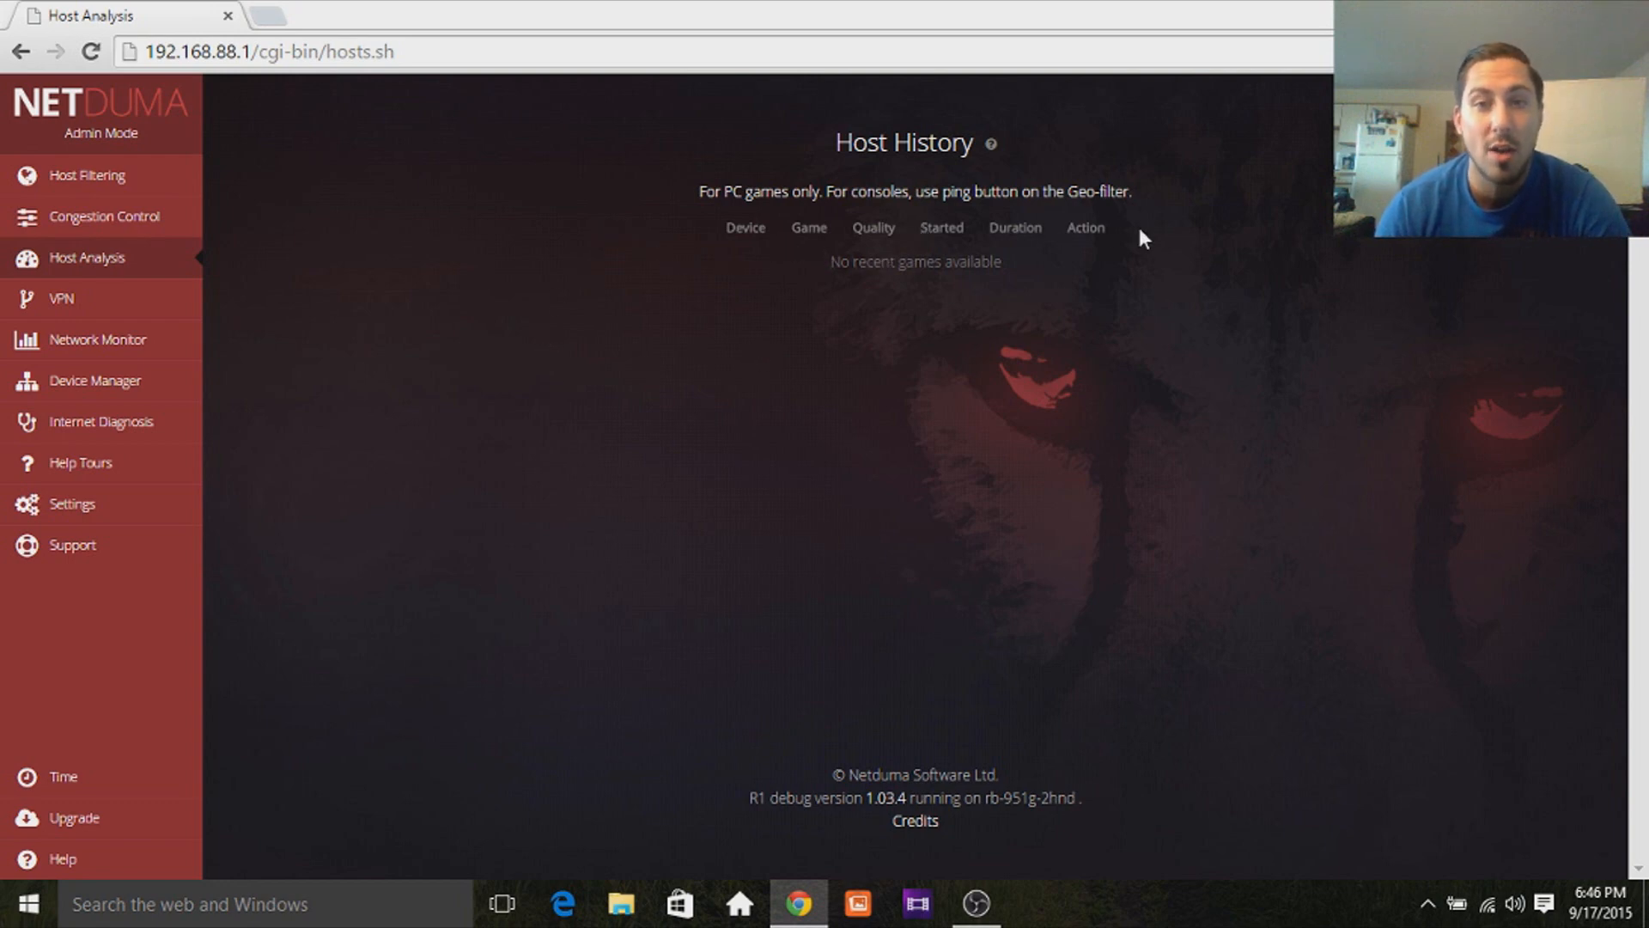
pyautogui.moveTo(729, 347)
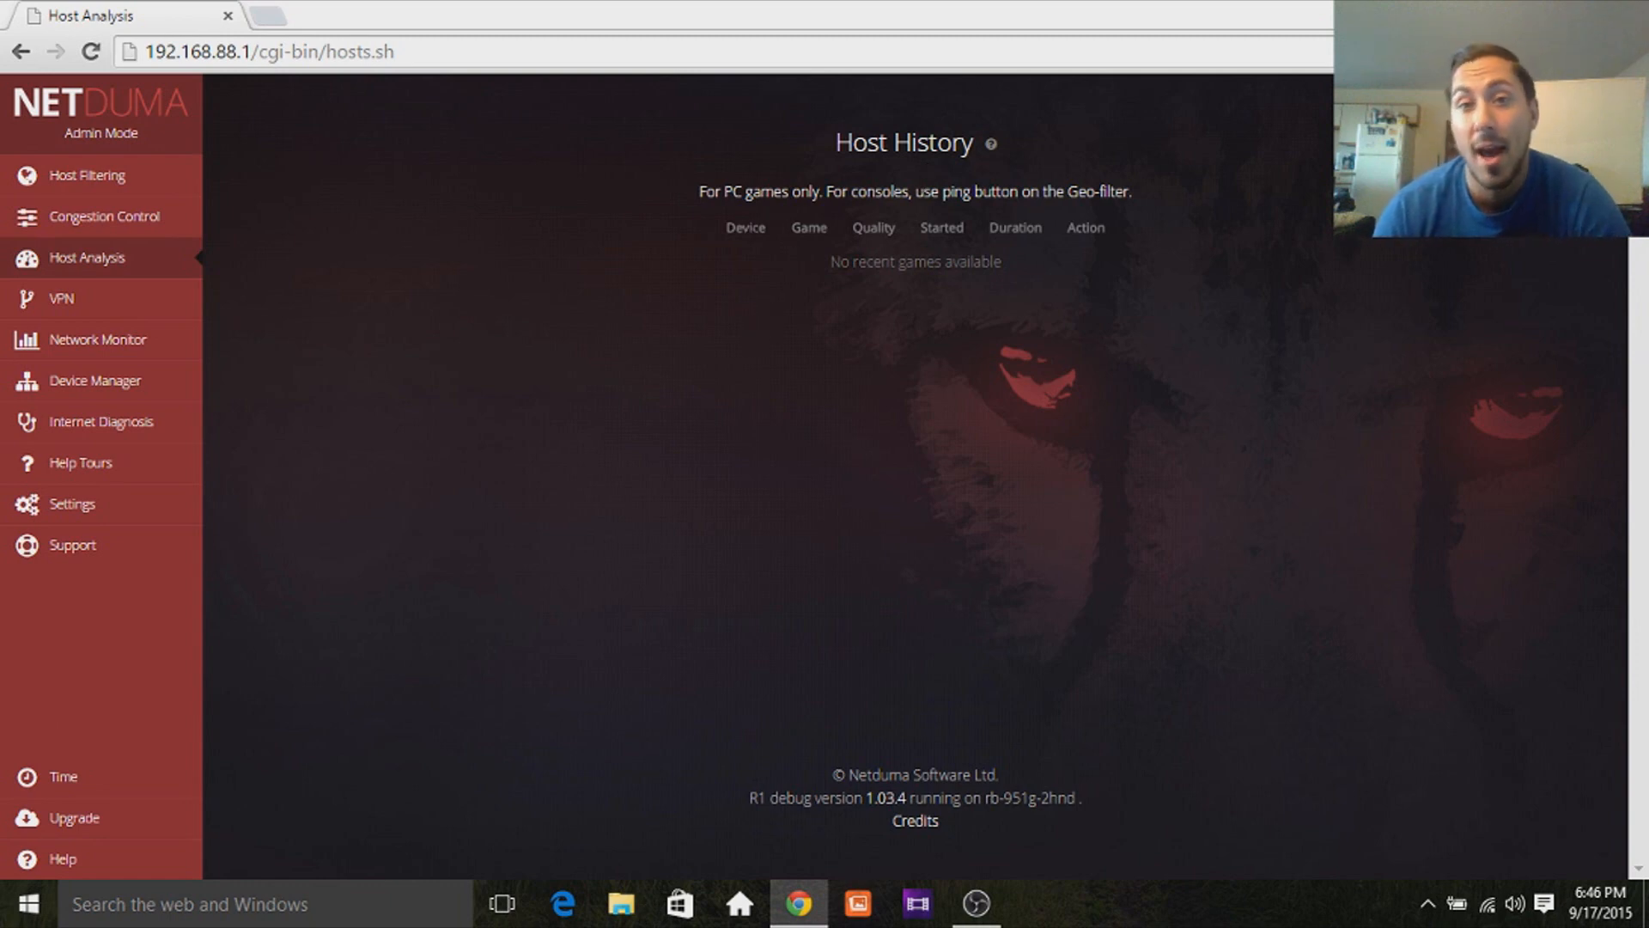
pyautogui.moveTo(61, 299)
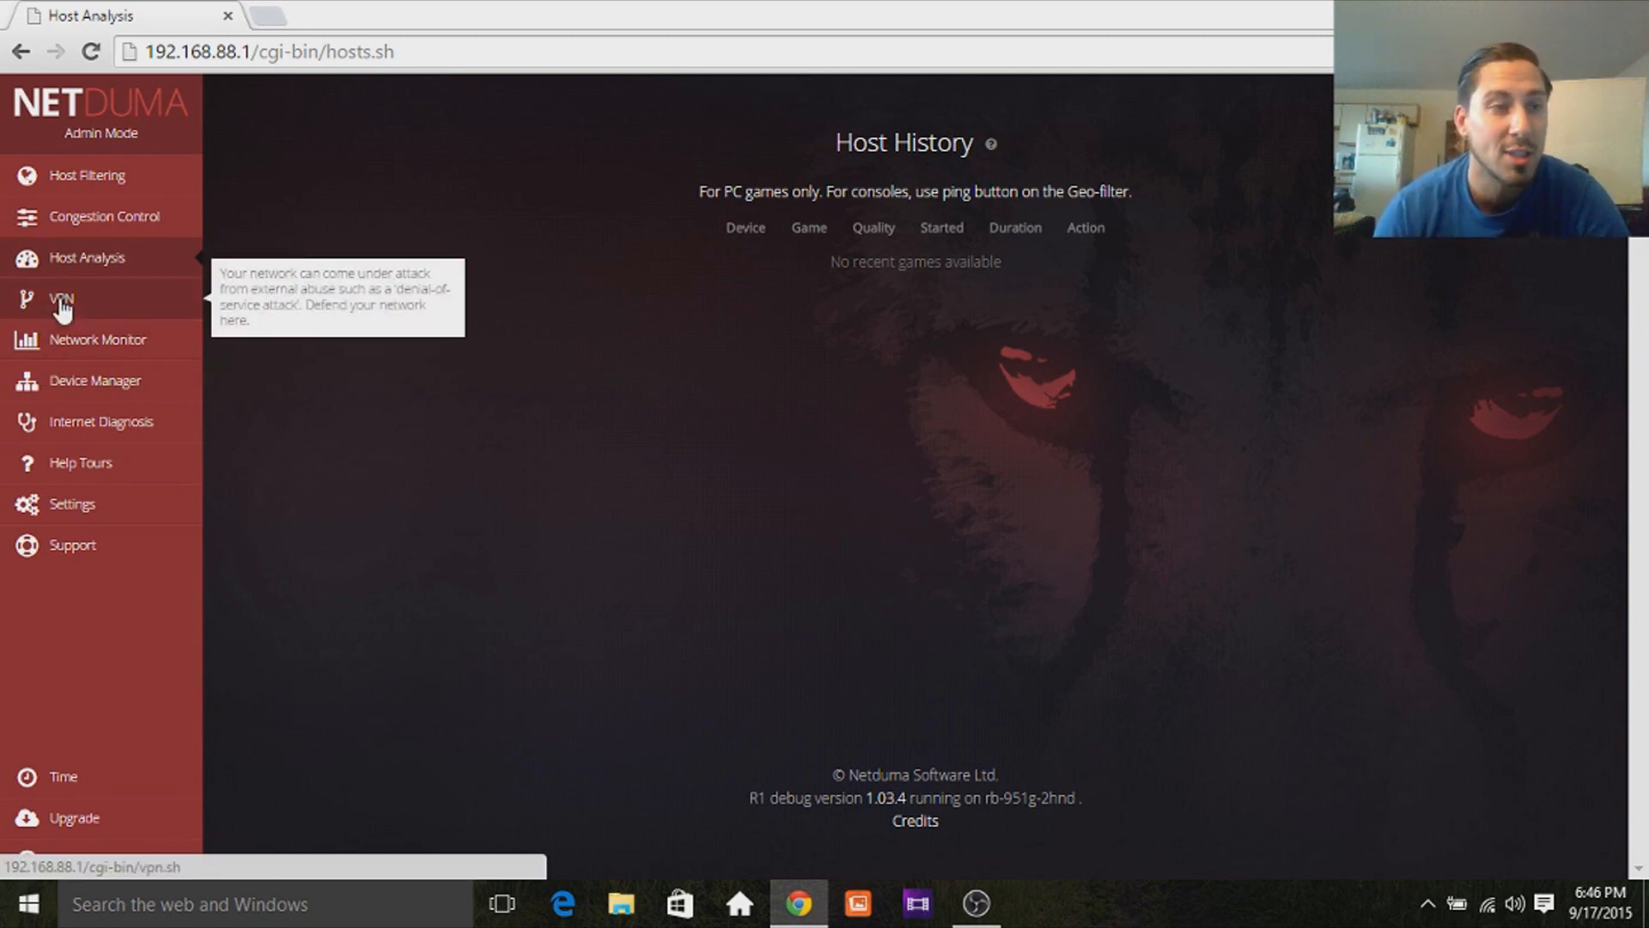
pyautogui.click(60, 299)
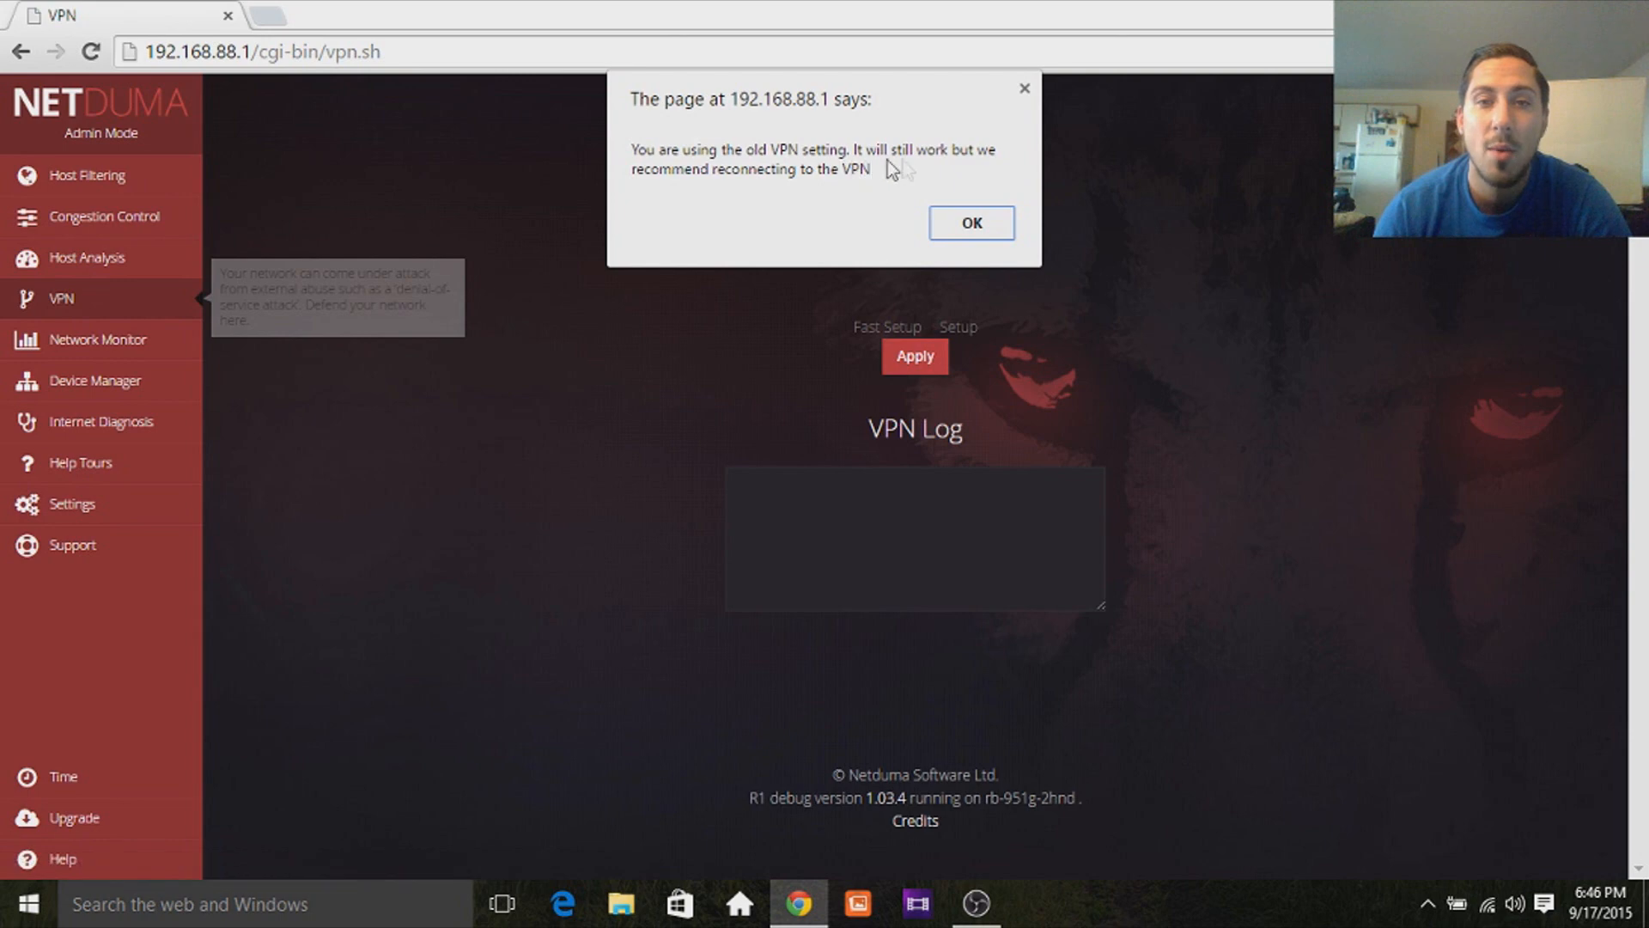
pyautogui.click(969, 224)
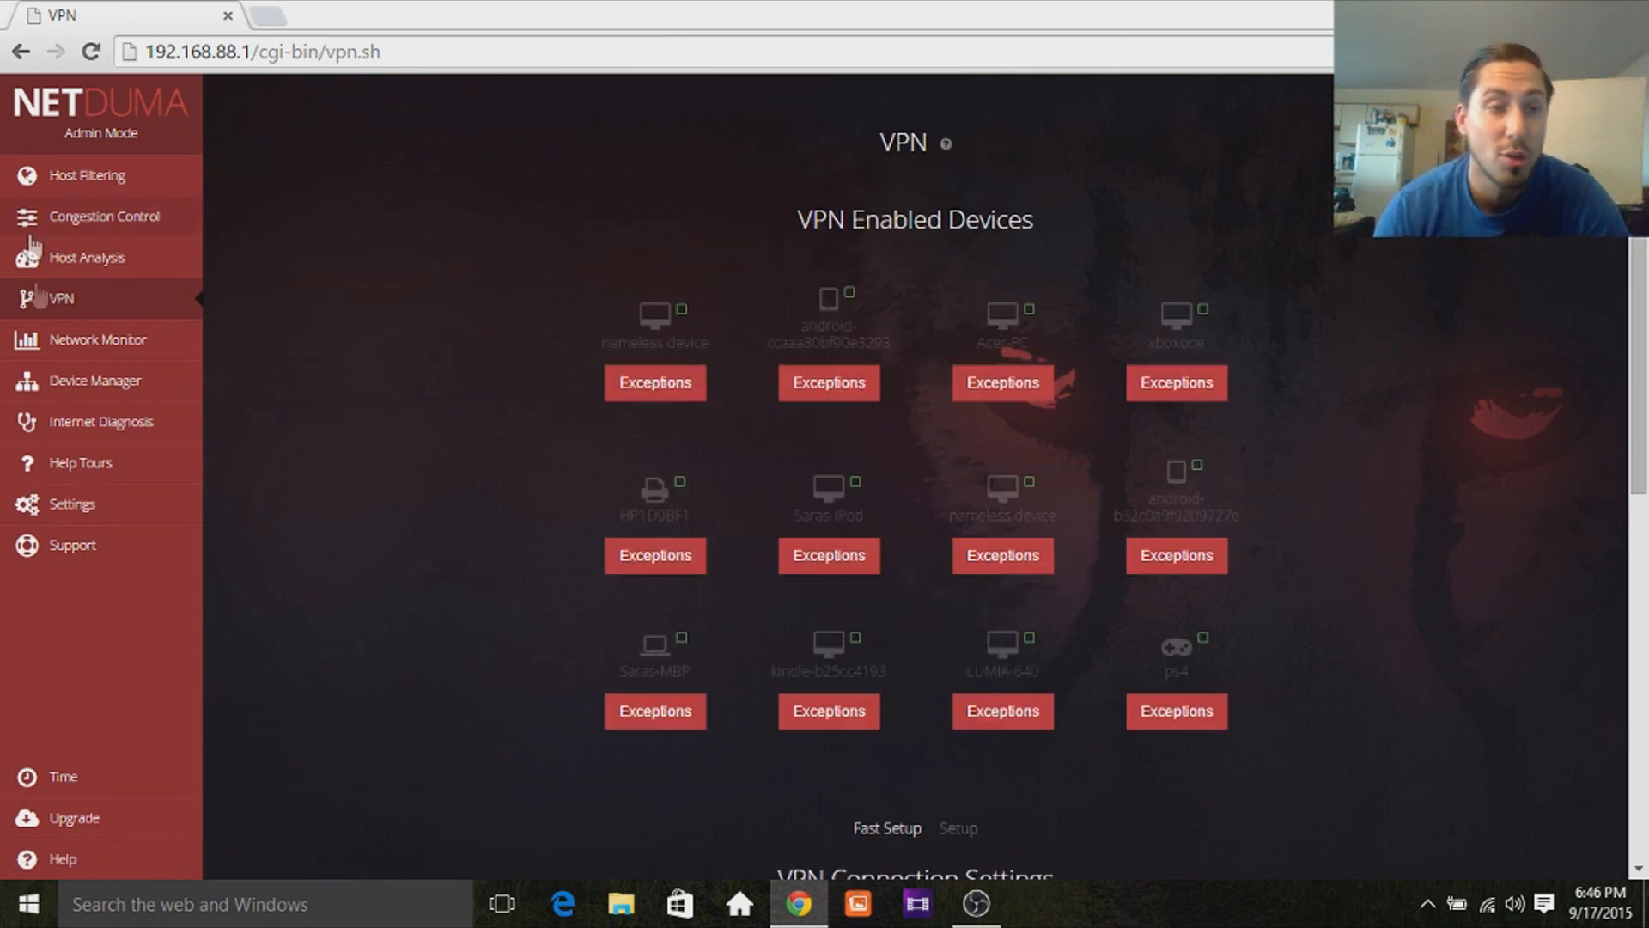
# Review the Network Monitor device list and Download graph, then go to Internet Diagnosis.
pyautogui.click(97, 339)
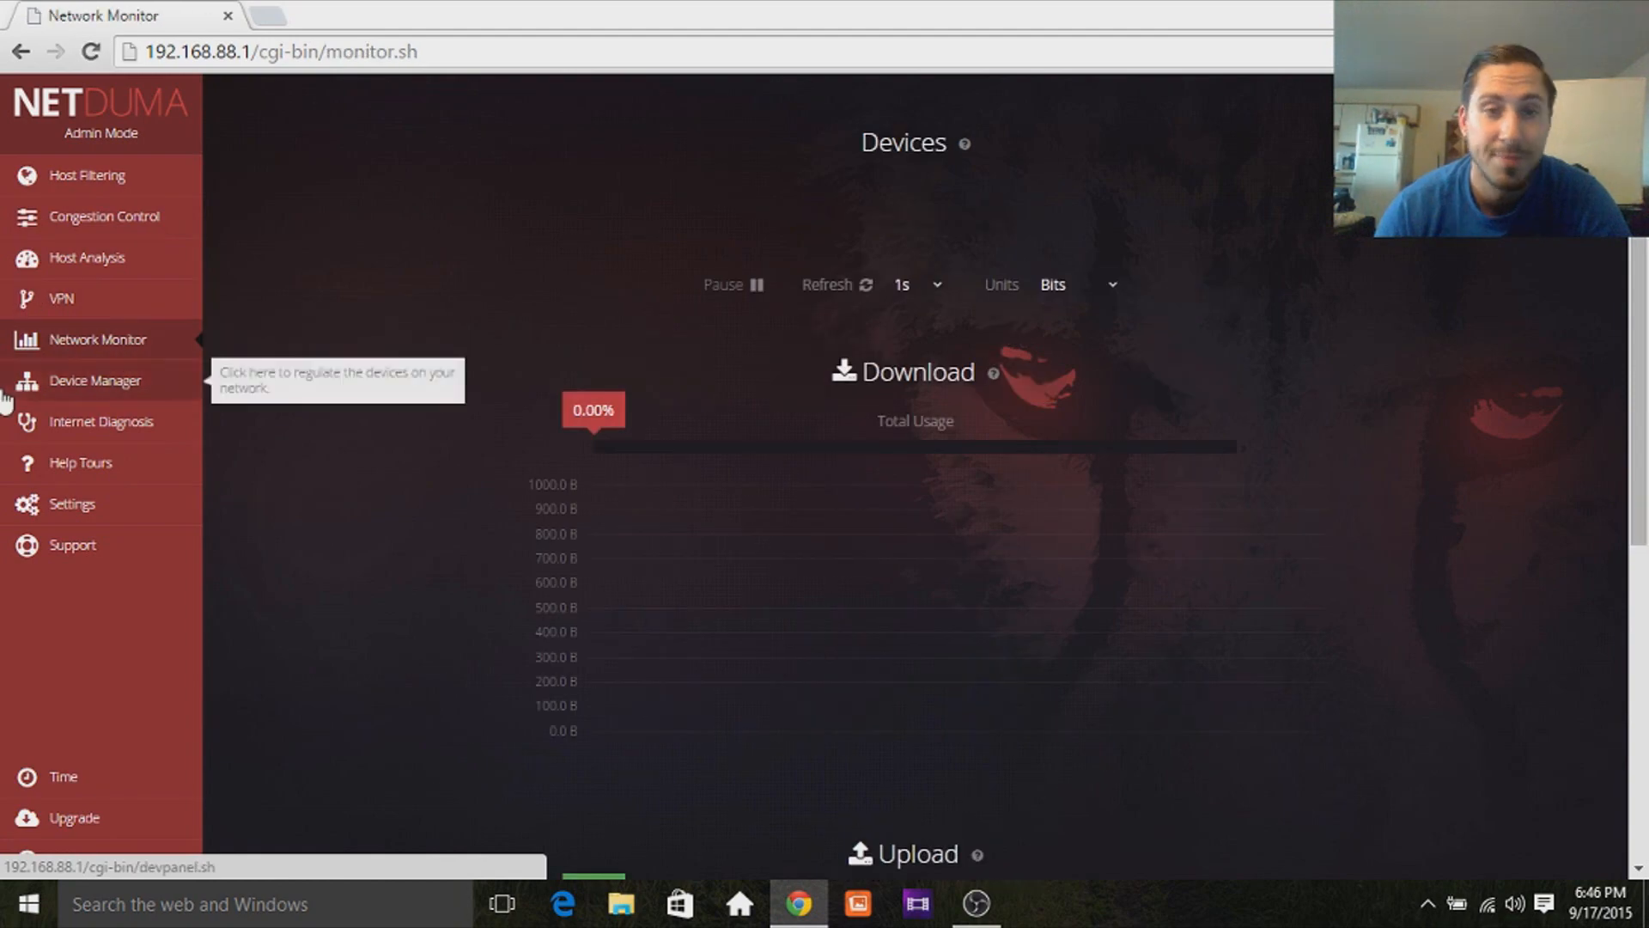
pyautogui.scroll(-3)
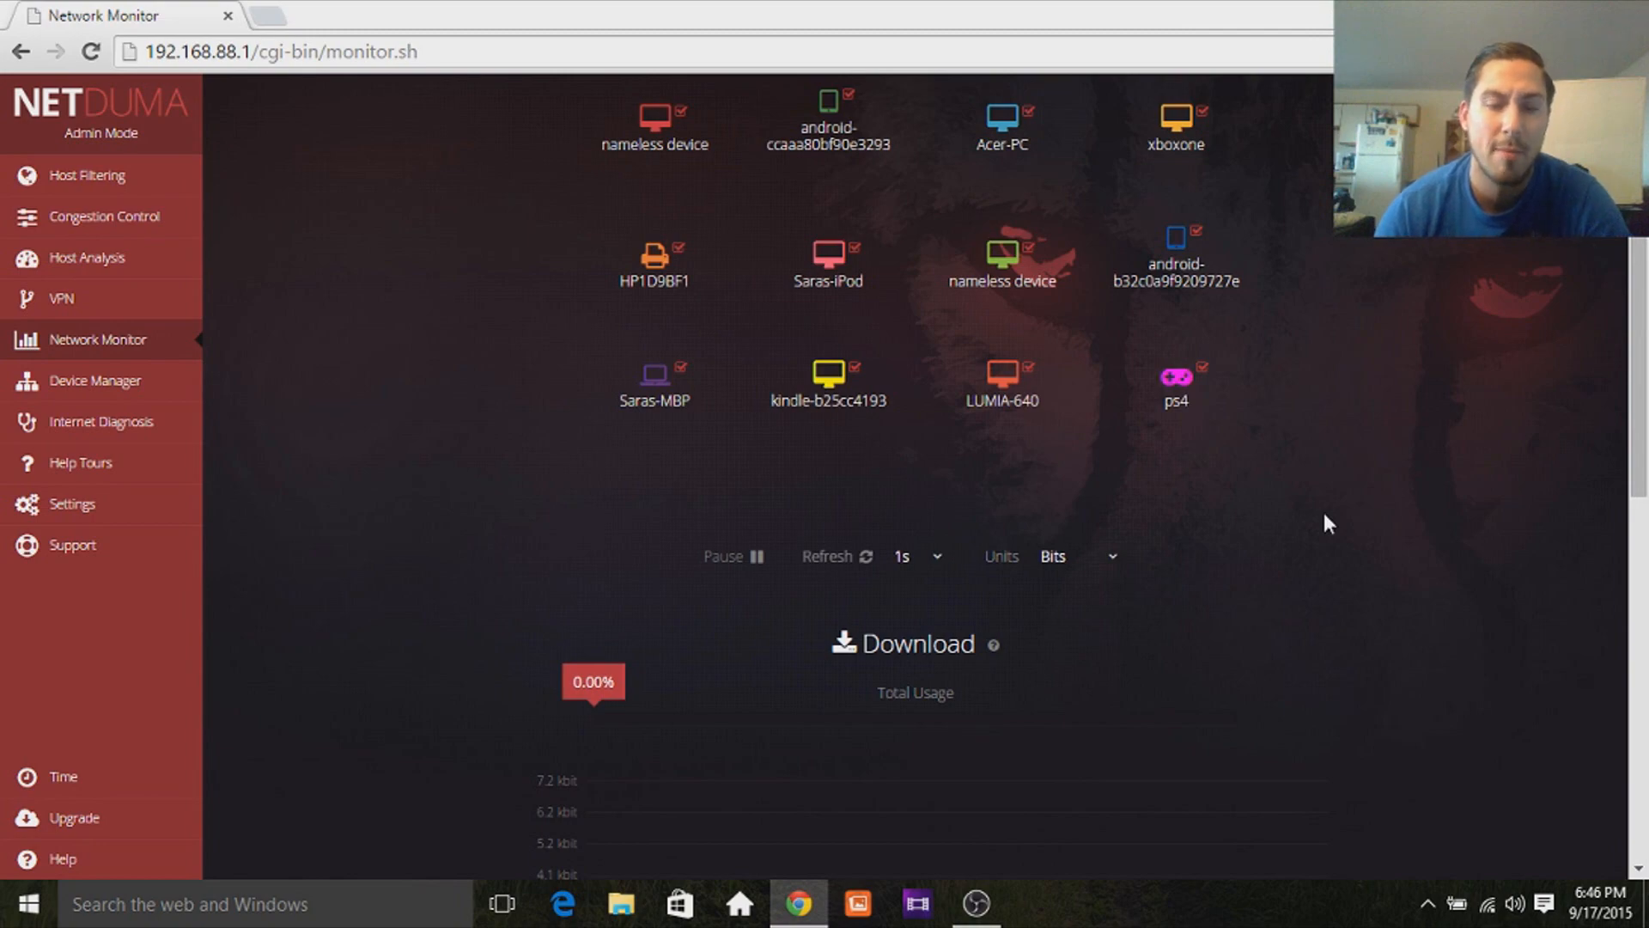
pyautogui.scroll(-3)
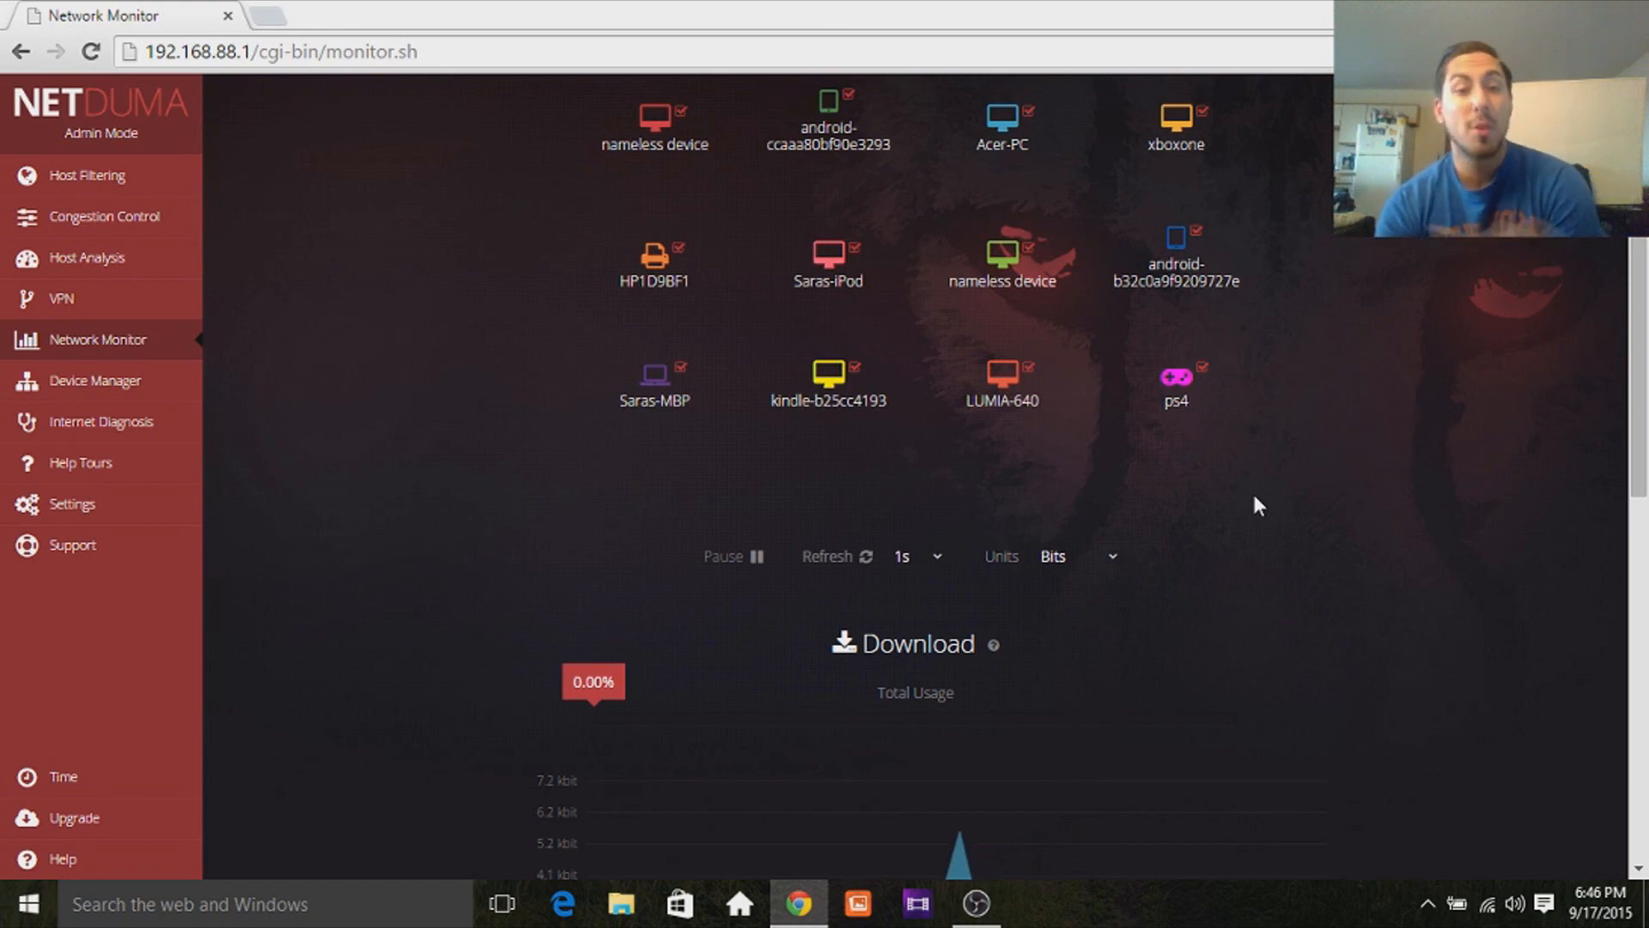
pyautogui.scroll(-3)
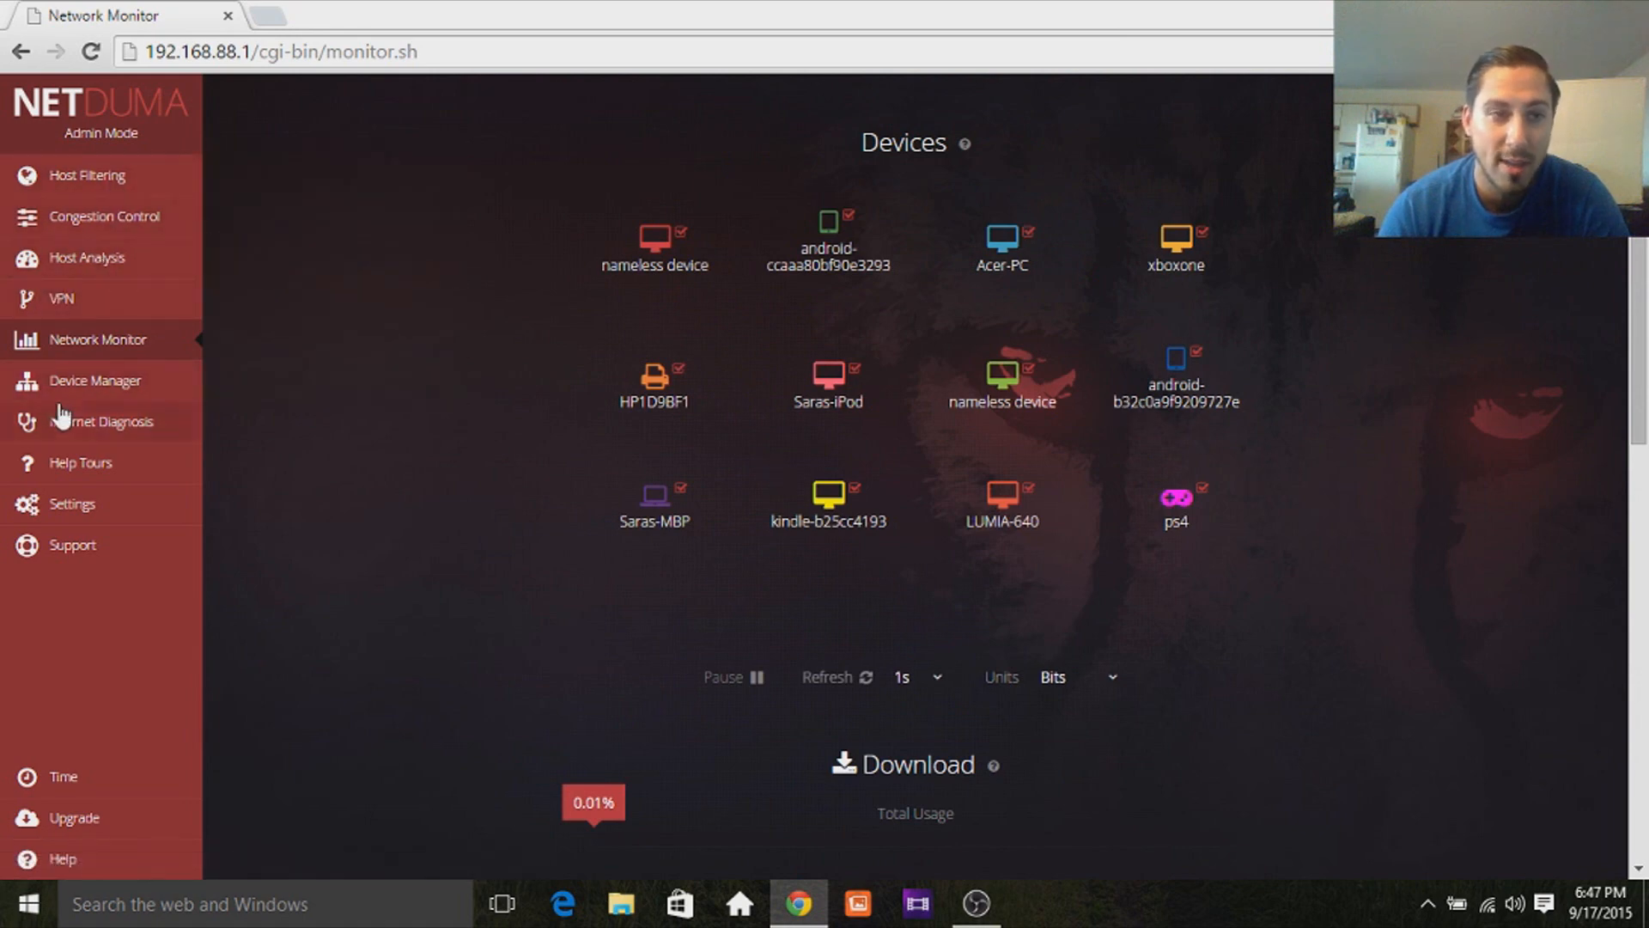
pyautogui.scroll(-3)
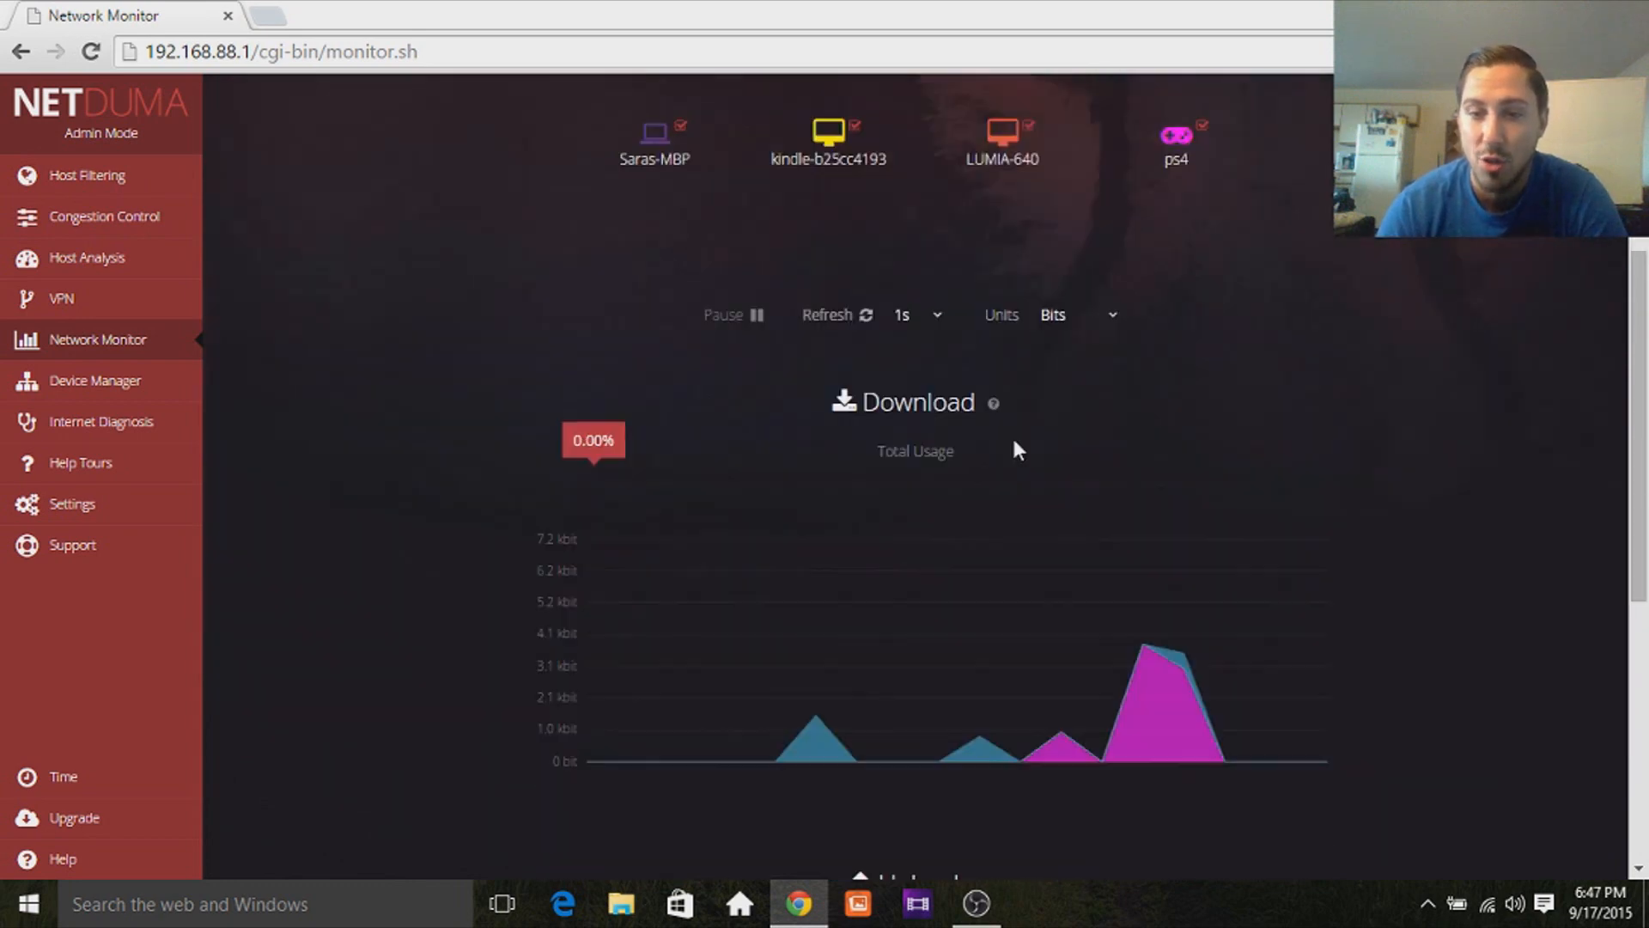
pyautogui.scroll(-3)
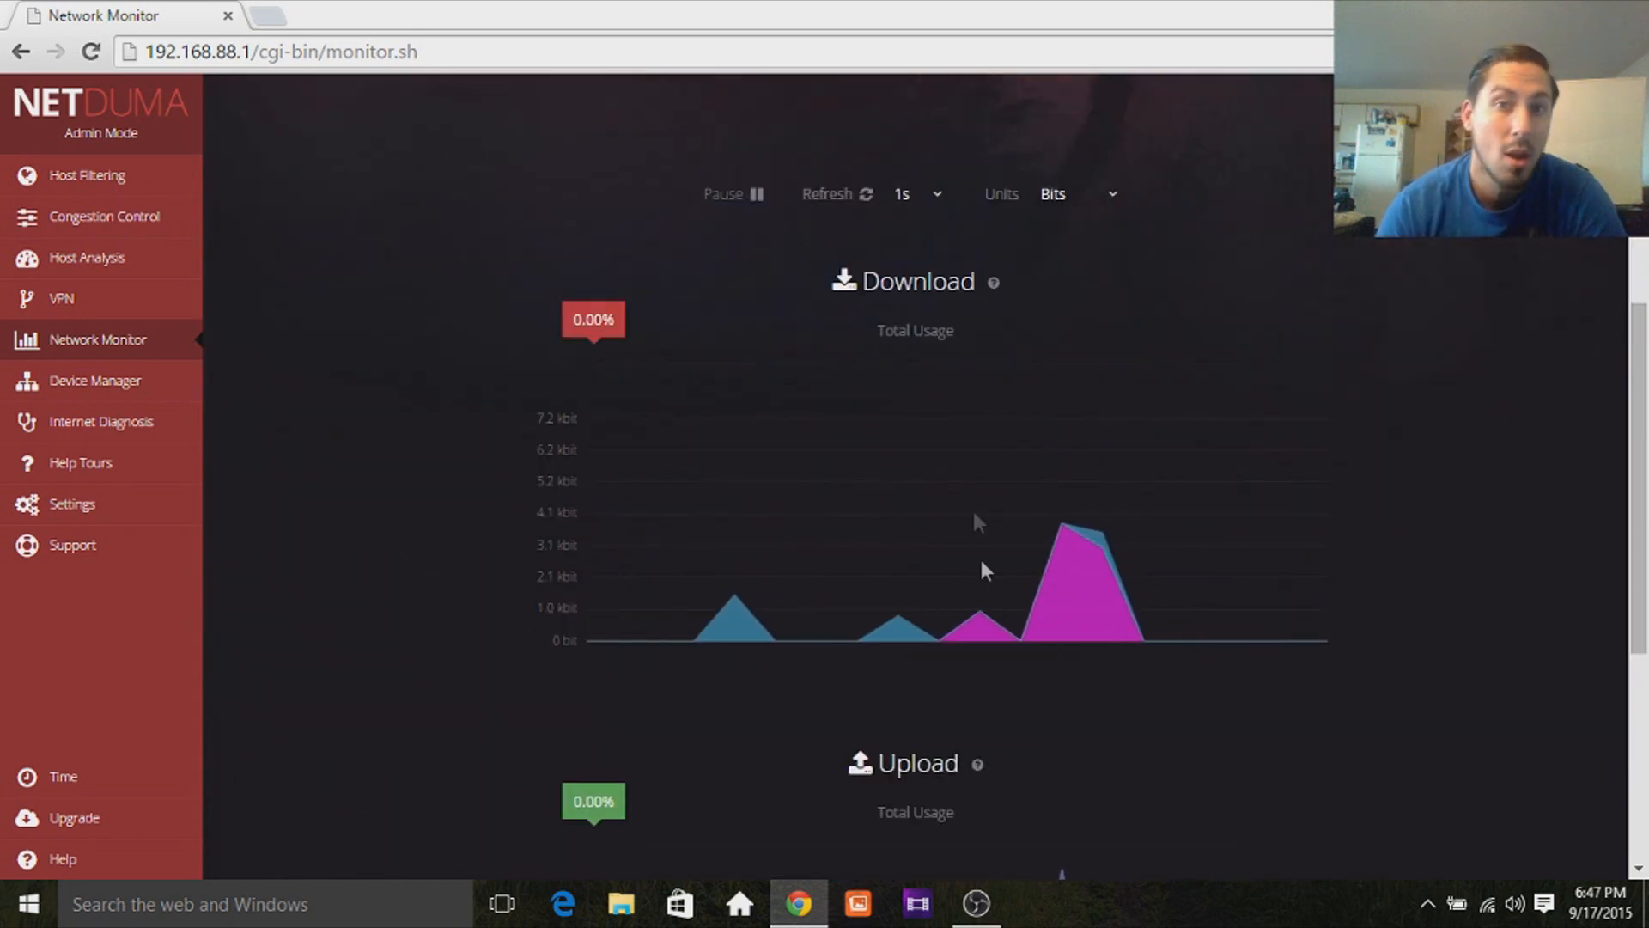
pyautogui.moveTo(1000, 437)
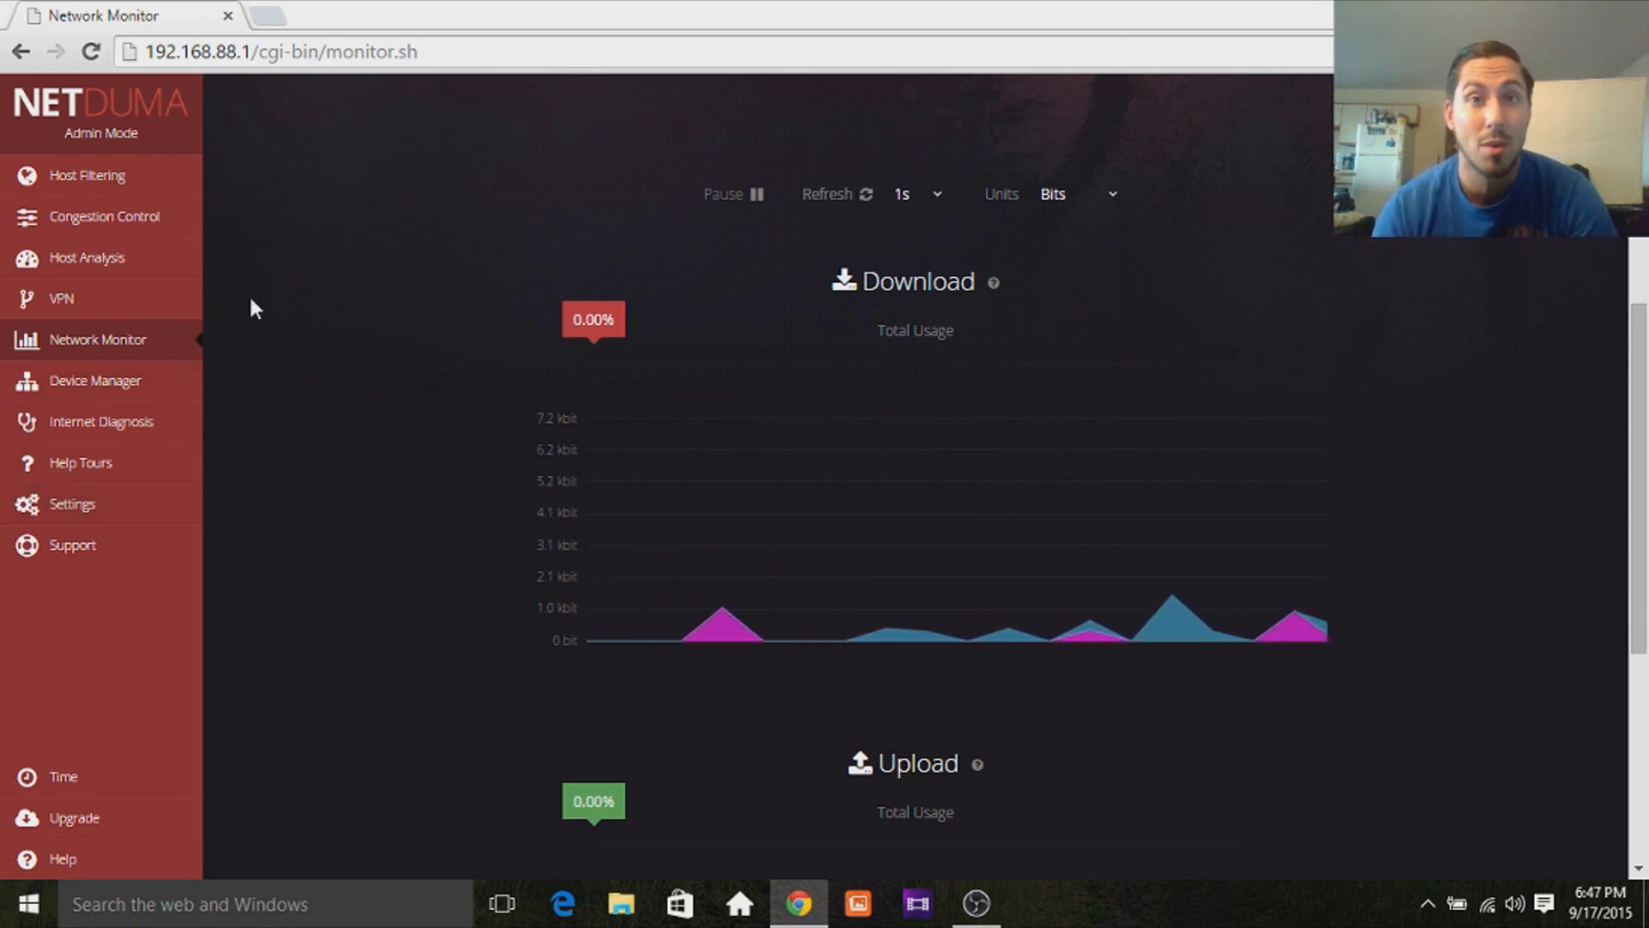
pyautogui.click(102, 421)
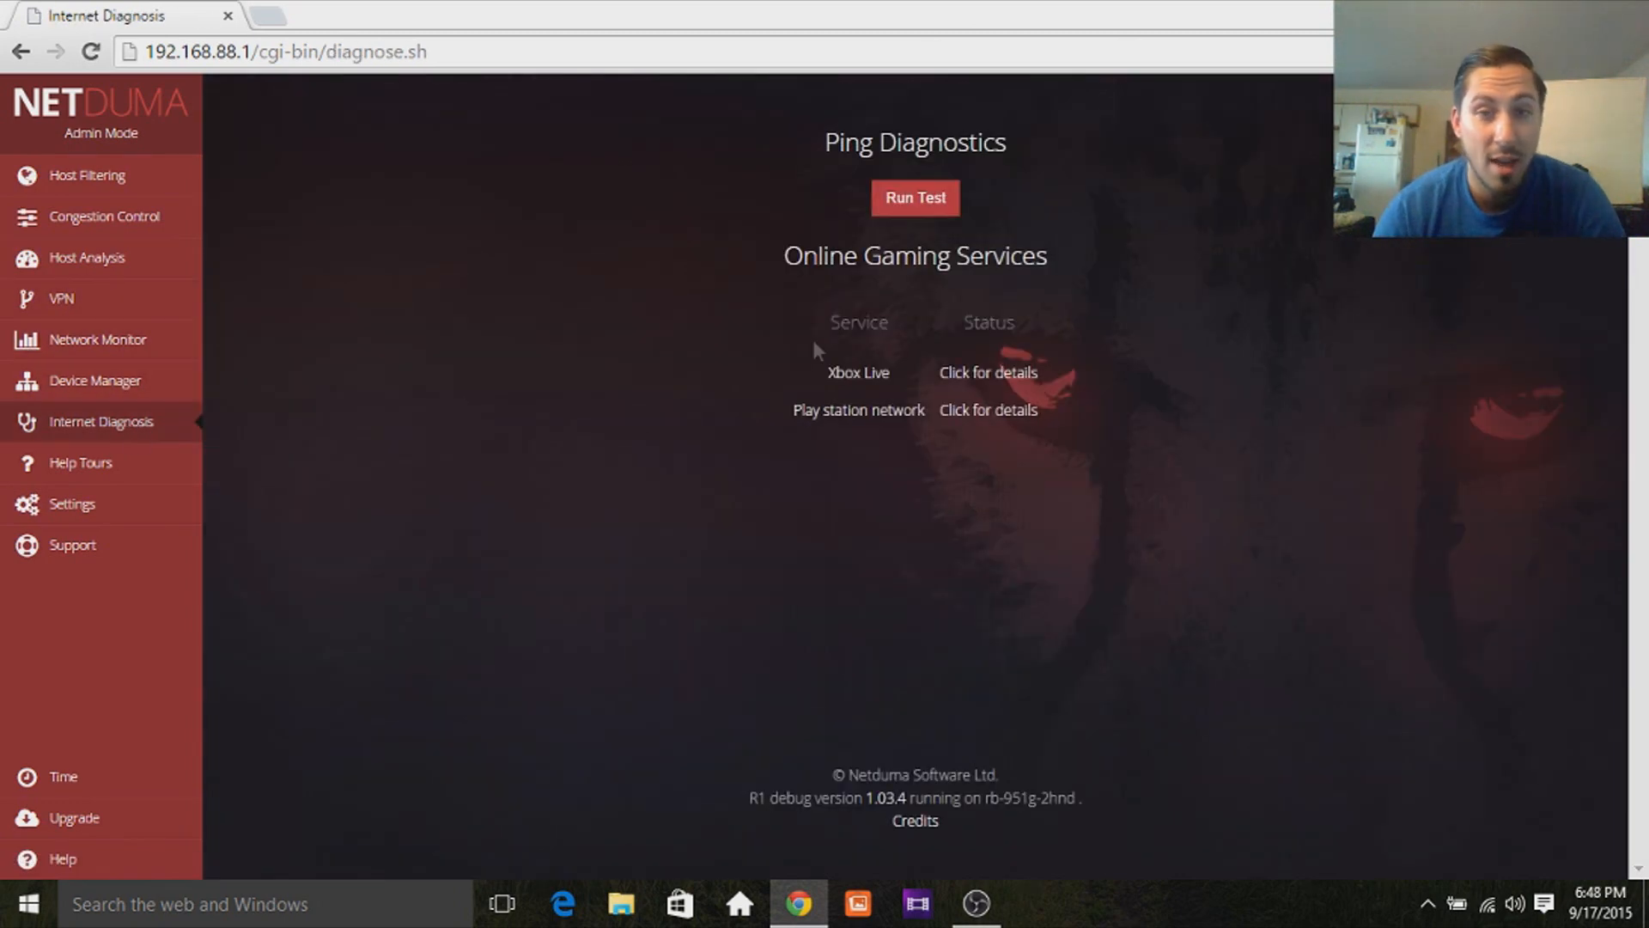
pyautogui.moveTo(1175, 116)
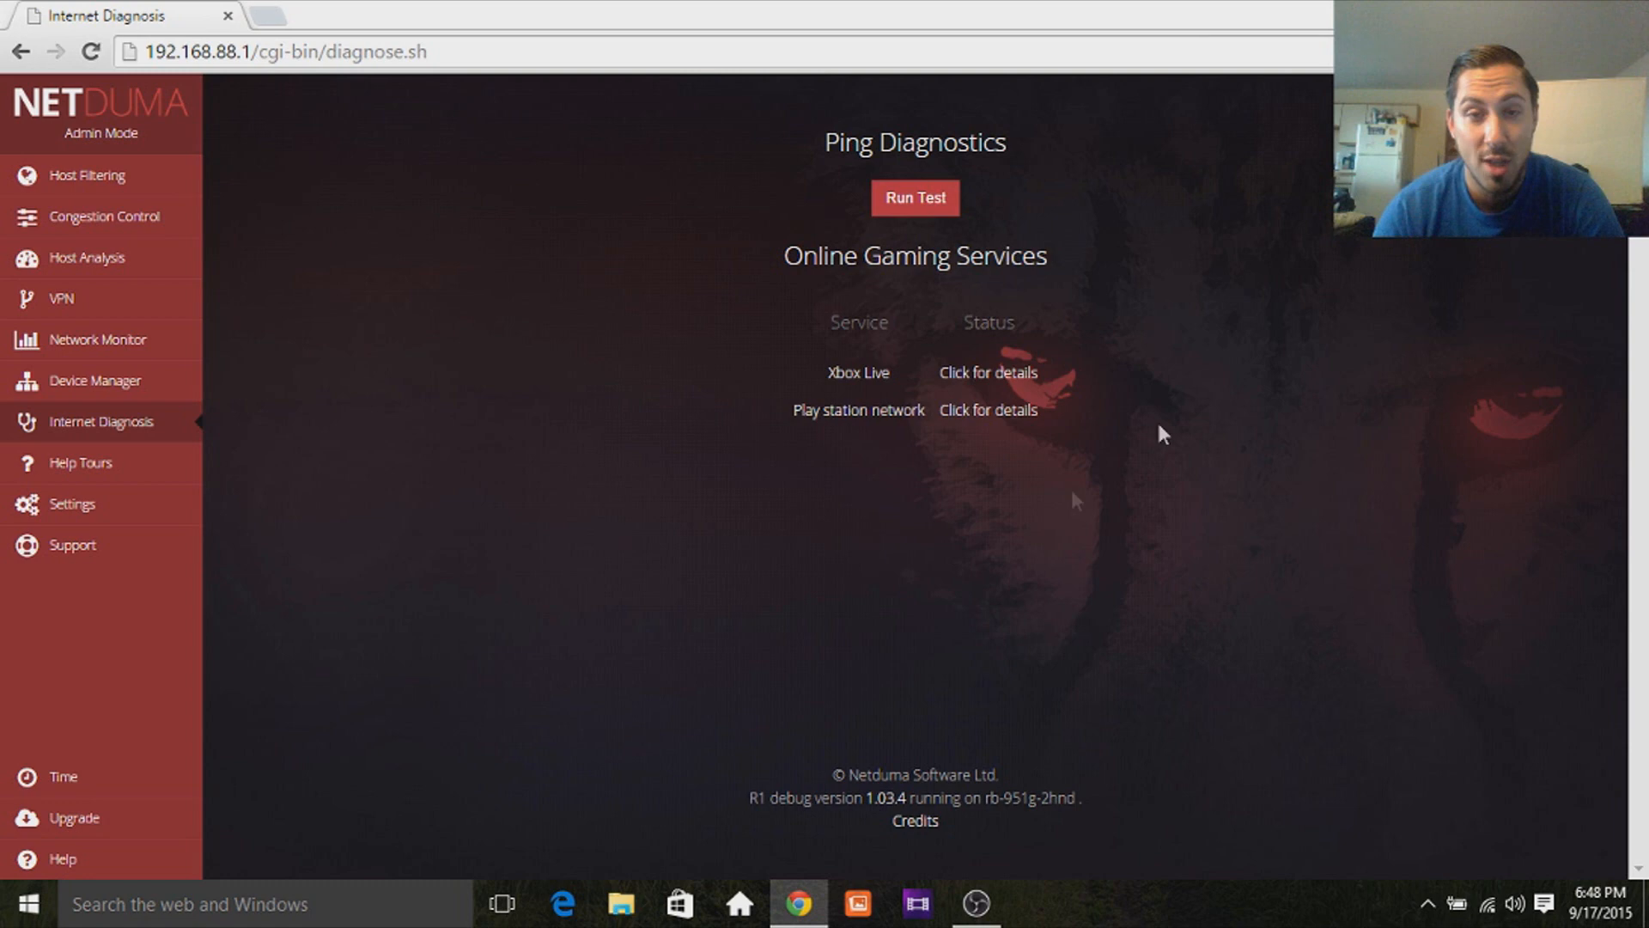
# Run the ping diagnostics test, accepting the temporary internet interruption.
pyautogui.click(914, 197)
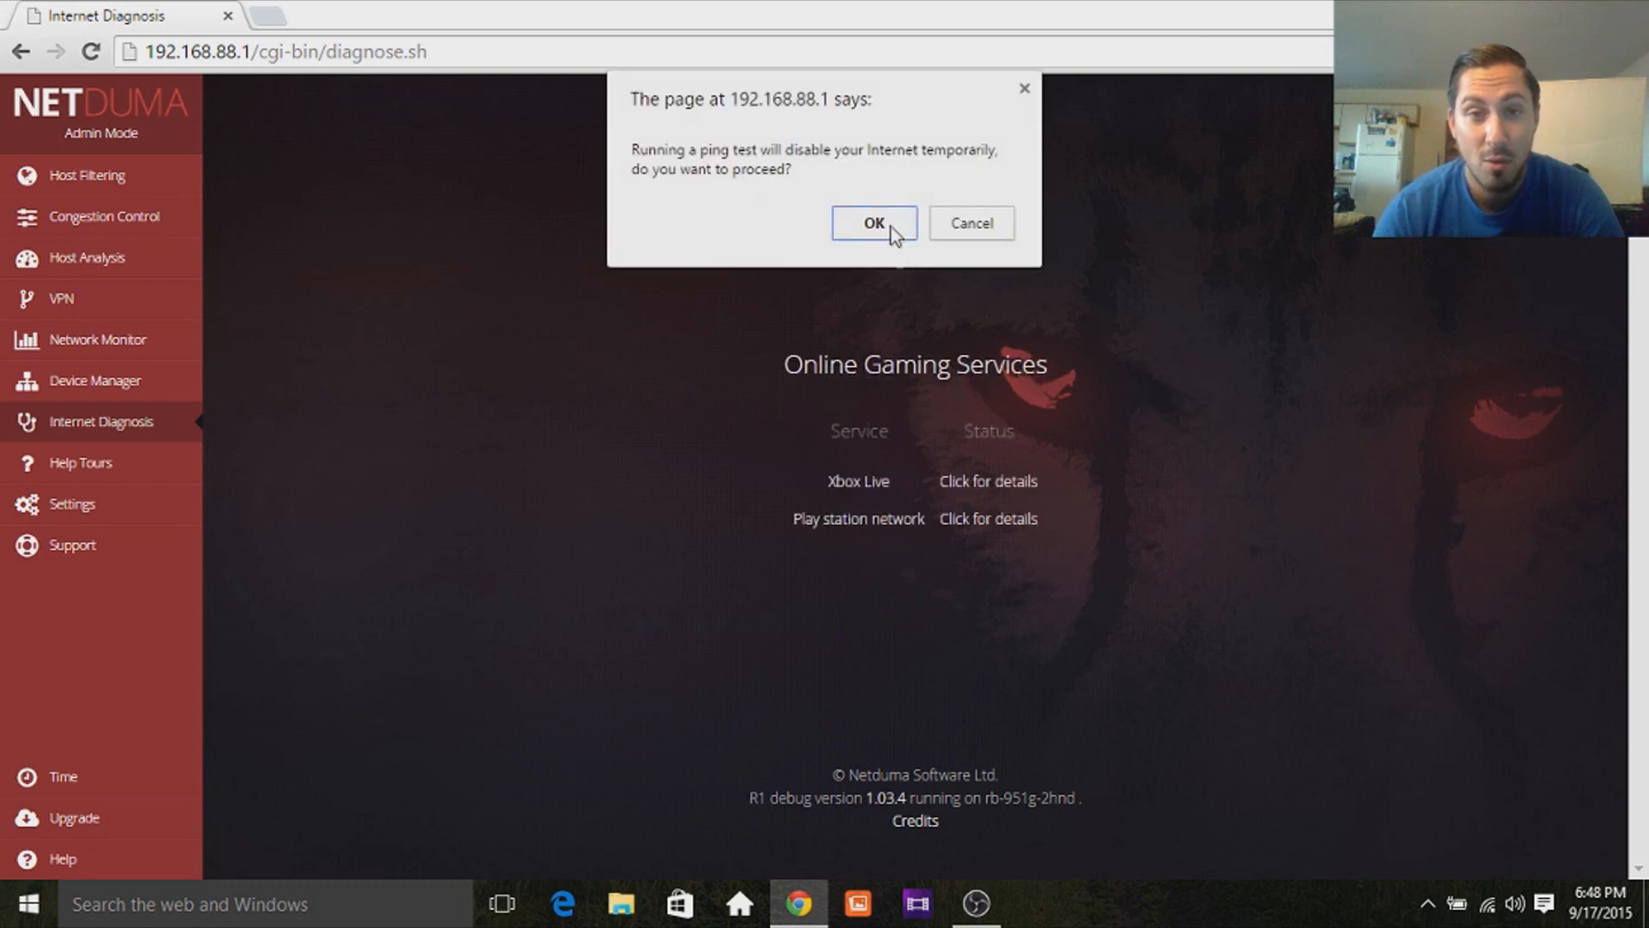
pyautogui.click(872, 223)
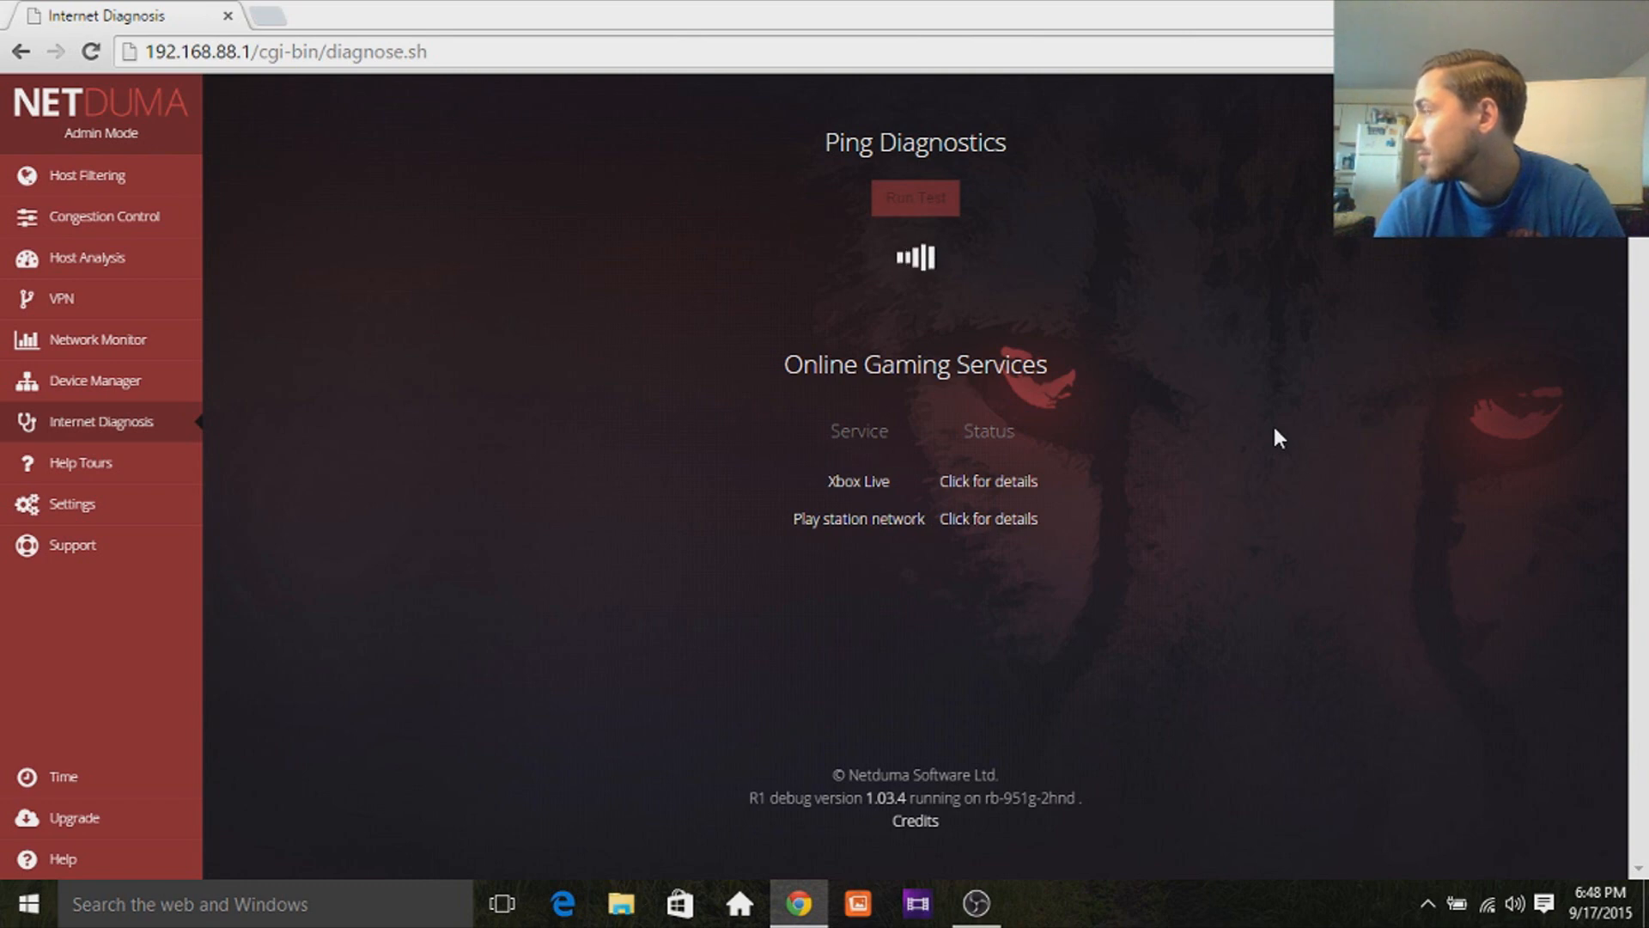
pyautogui.click(914, 198)
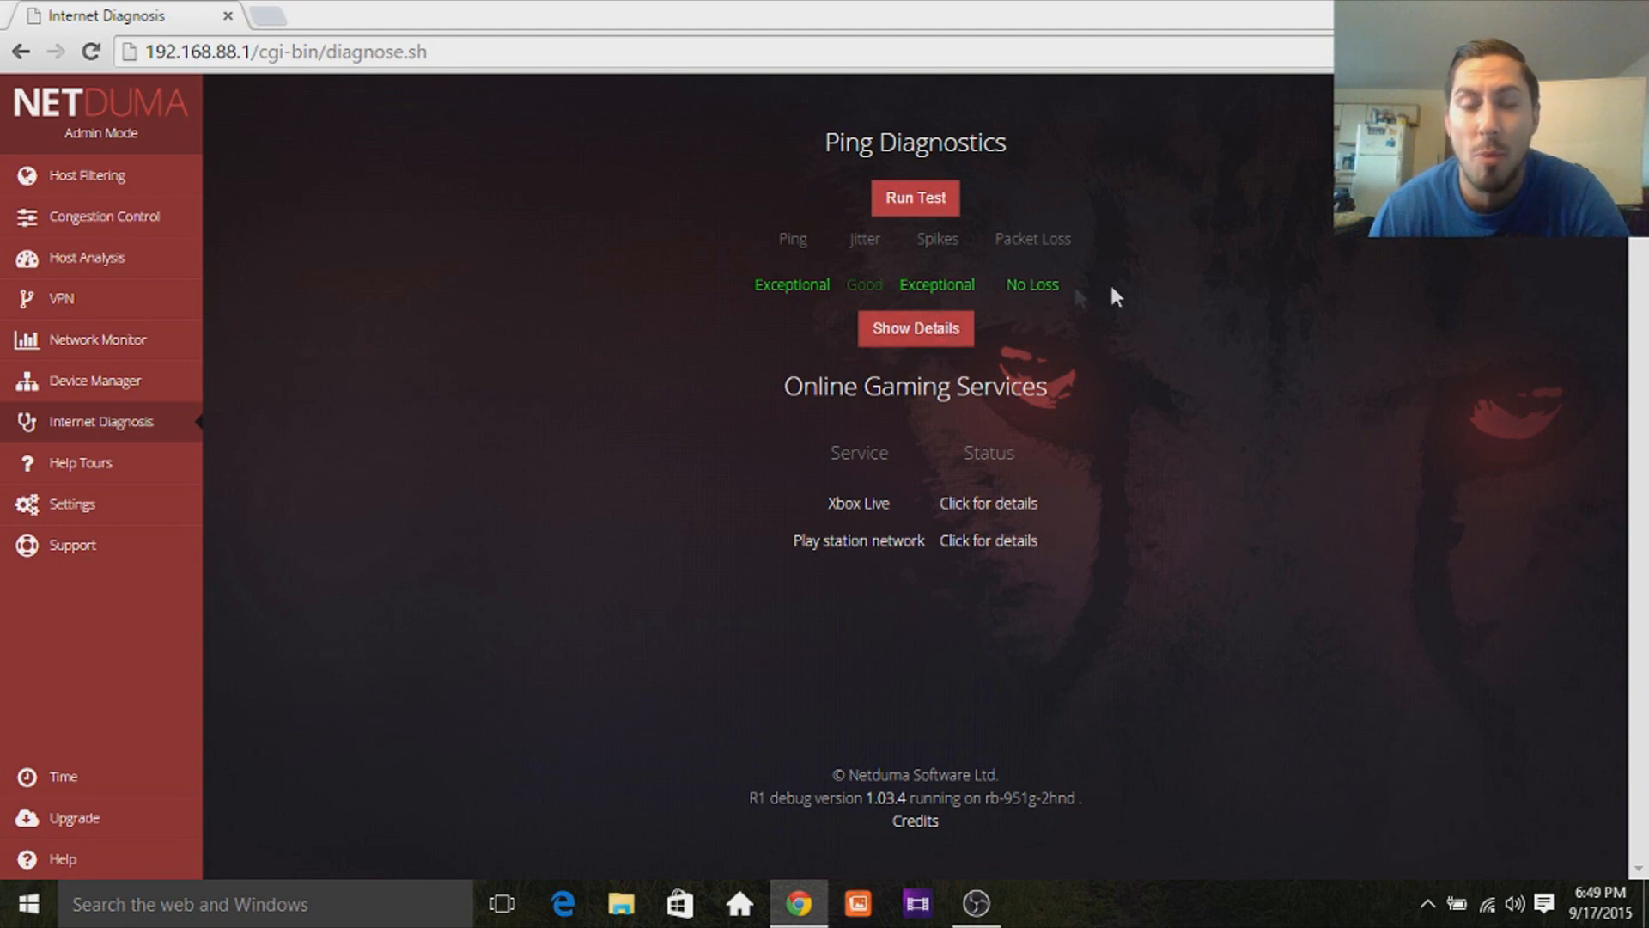
pyautogui.moveTo(945, 273)
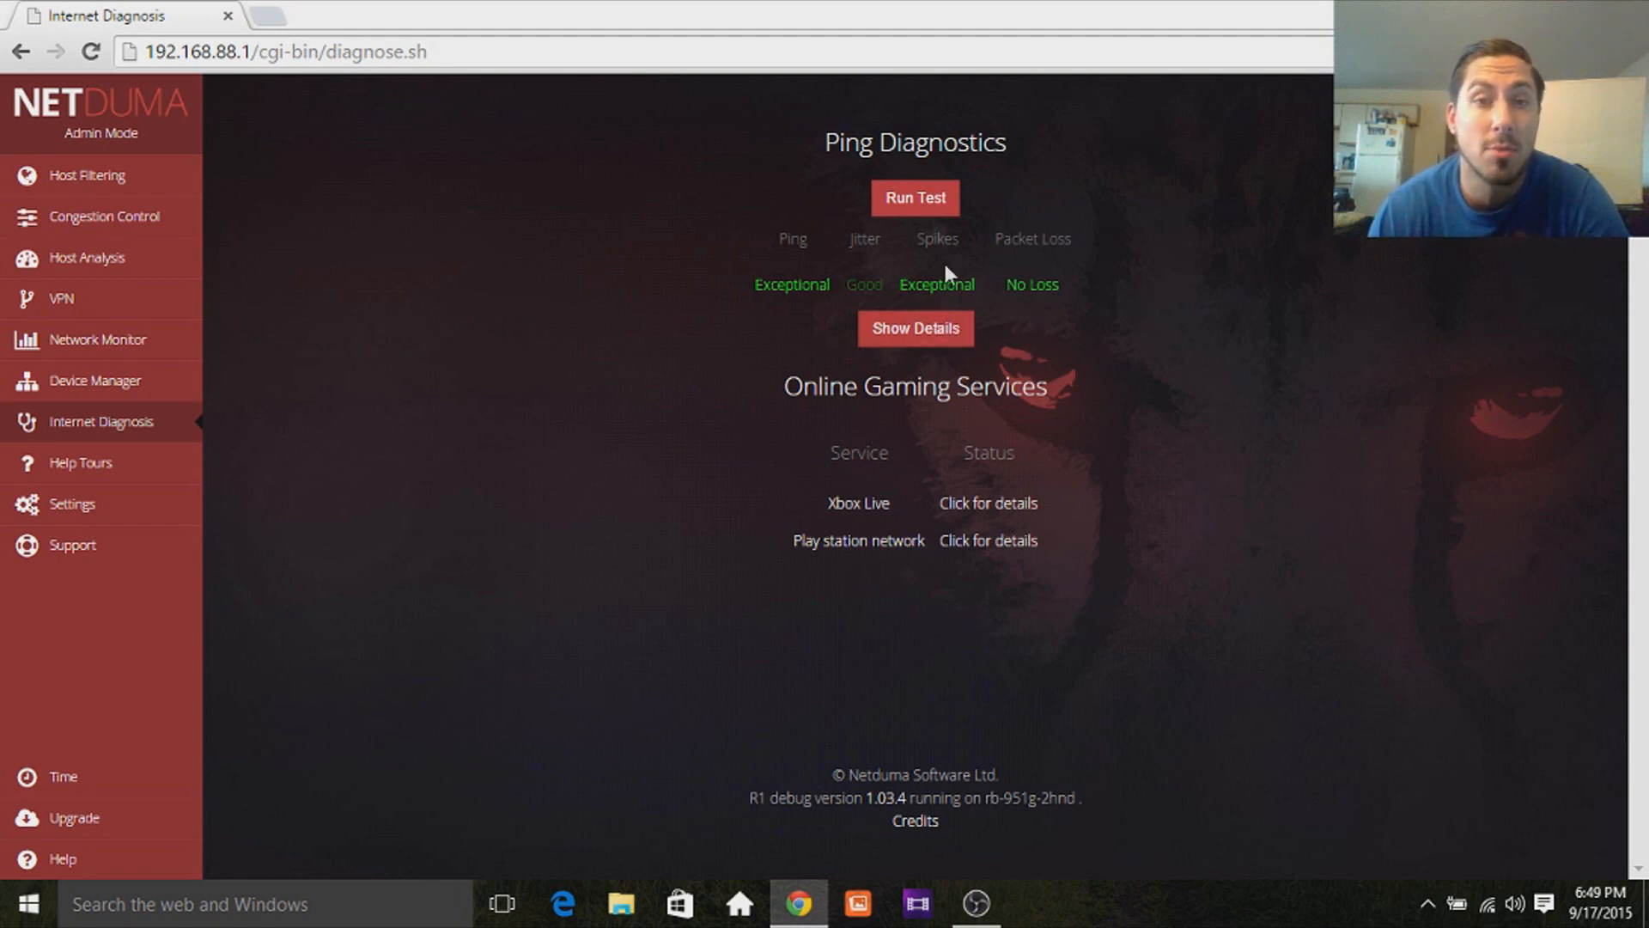
pyautogui.moveTo(1094, 351)
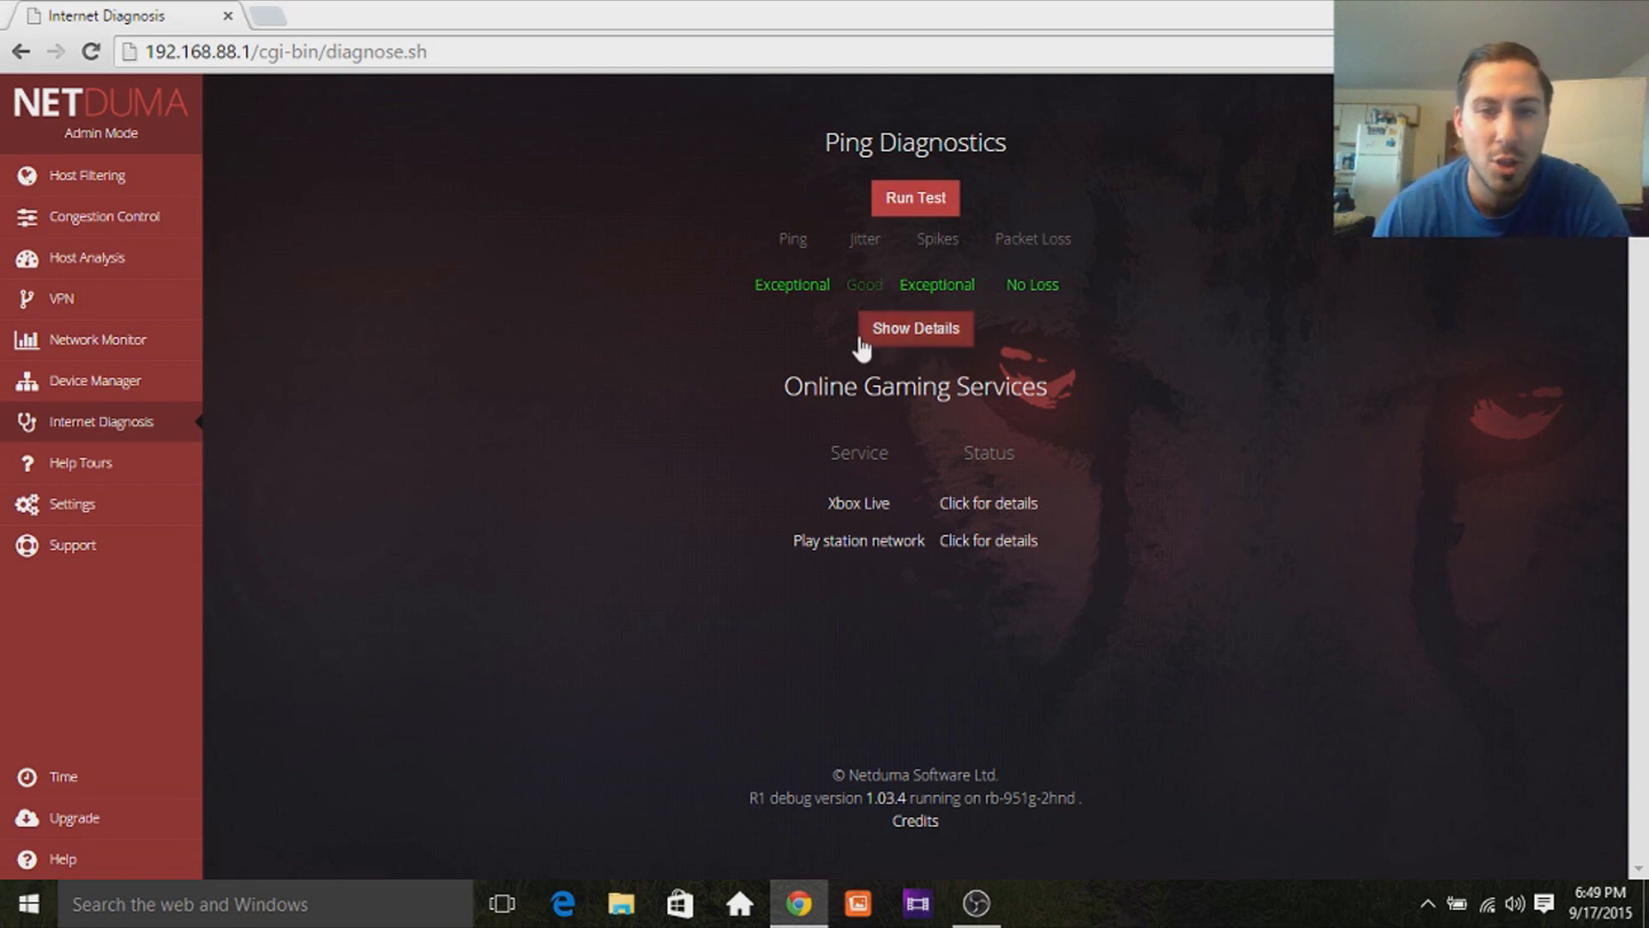
# Reveal the detailed ping log for 8.8.8.8 and view the 20-packet, 0% loss statistics.
pyautogui.click(913, 327)
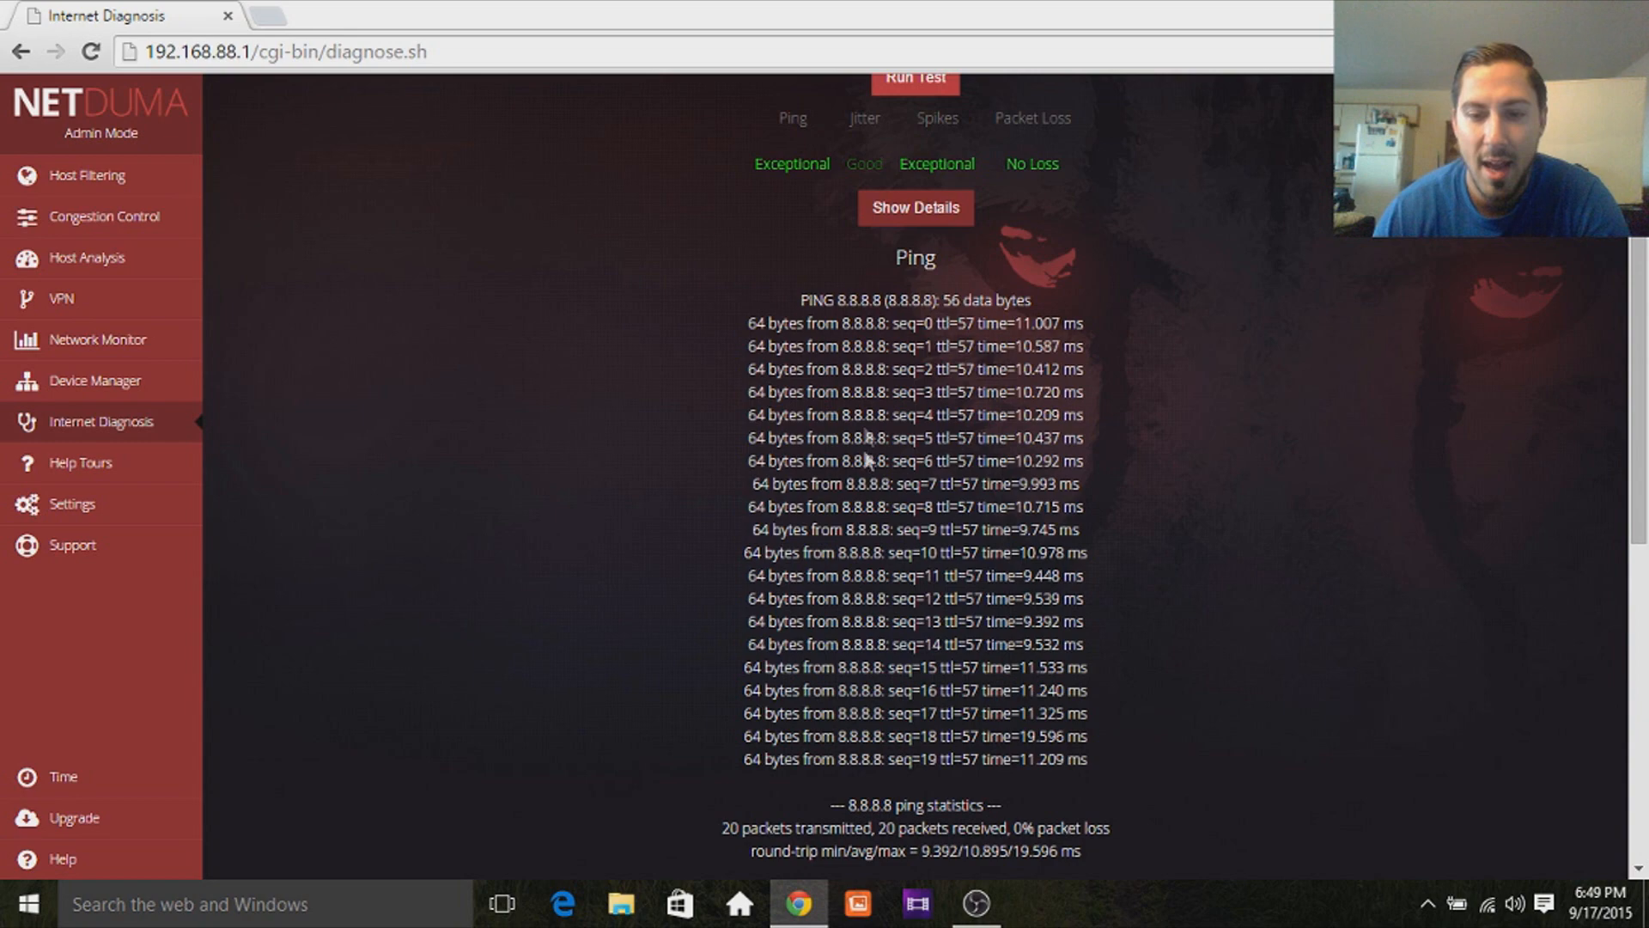
pyautogui.scroll(-3)
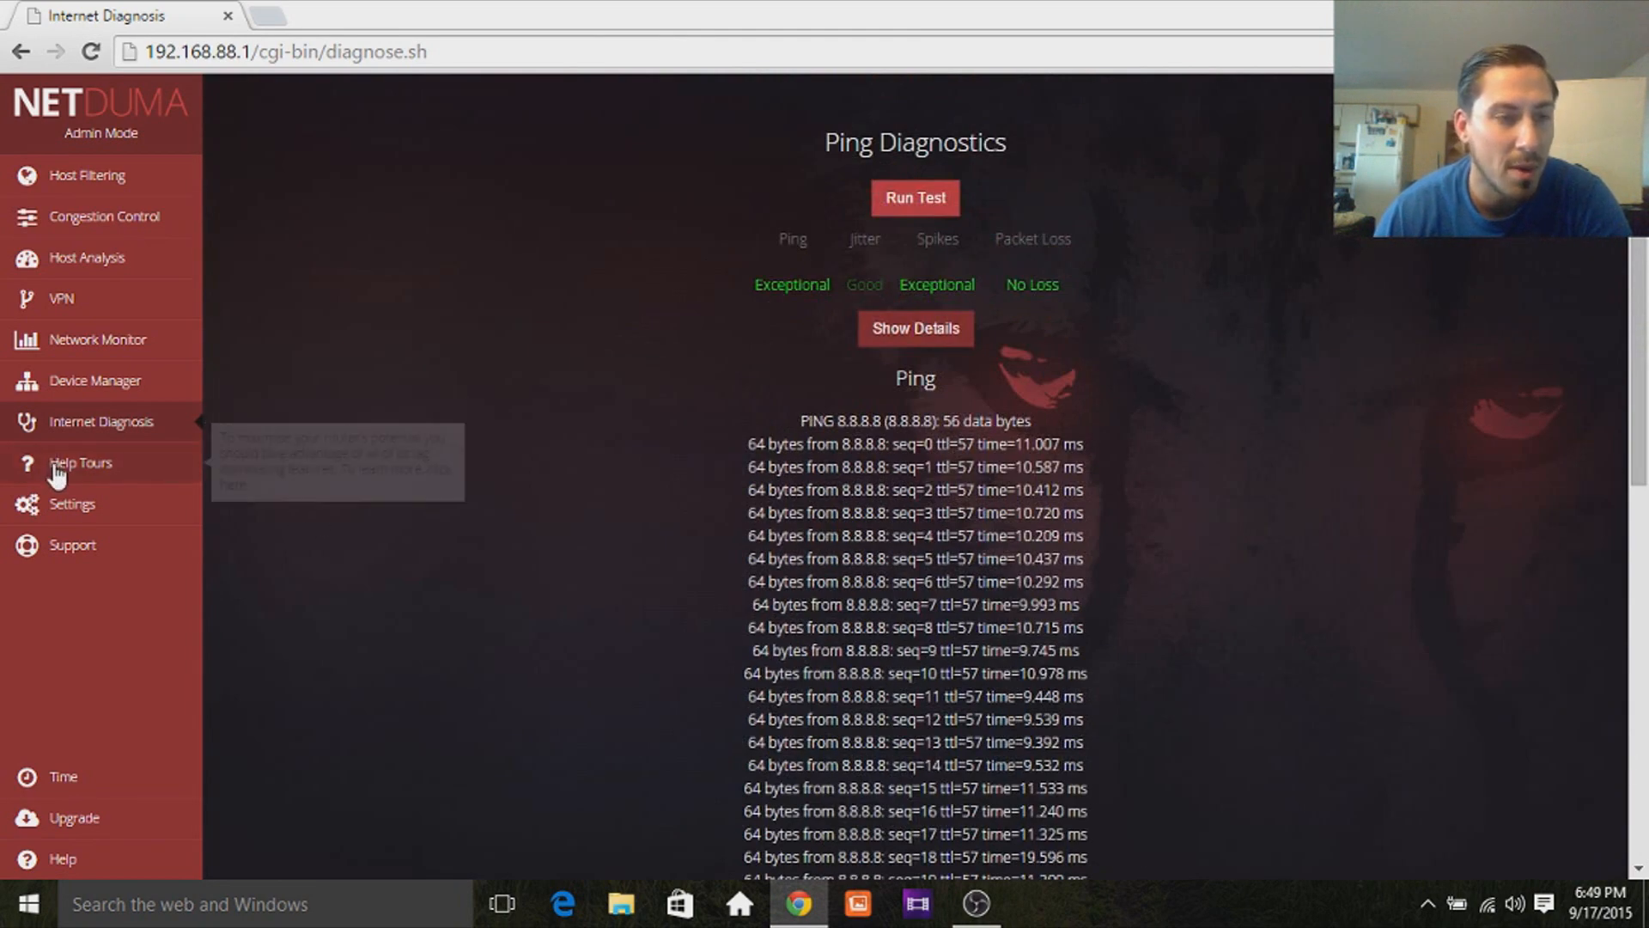
# View the Help Tours page with its Introduction tour, then expand the Settings section list.
pyautogui.click(79, 463)
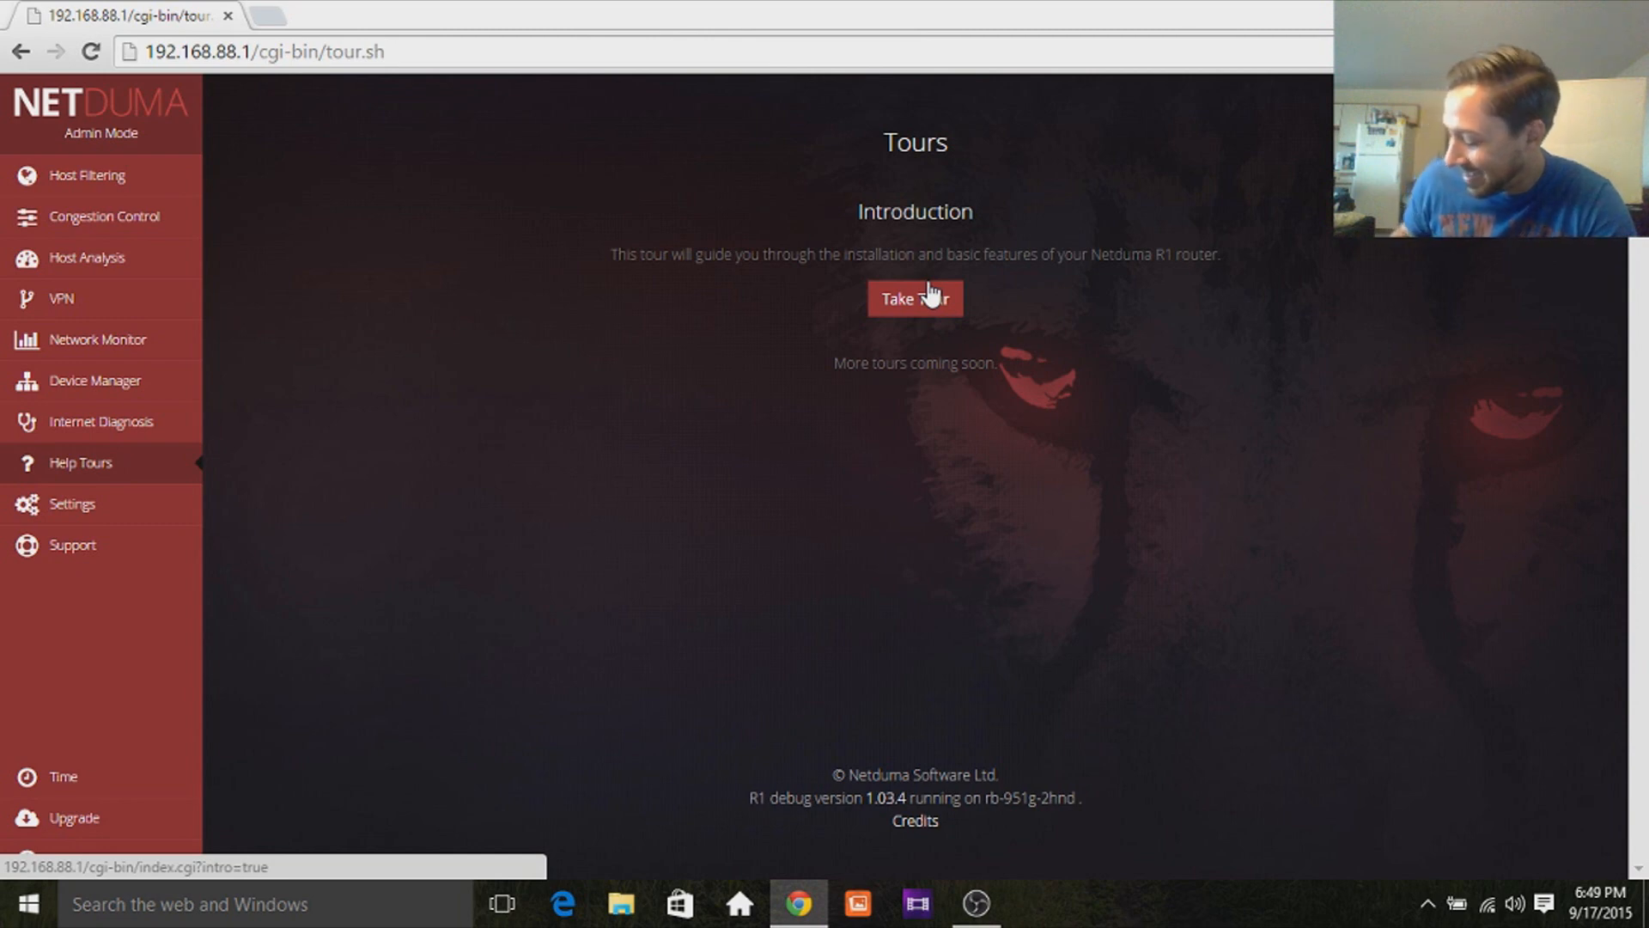
pyautogui.moveTo(881, 394)
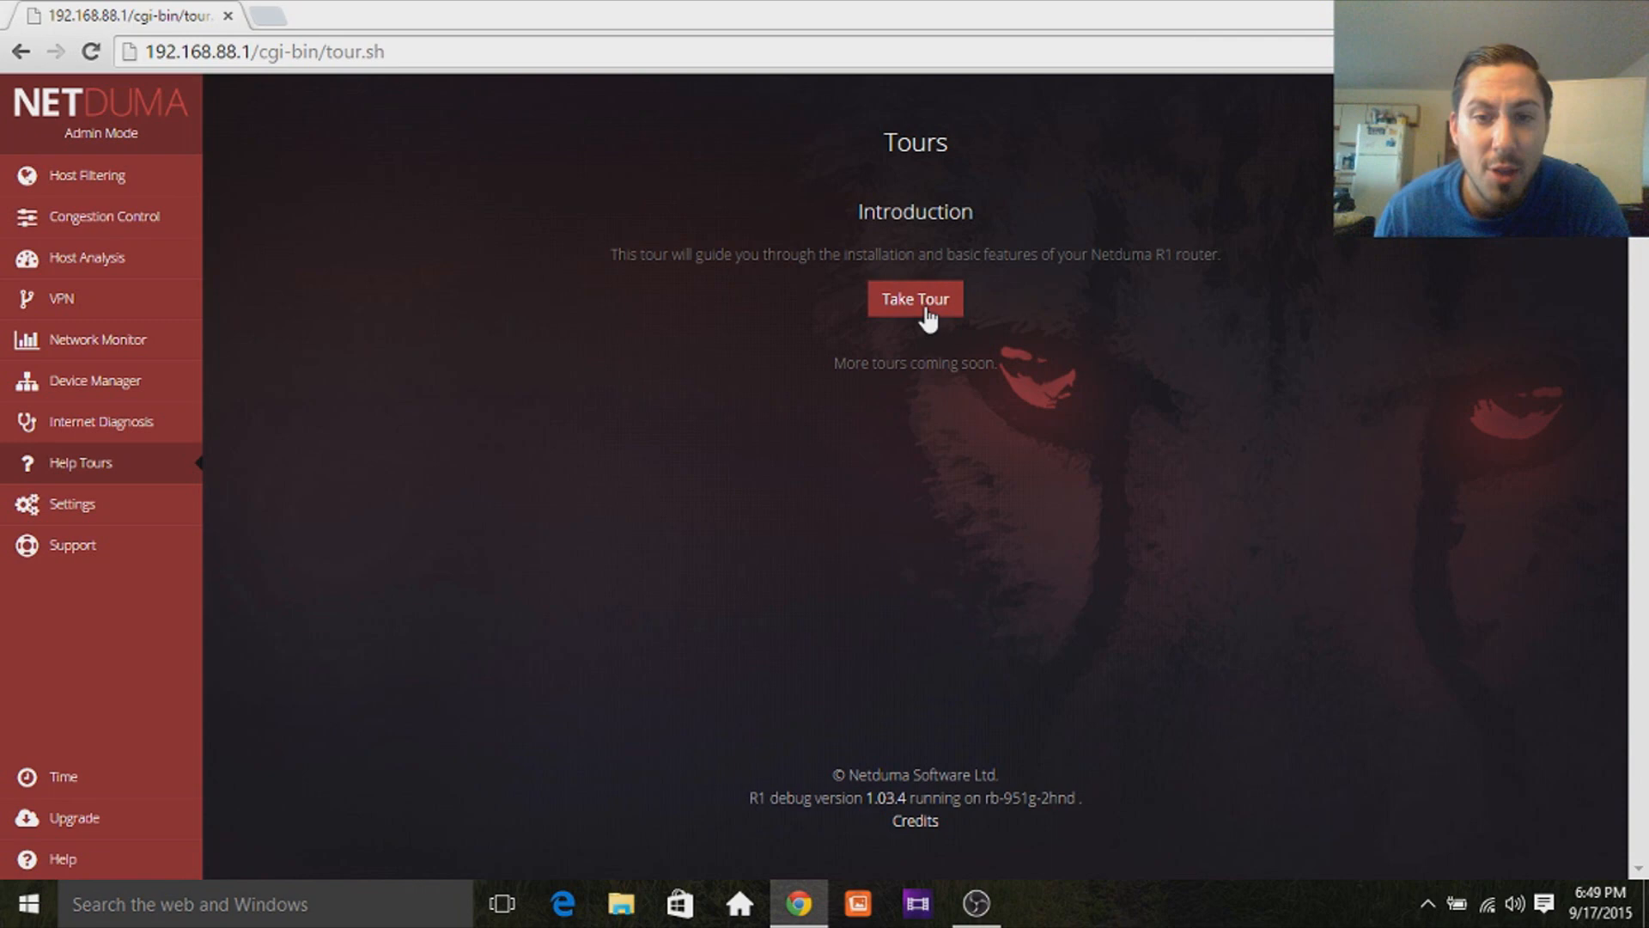
pyautogui.moveTo(965, 361)
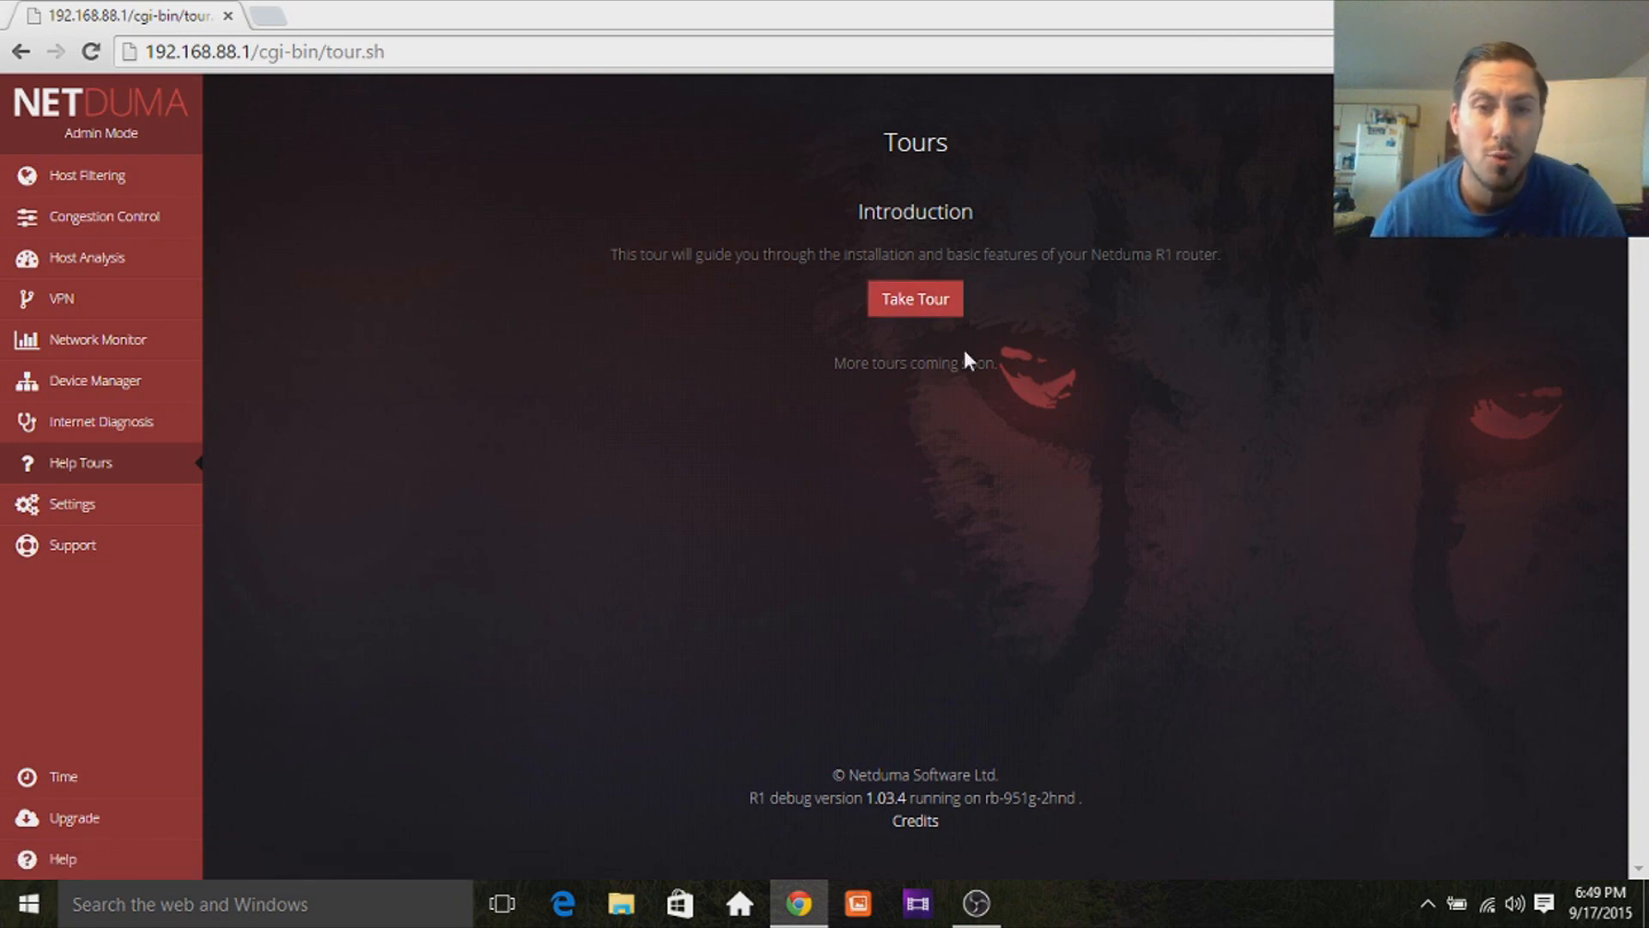
pyautogui.moveTo(86, 515)
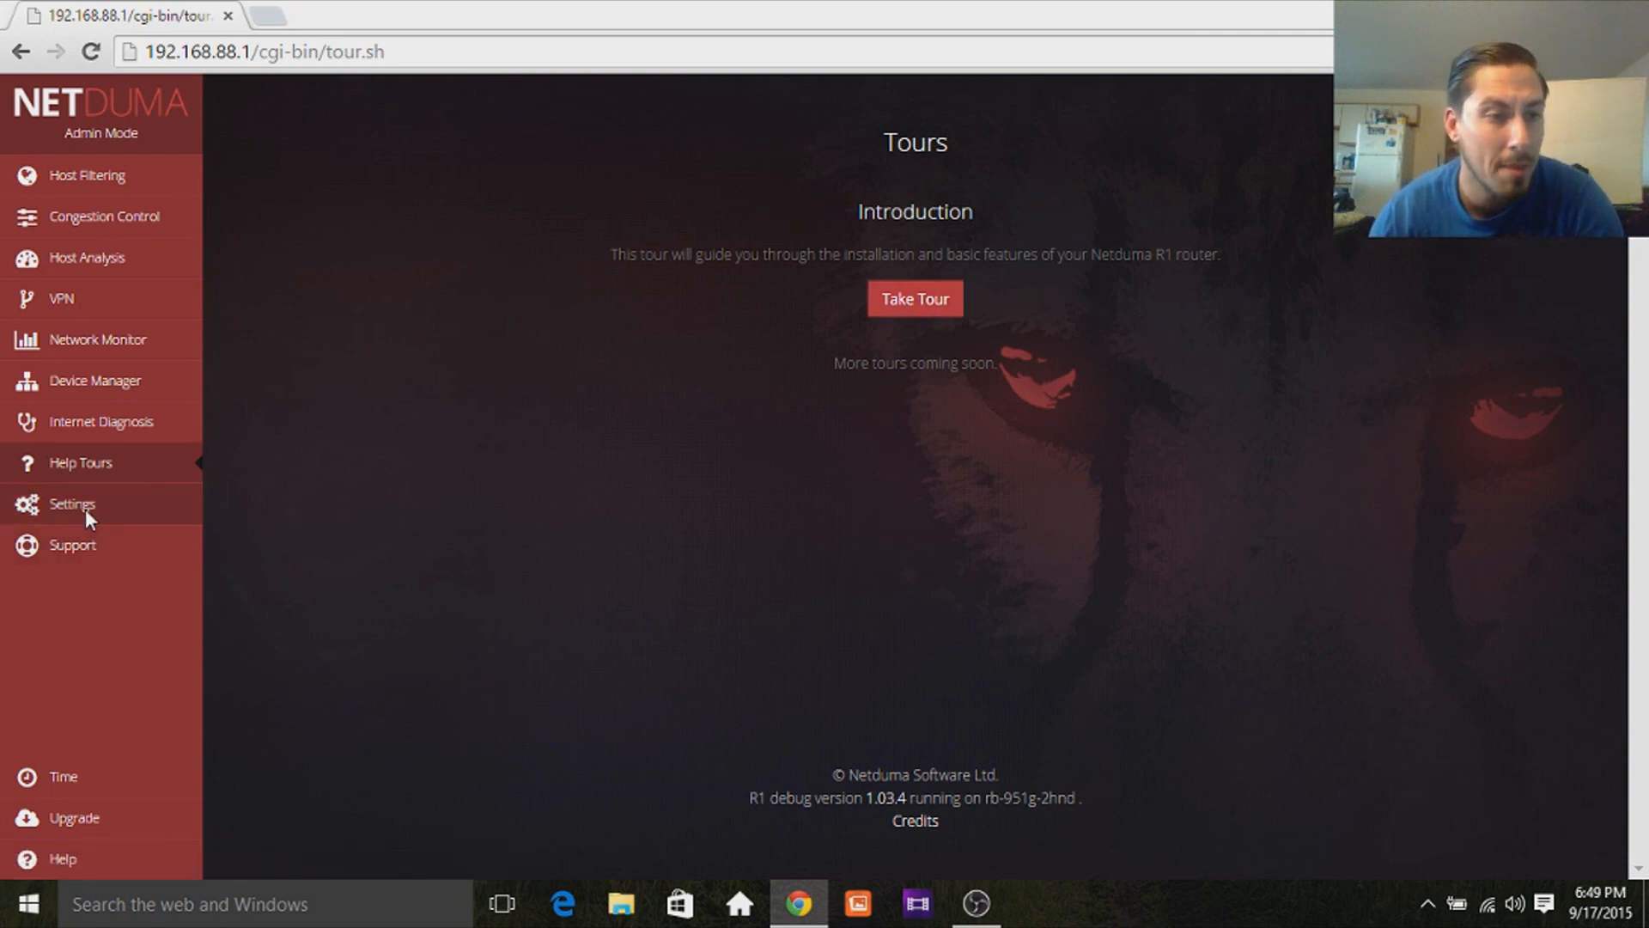
pyautogui.click(71, 505)
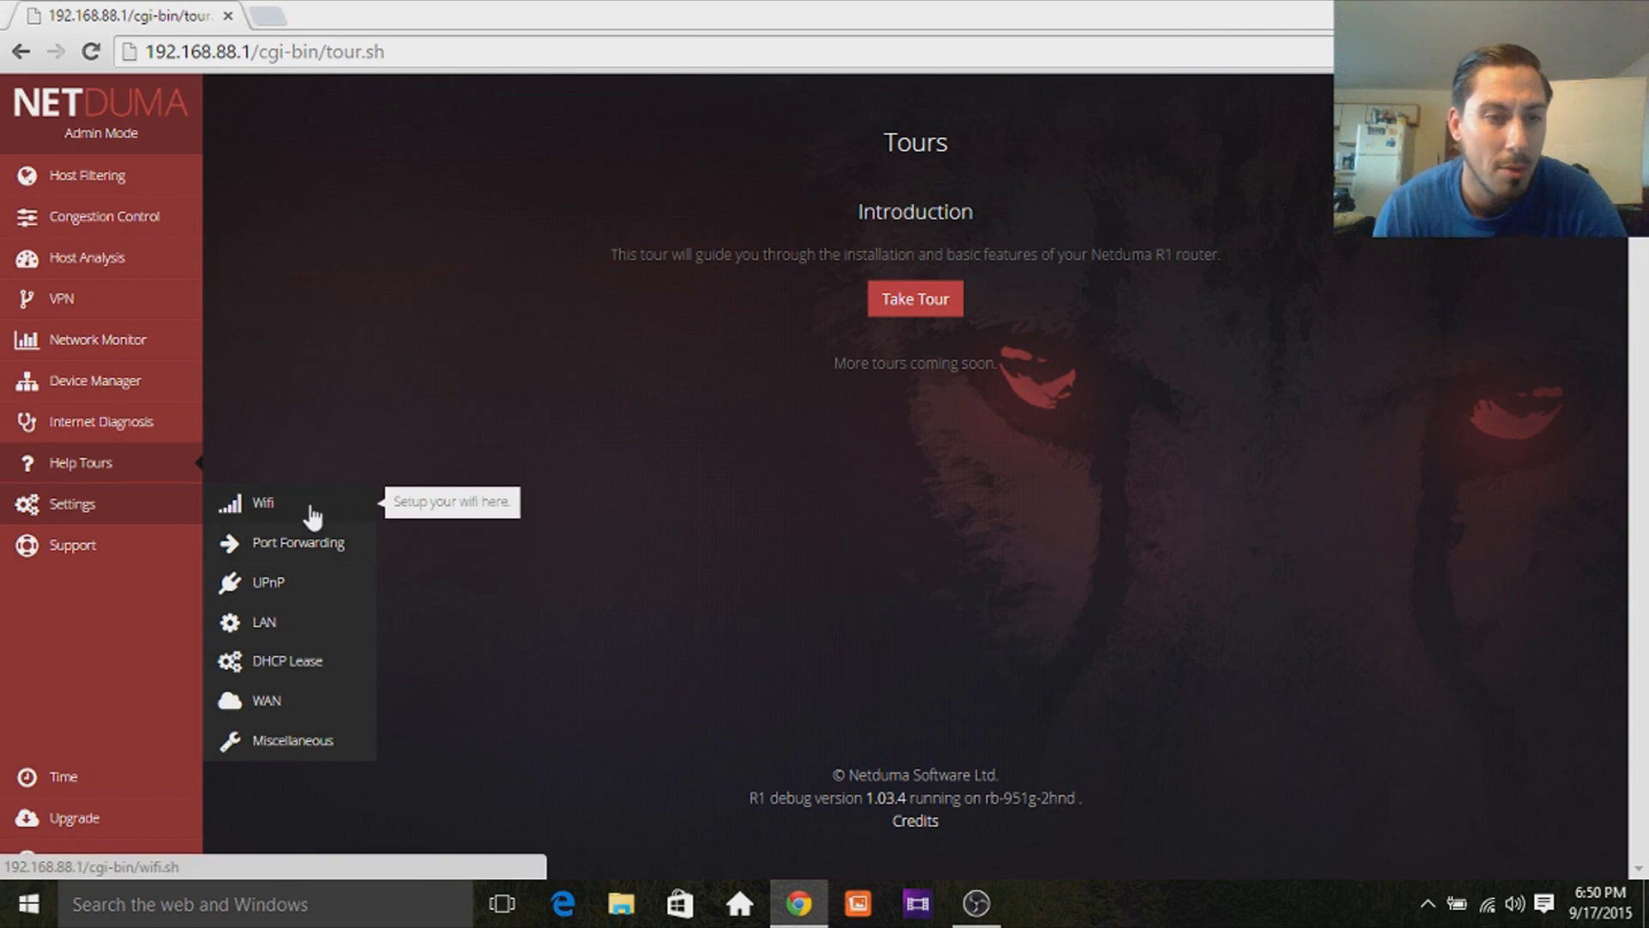
# Look over the Wifi settings, then the empty Port Forwarding rule page, and expand the Settings list again.
pyautogui.click(262, 501)
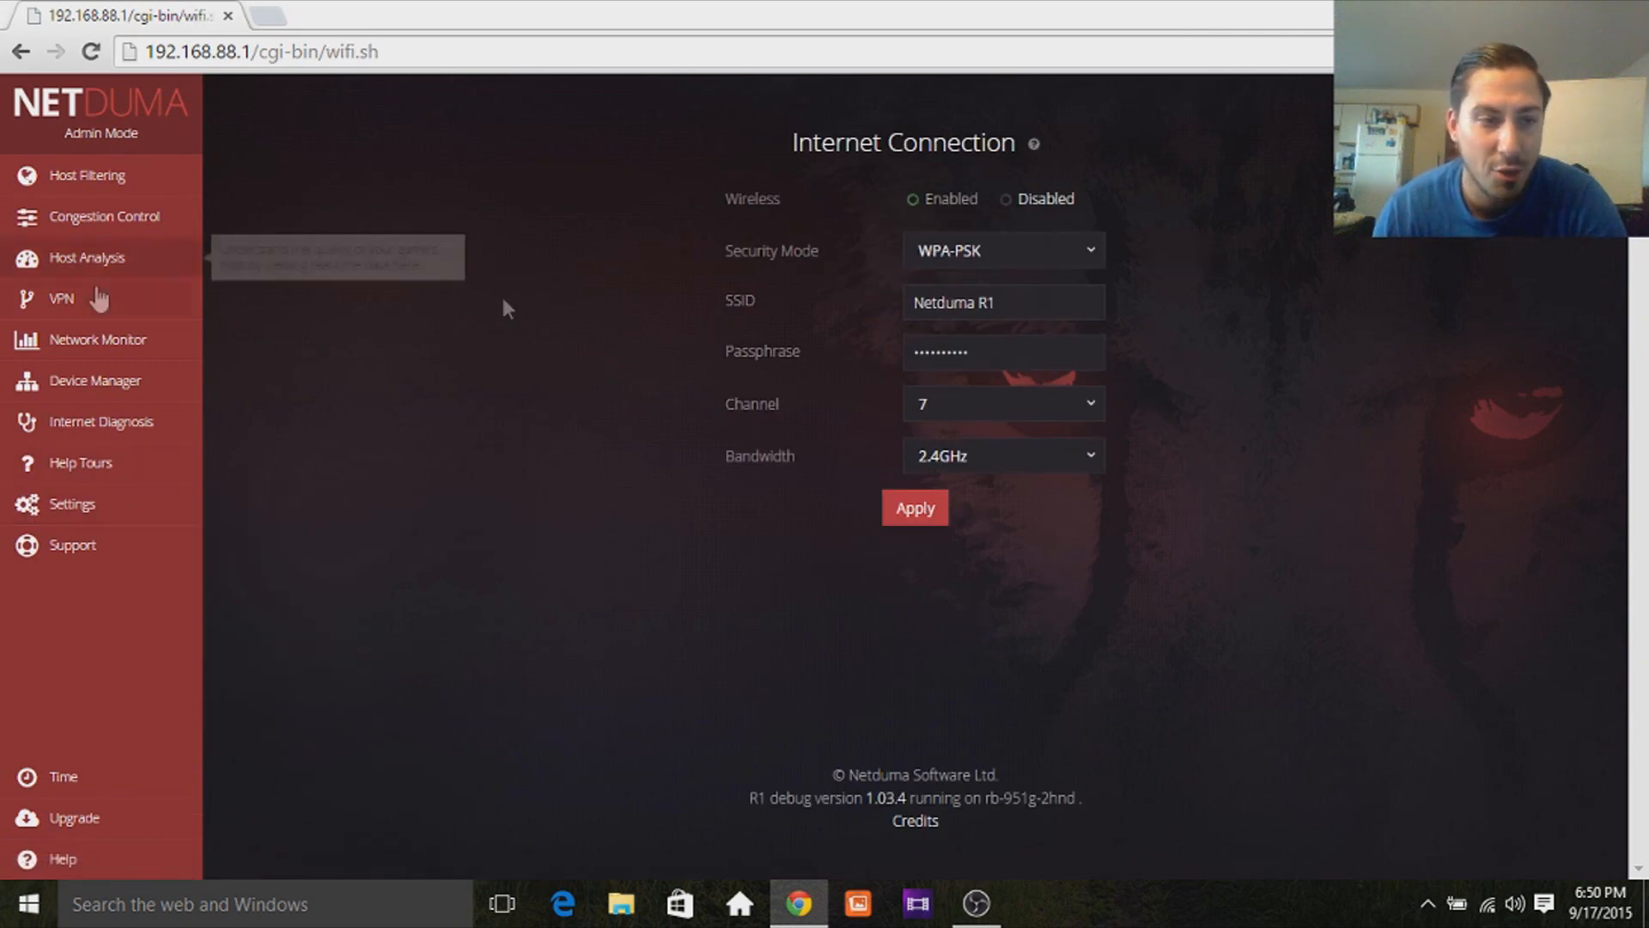
pyautogui.click(71, 504)
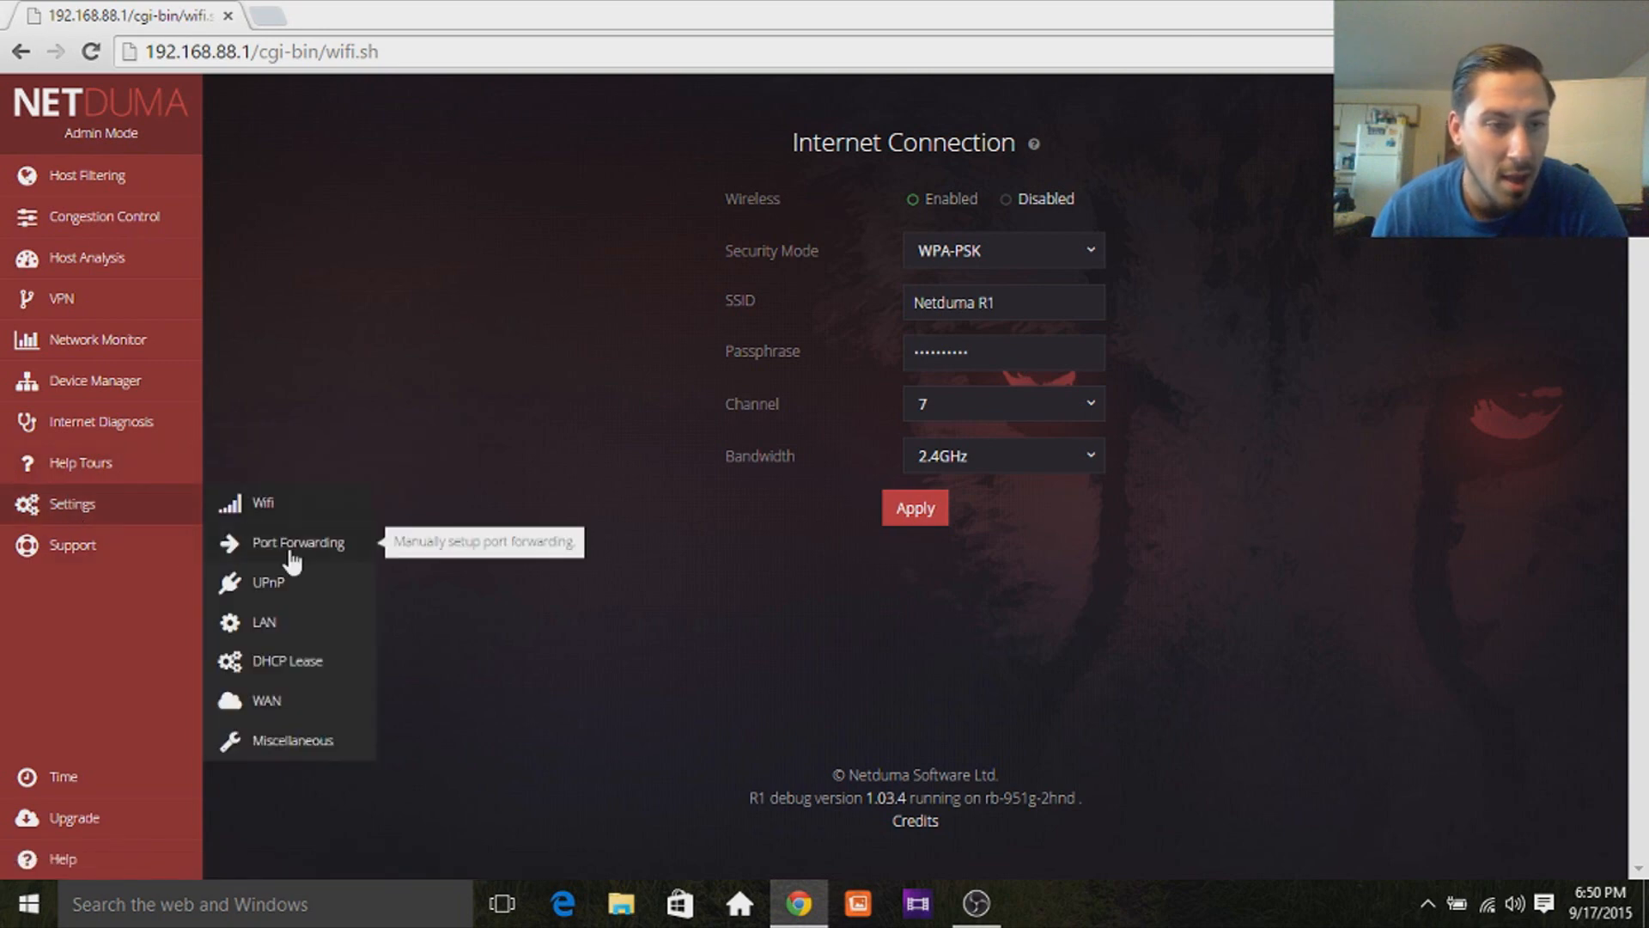
pyautogui.click(299, 542)
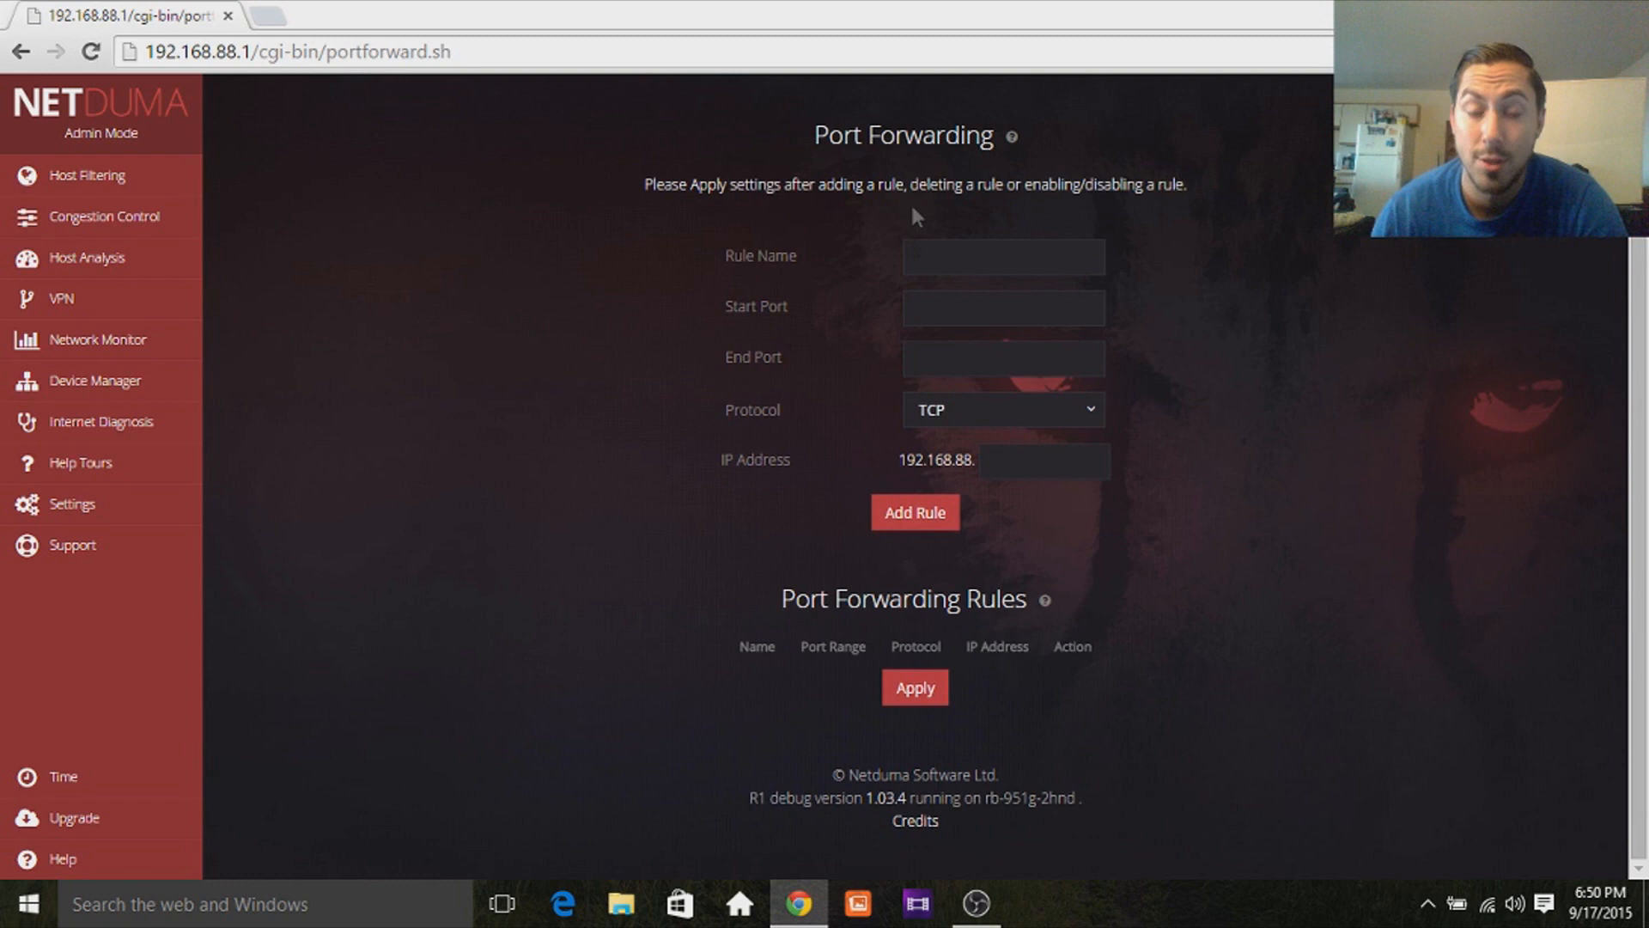
pyautogui.moveTo(1161, 11)
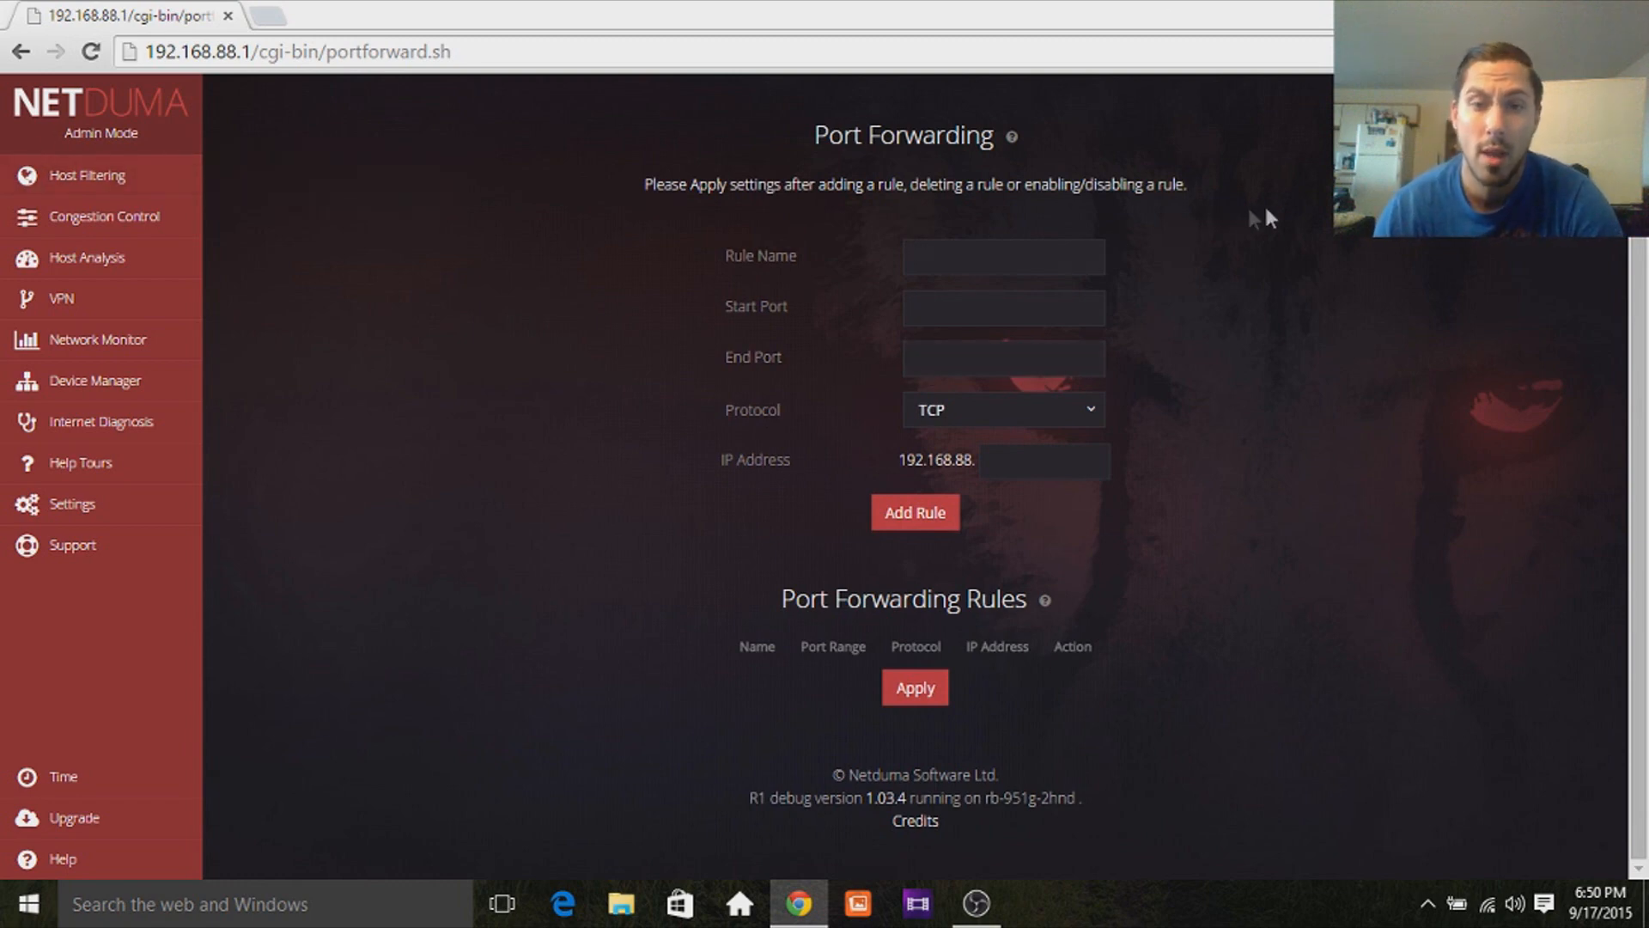
pyautogui.moveTo(990, 220)
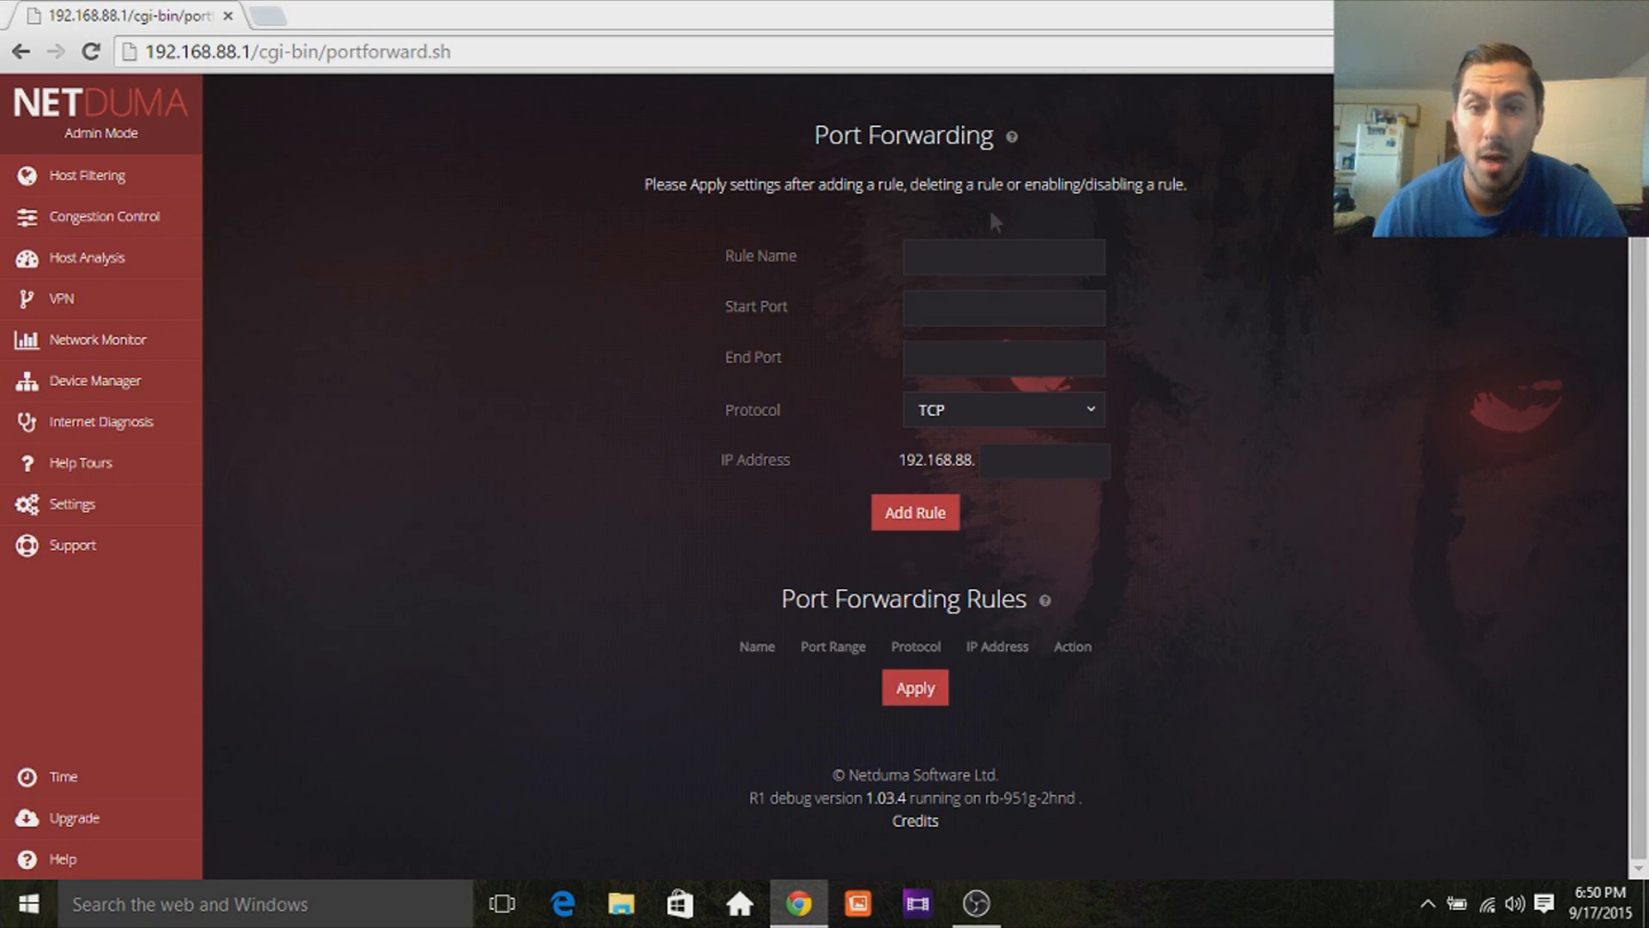
pyautogui.moveTo(1012, 137)
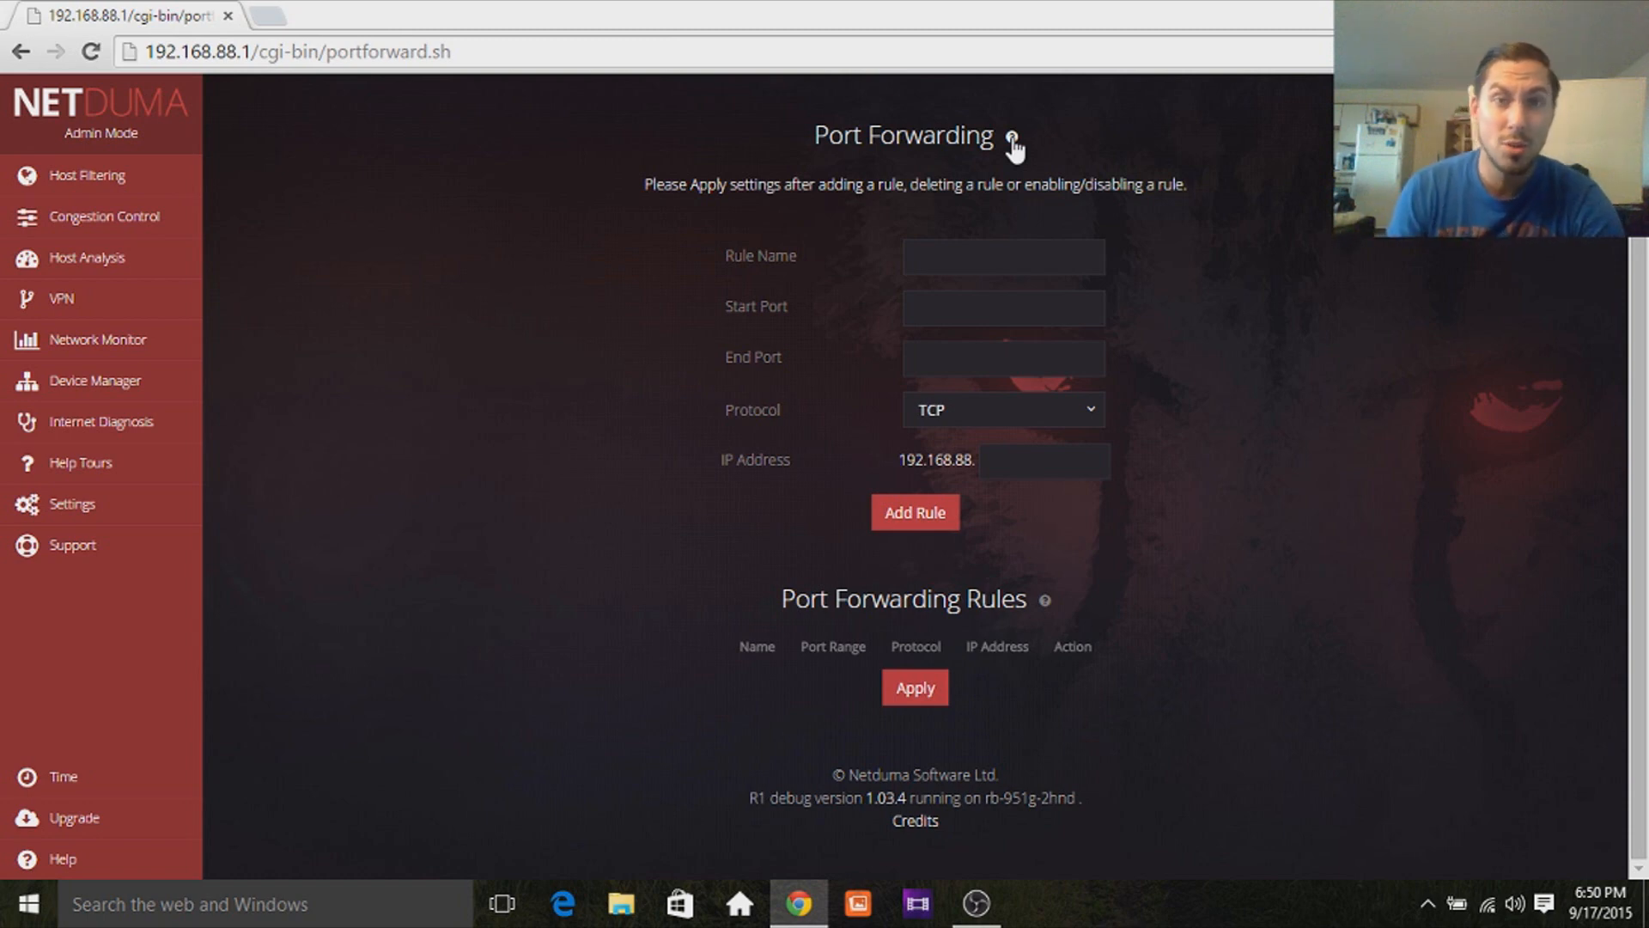
pyautogui.moveTo(1007, 338)
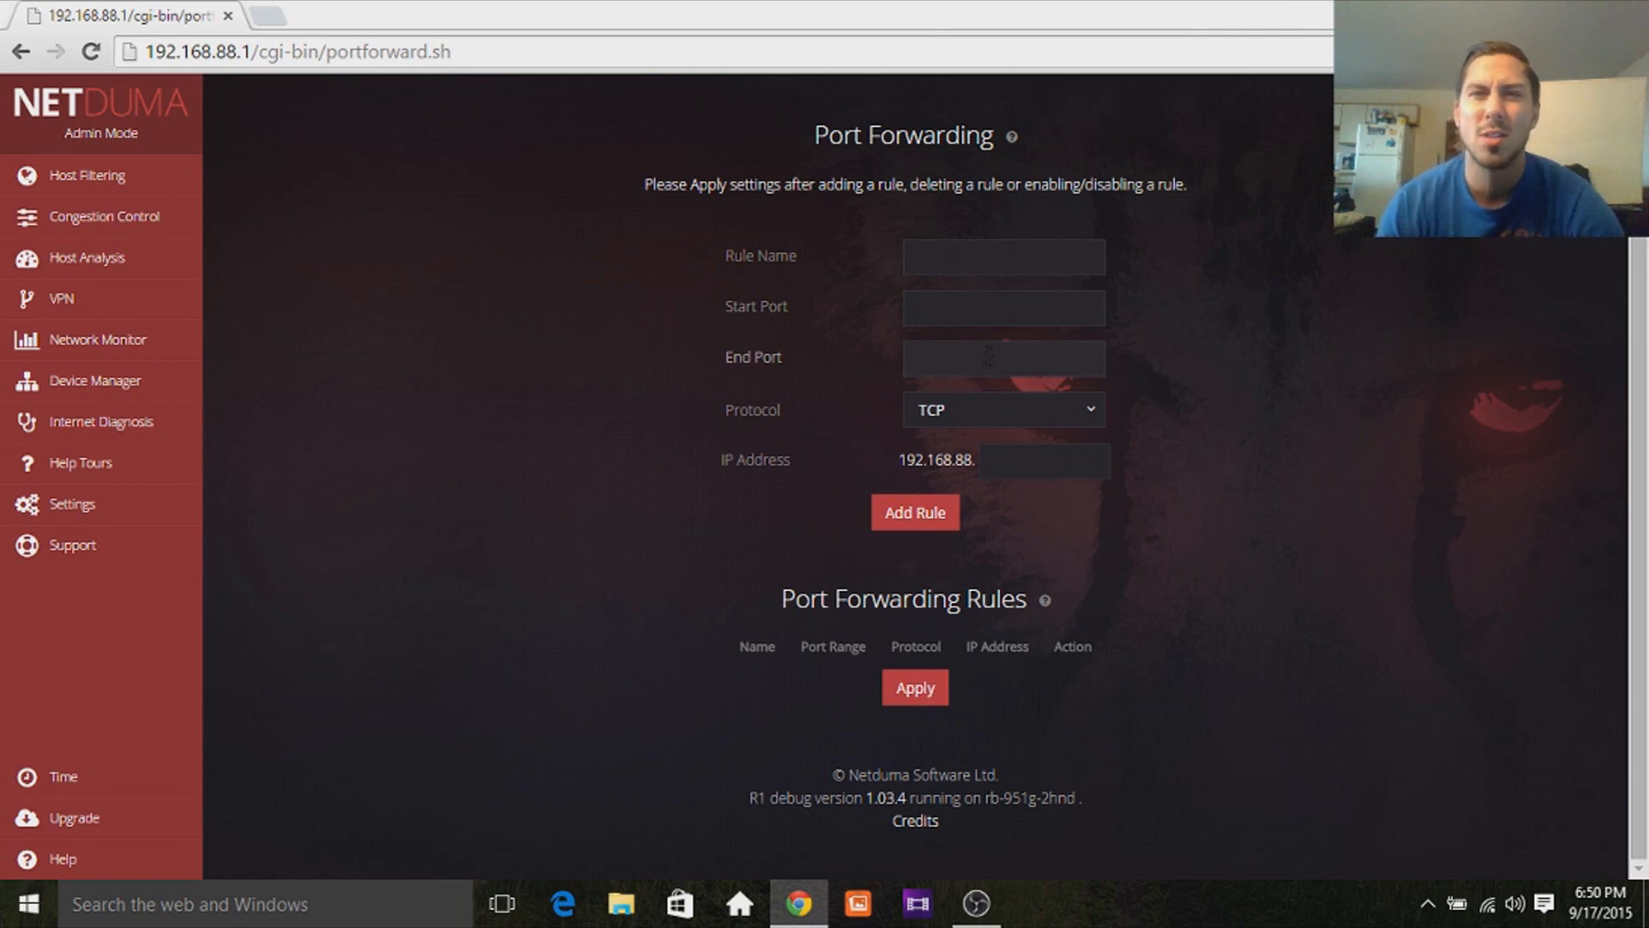
pyautogui.moveTo(8, 591)
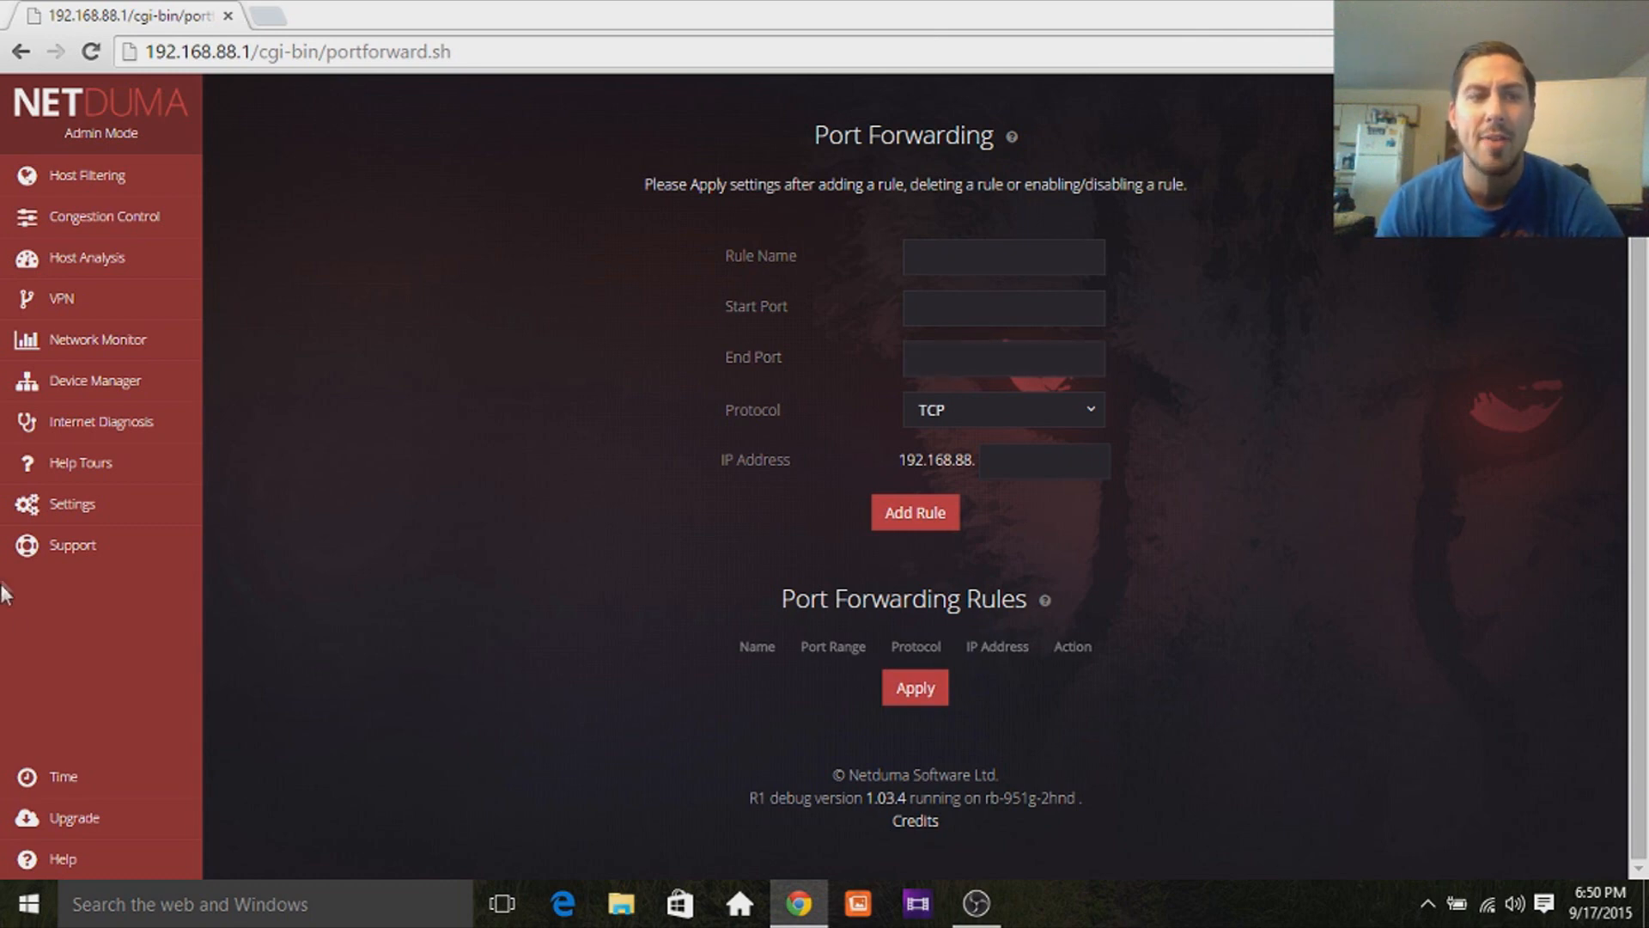
pyautogui.moveTo(105, 421)
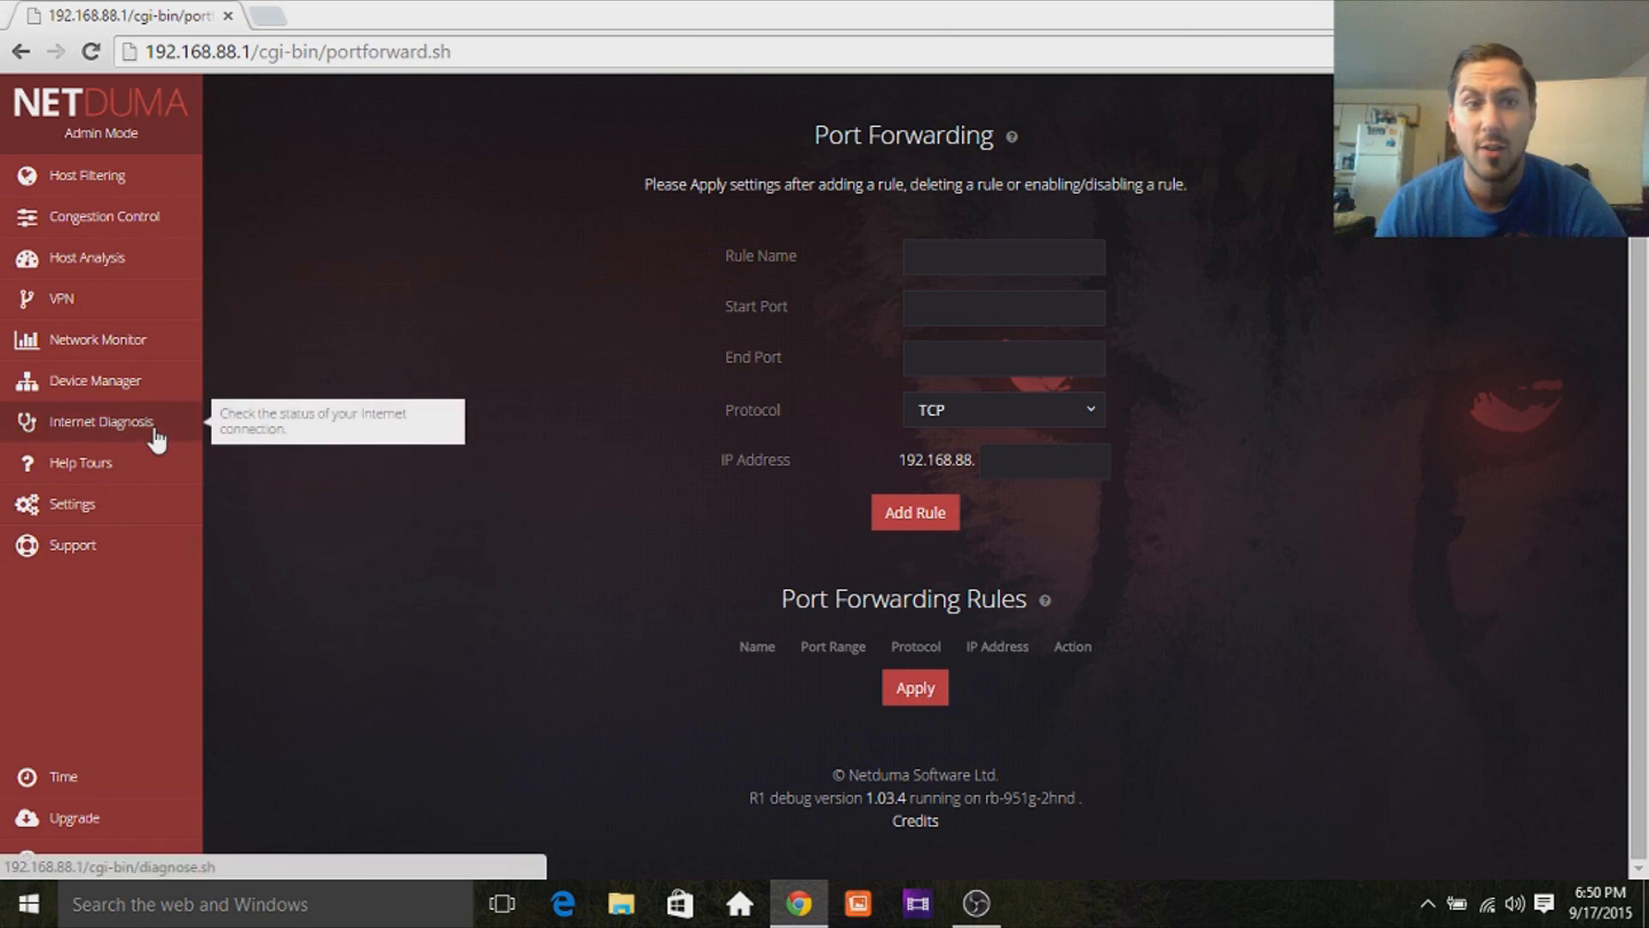
pyautogui.click(72, 504)
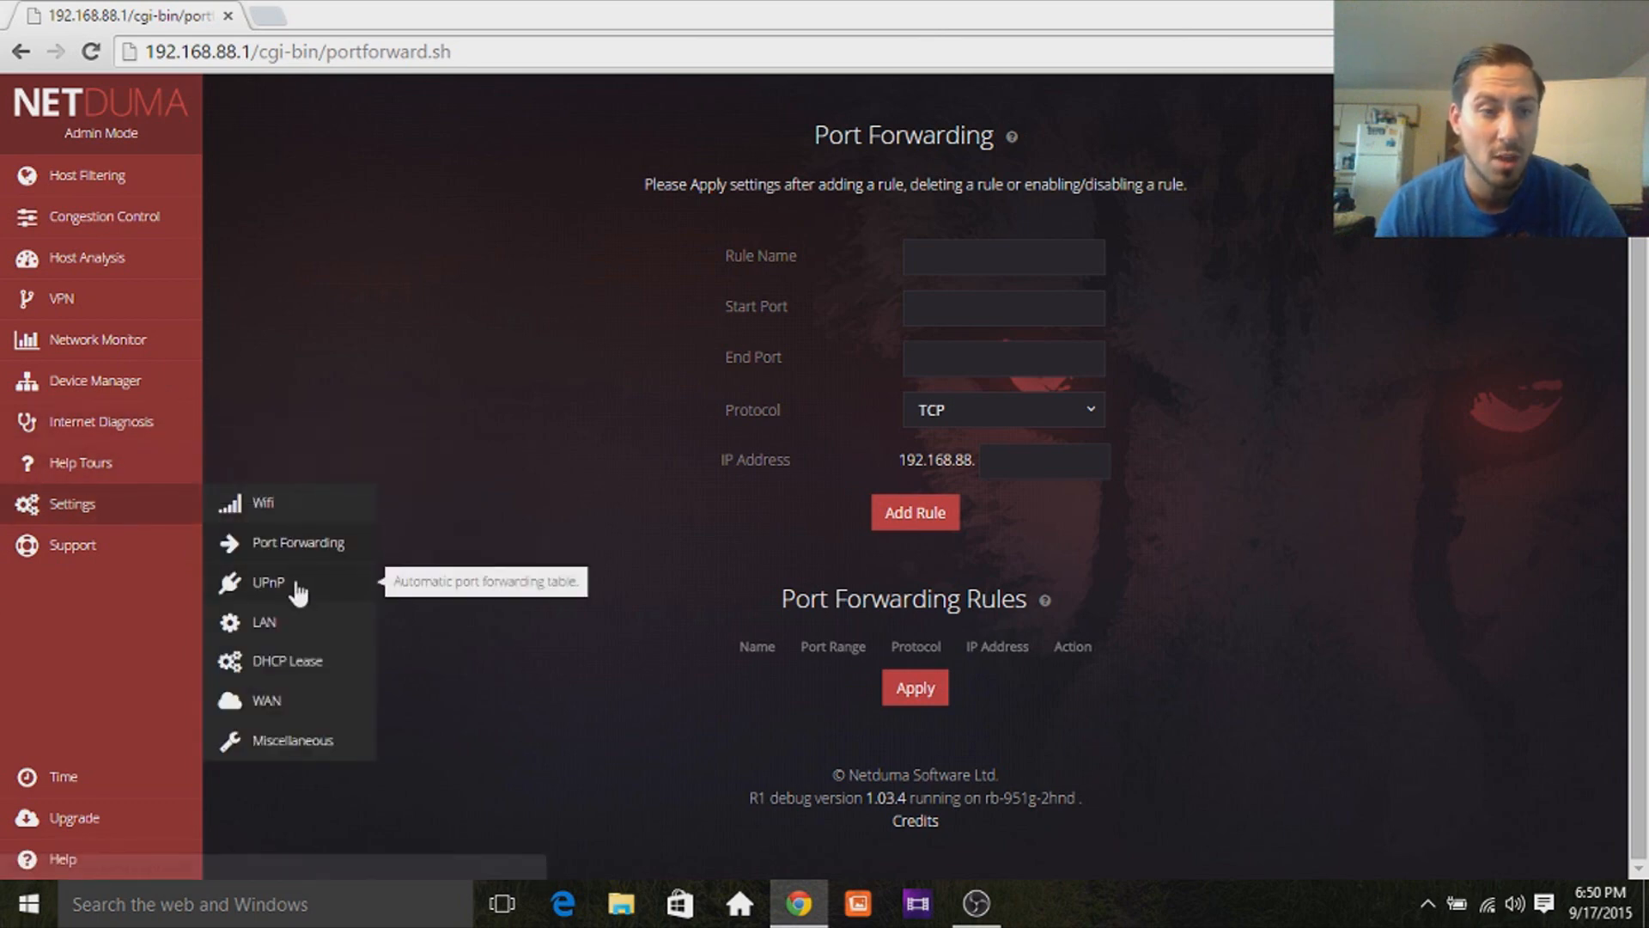
# Review the UPnP port forwarding table, then the LAN and DHCP settings.
pyautogui.click(268, 582)
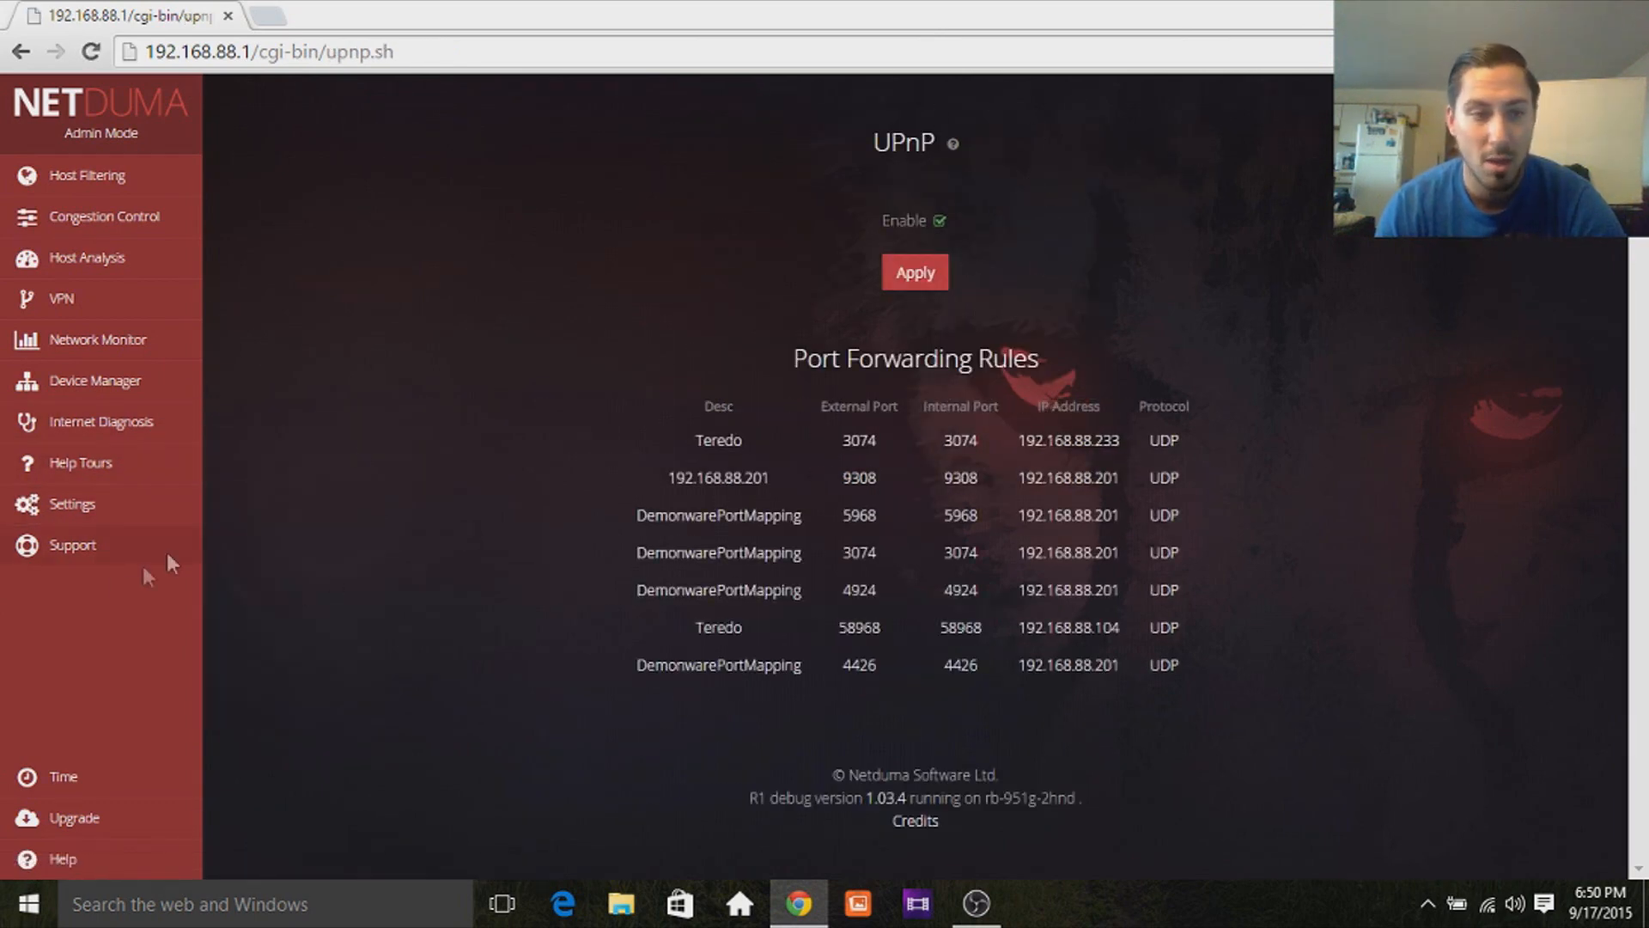
pyautogui.click(71, 504)
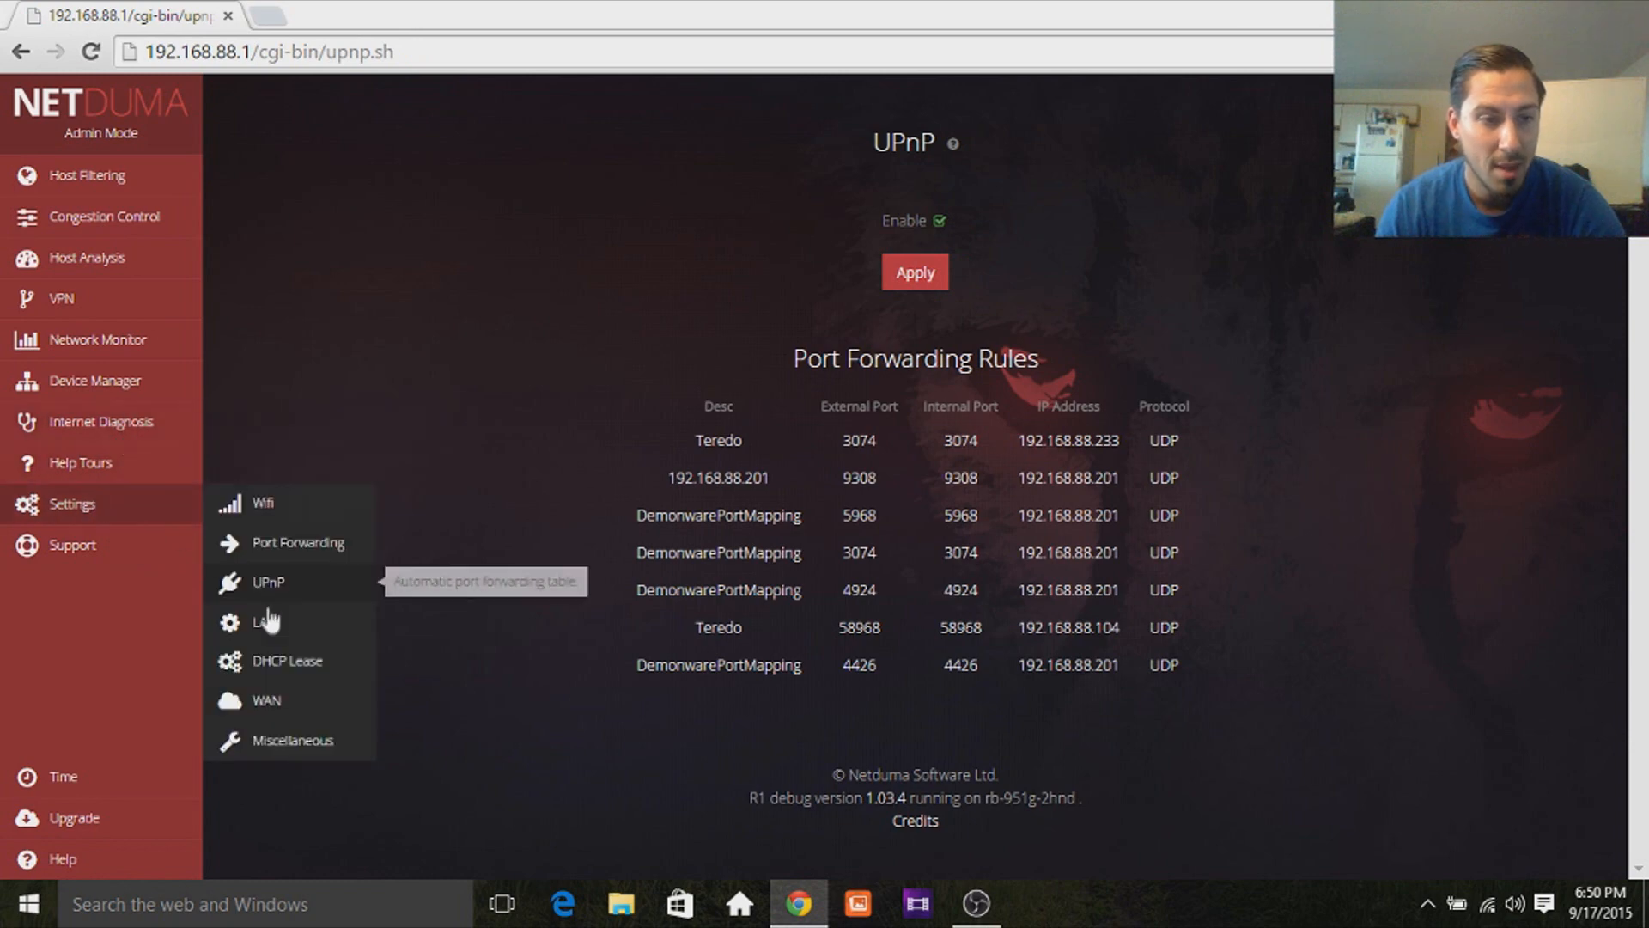
pyautogui.click(262, 622)
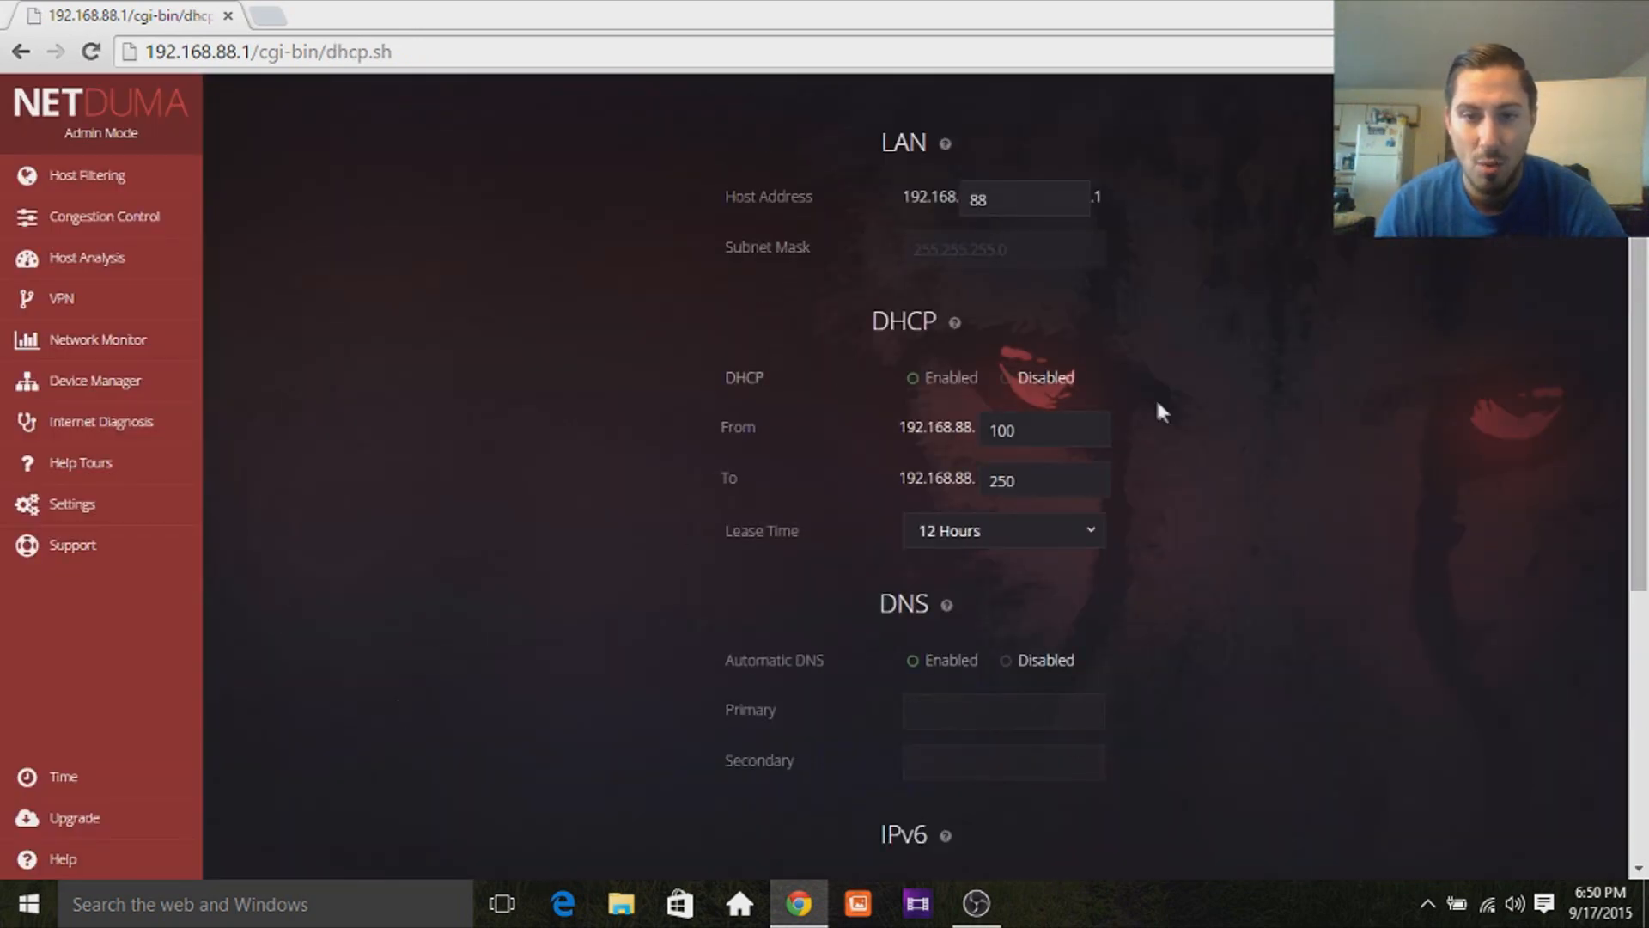
pyautogui.scroll(-3)
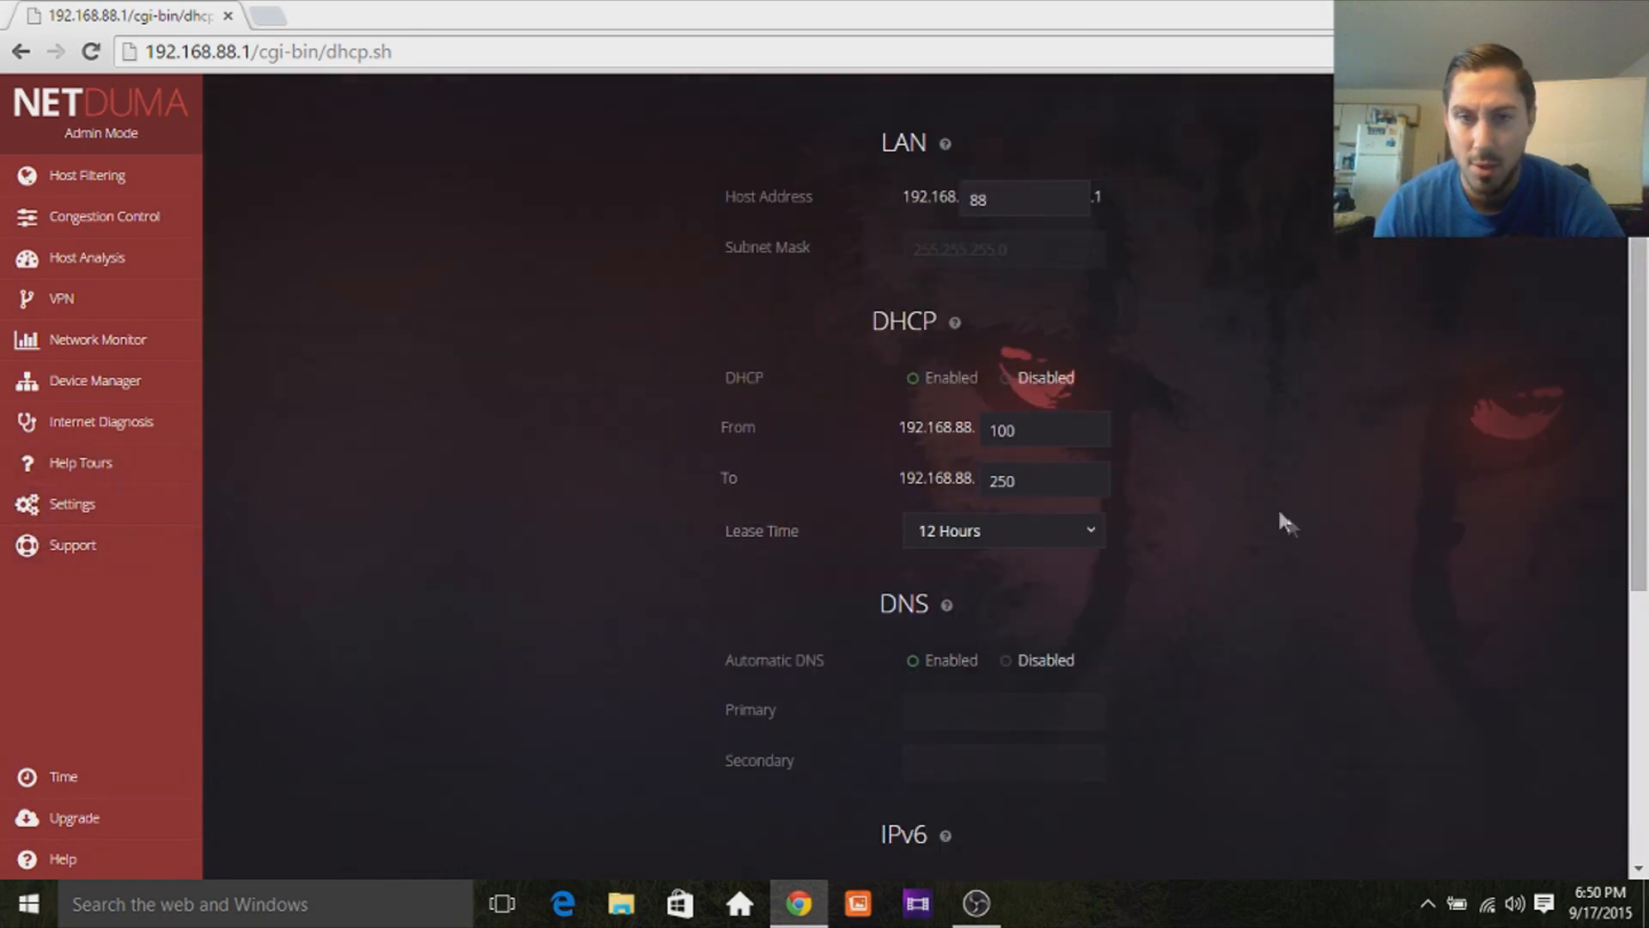
pyautogui.moveTo(80, 462)
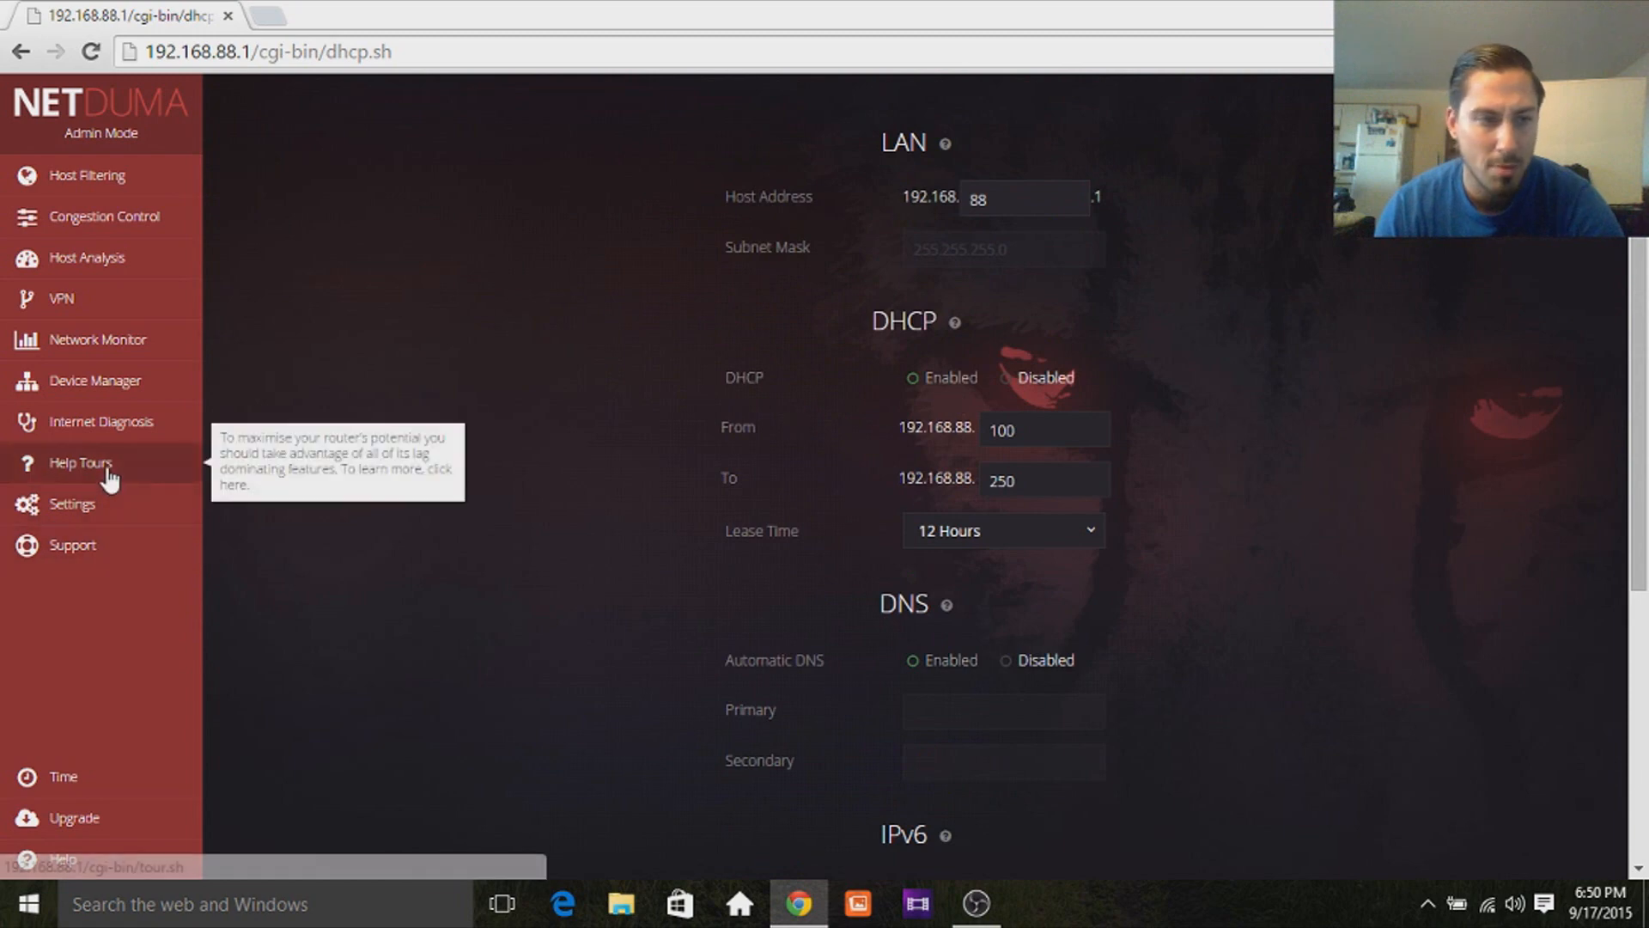
# View the Miscellaneous Settings page down to Cloud Settings and the Netduma-v2 theme.
pyautogui.click(71, 505)
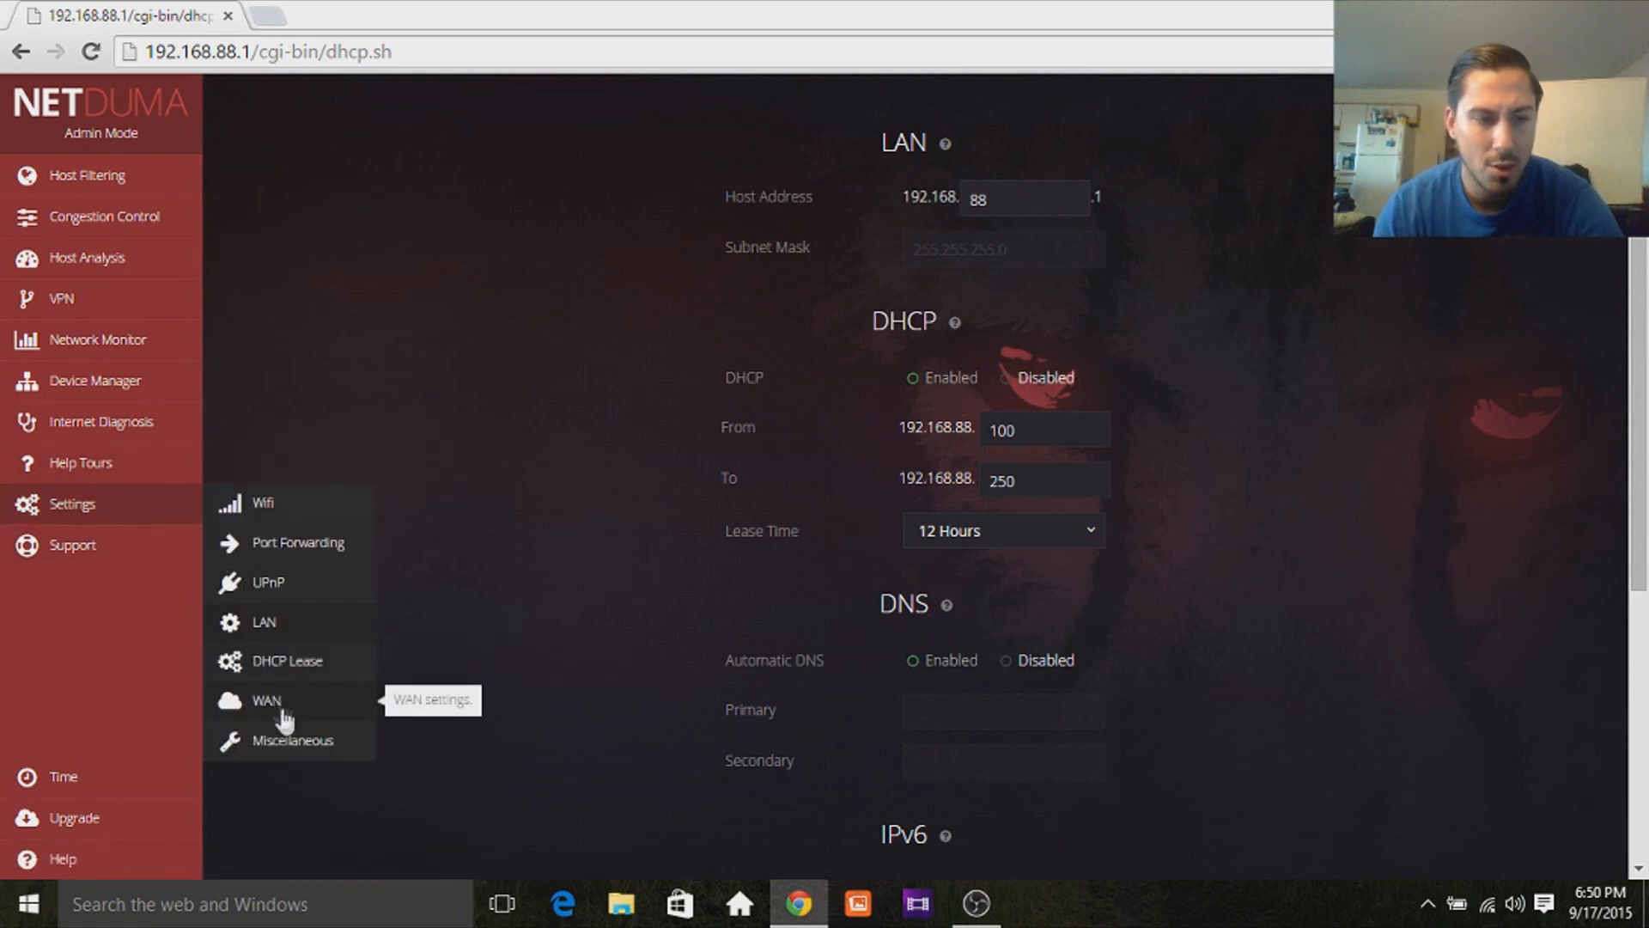
pyautogui.click(293, 740)
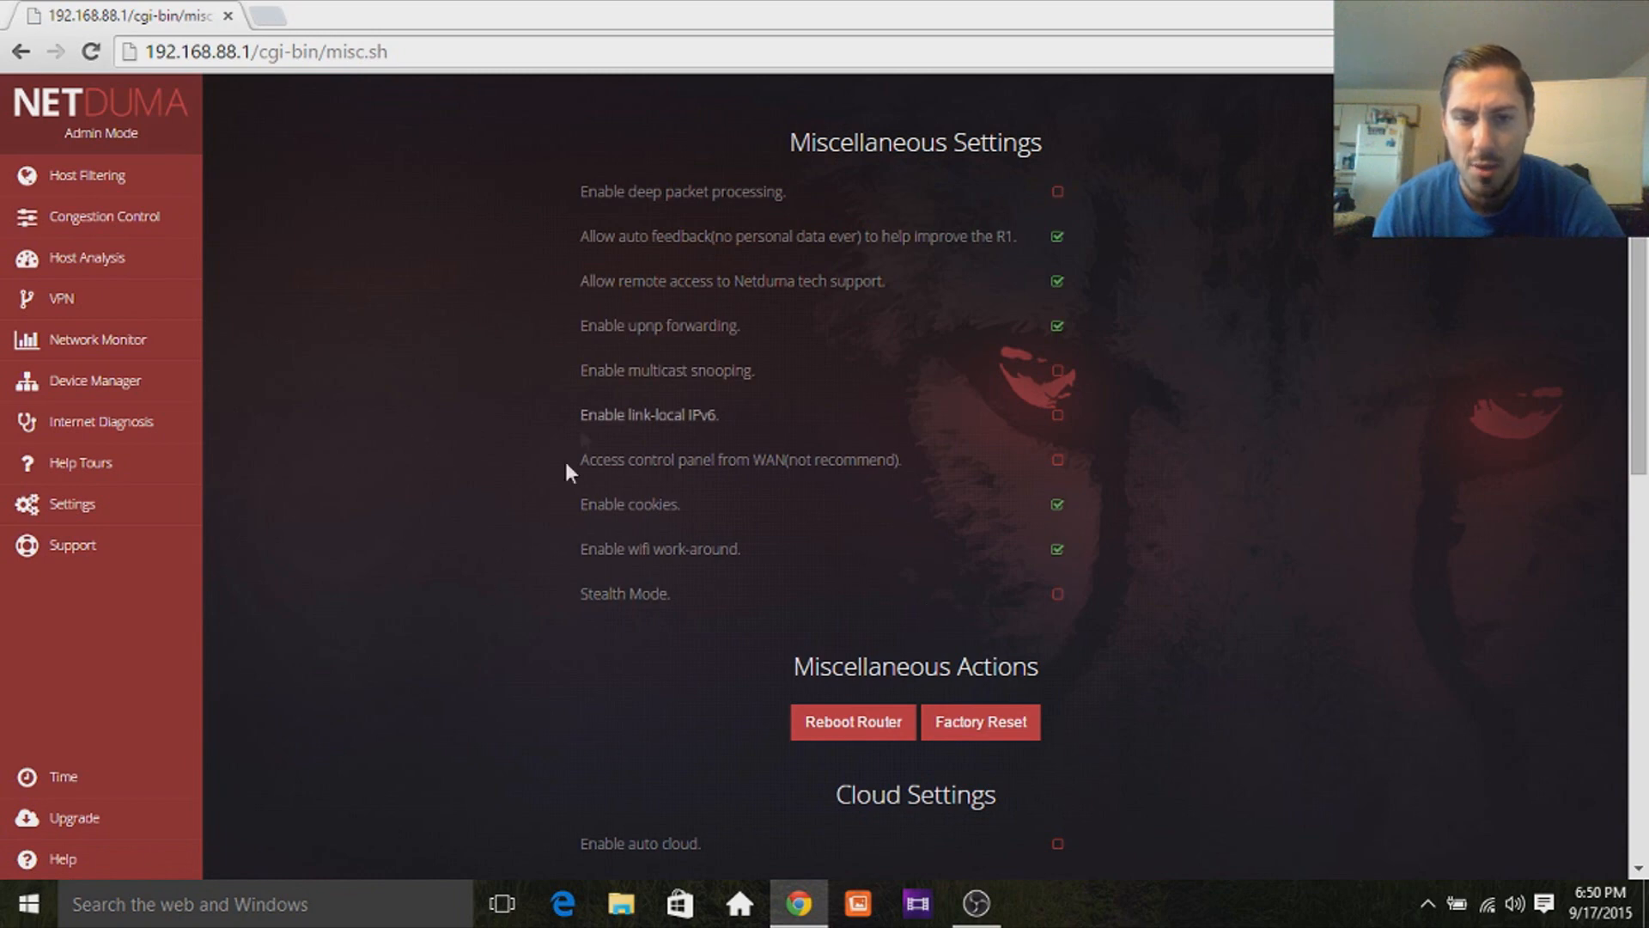
pyautogui.moveTo(1068, 575)
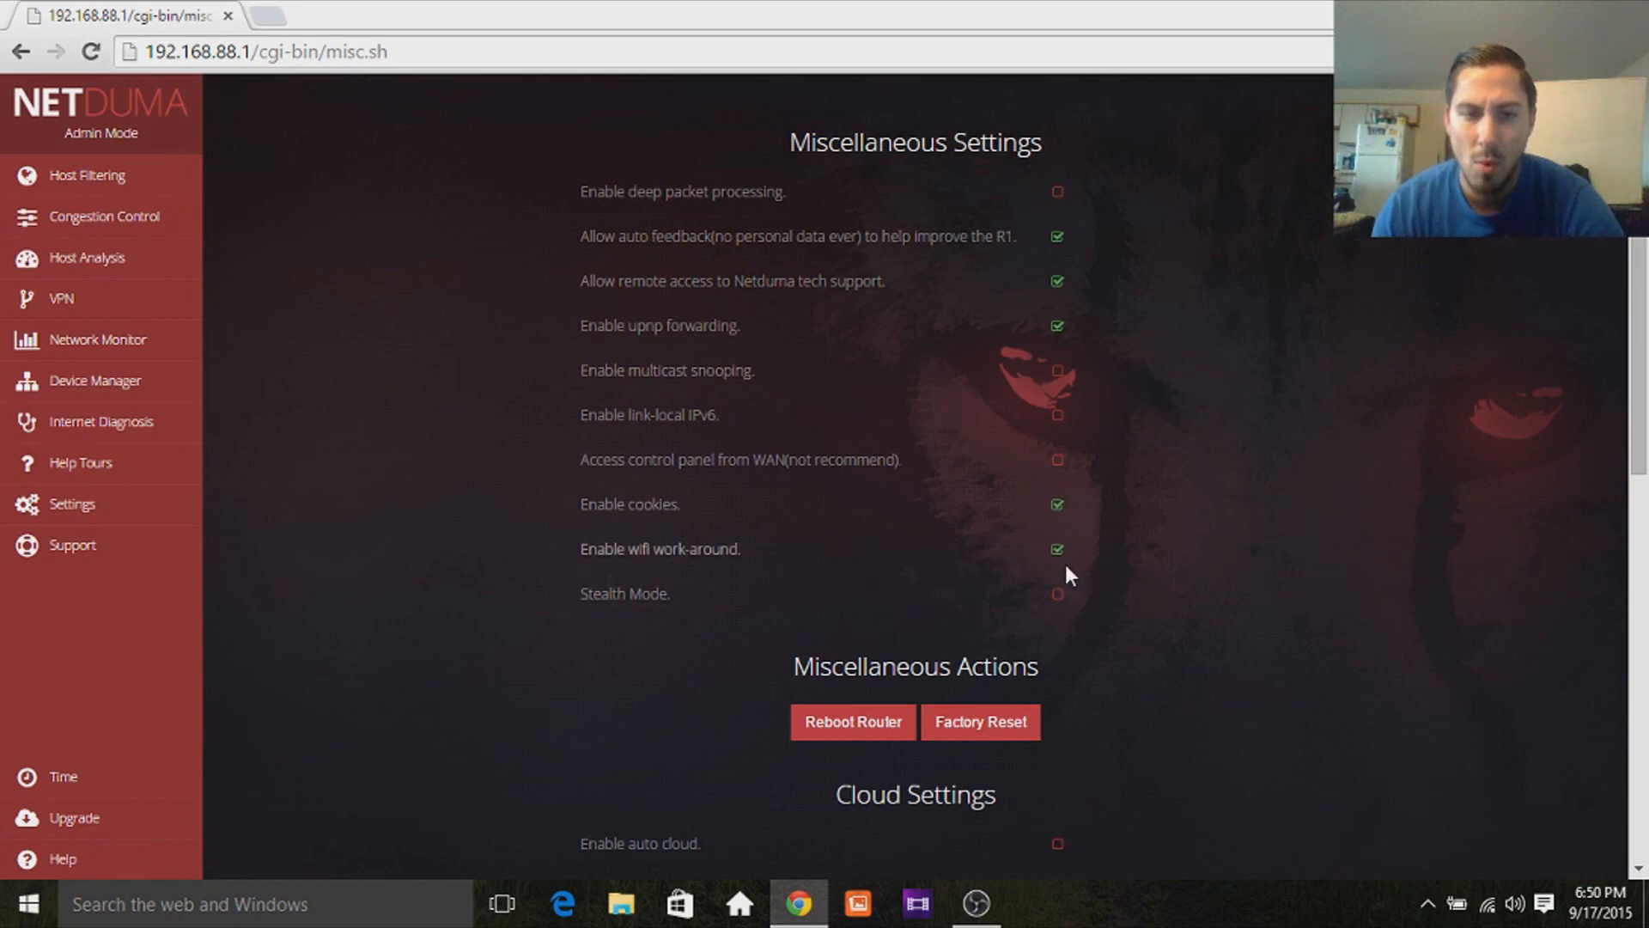
pyautogui.moveTo(792, 266)
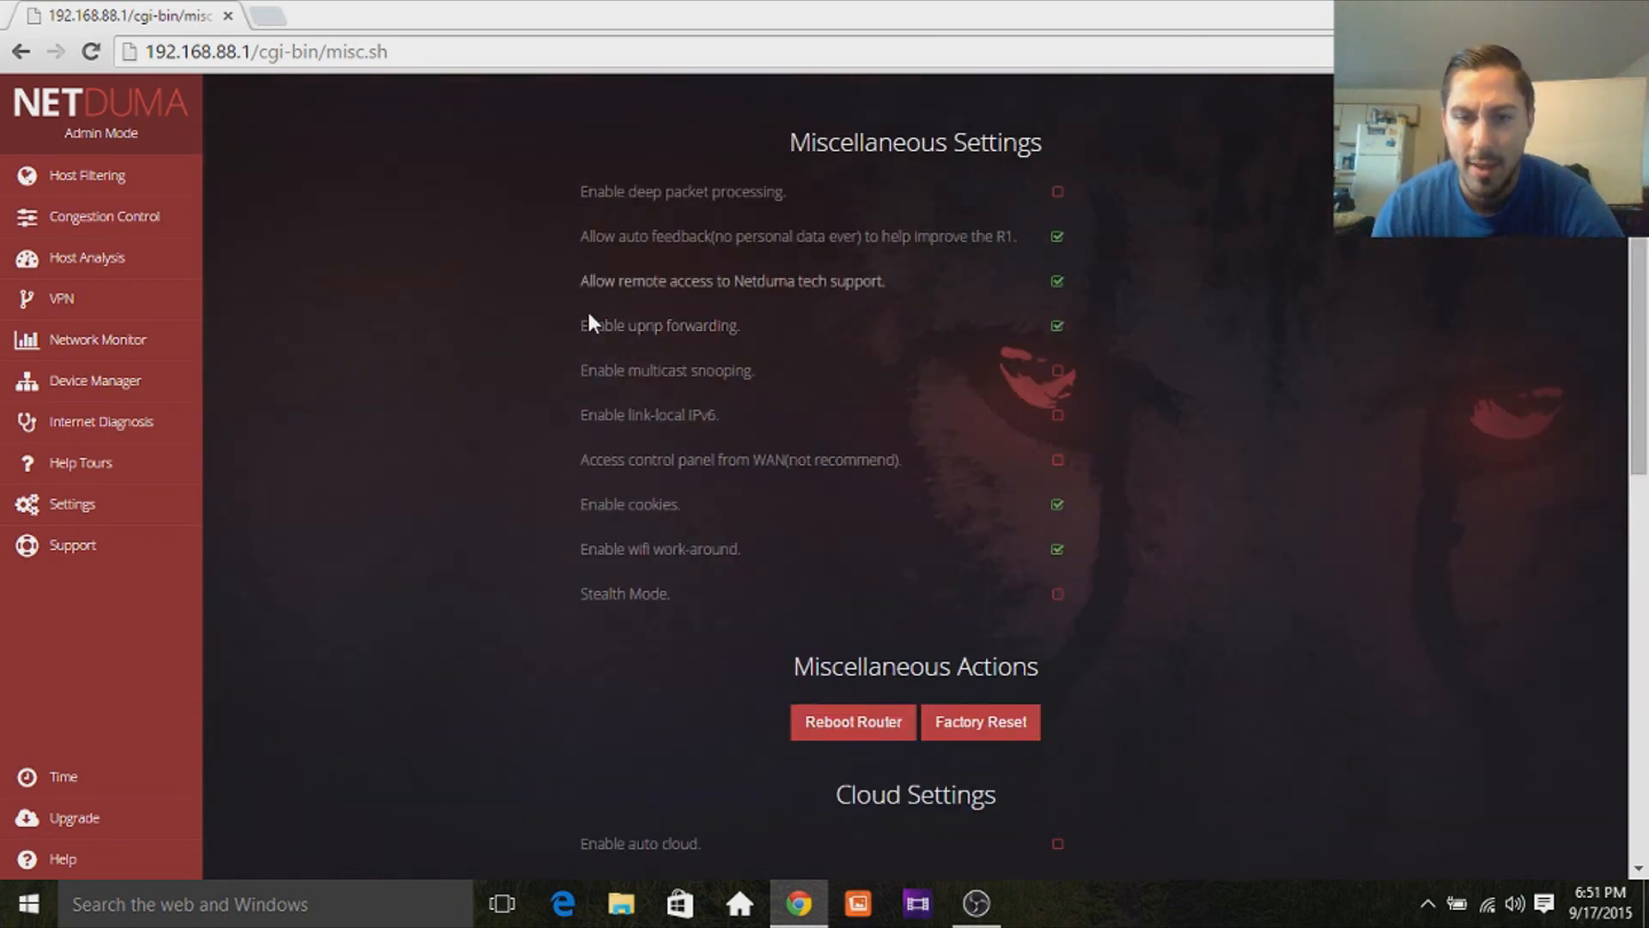
pyautogui.scroll(-3)
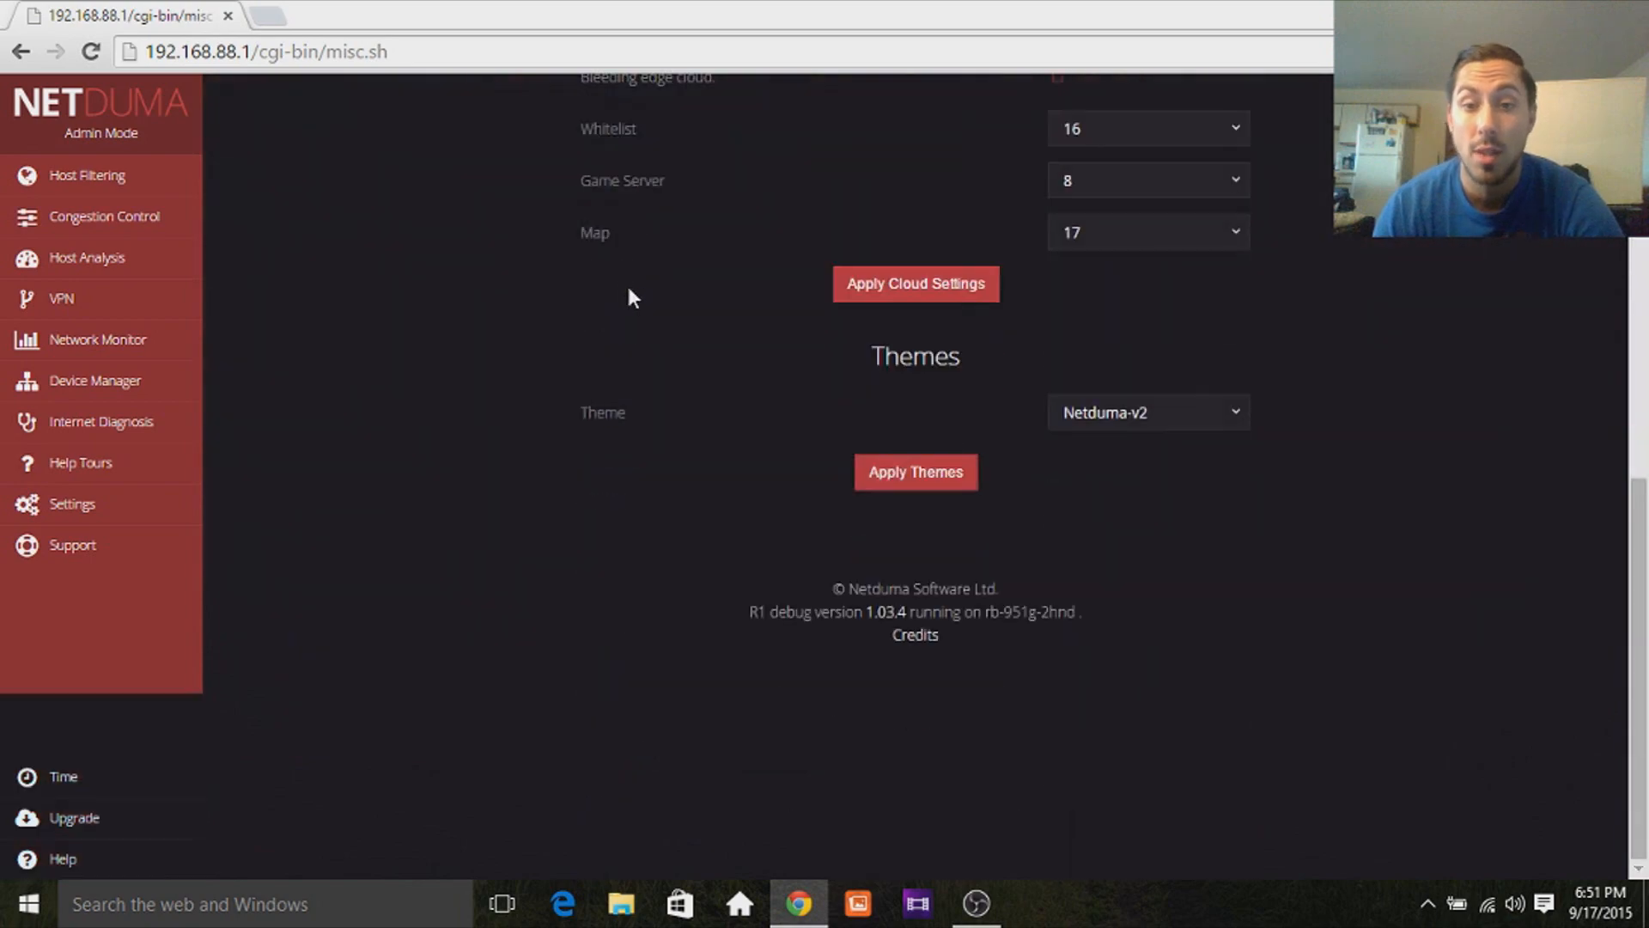
# Return to Host Filtering showing Xbox One and PS4 services with the 480.32 mi geo-filter.
pyautogui.click(86, 175)
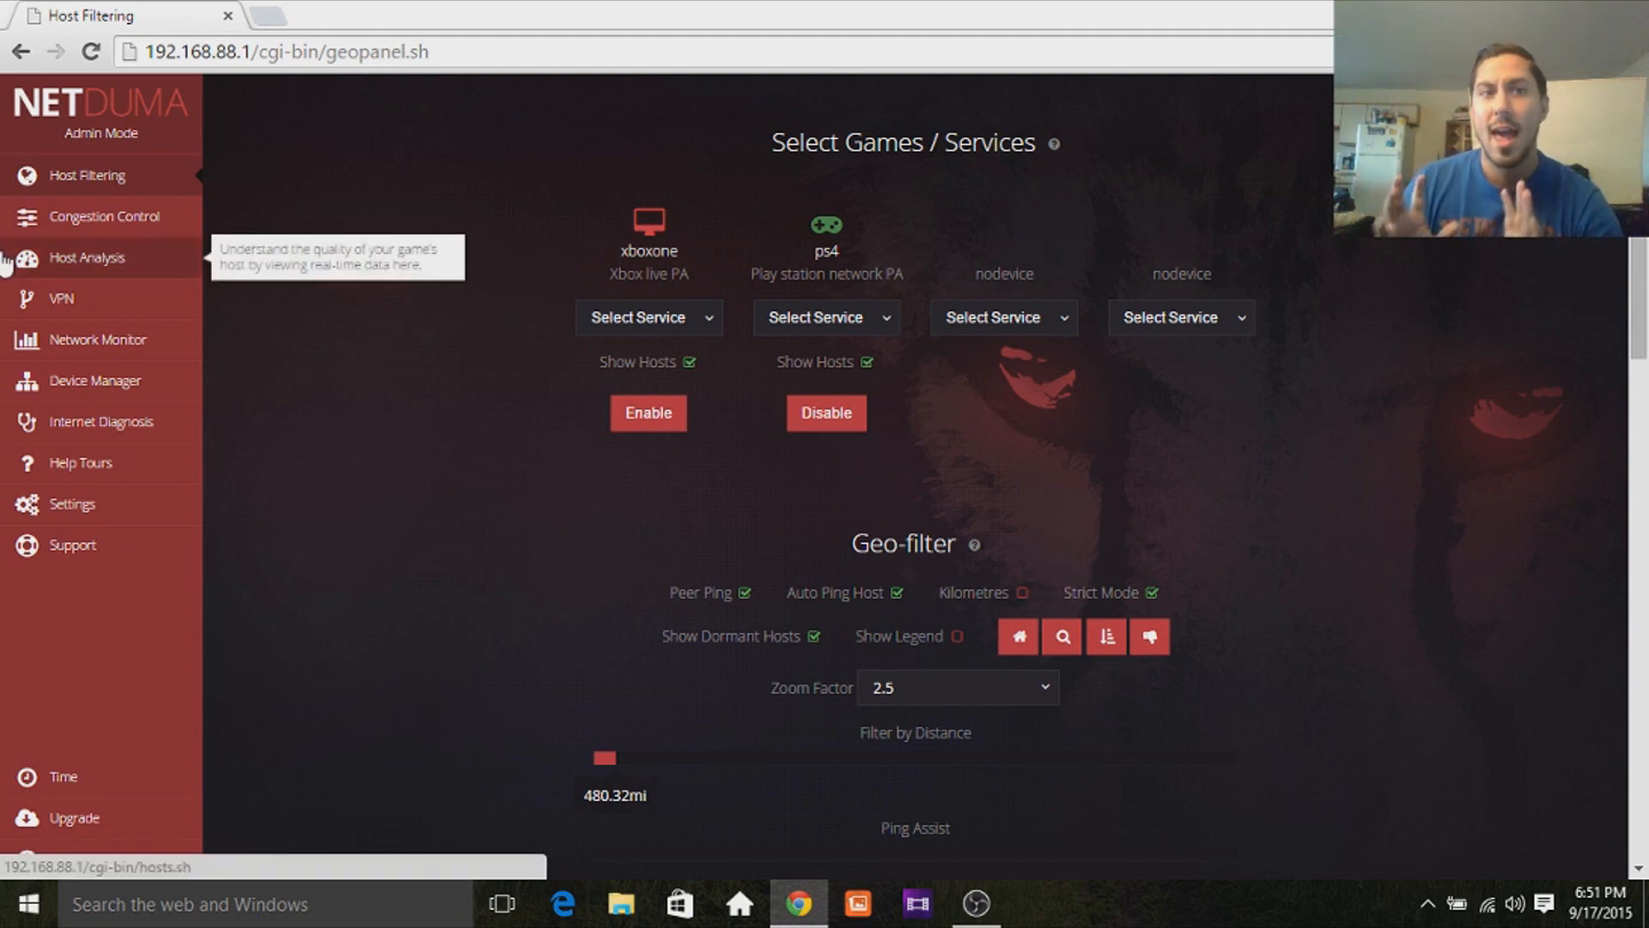
pyautogui.moveTo(1462, 327)
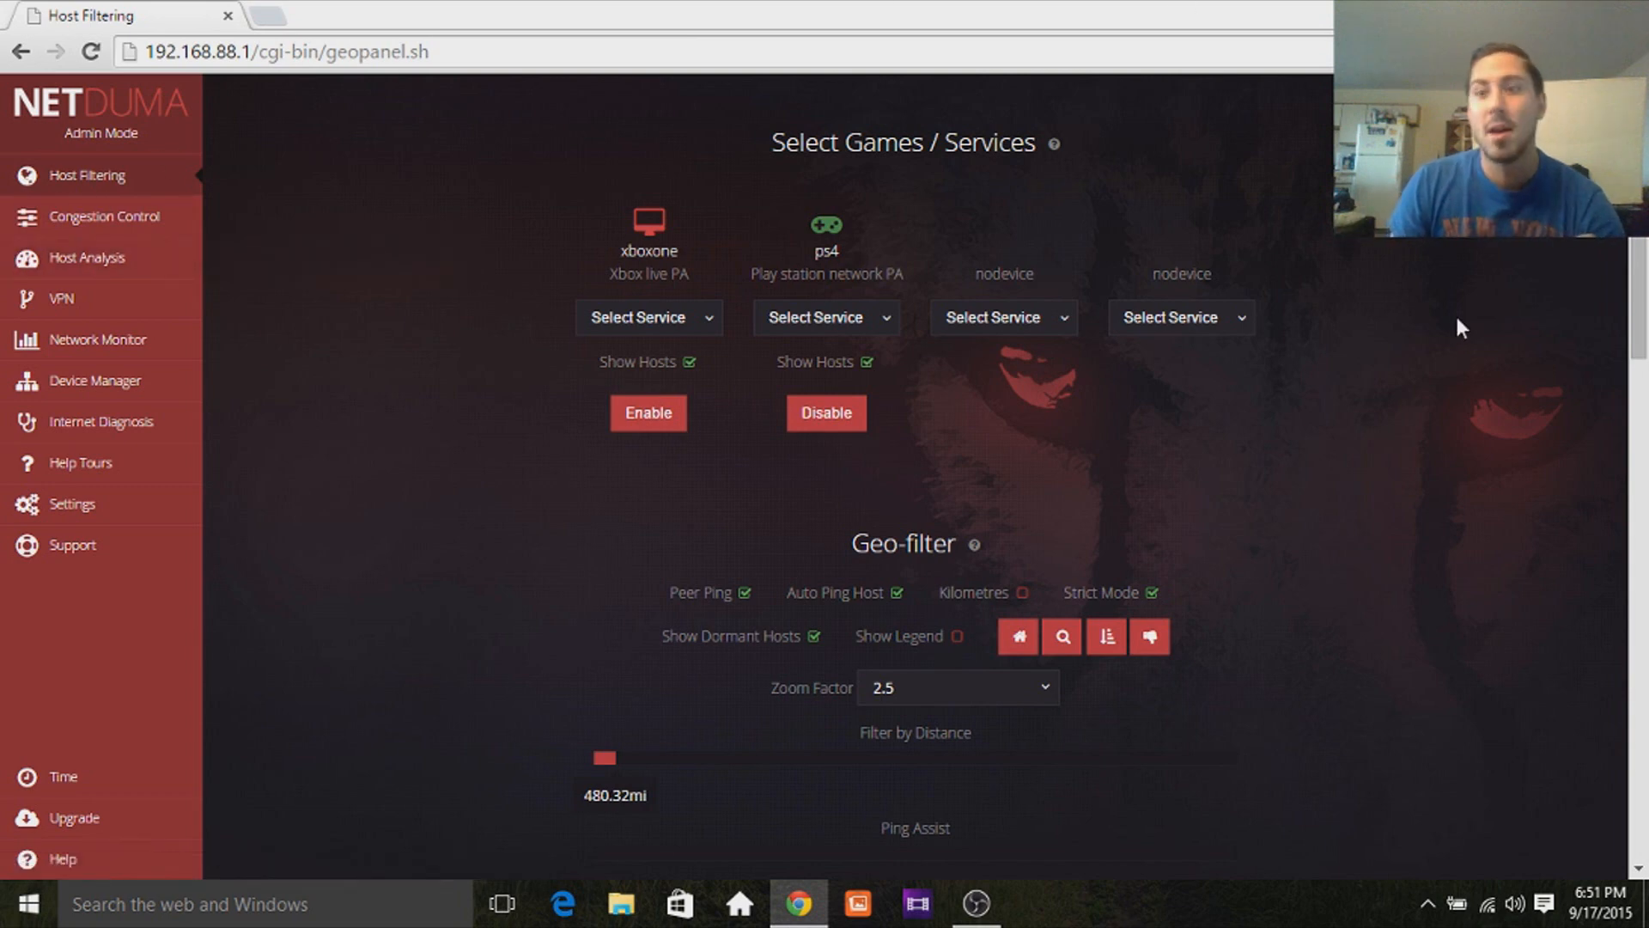
pyautogui.moveTo(1484, 297)
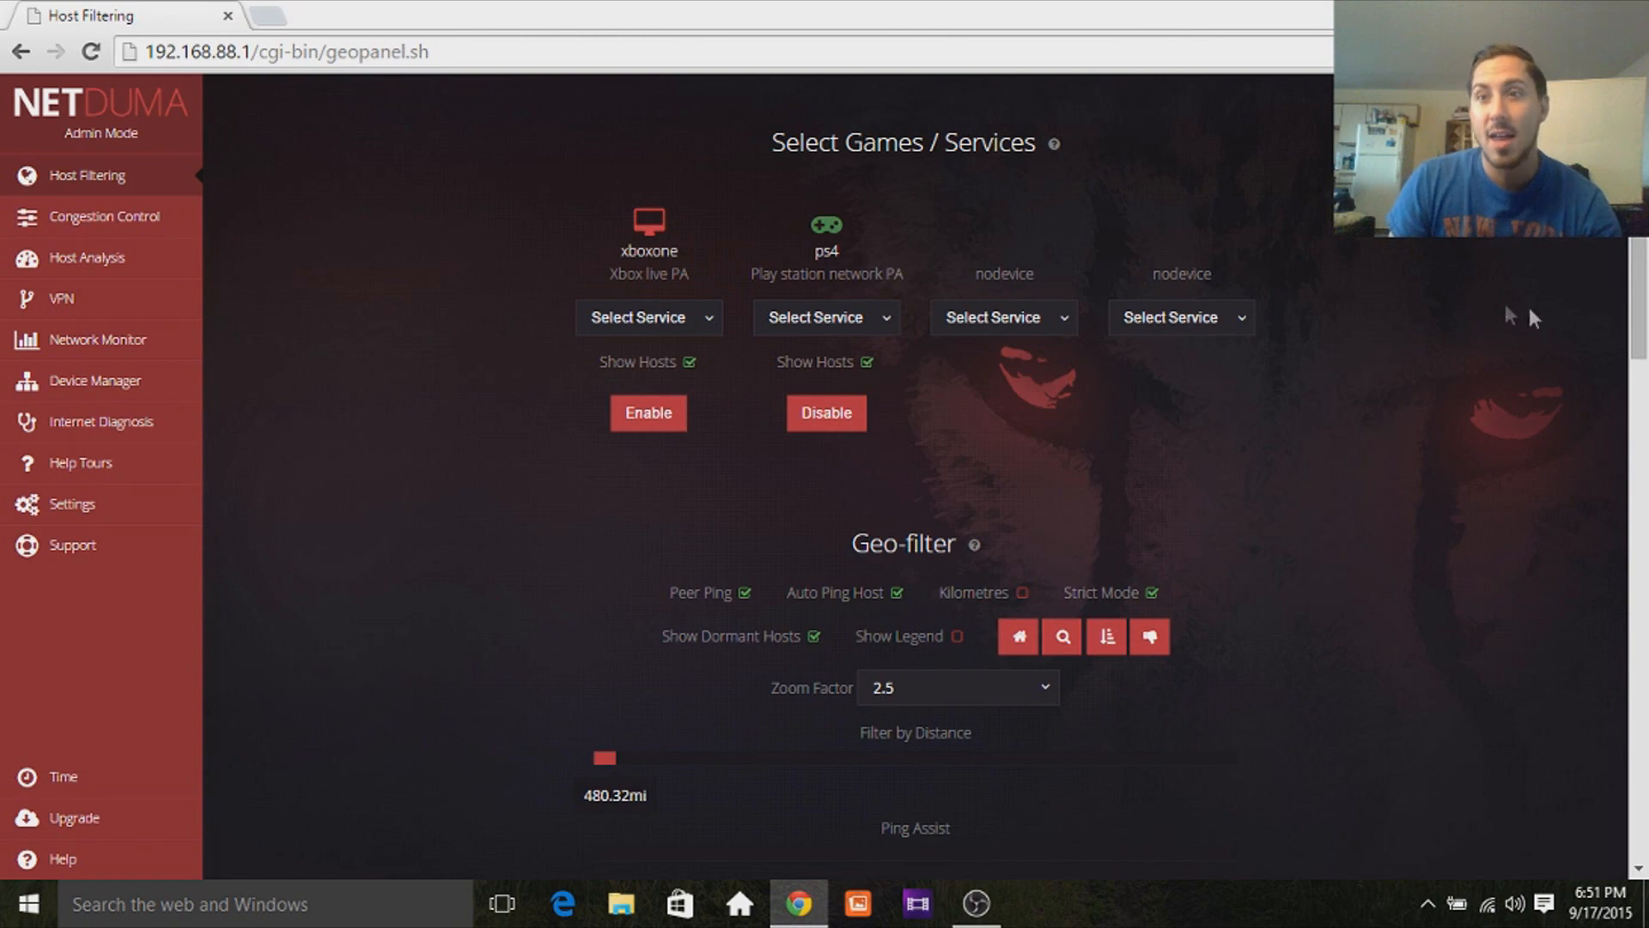
pyautogui.scroll(-3)
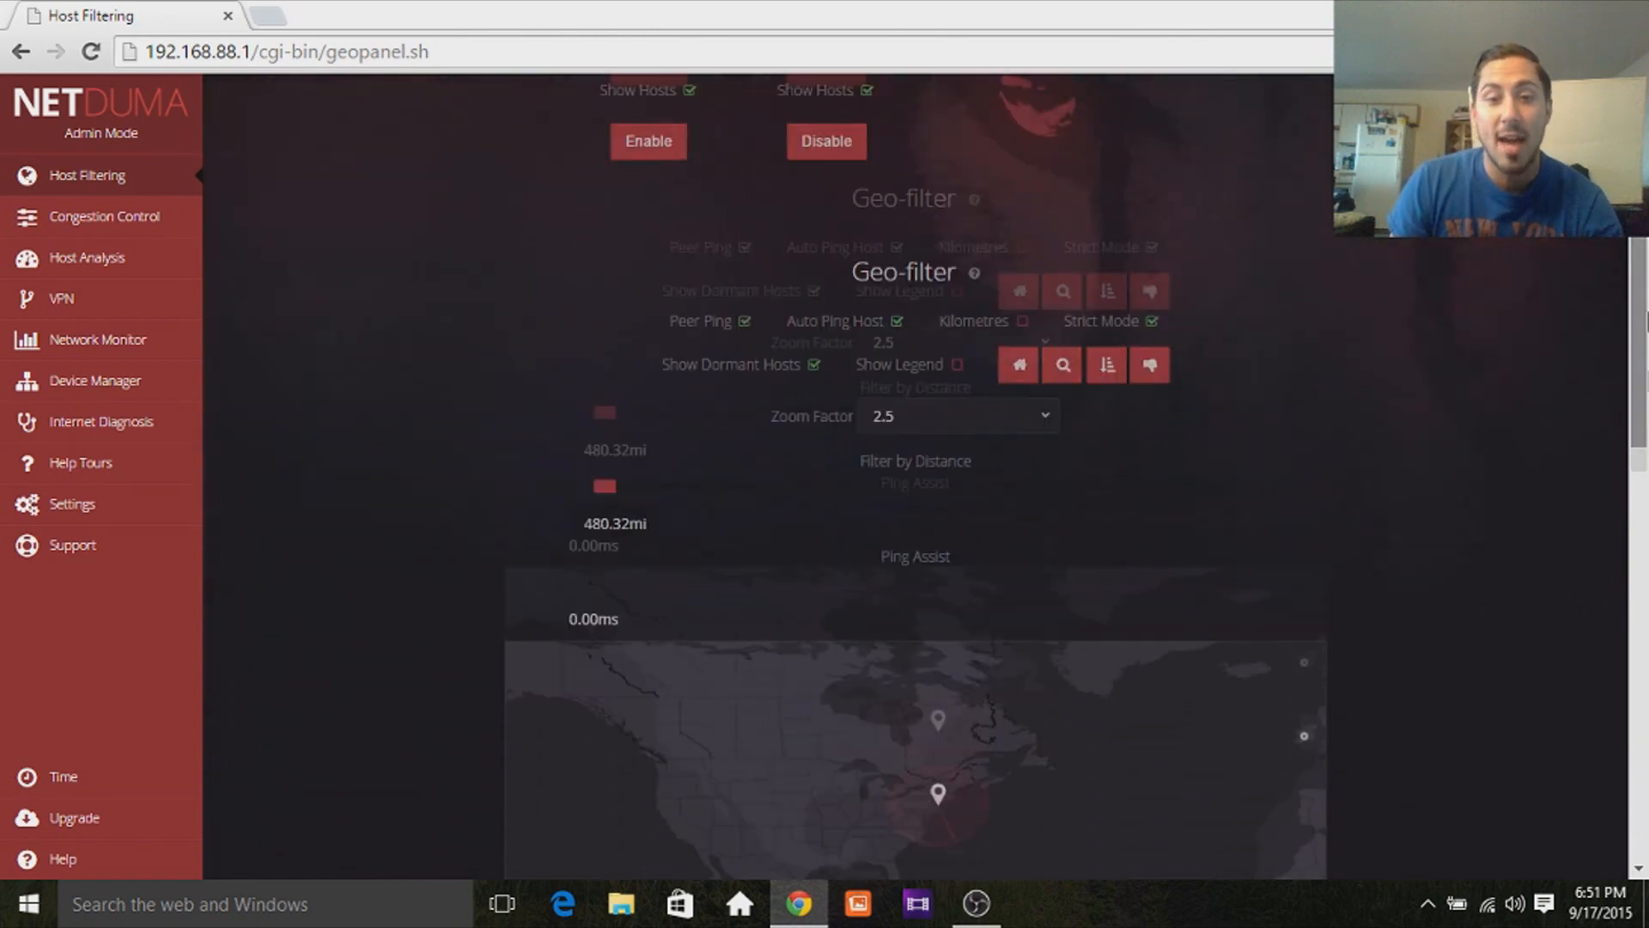
pyautogui.scroll(3)
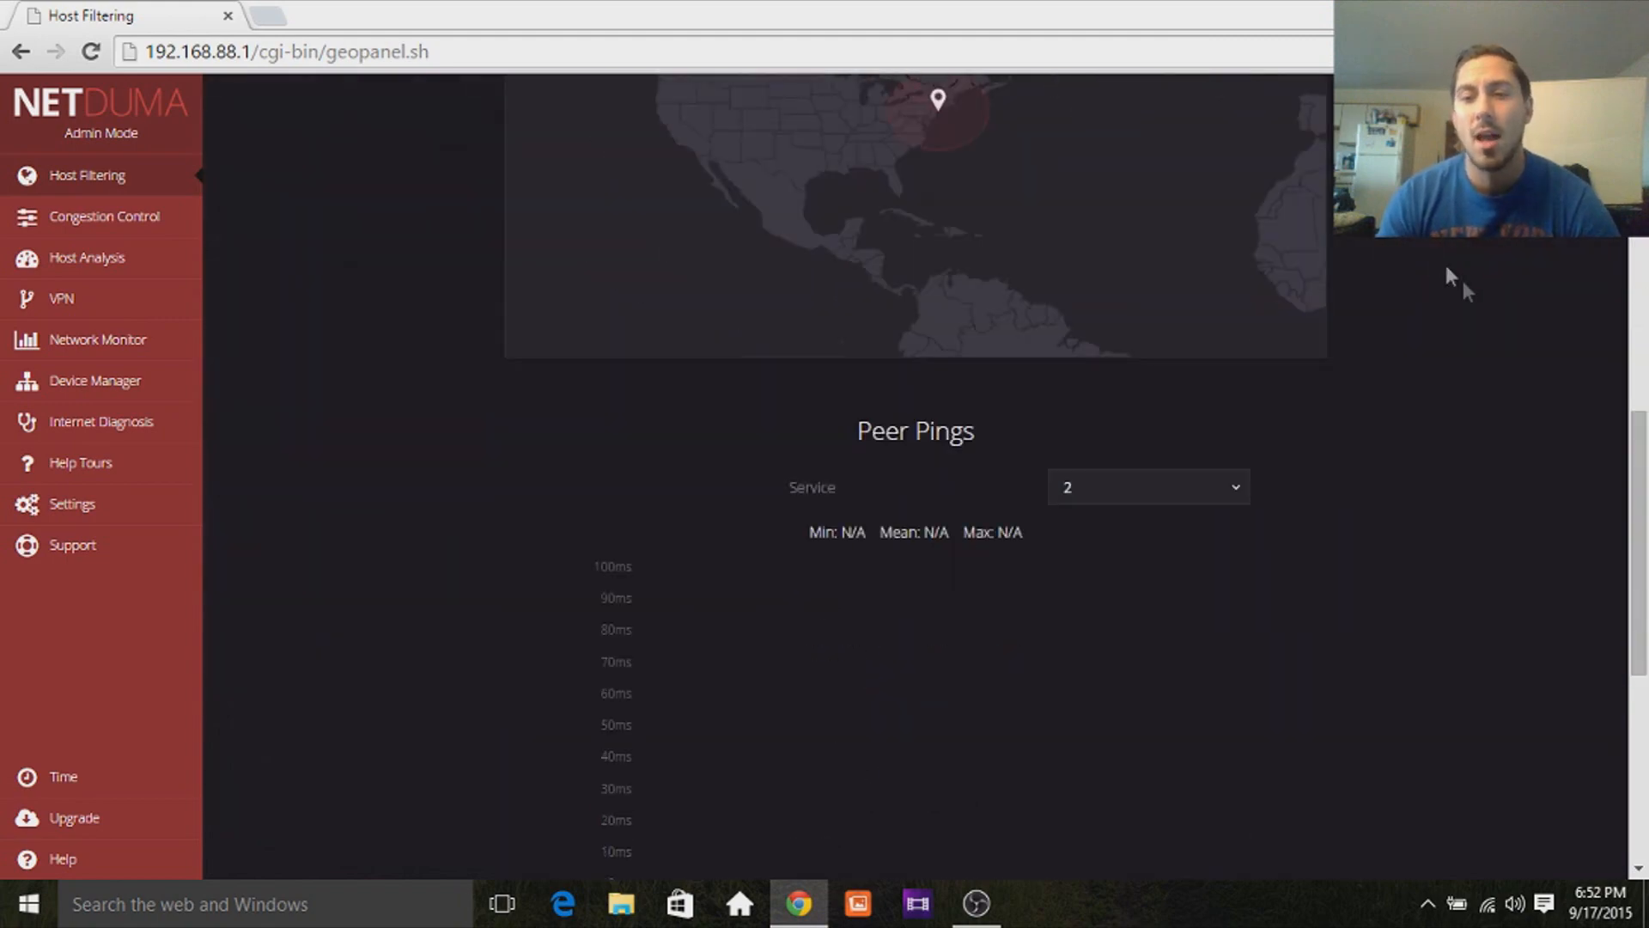
pyautogui.scroll(3)
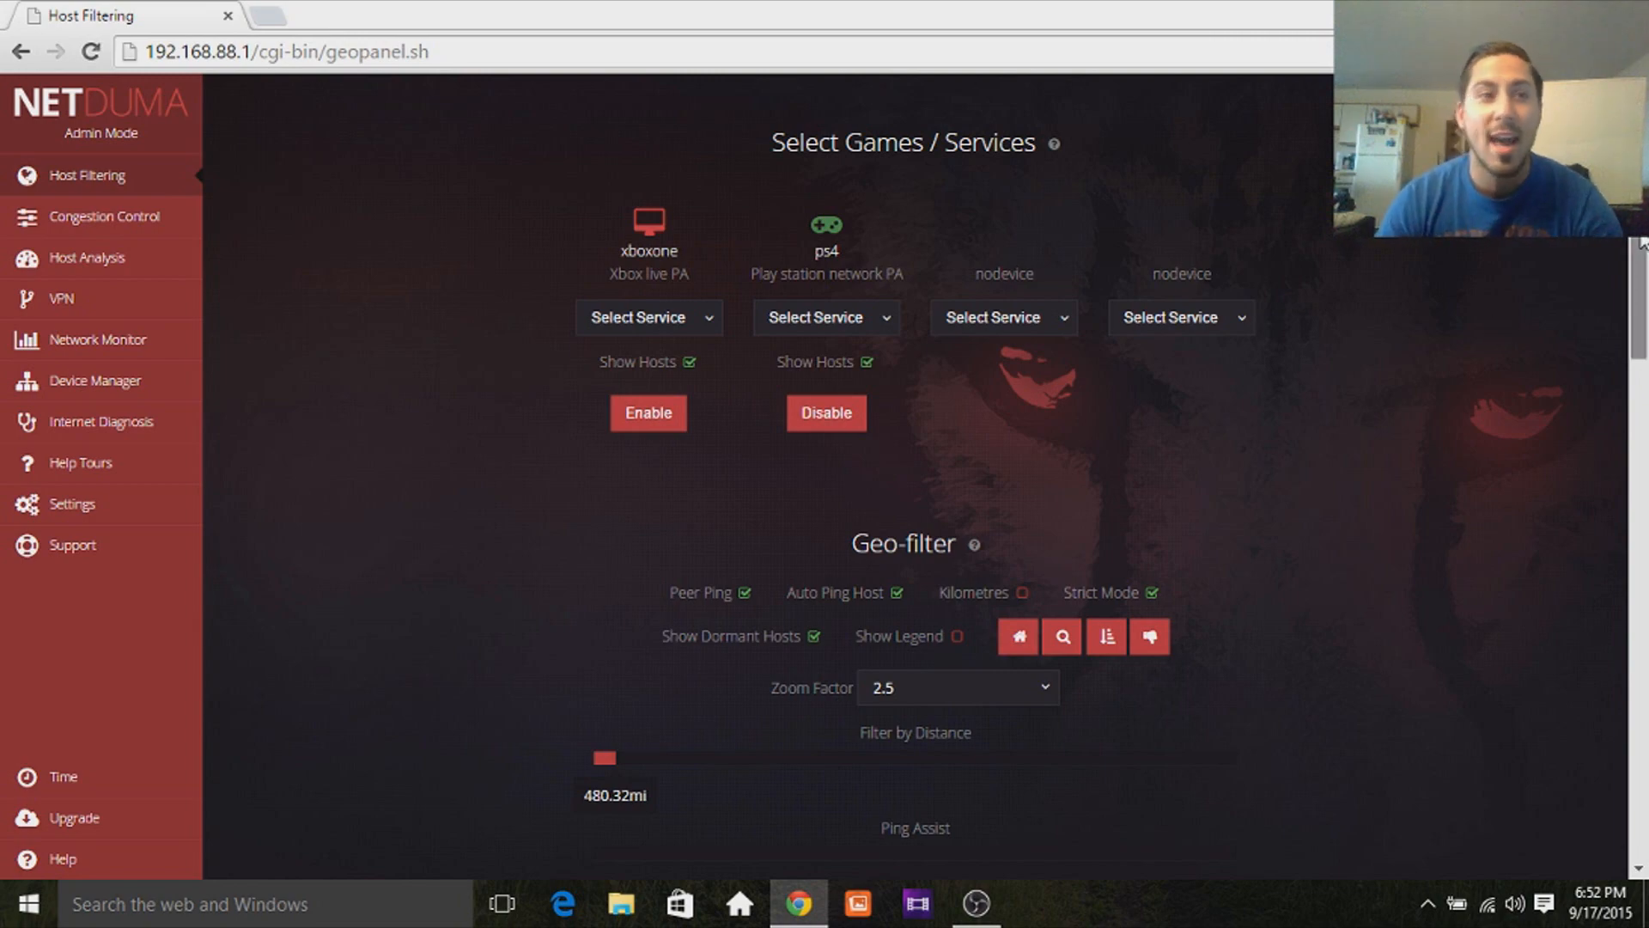
pyautogui.scroll(-3)
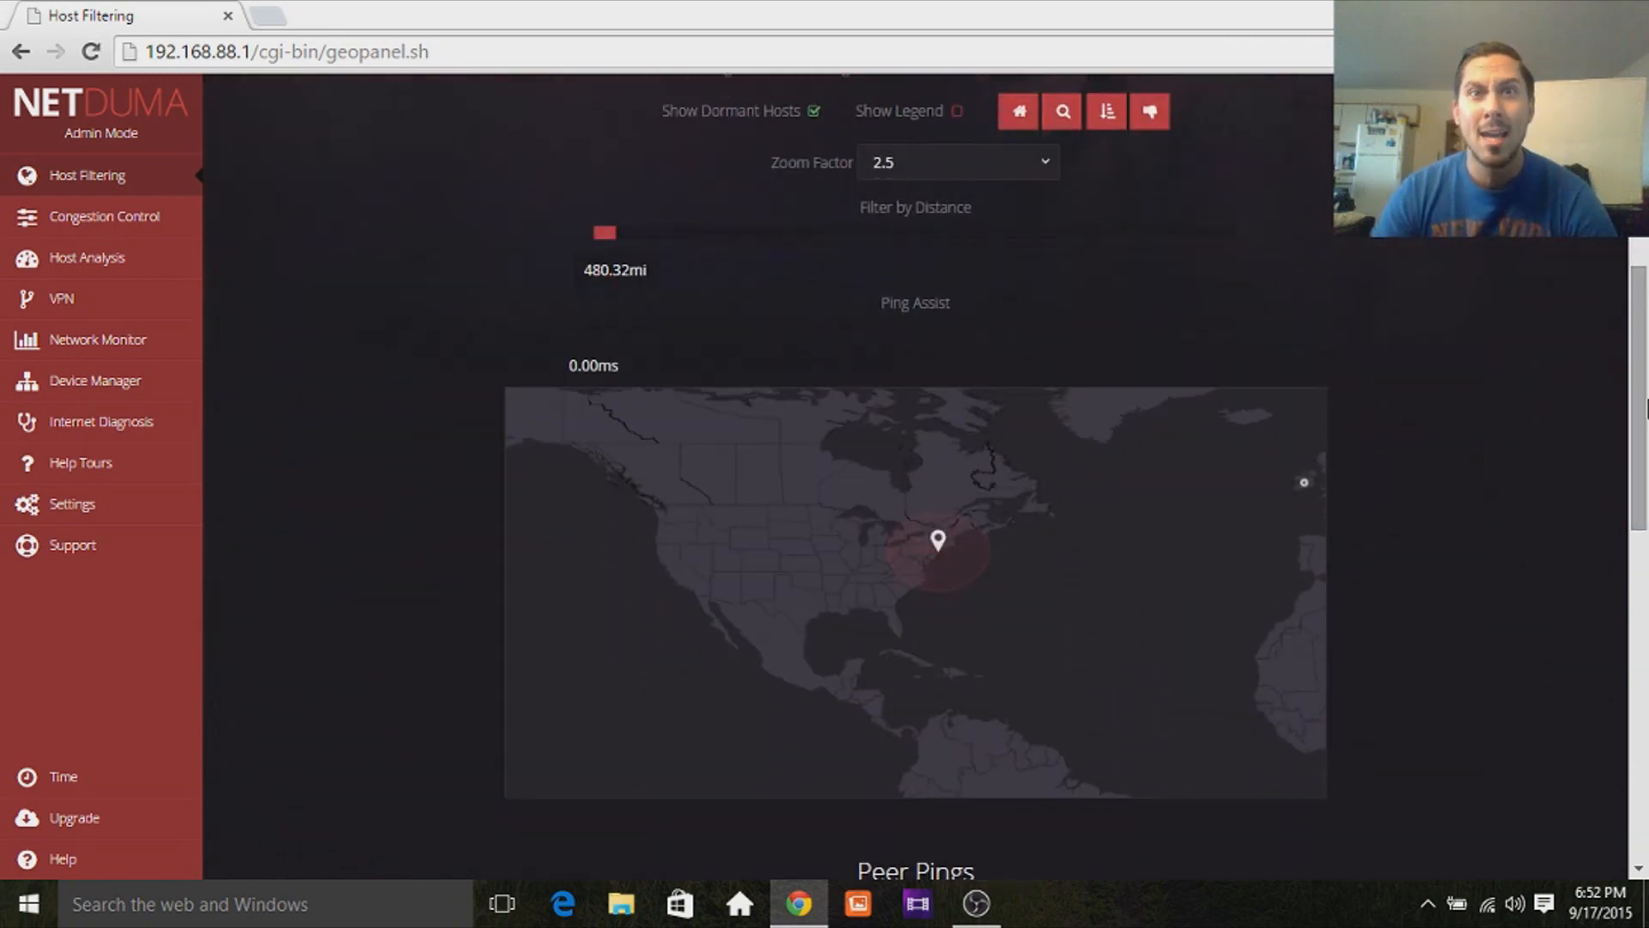